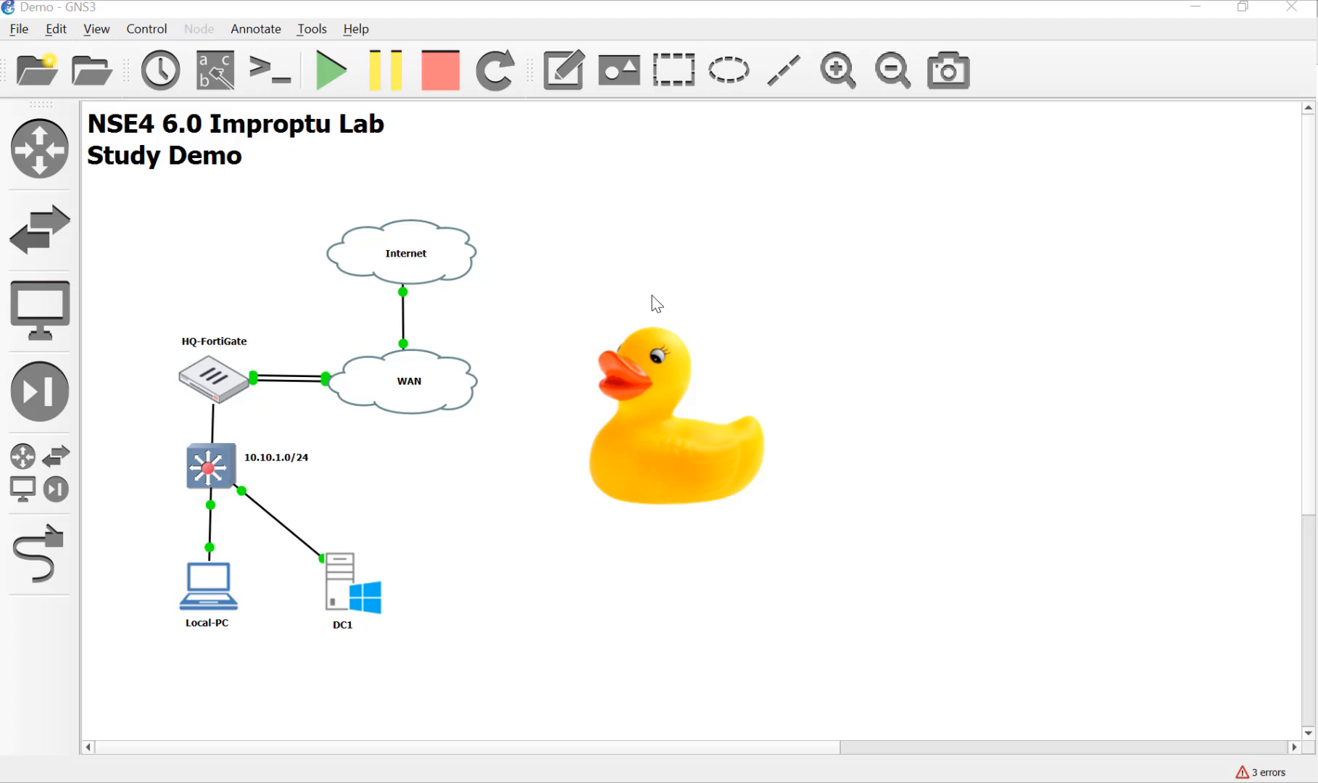
pyautogui.moveTo(893, 477)
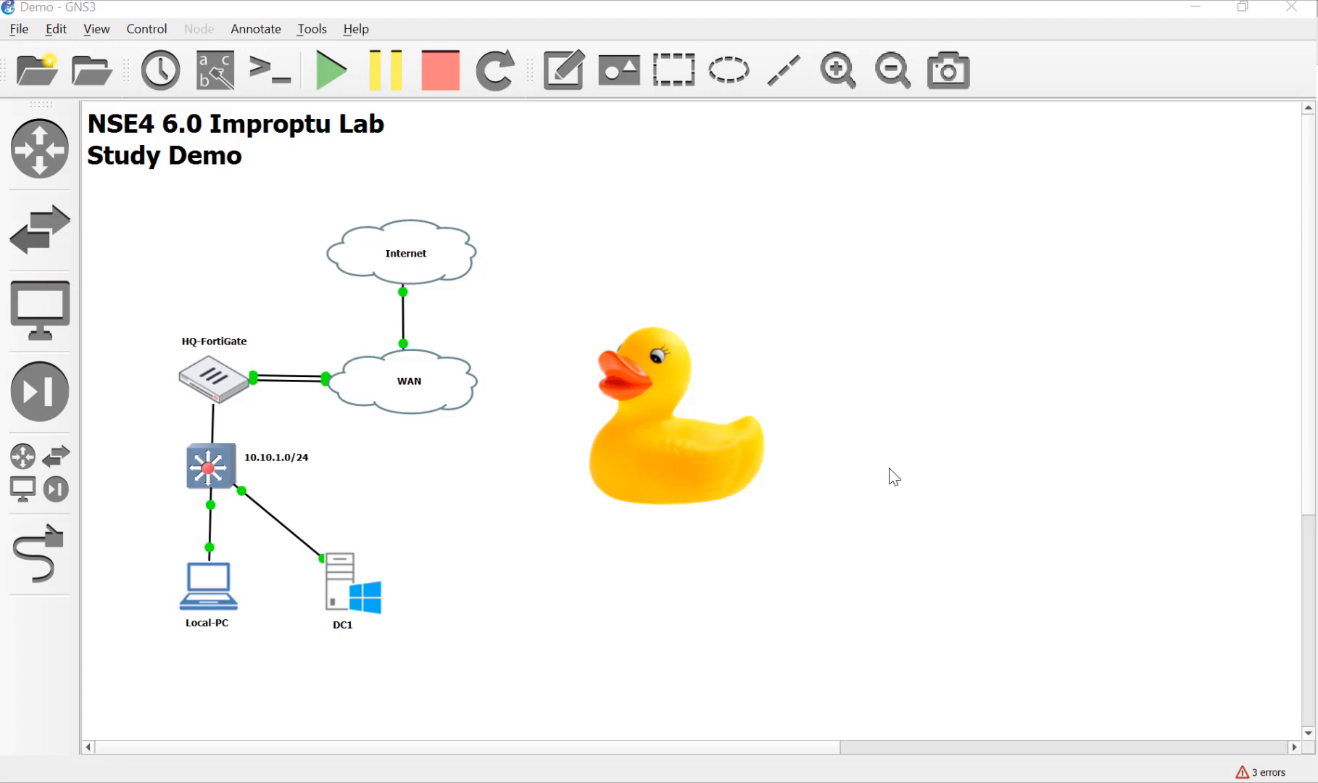
pyautogui.moveTo(660, 422)
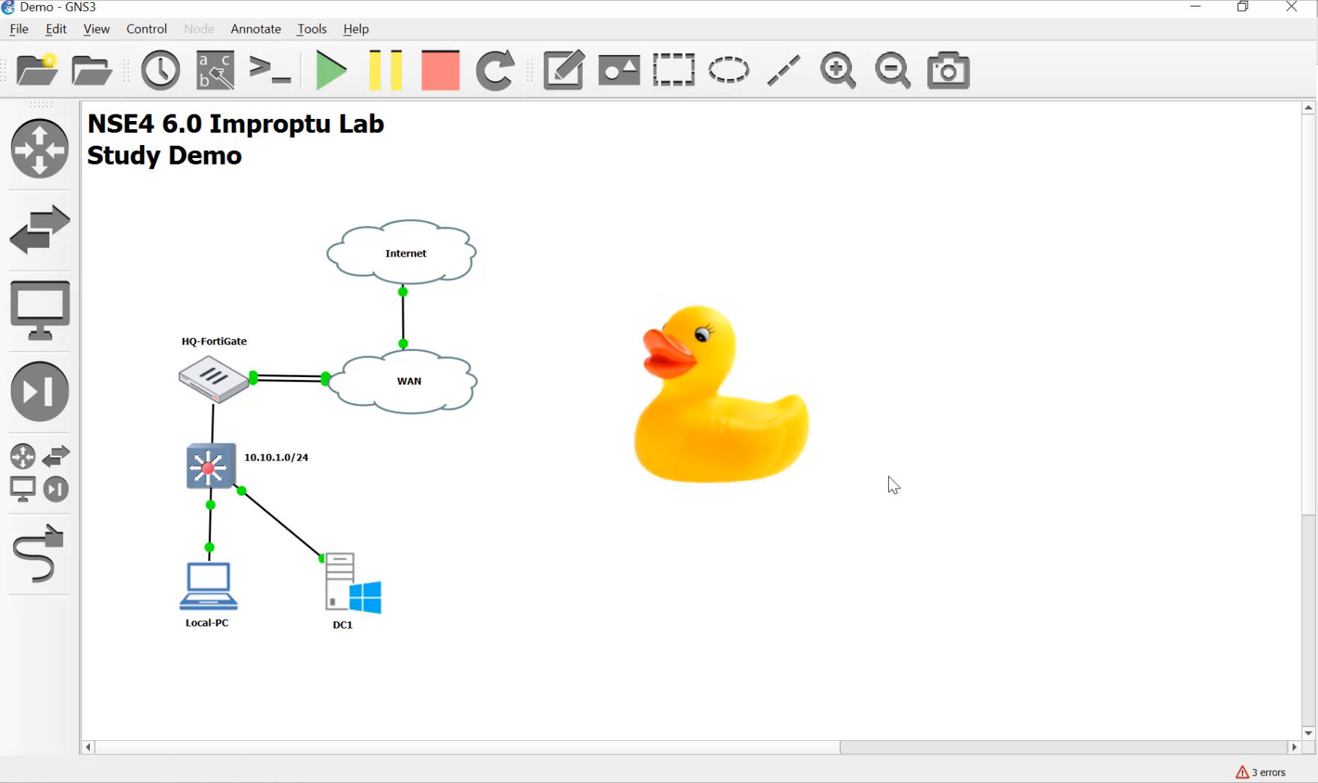
pyautogui.moveTo(318, 670)
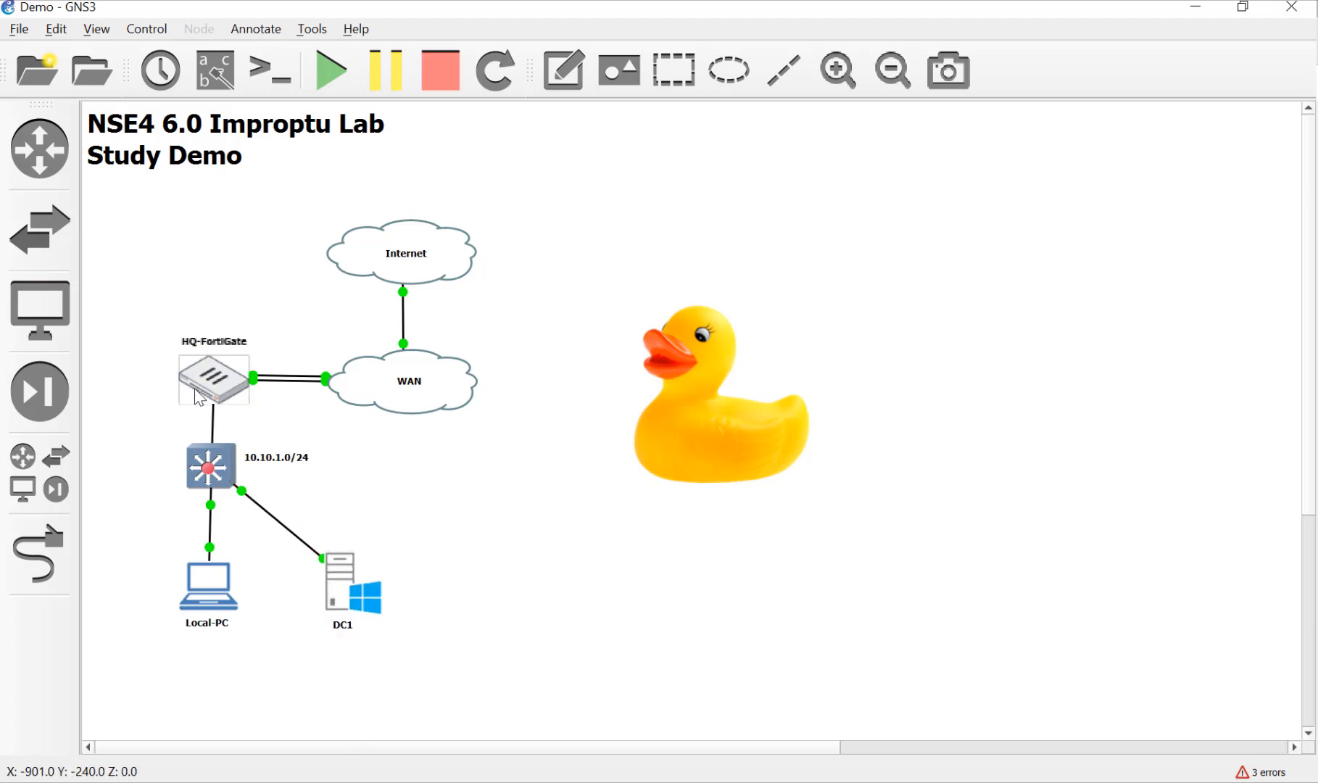
pyautogui.moveTo(349, 584)
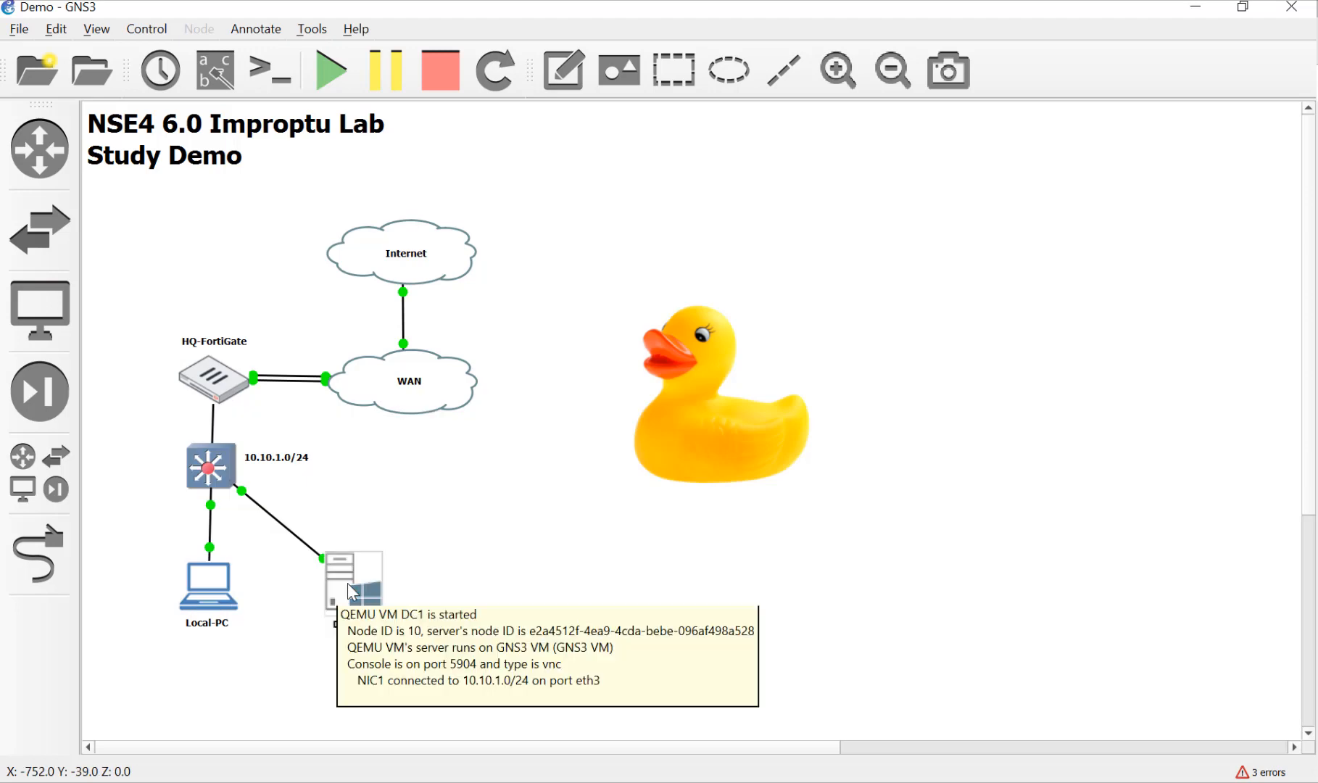
pyautogui.moveTo(391, 435)
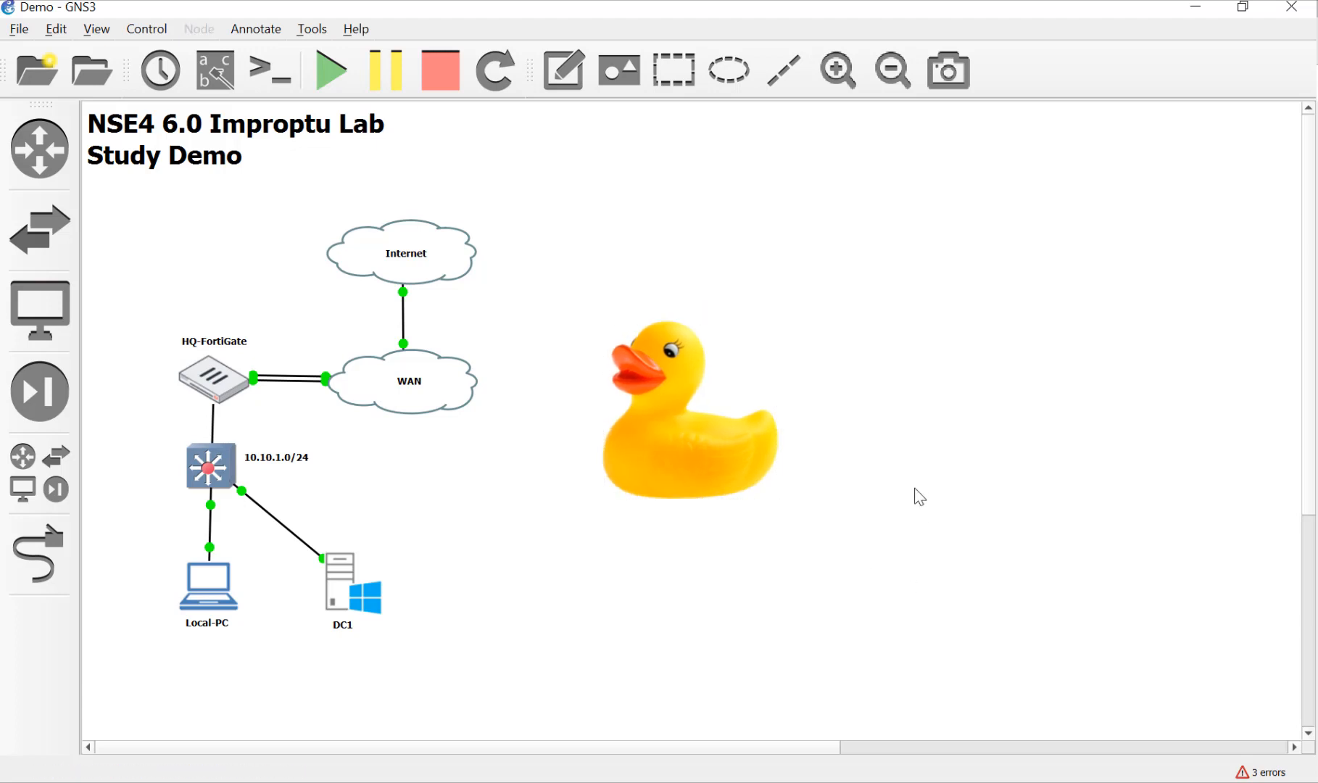
pyautogui.moveTo(915, 502)
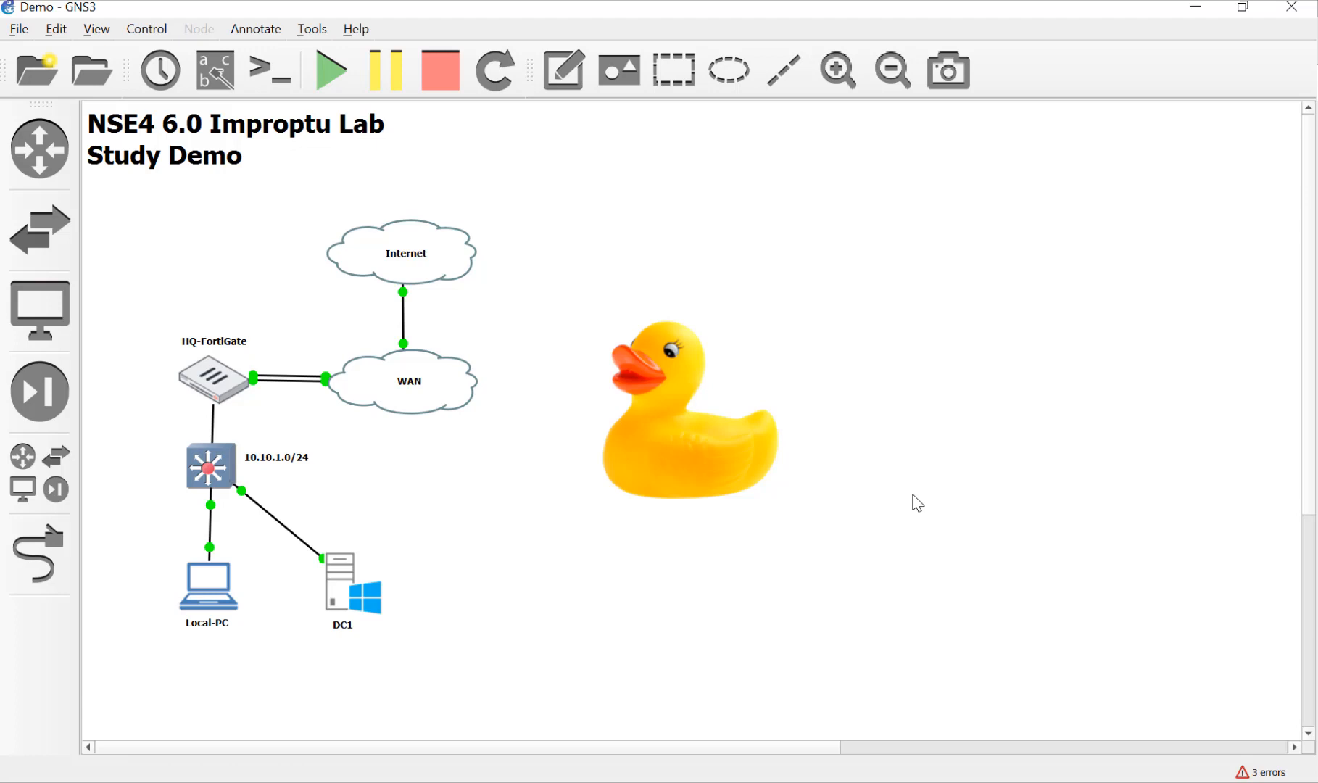
pyautogui.moveTo(779, 490)
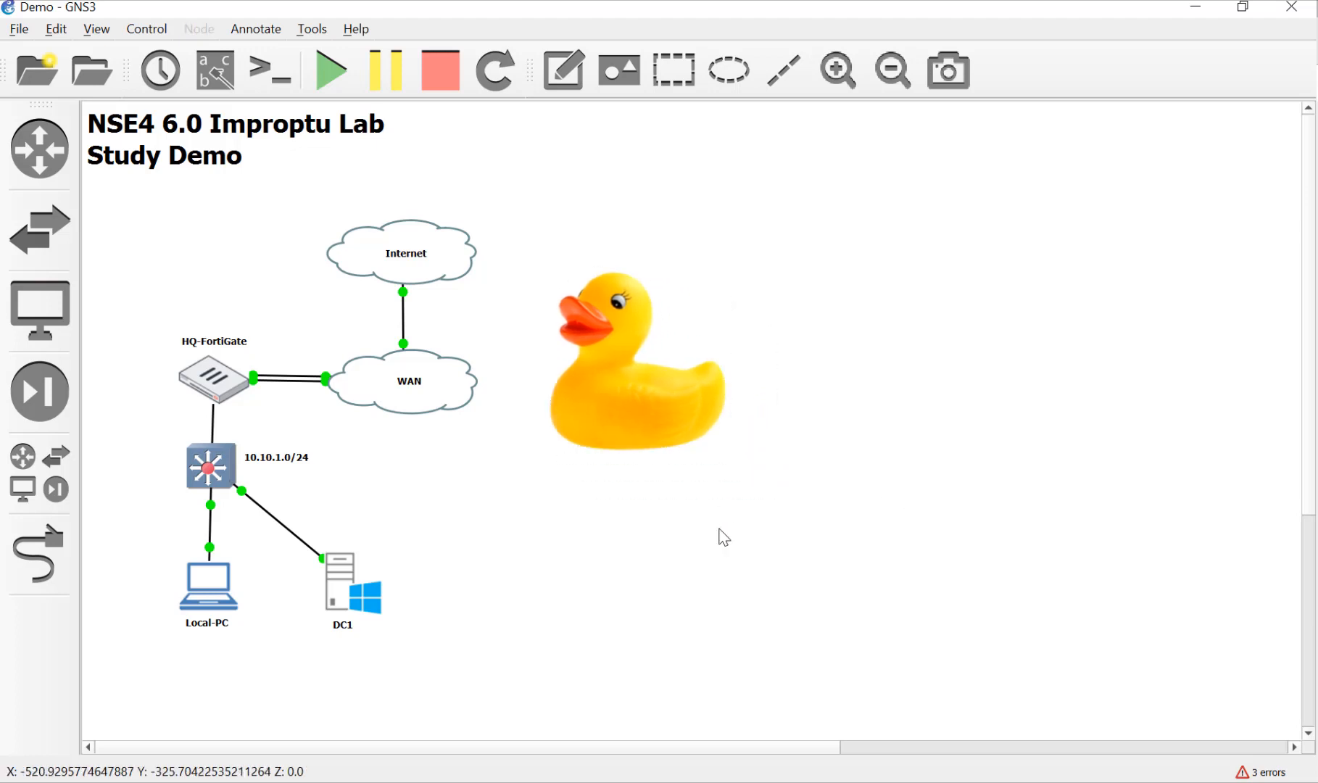
pyautogui.moveTo(210, 326)
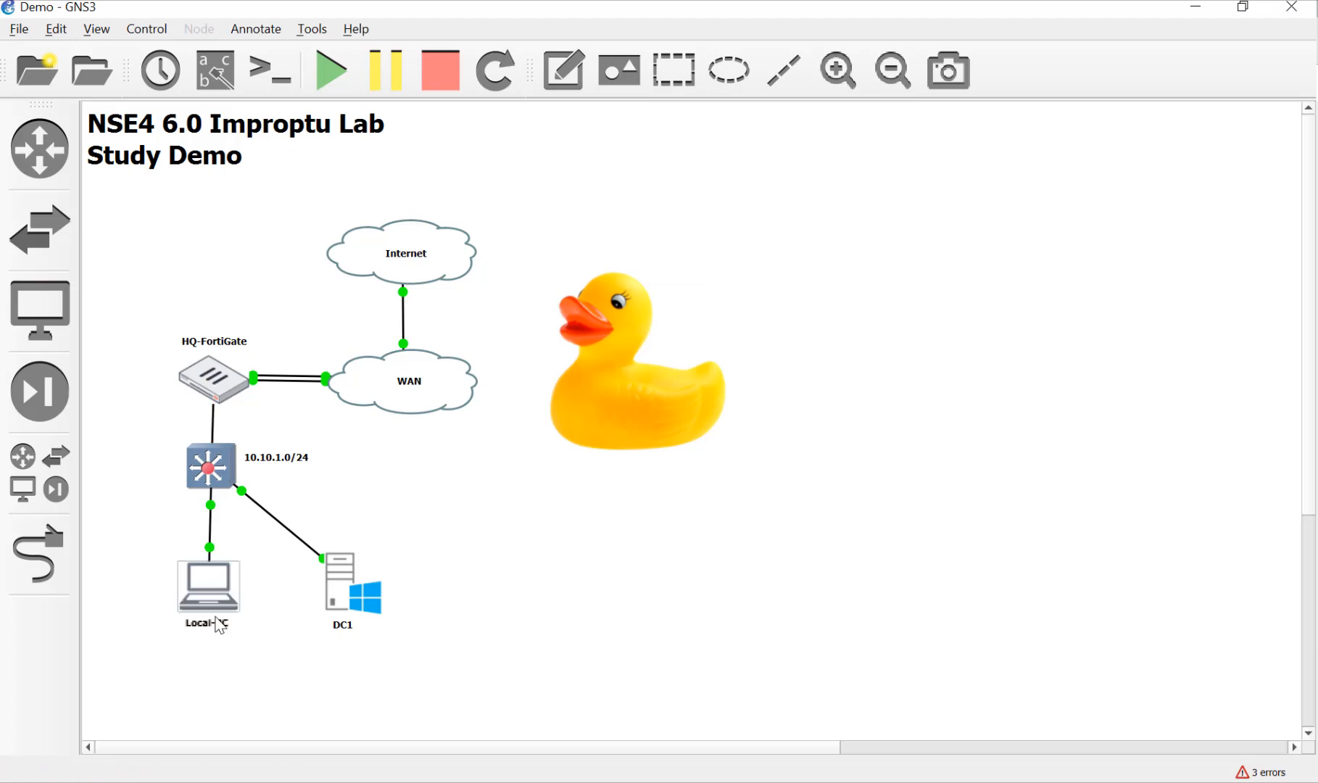
pyautogui.moveTo(244, 622)
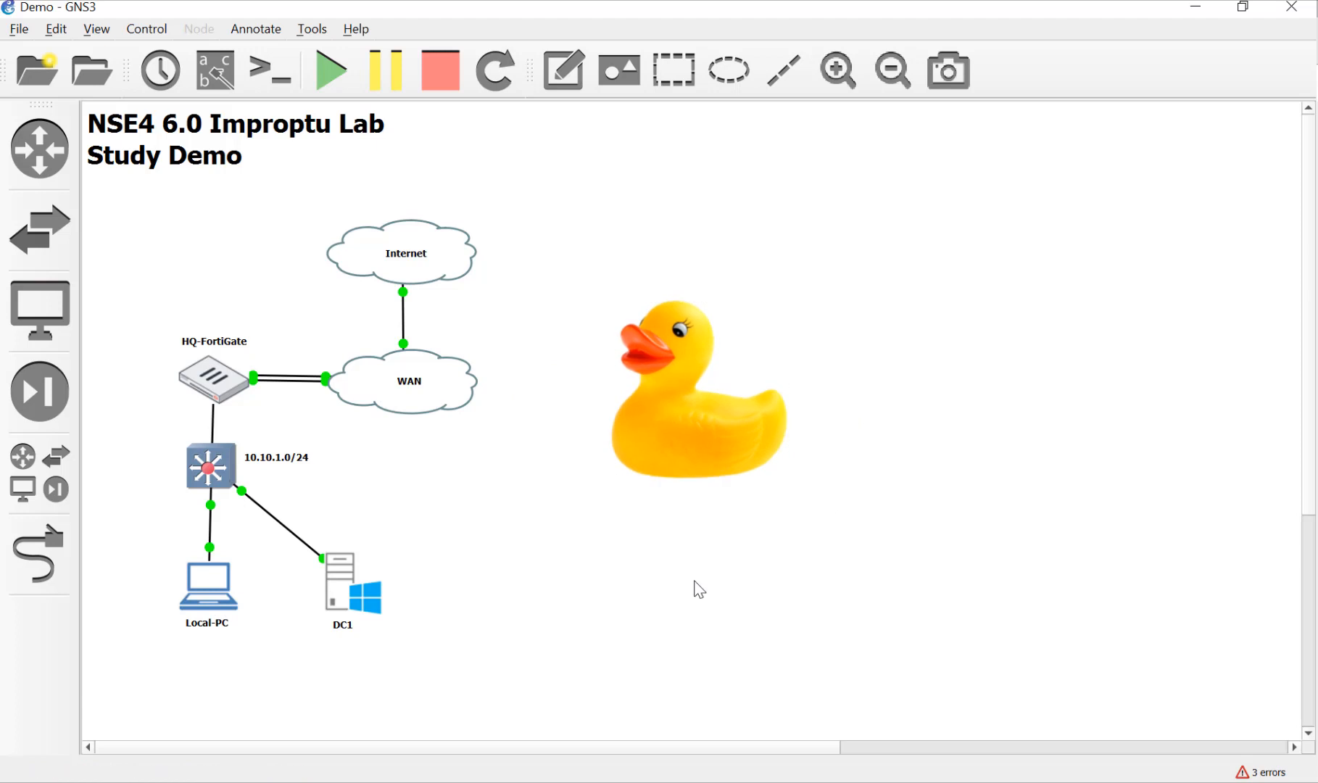
# Step: Open the Local-PC console in TightVNC and launch Google Chrome from its desktop
pyautogui.click(695, 390)
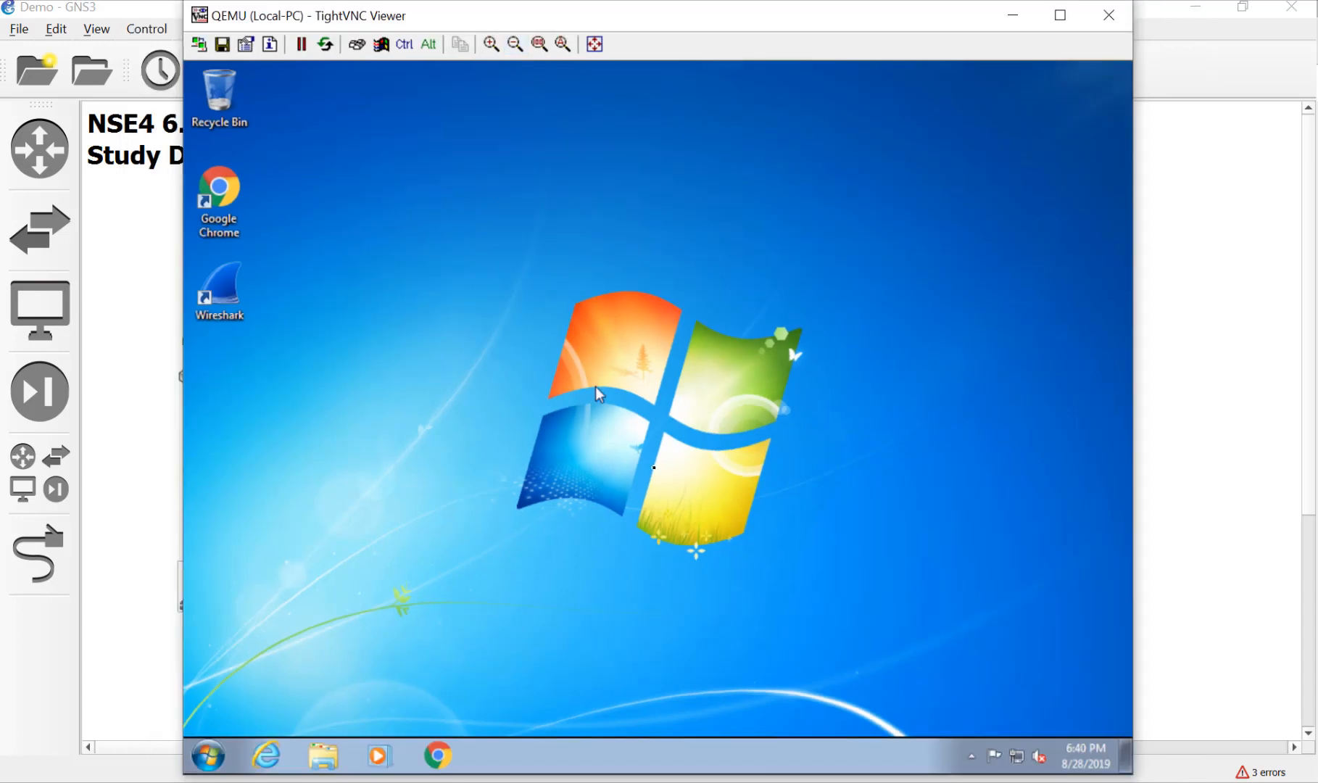
pyautogui.moveTo(383, 765)
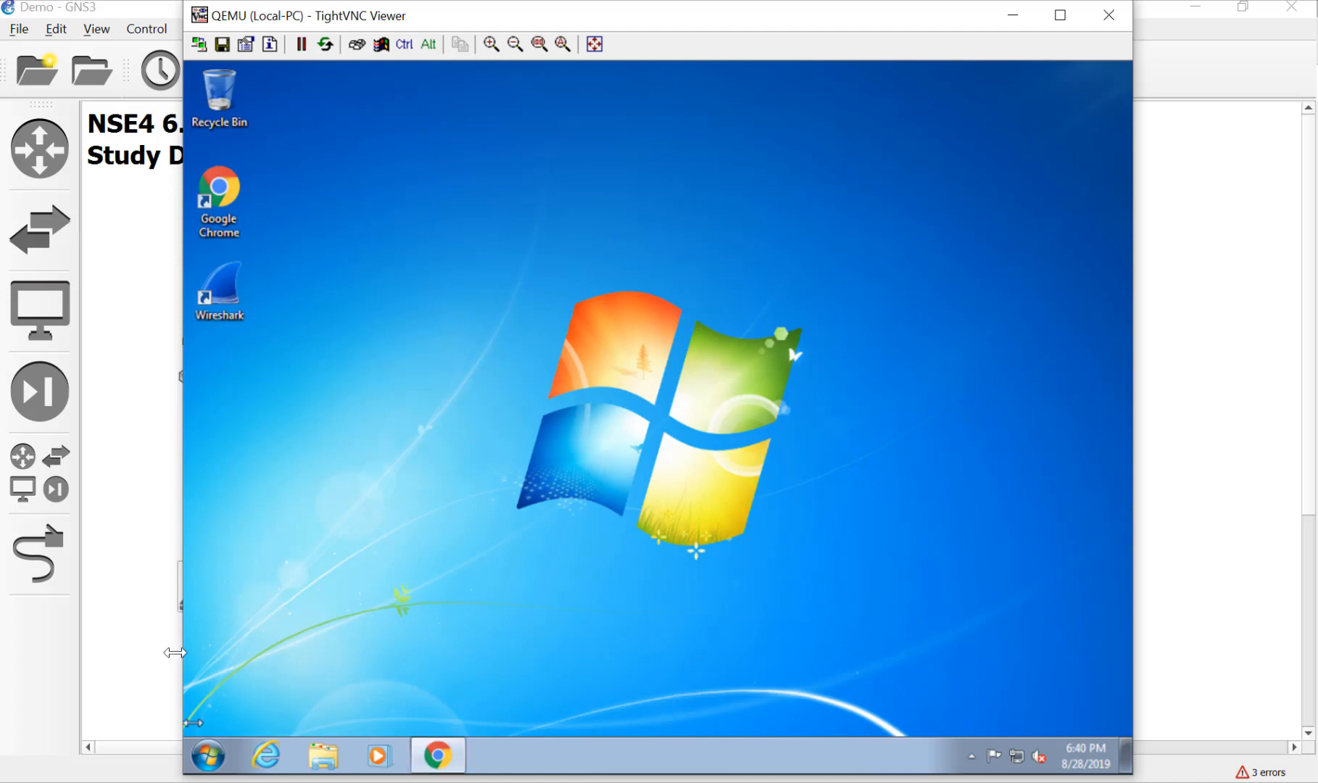
pyautogui.doubleClick(219, 200)
pyautogui.write('10.10.1.254')
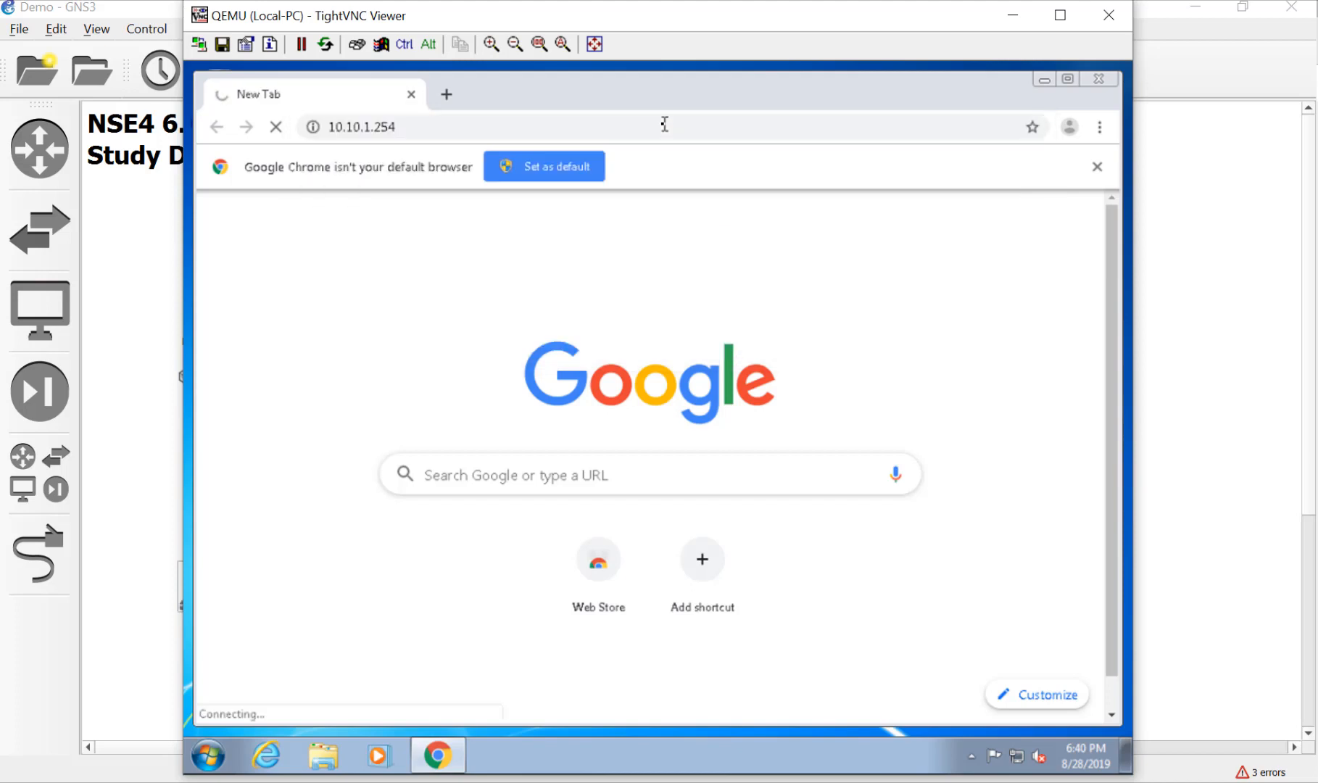
pyautogui.moveTo(658, 418)
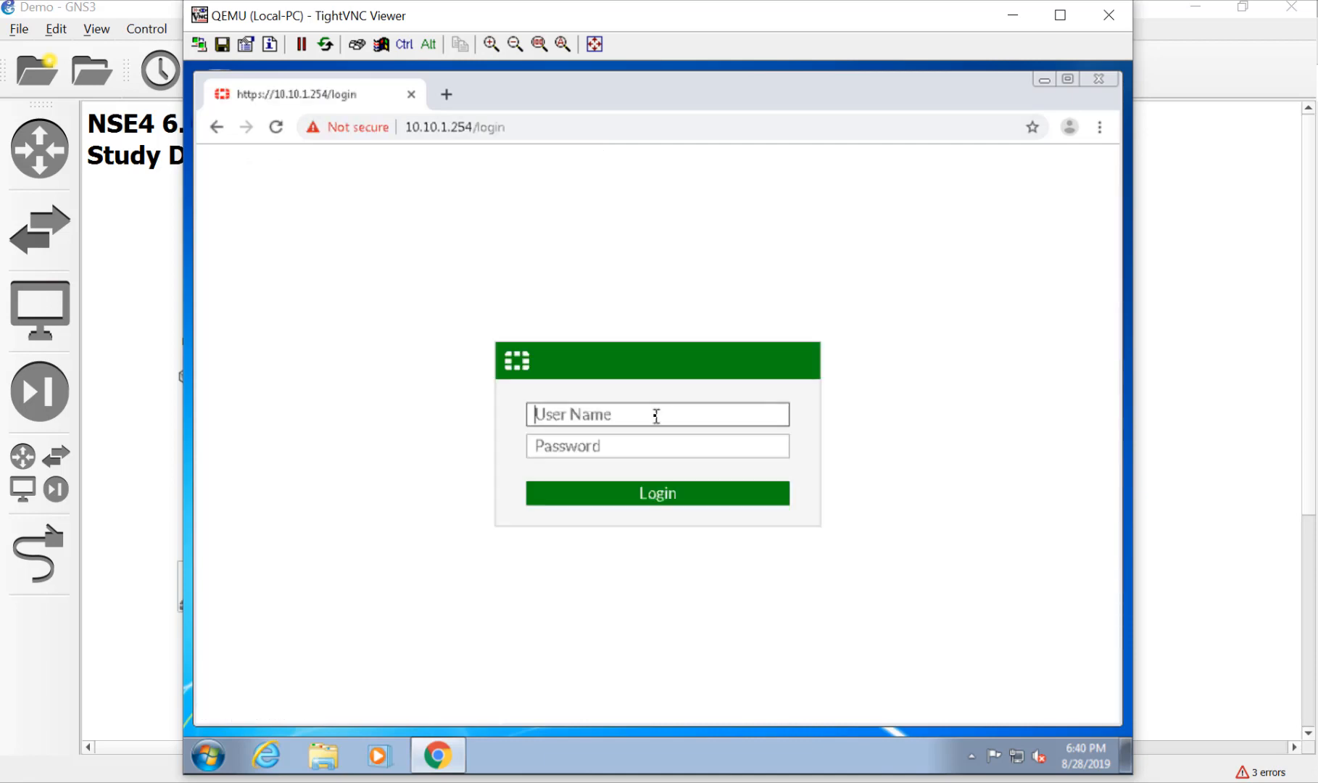
# Step: Log in to HQ-FortiGate at 10.10.1.254, then browse System and open Web Rating Overrides
pyautogui.write('fortiduck')
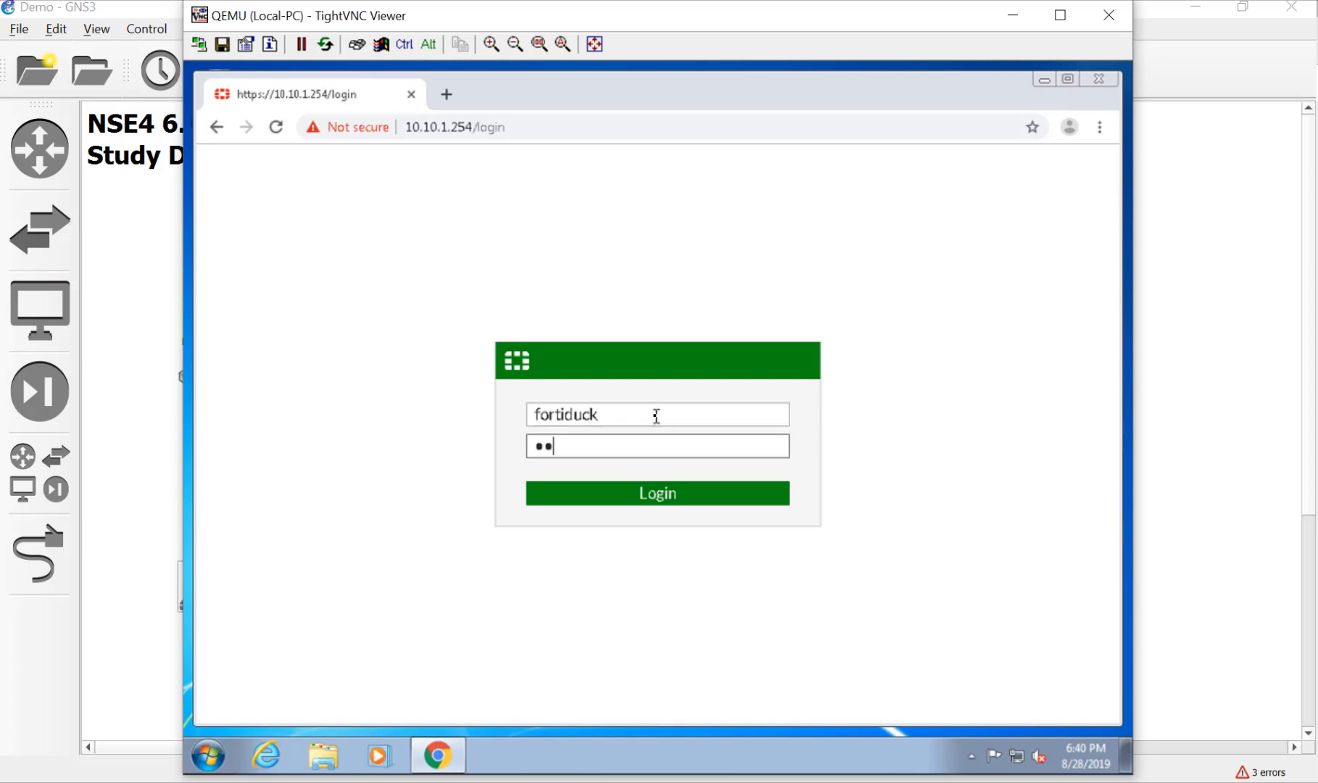
pyautogui.click(657, 493)
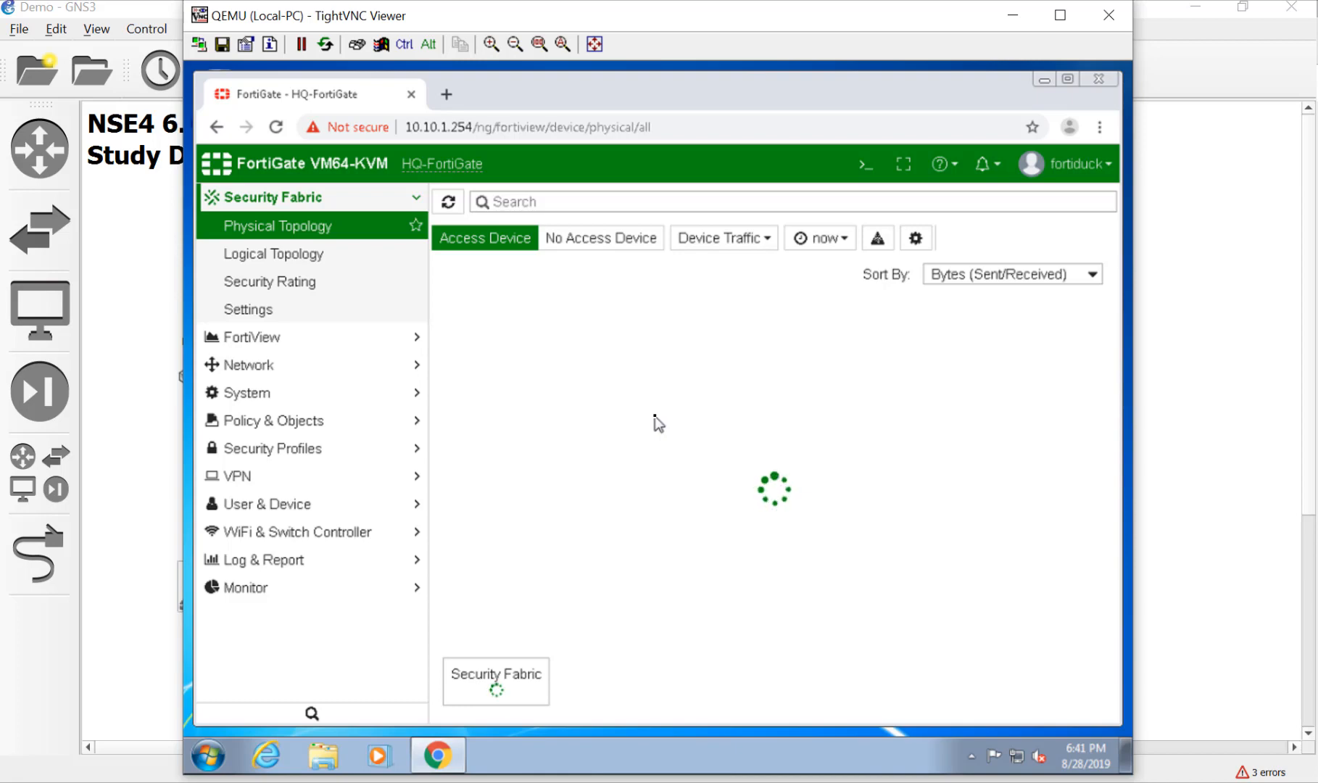
pyautogui.click(248, 393)
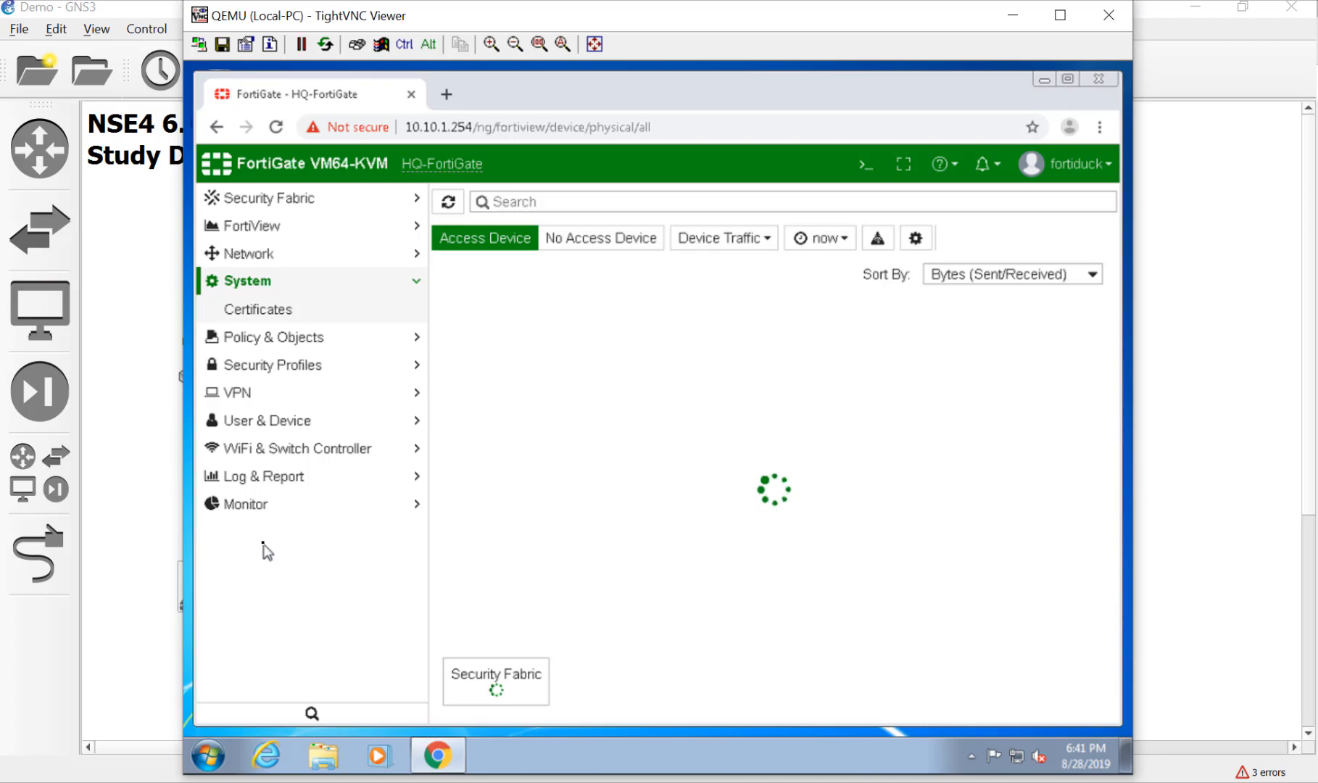
pyautogui.moveTo(317, 448)
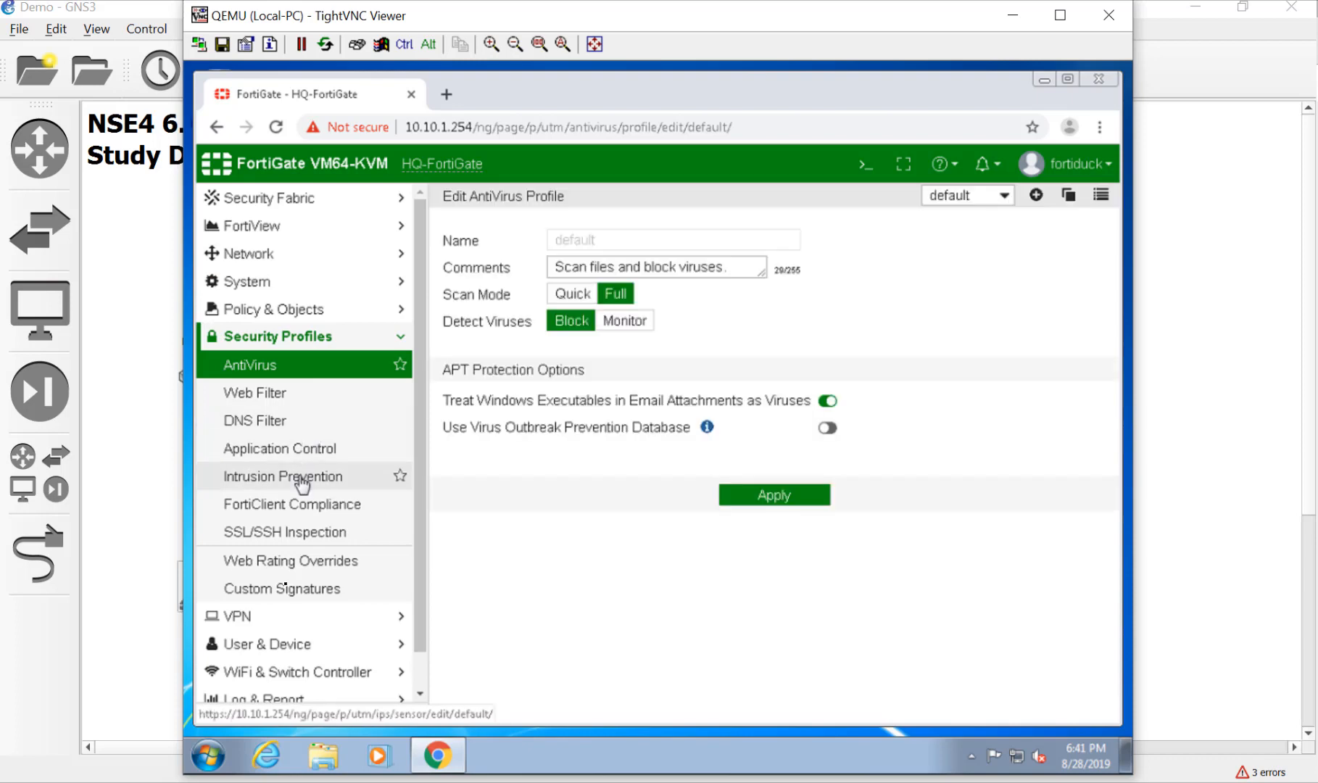
pyautogui.click(290, 561)
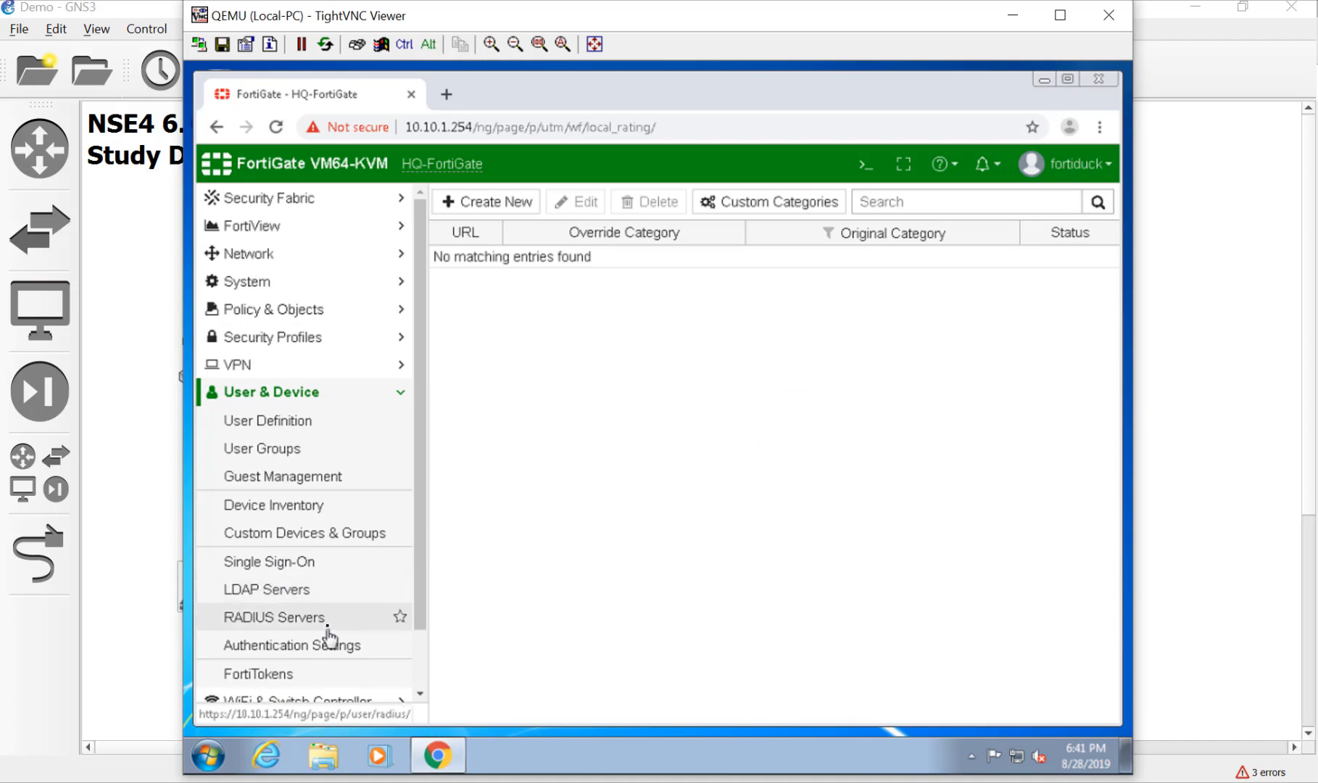
pyautogui.moveTo(1122, 135)
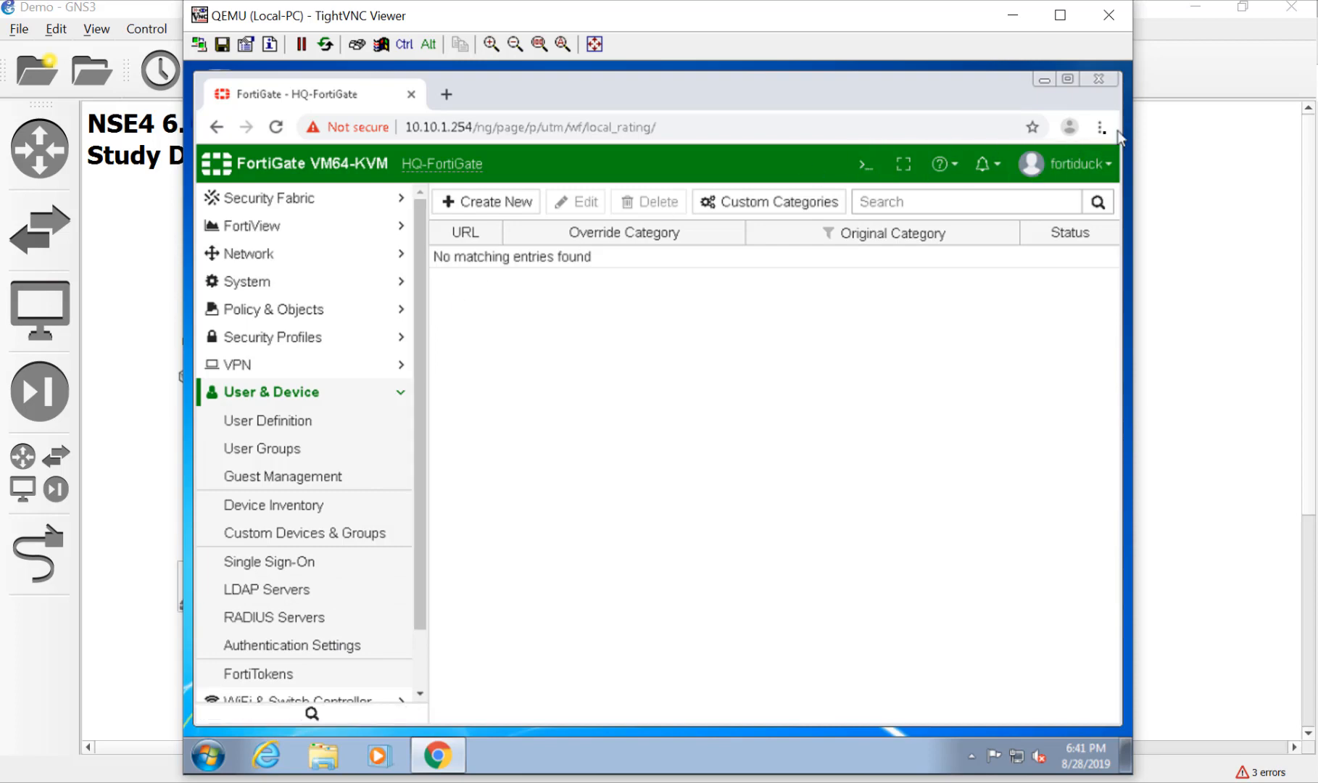
# Step: Open an incognito window and log in to 10.10.1.254 as user devin
pyautogui.click(1100, 127)
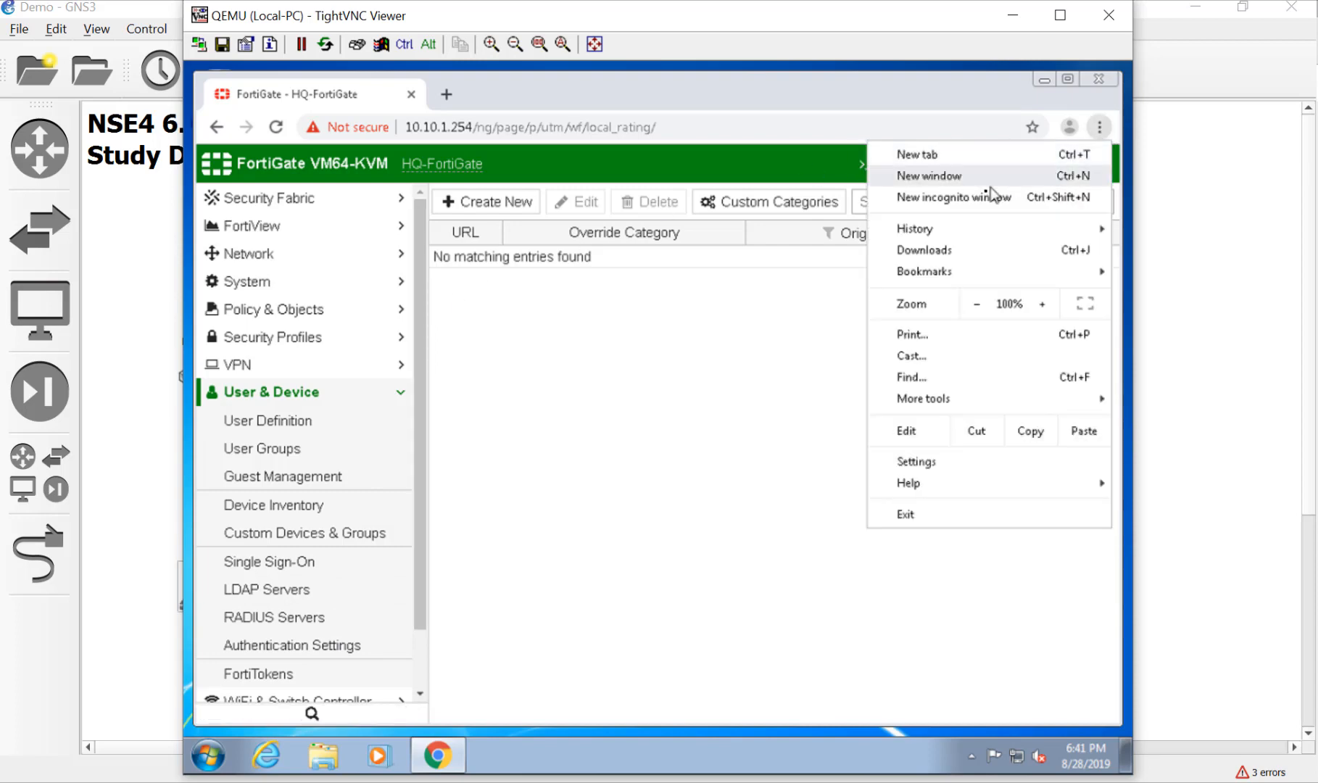
pyautogui.moveTo(277, 712)
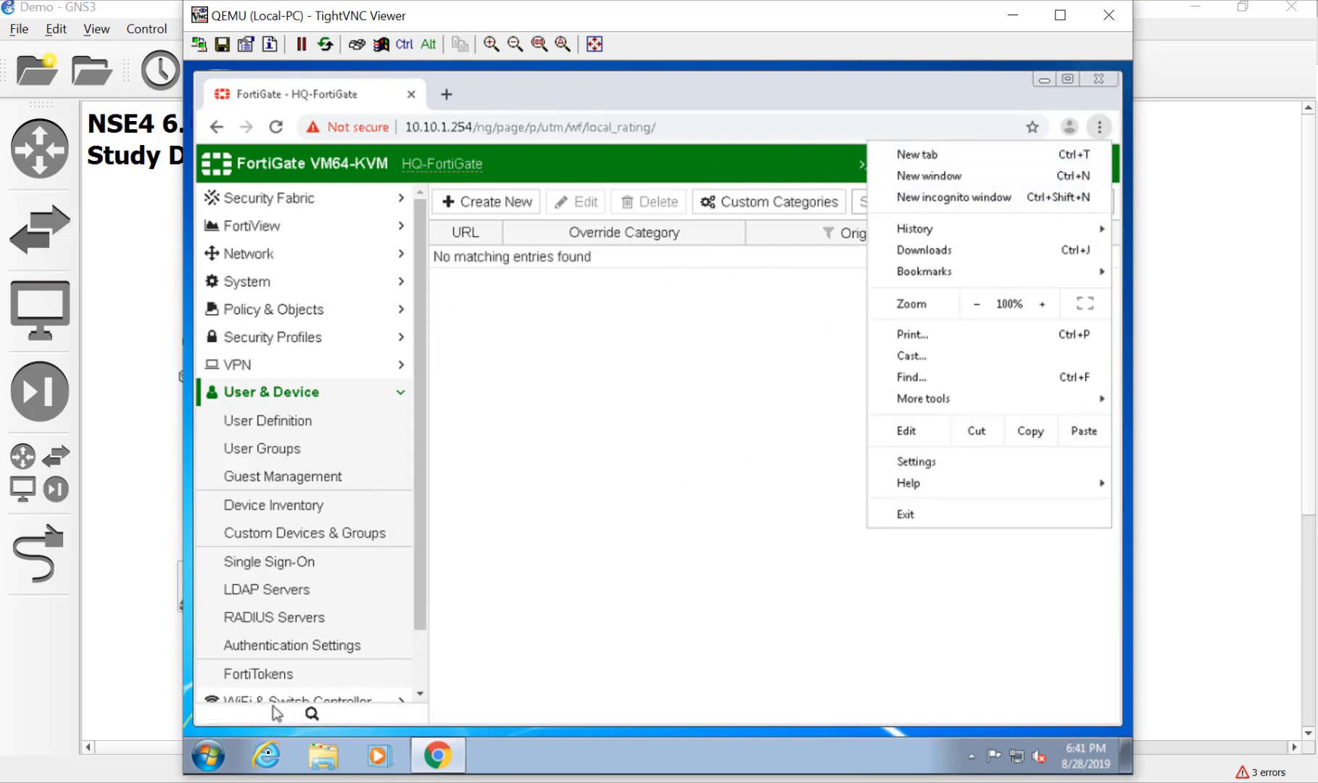
pyautogui.click(952, 198)
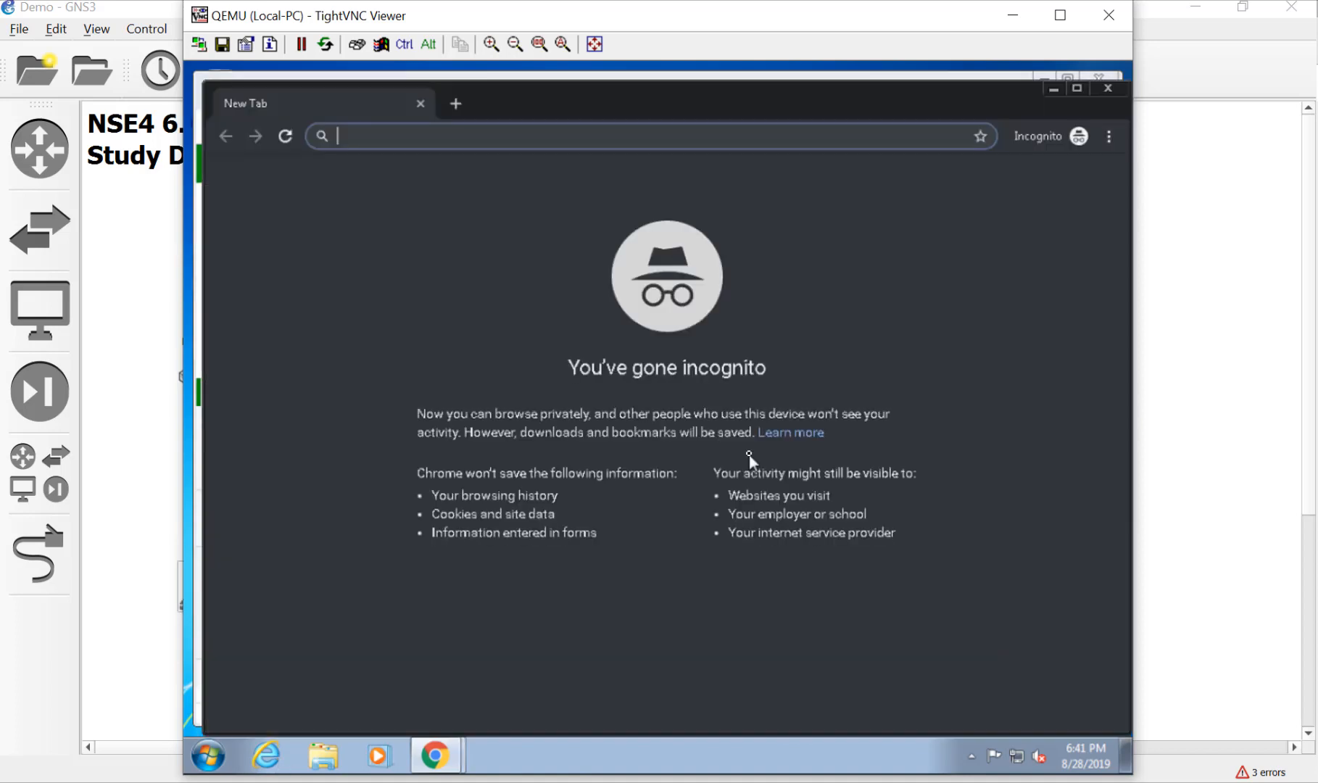
pyautogui.moveTo(803, 322)
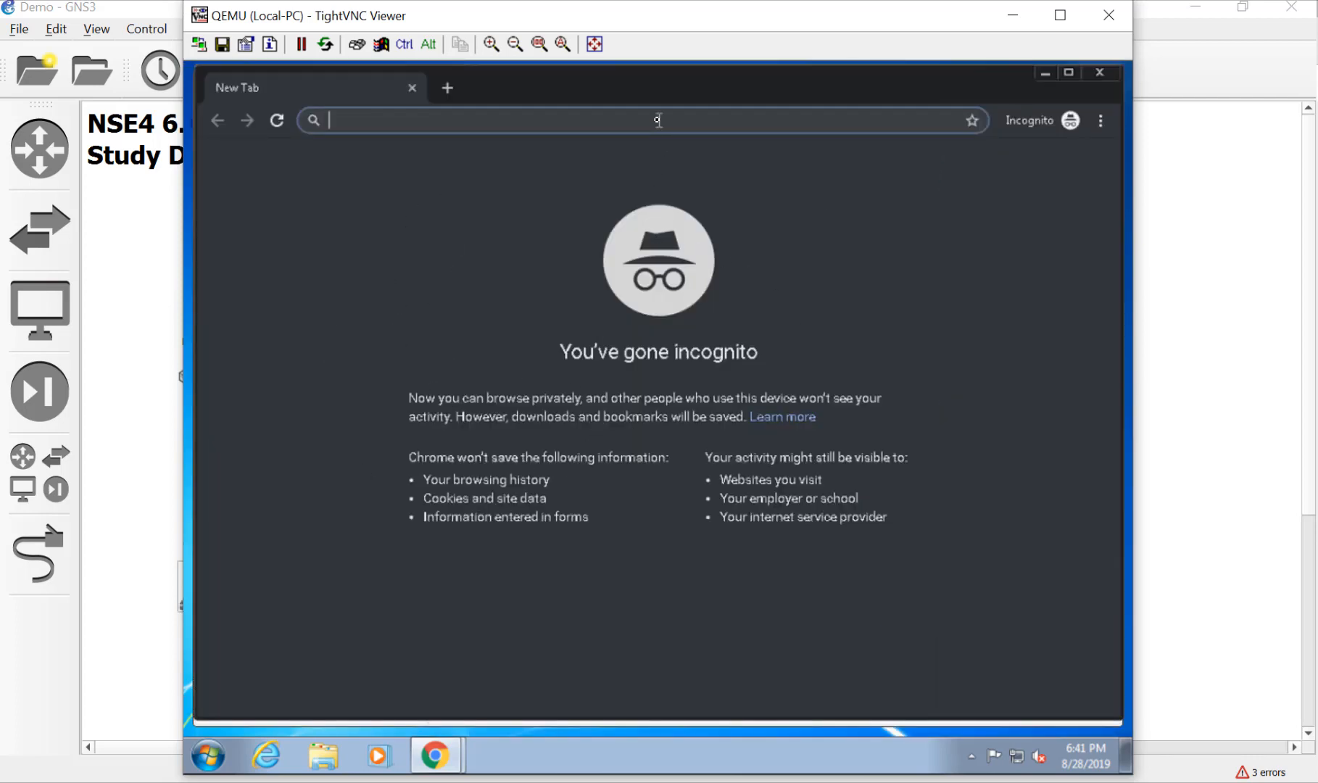
pyautogui.write('10.10.1.254/login')
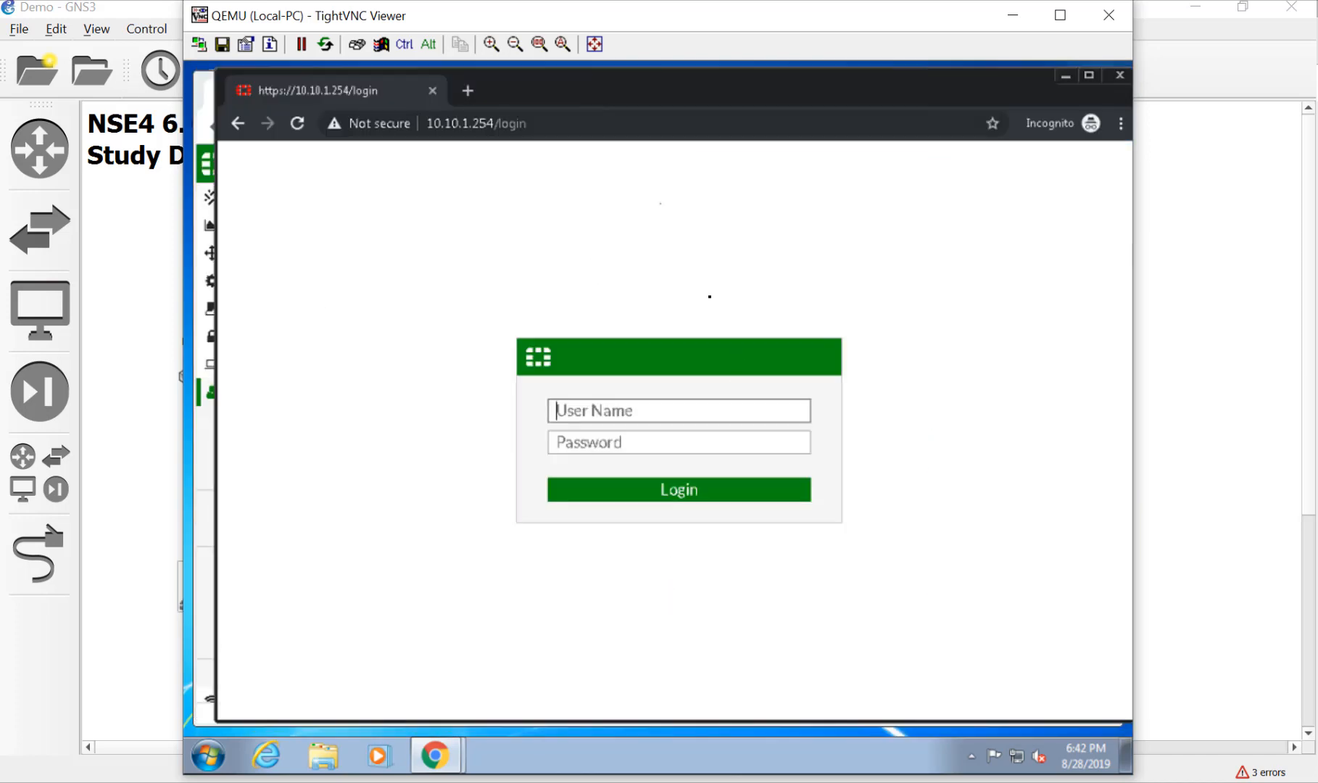
pyautogui.write('devin')
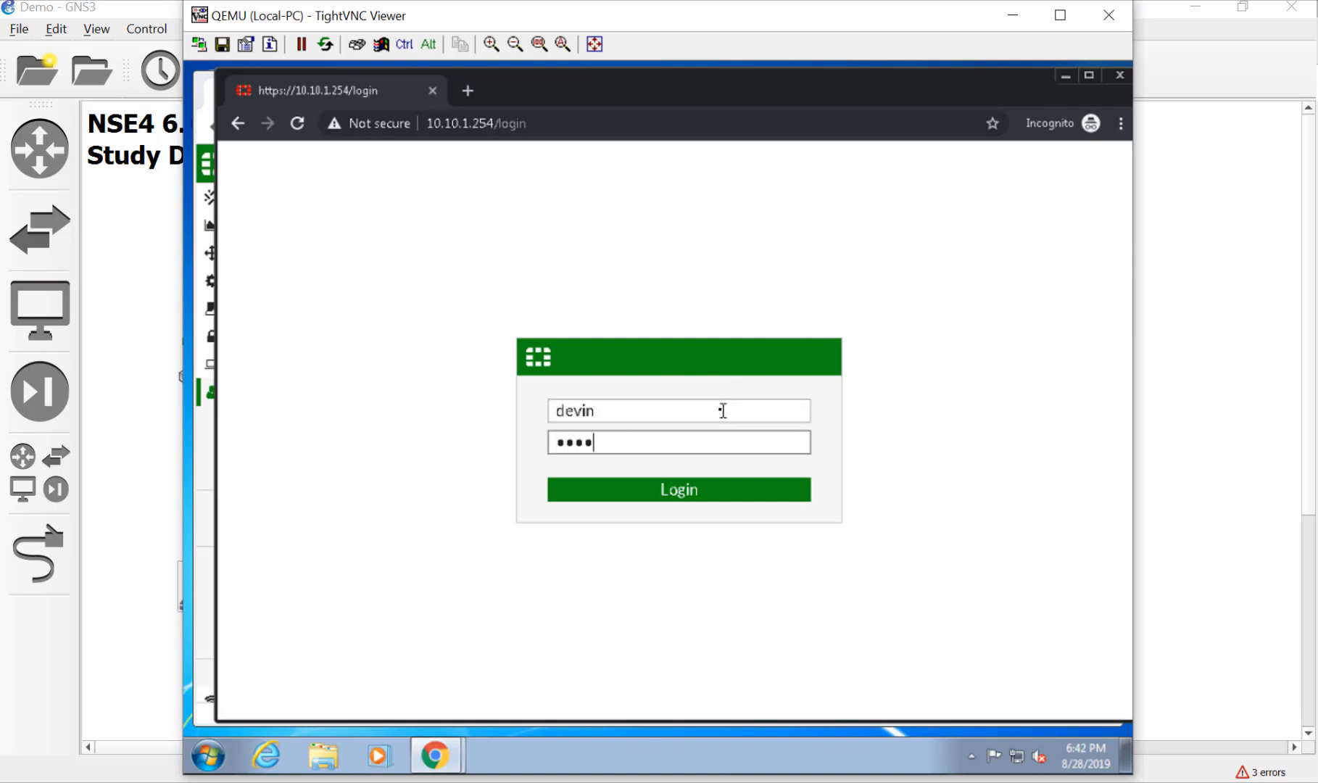
pyautogui.click(678, 490)
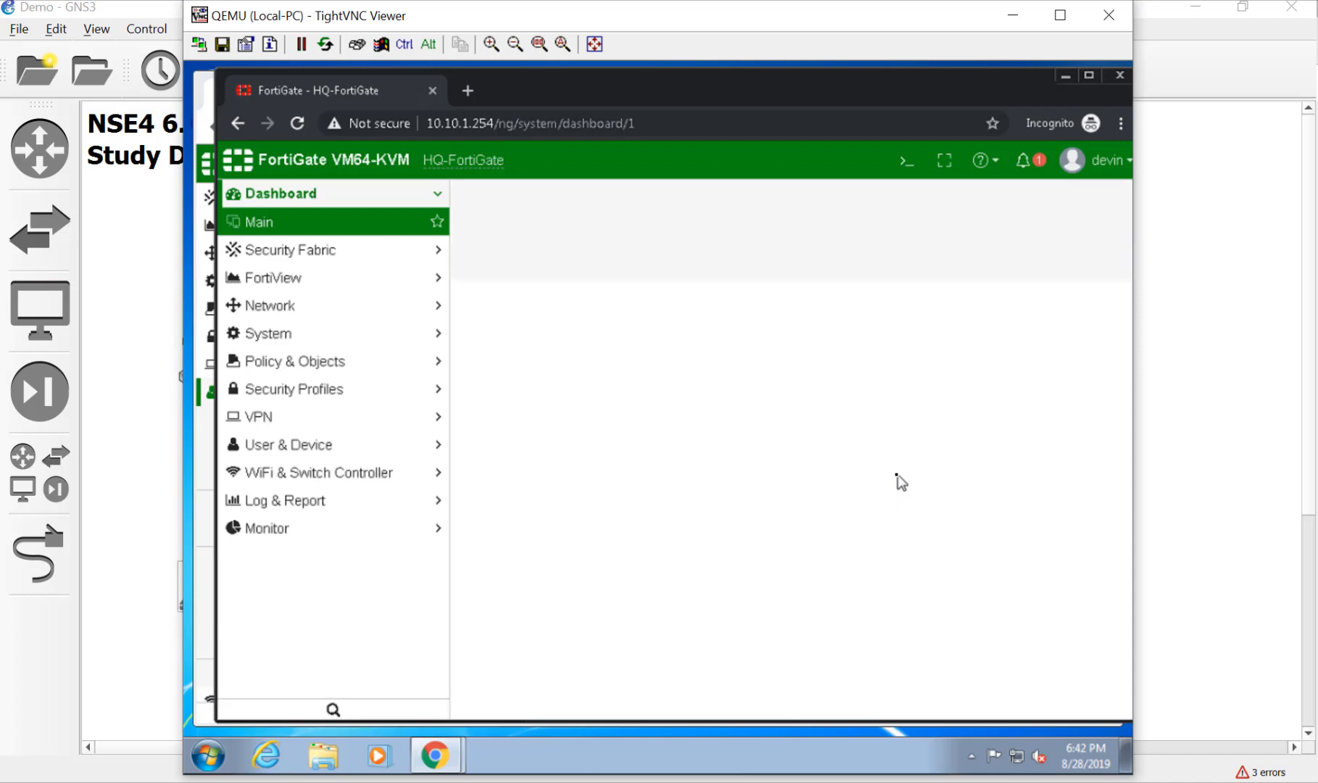
# Step: View the empty Forward Traffic log, then scroll the Log & Report menu down
pyautogui.click(258, 222)
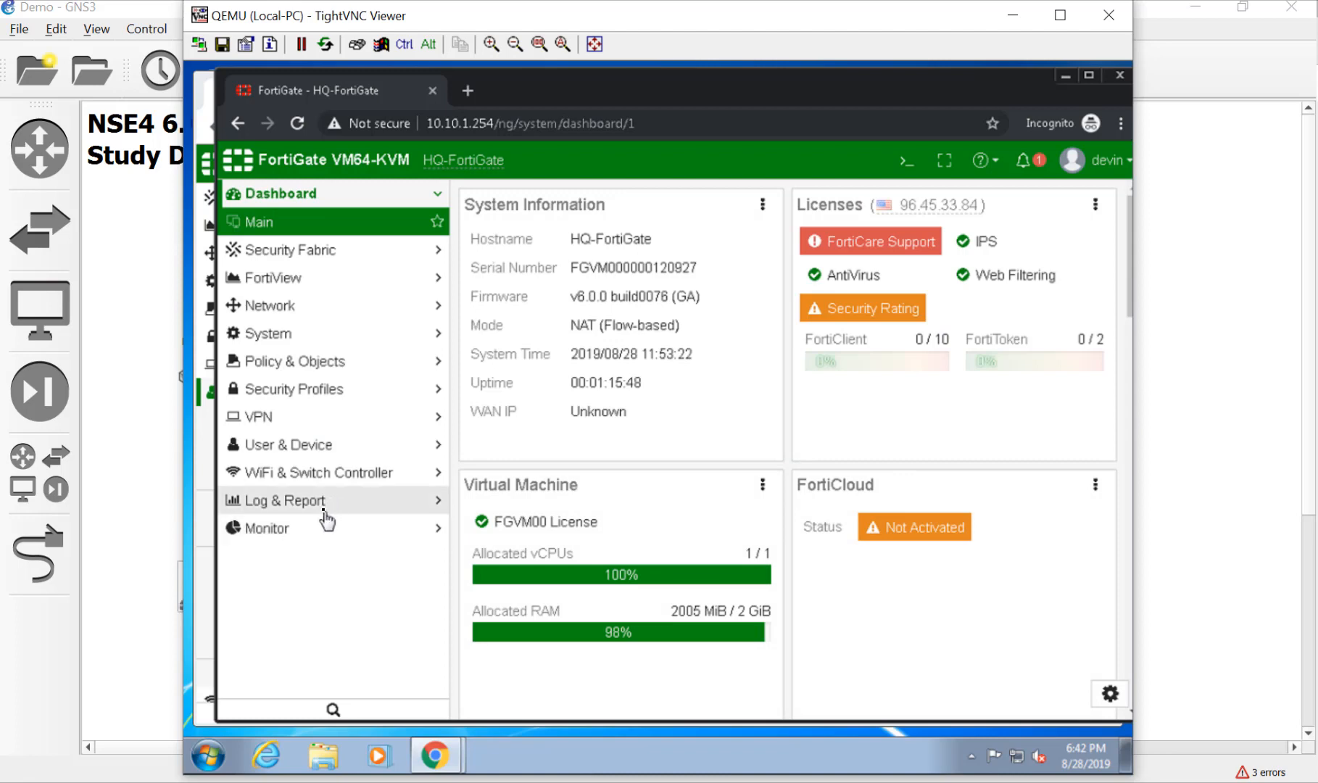
pyautogui.click(286, 500)
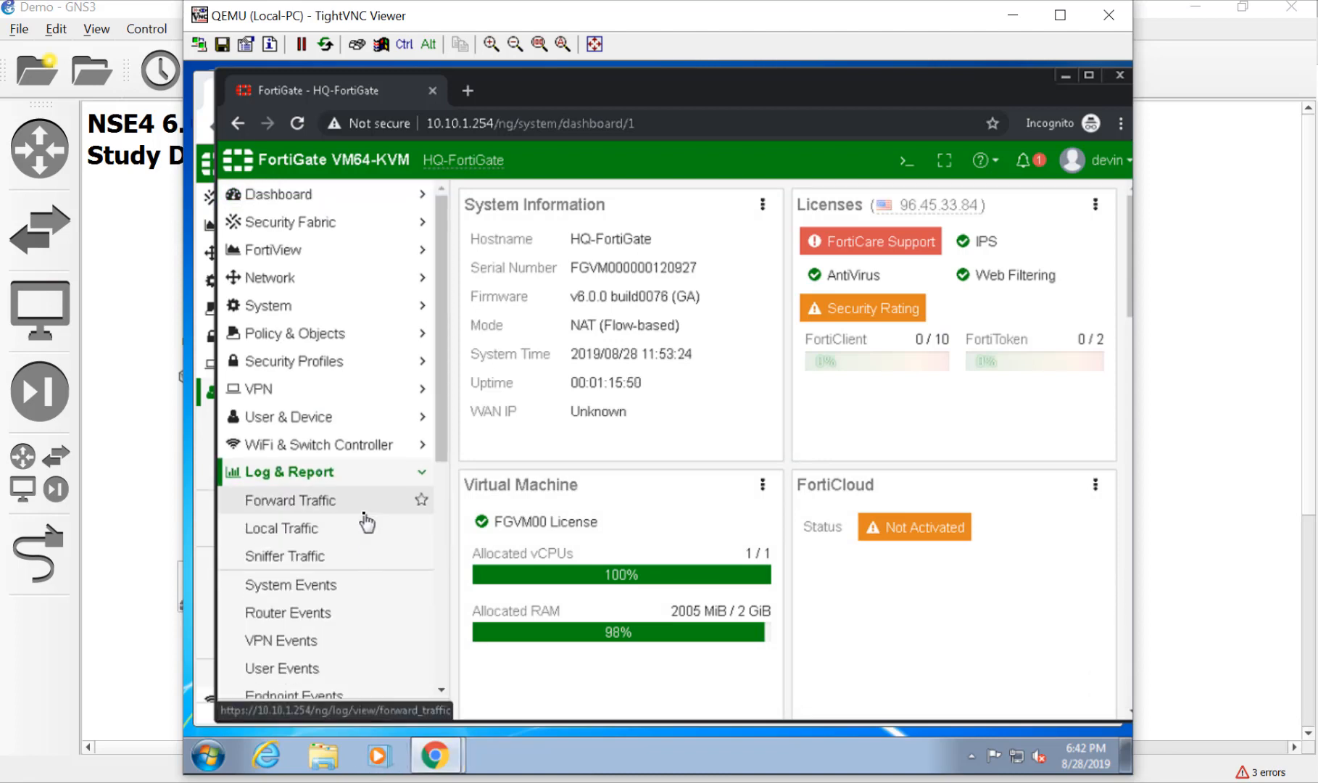
pyautogui.click(290, 499)
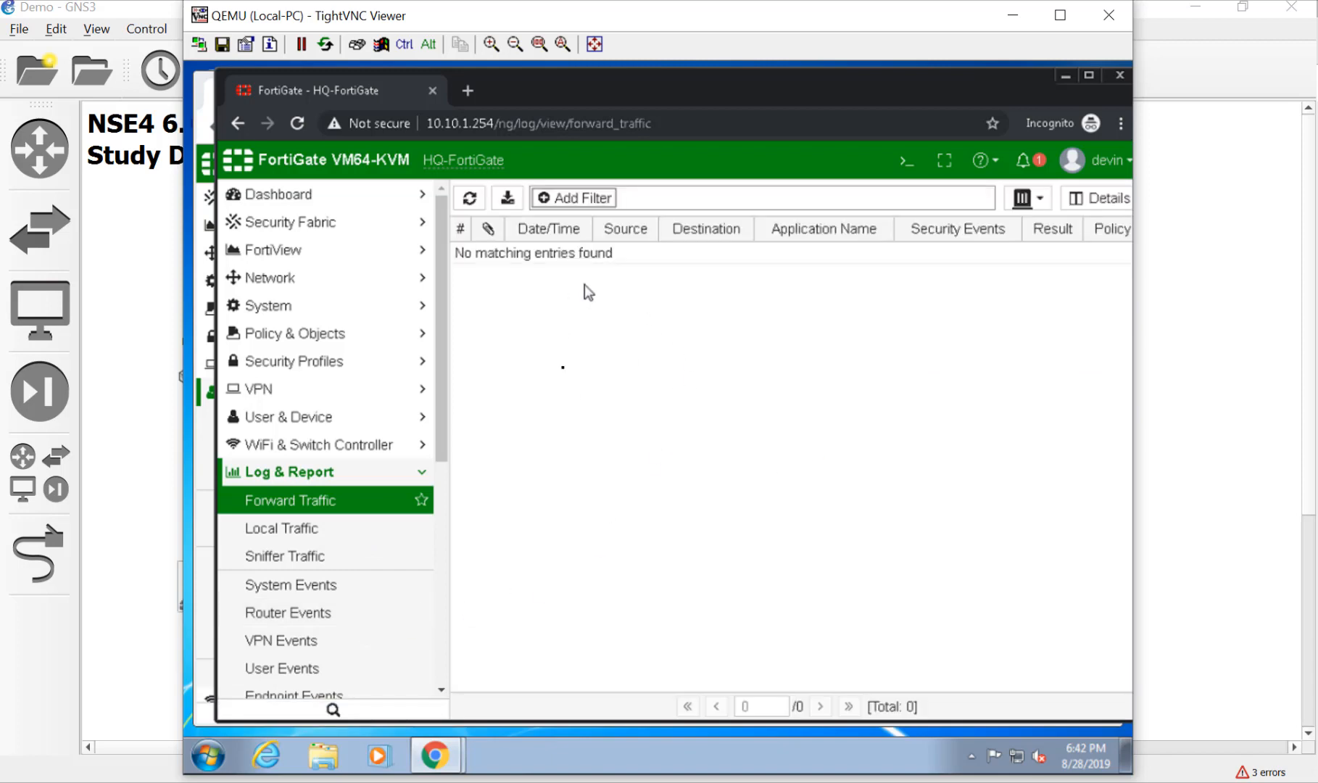
pyautogui.moveTo(667, 419)
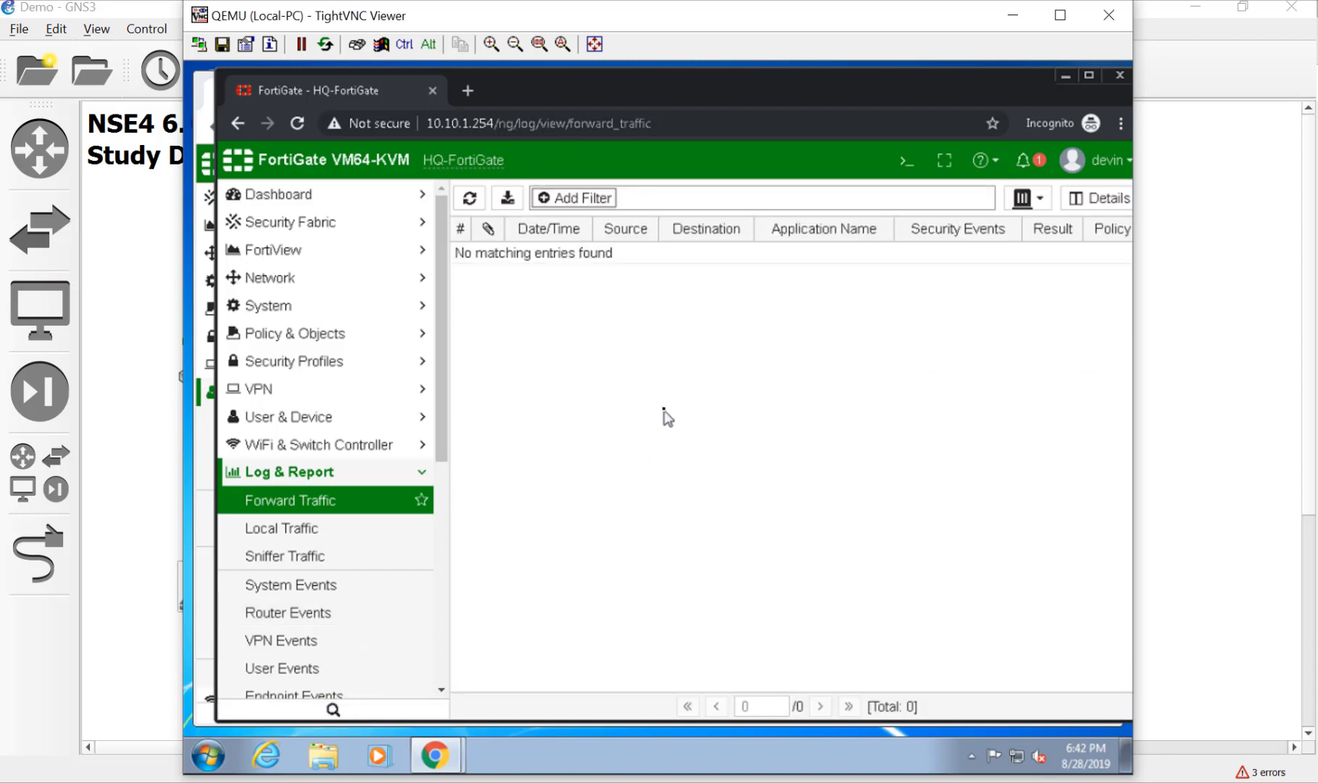
pyautogui.scroll(-3)
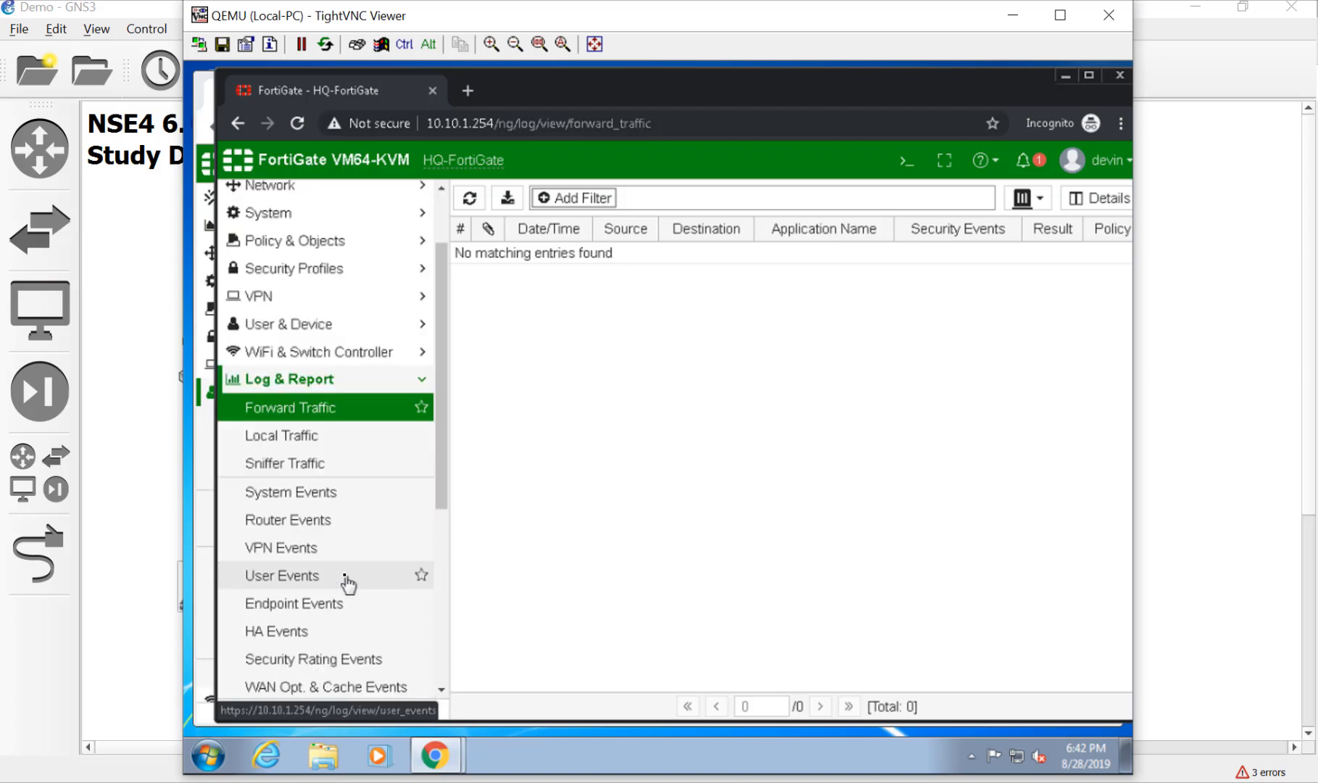
pyautogui.scroll(-3)
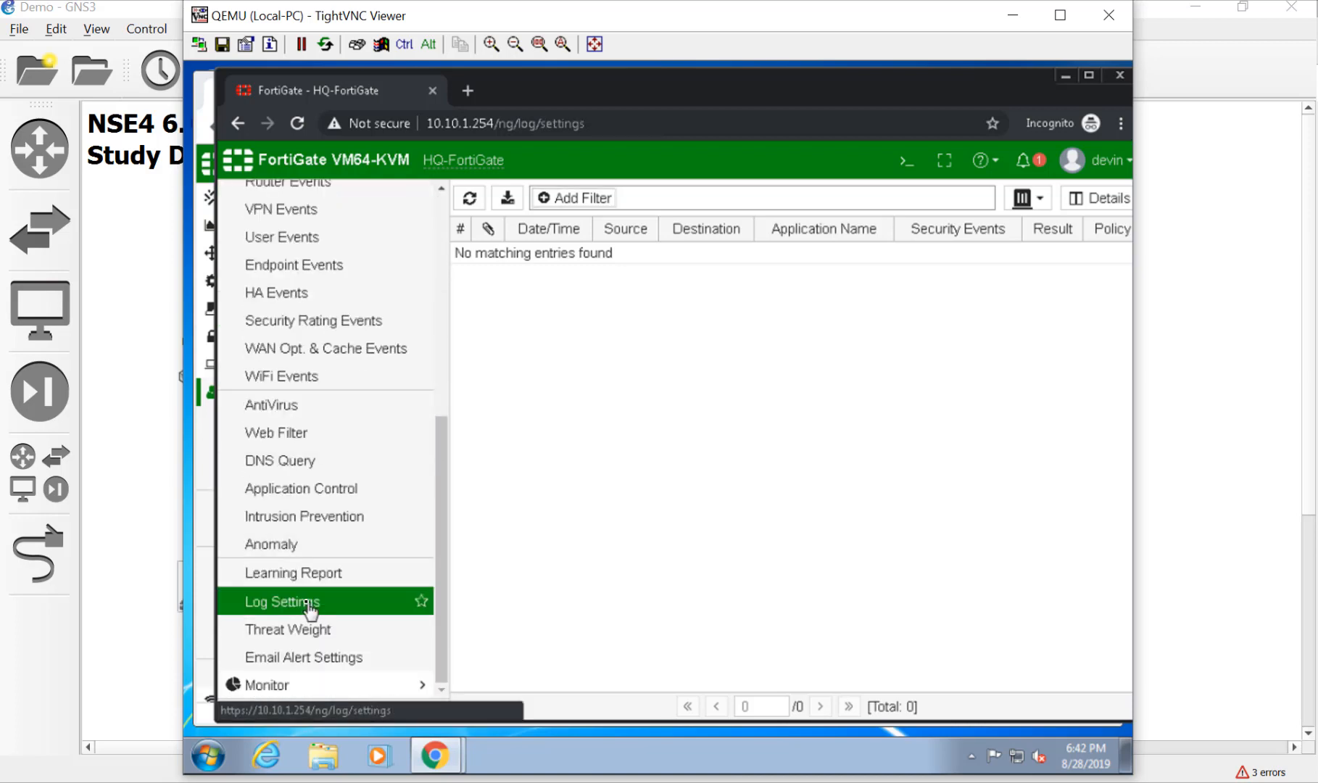
# Step: On Log Settings, disable Enable Local Reports, keeping Disk and Historical FortiView enabled
pyautogui.click(283, 601)
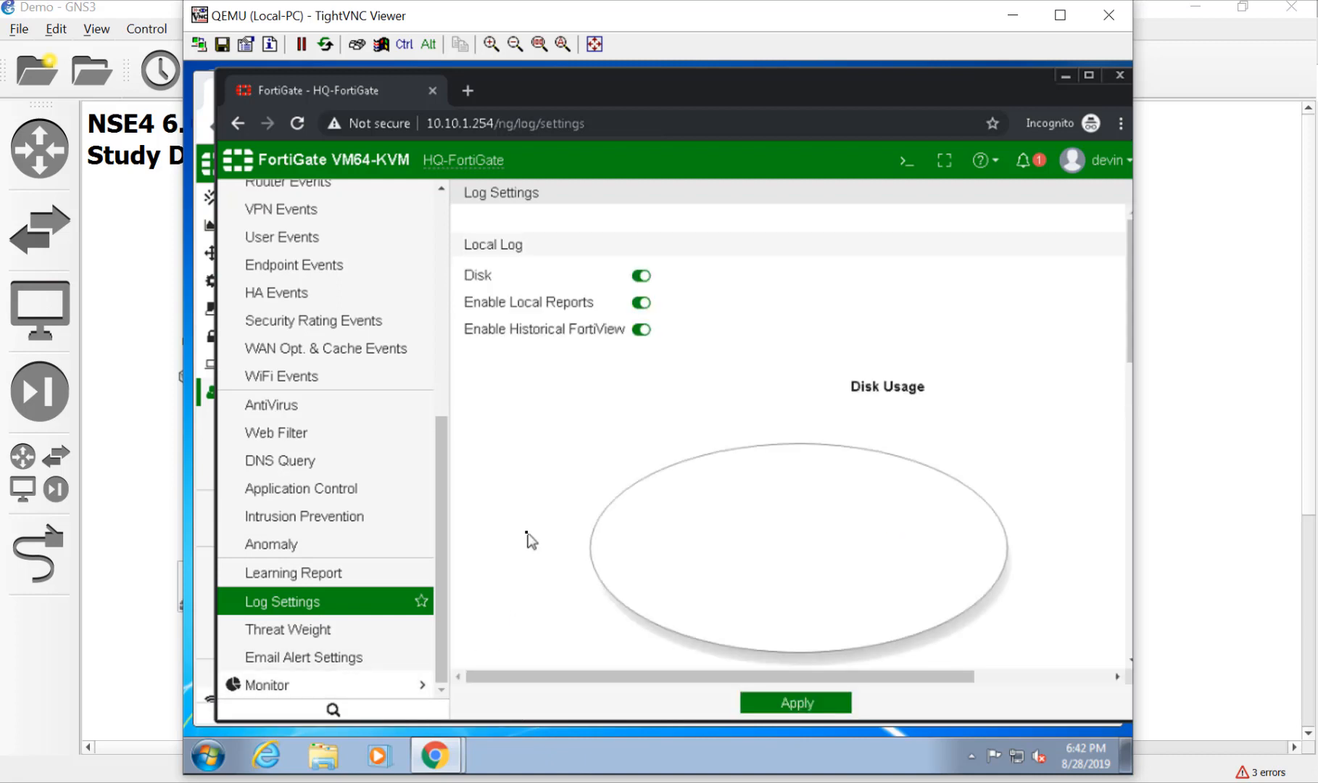
pyautogui.moveTo(473, 282)
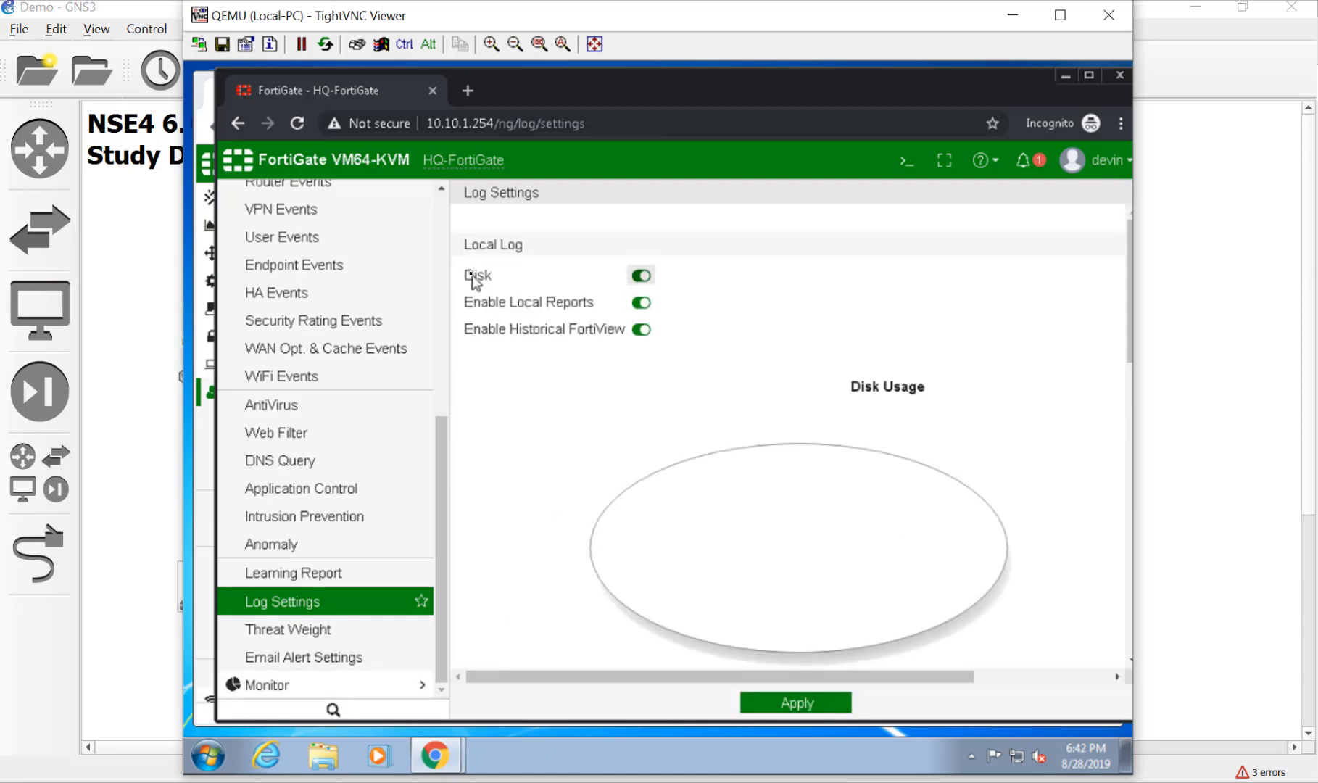
pyautogui.moveTo(666, 283)
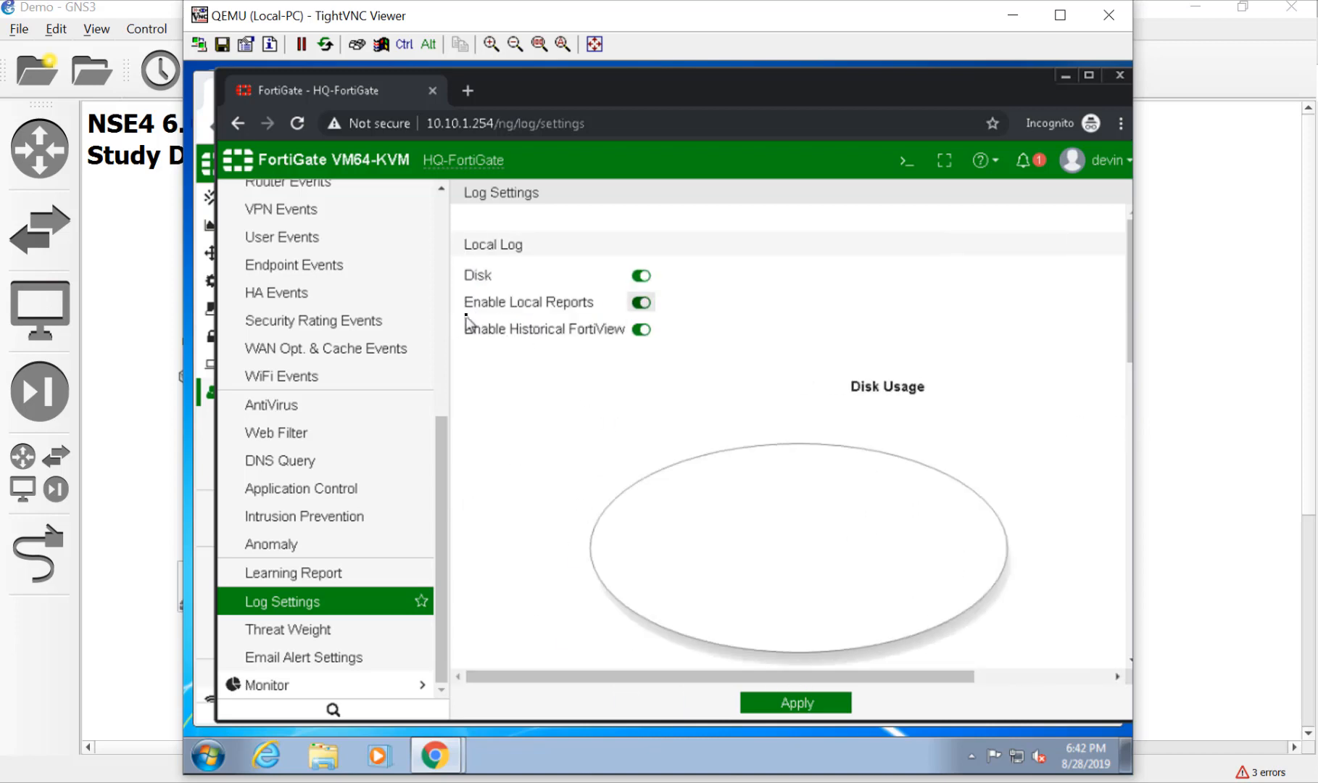
pyautogui.click(640, 301)
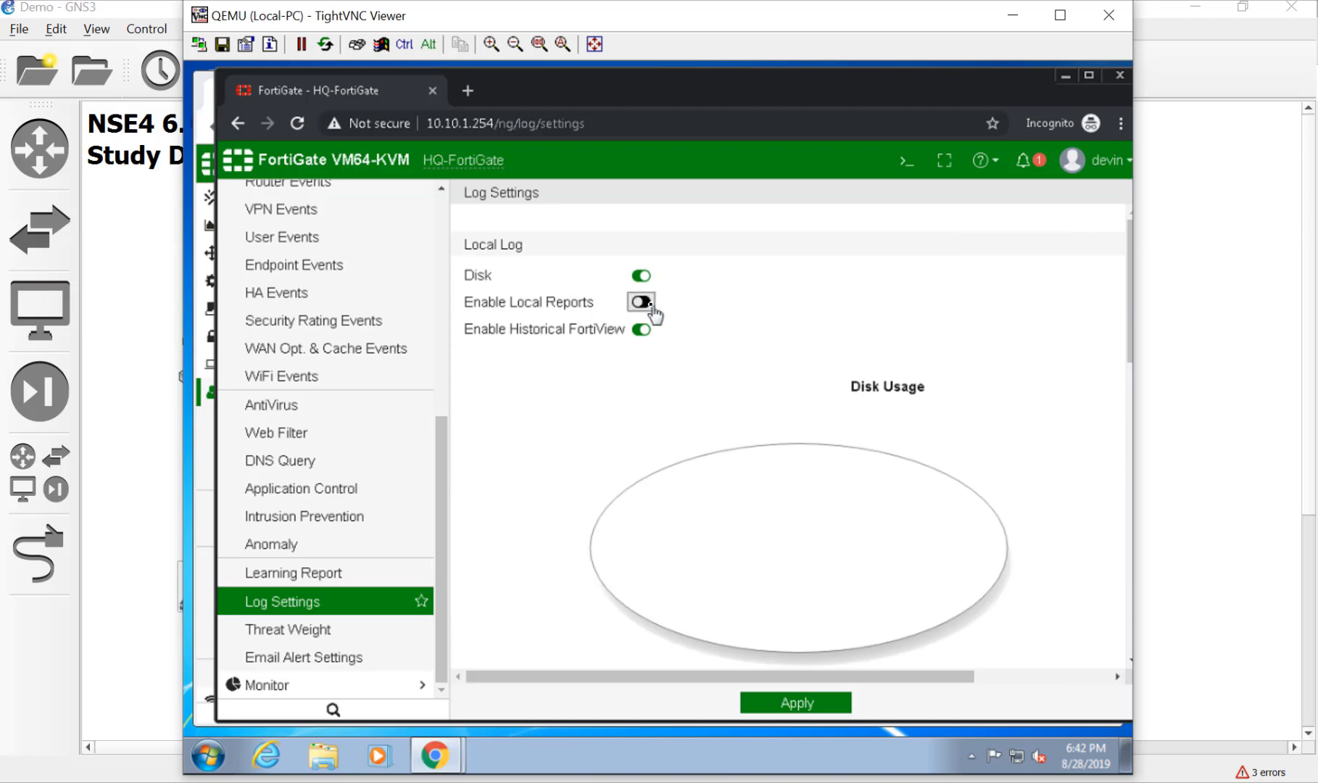
pyautogui.click(640, 301)
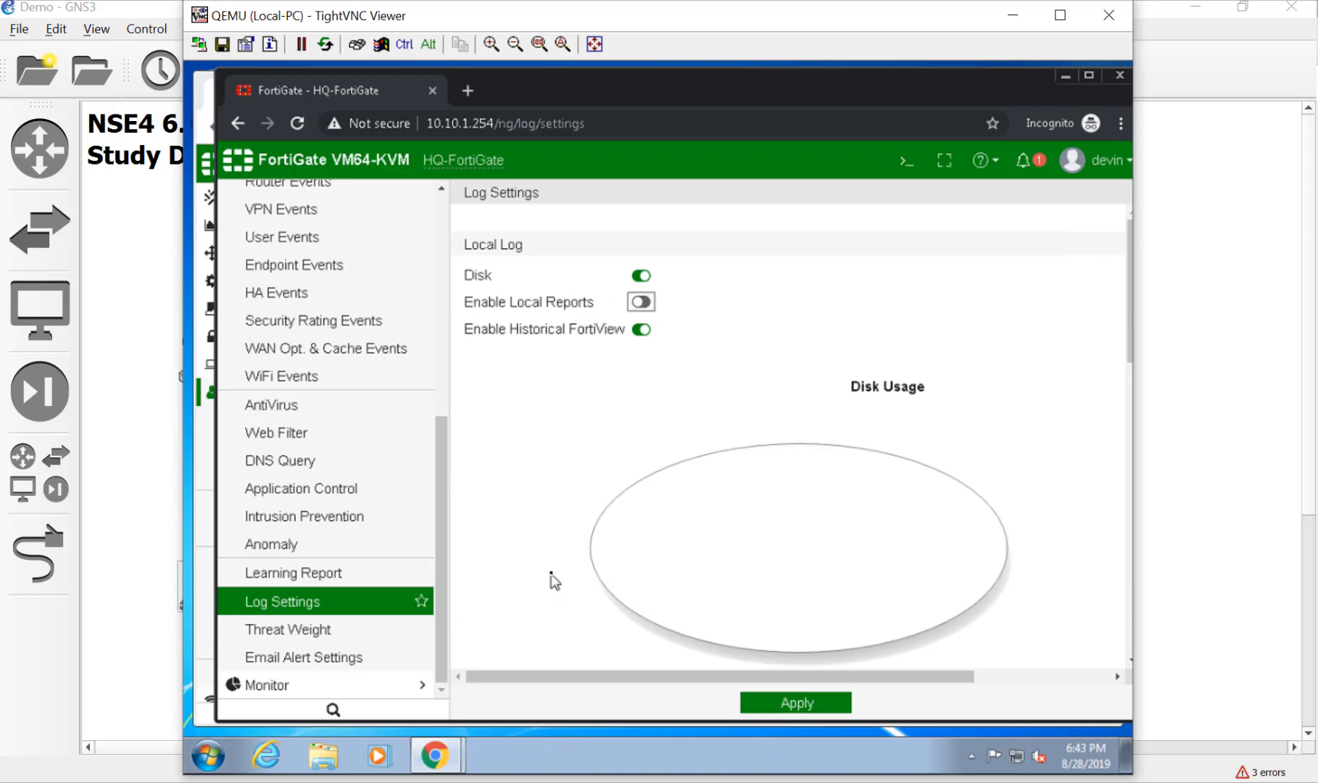
pyautogui.moveTo(470, 353)
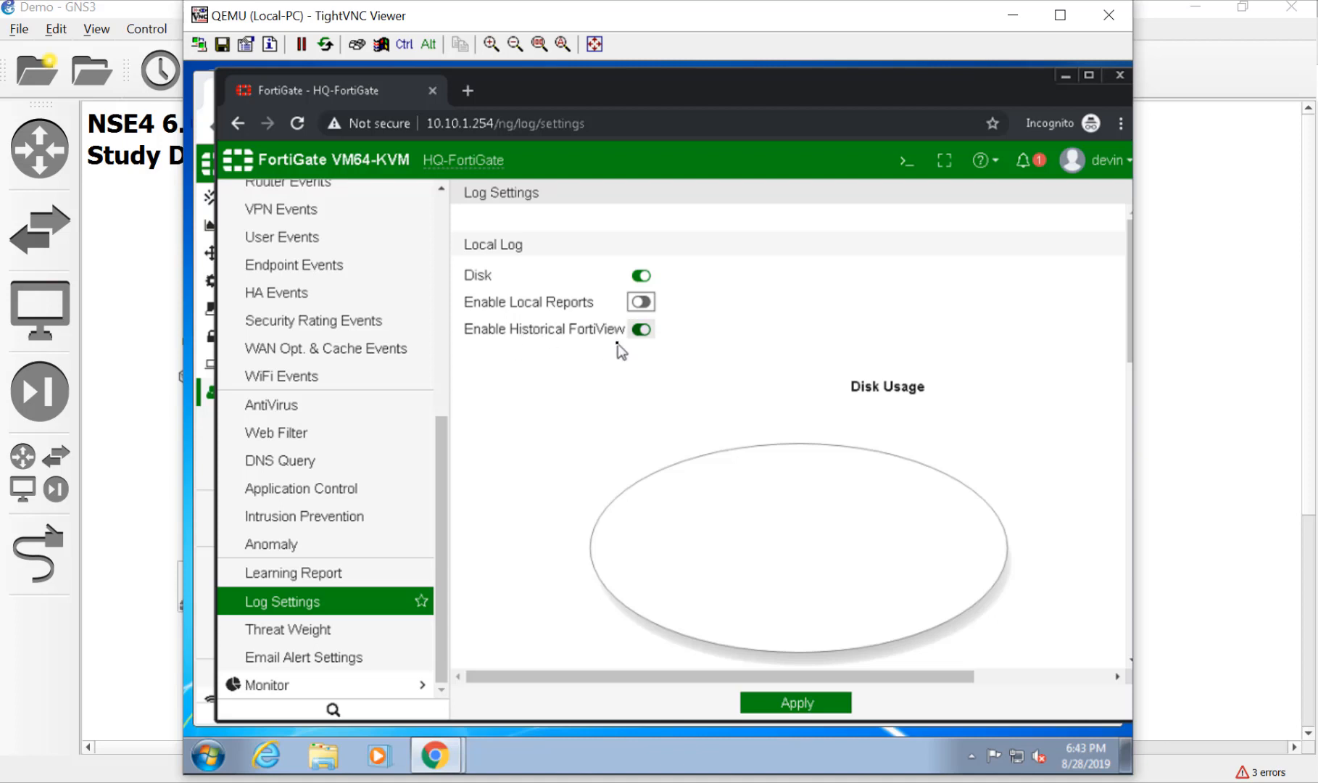
pyautogui.moveTo(665, 361)
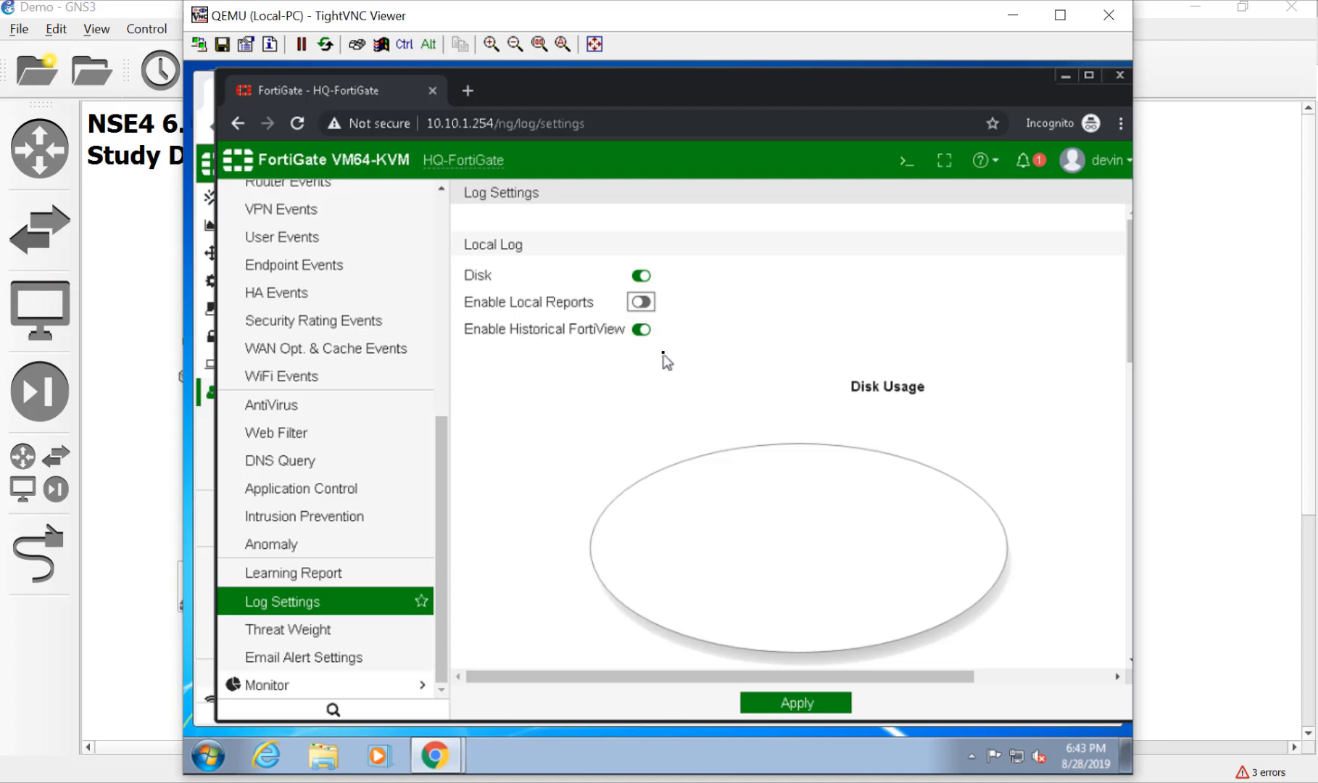
pyautogui.scroll(3)
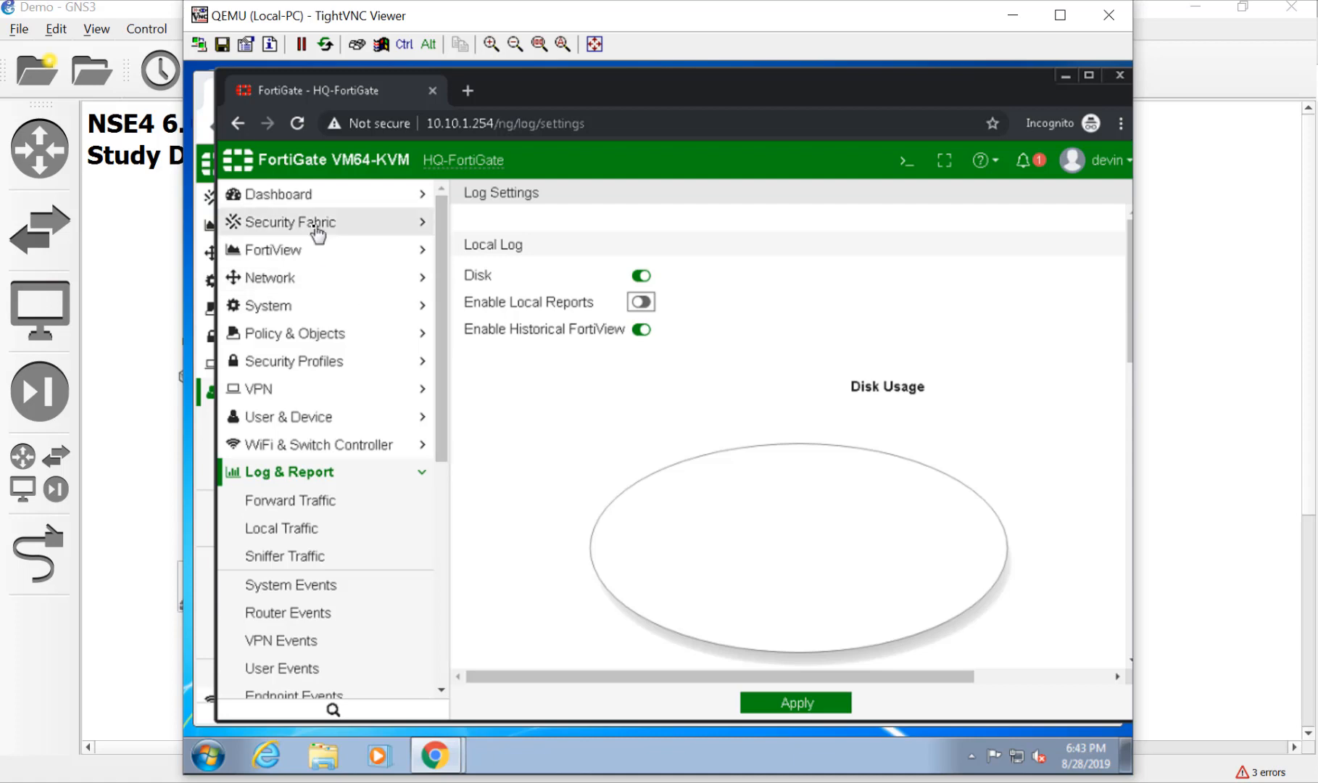
pyautogui.moveTo(312, 257)
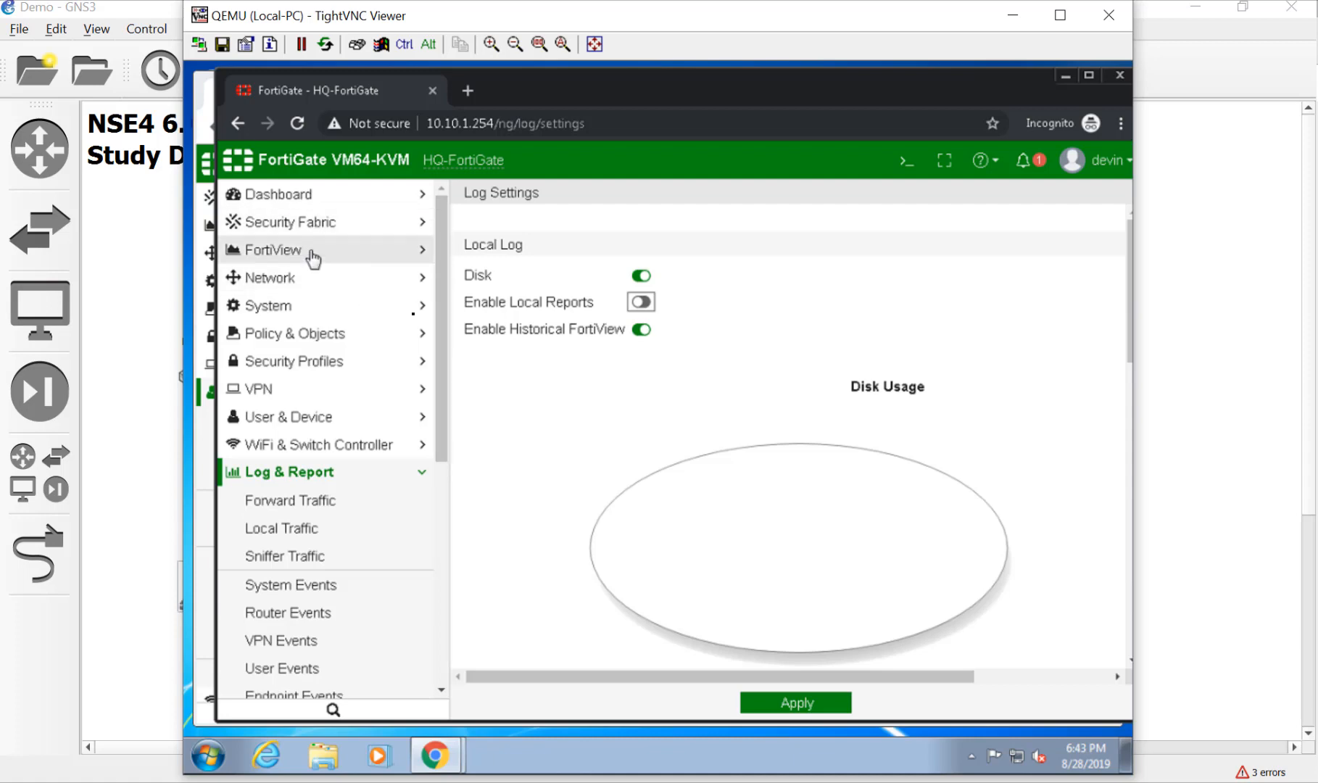
pyautogui.moveTo(521, 365)
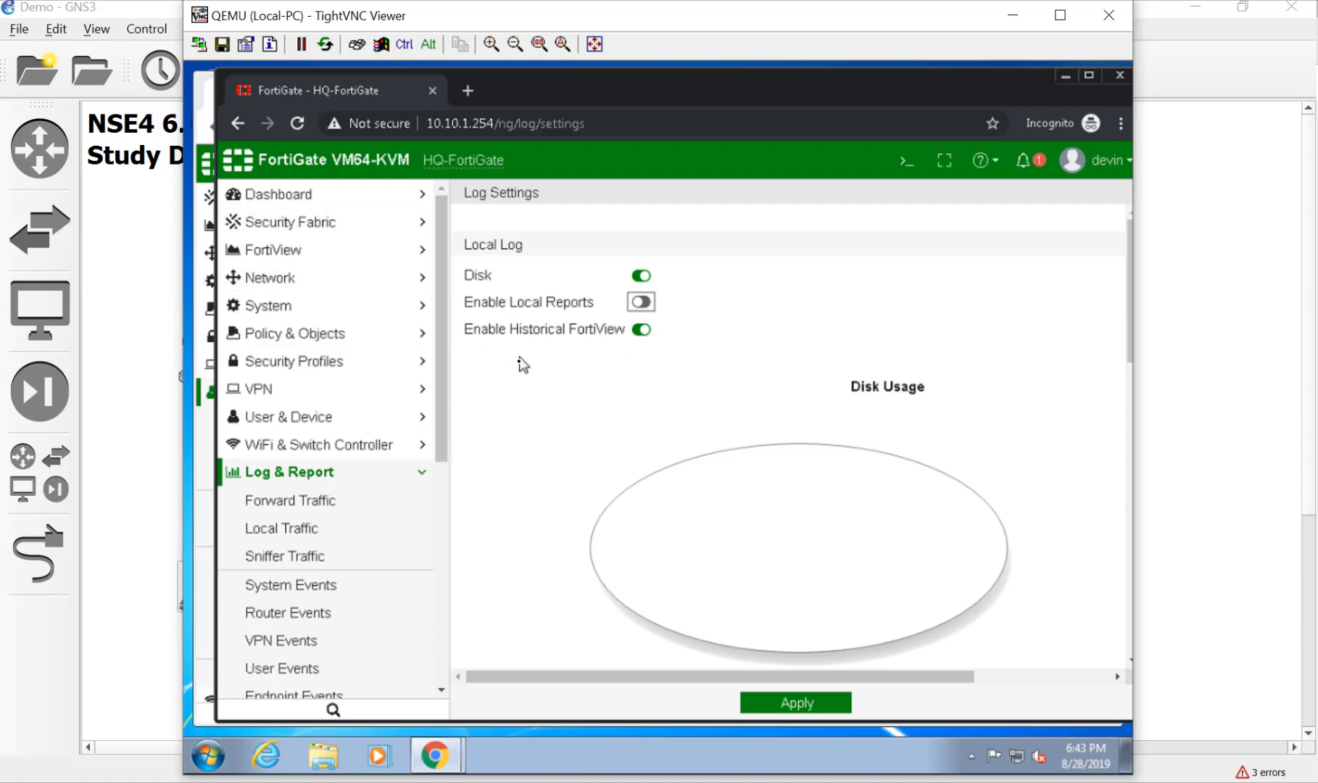
pyautogui.moveTo(683, 422)
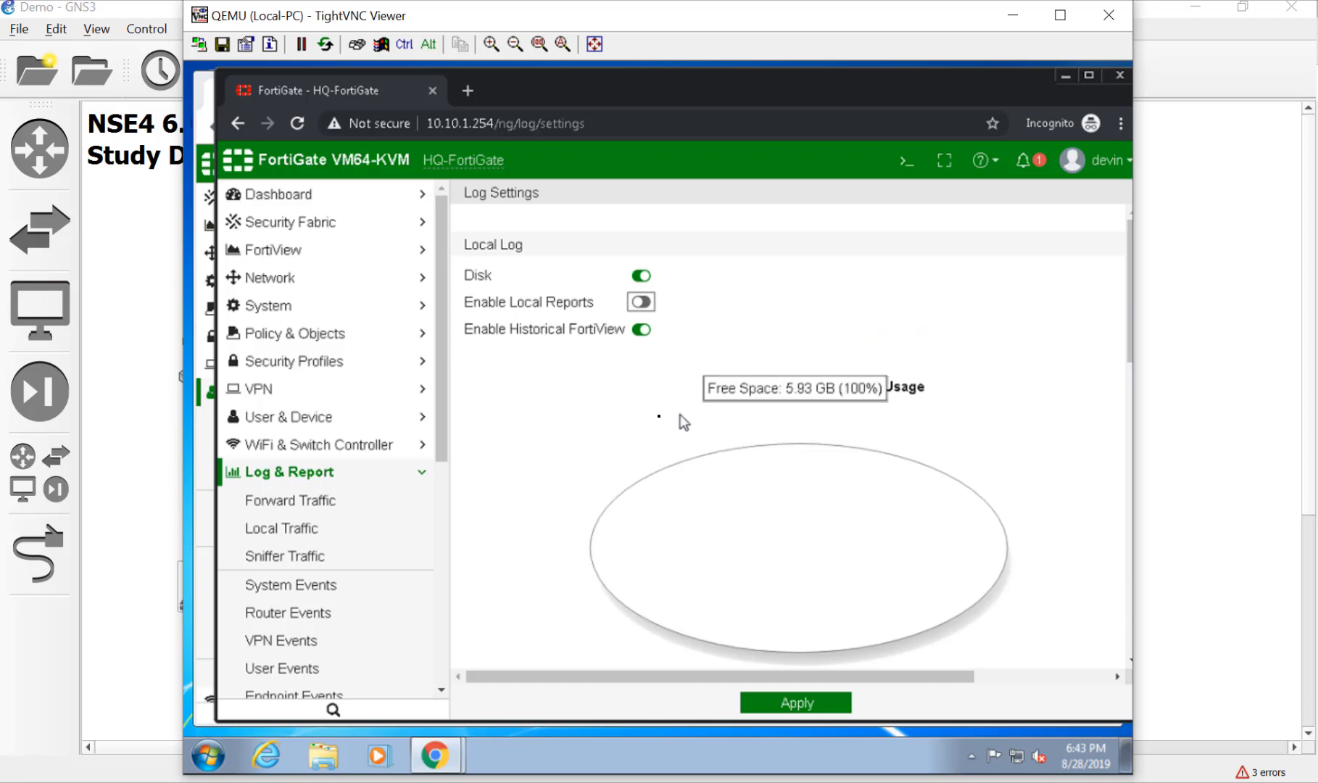
pyautogui.moveTo(902, 320)
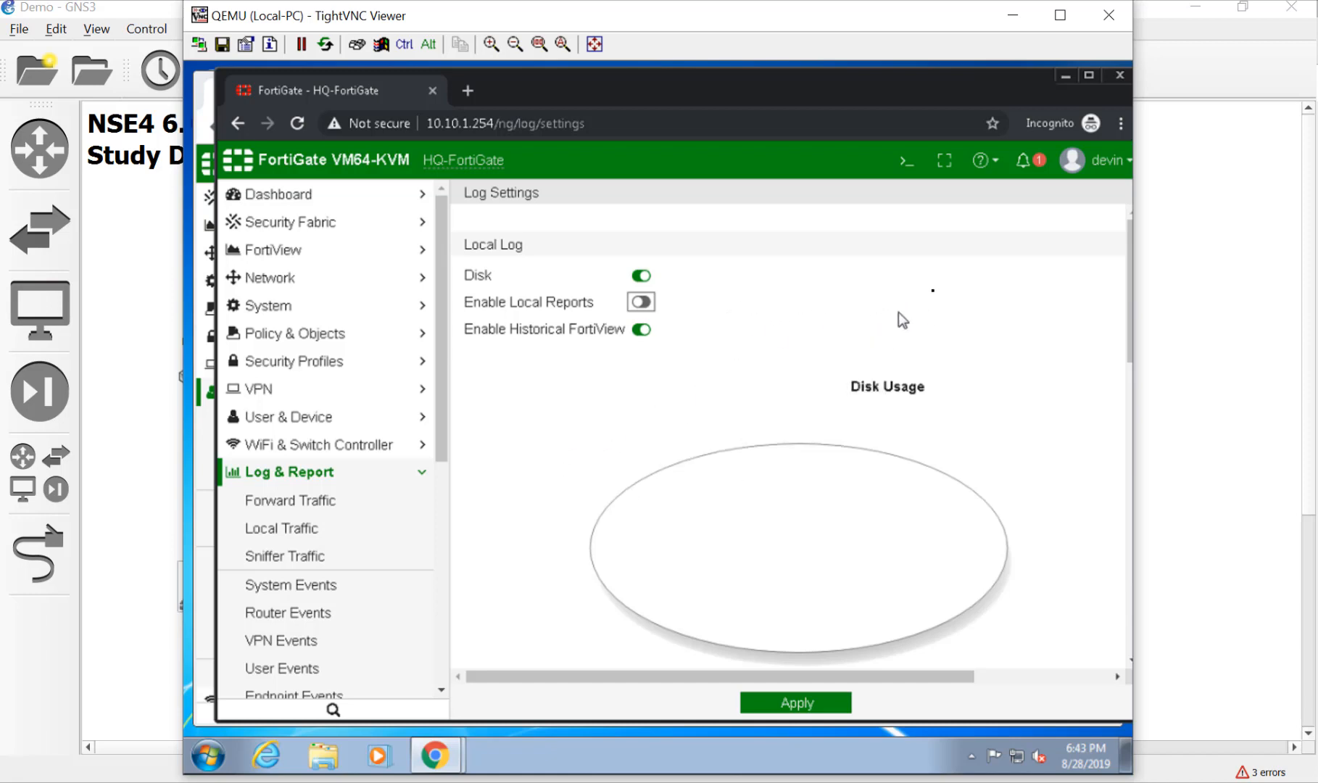
pyautogui.moveTo(761, 445)
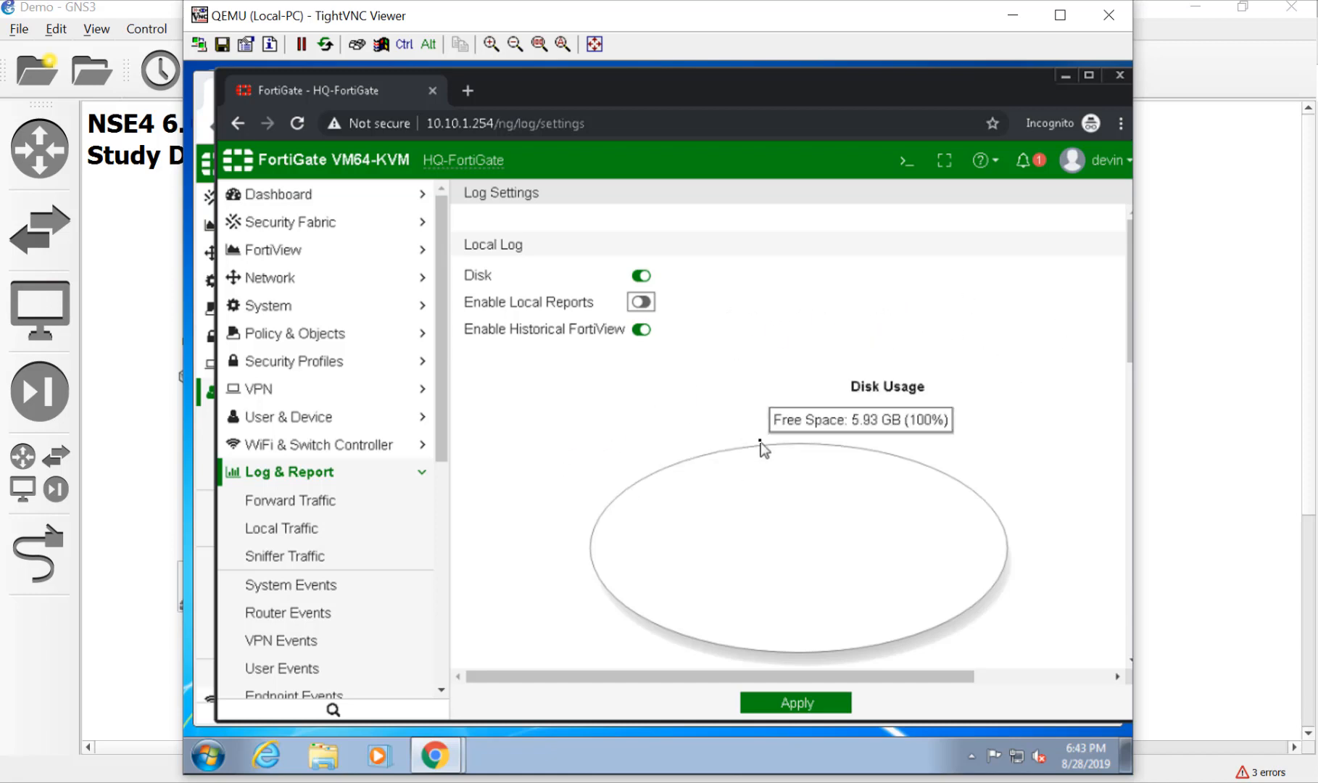
pyautogui.moveTo(759, 404)
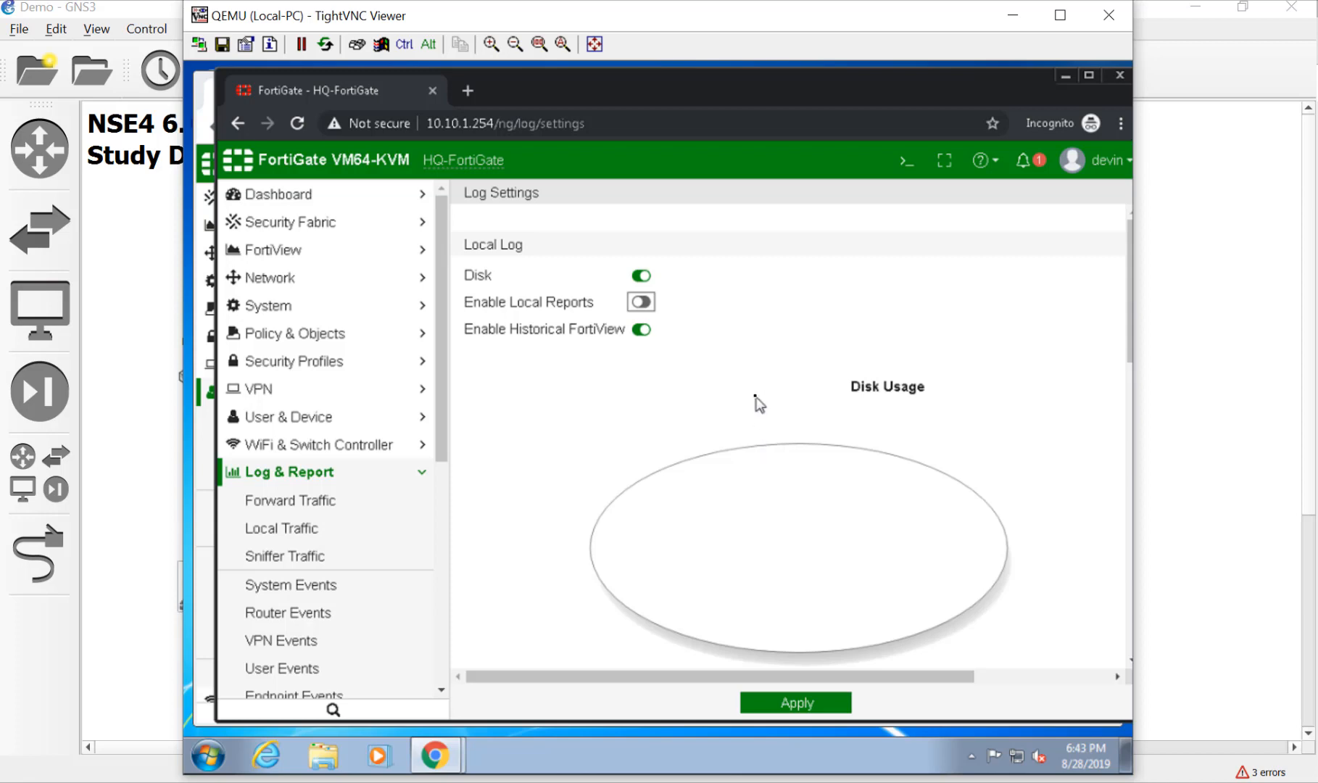
pyautogui.moveTo(691, 292)
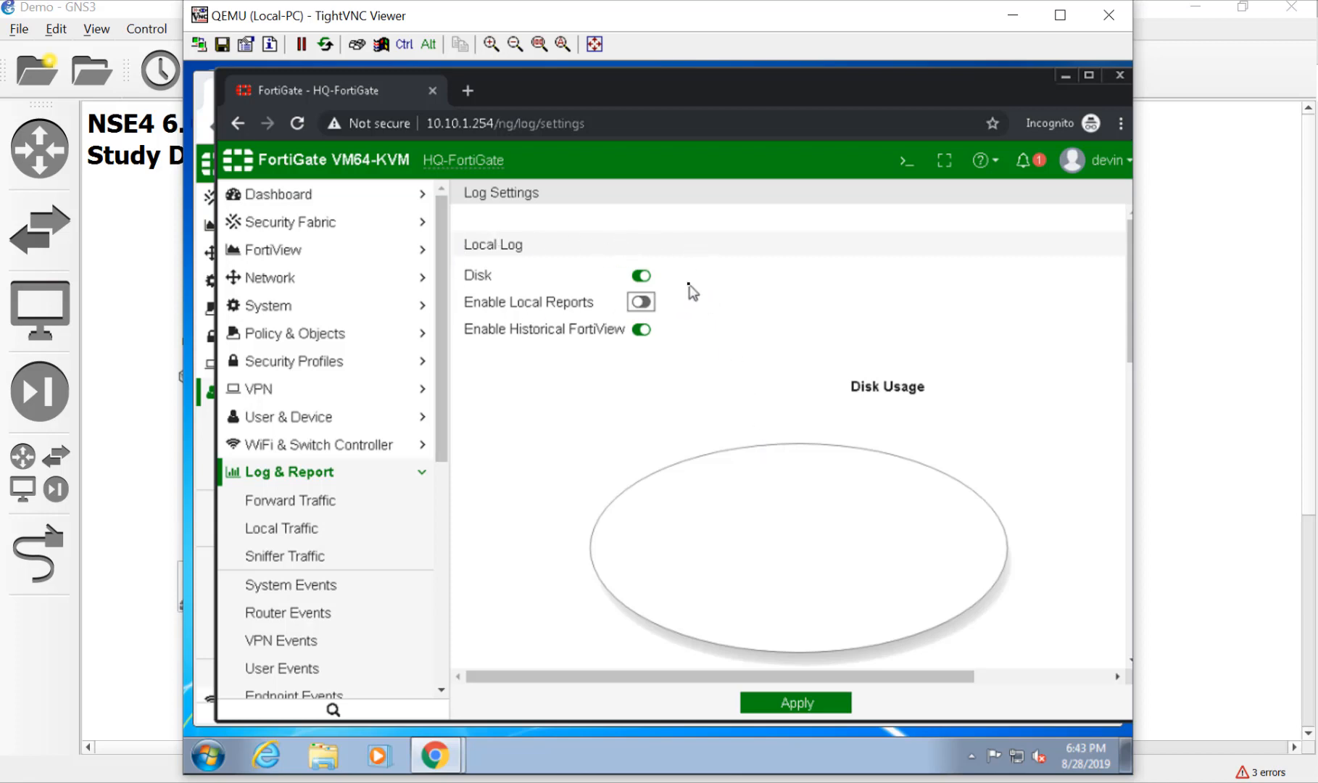
pyautogui.click(639, 275)
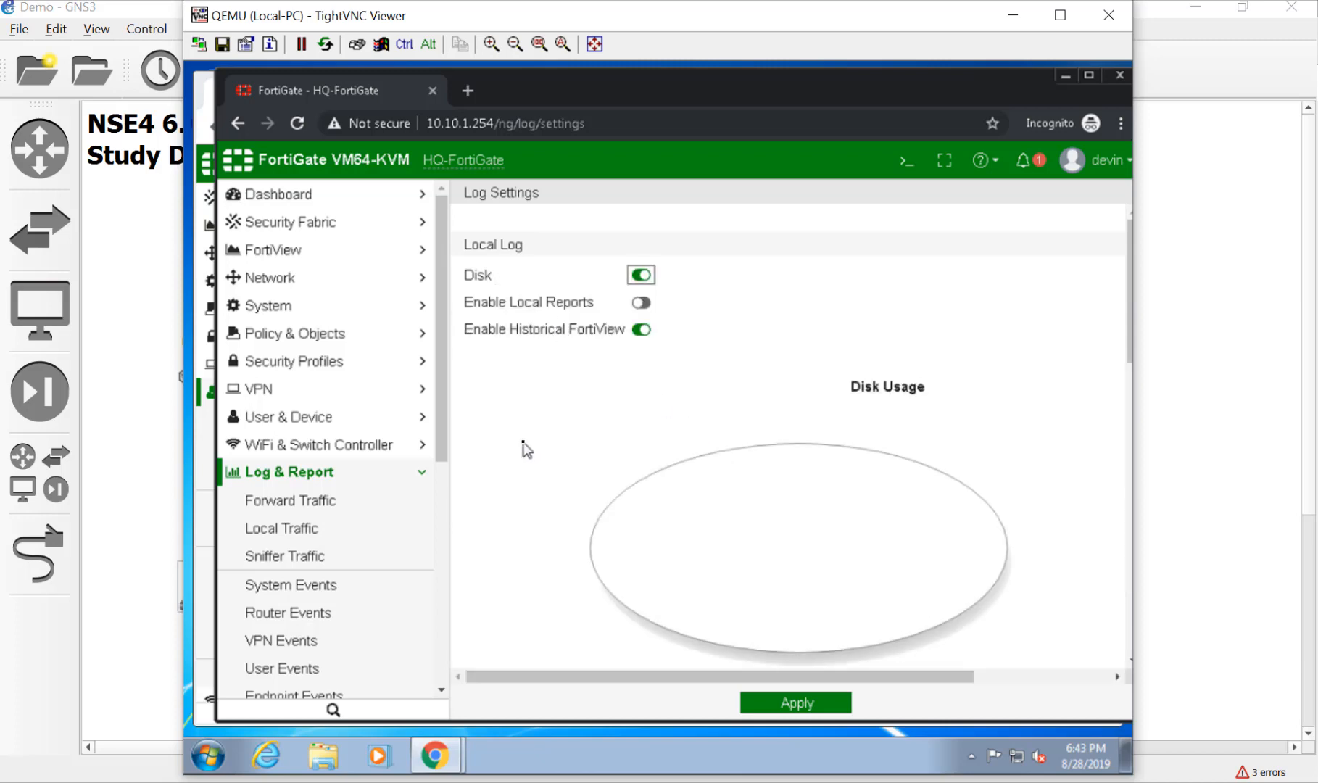
pyautogui.moveTo(553, 479)
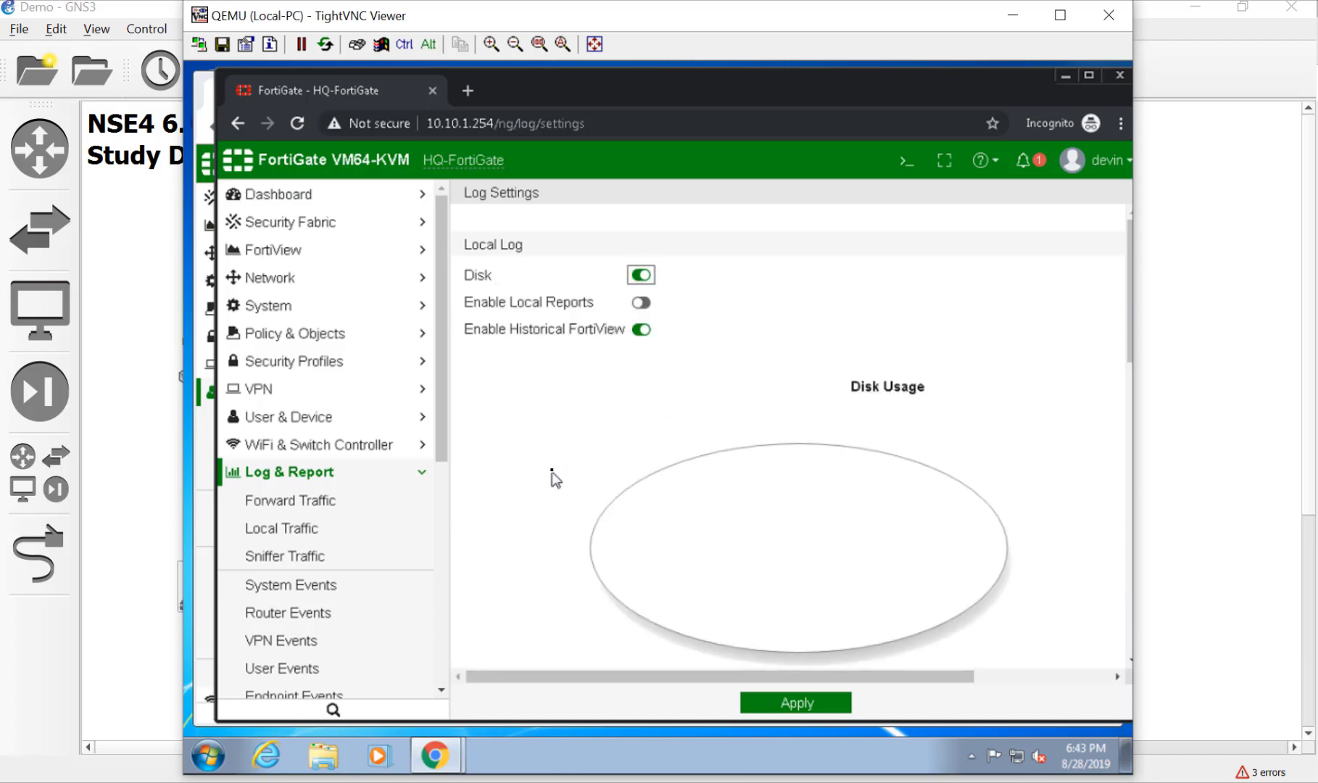
pyautogui.scroll(-3)
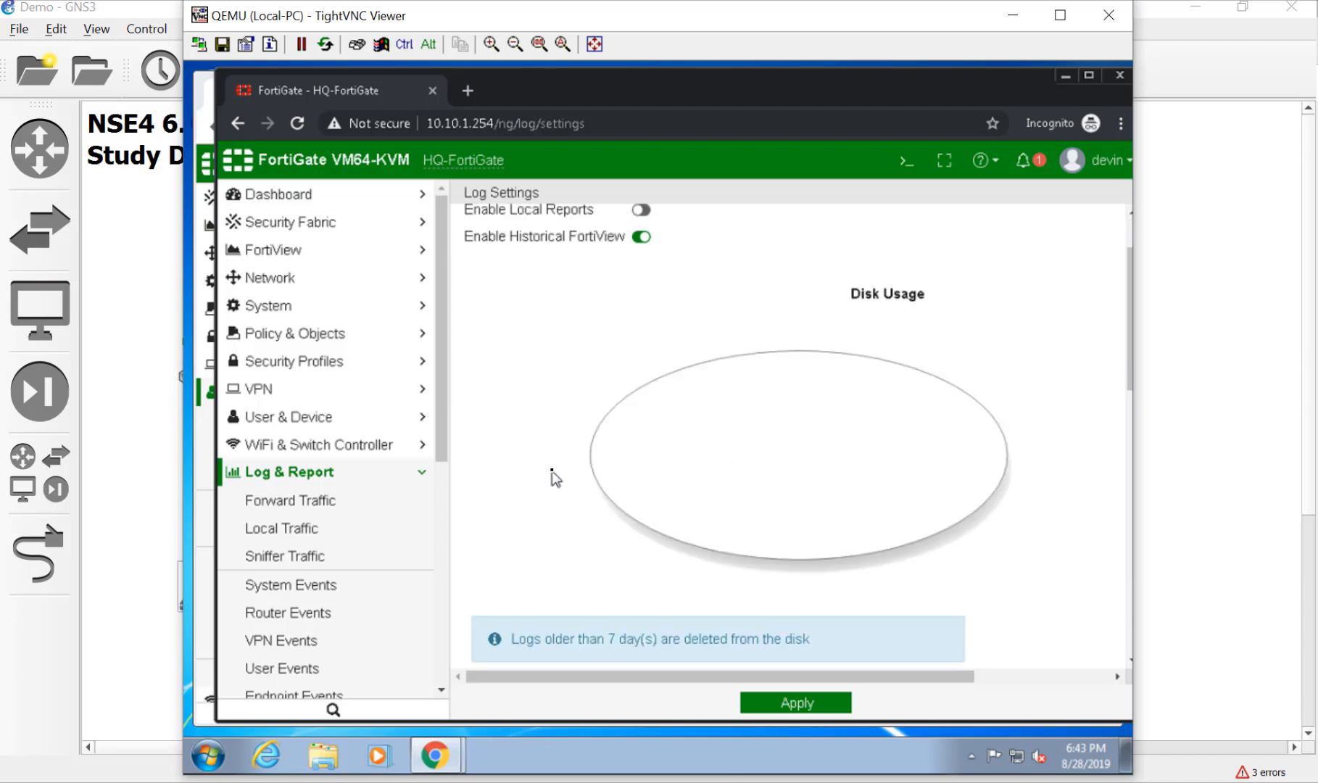
pyautogui.scroll(-3)
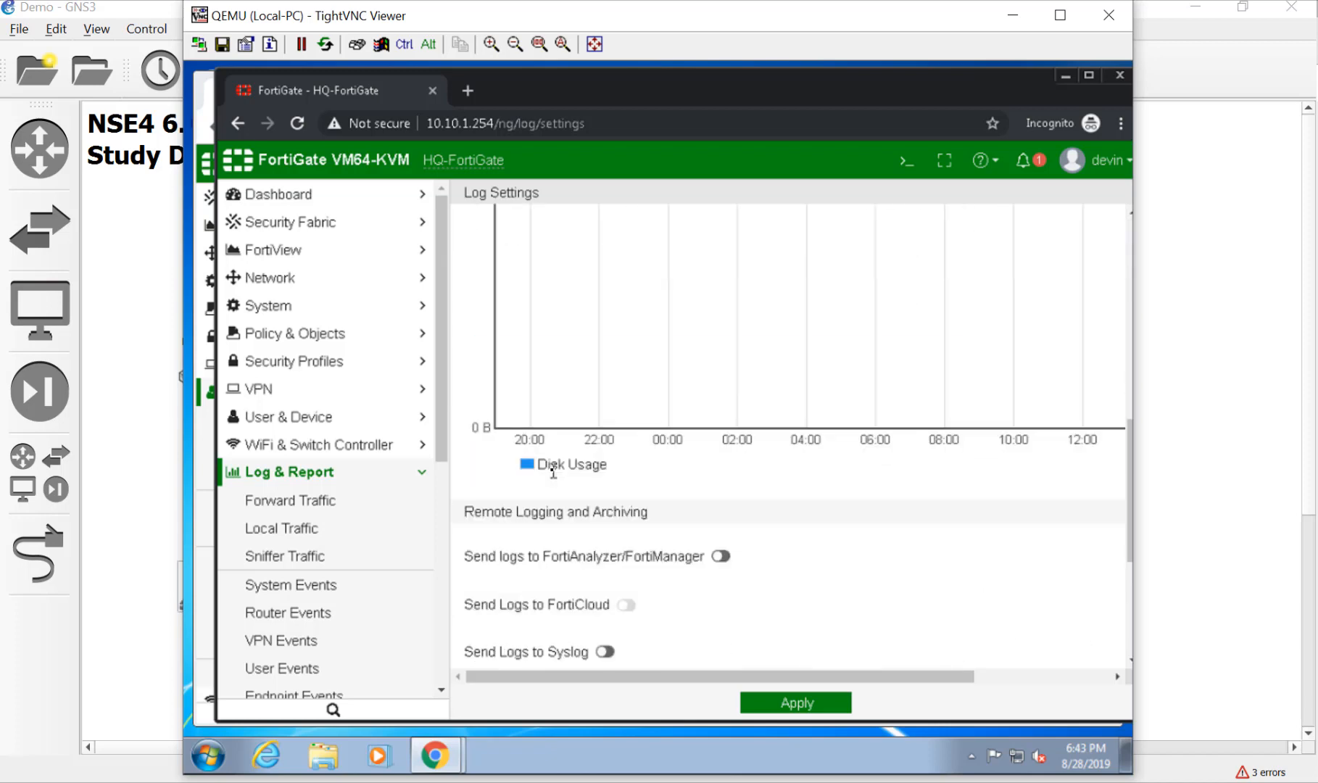
pyautogui.moveTo(661, 536)
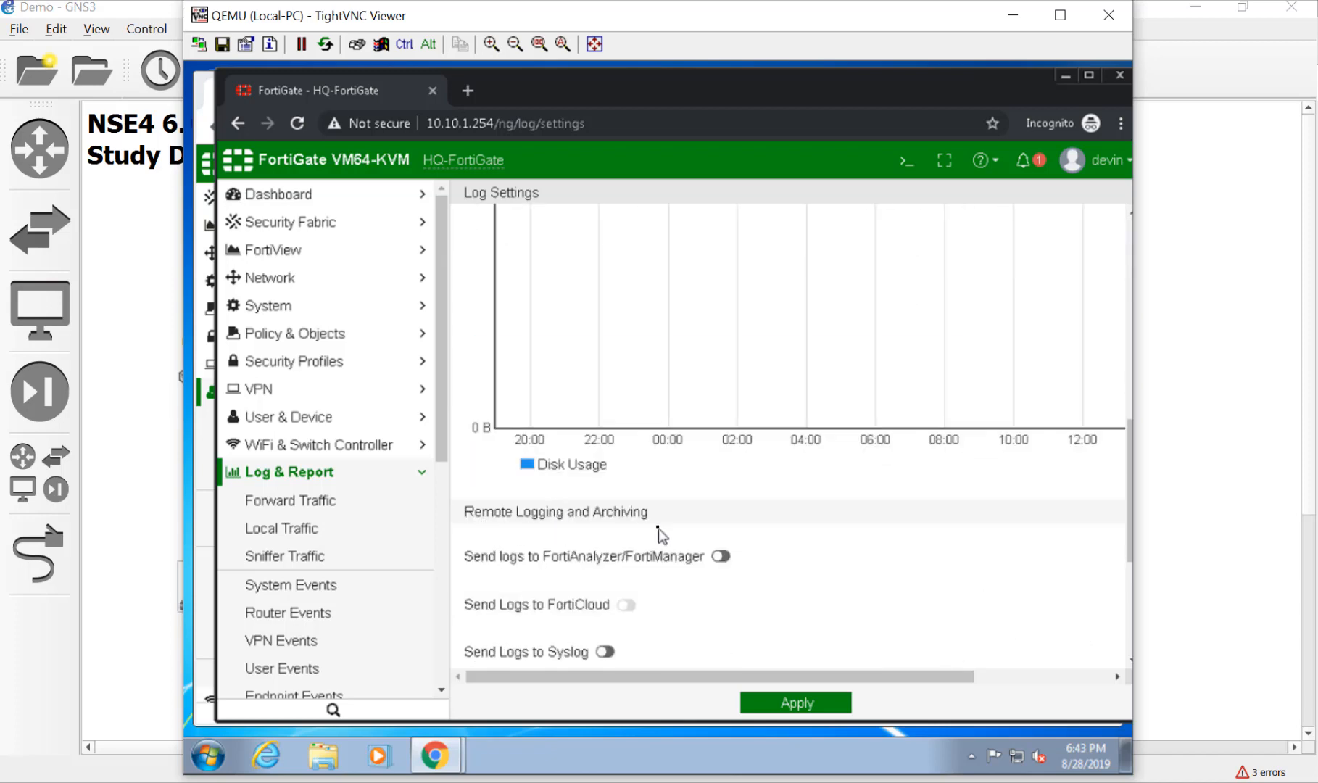
pyautogui.moveTo(446, 629)
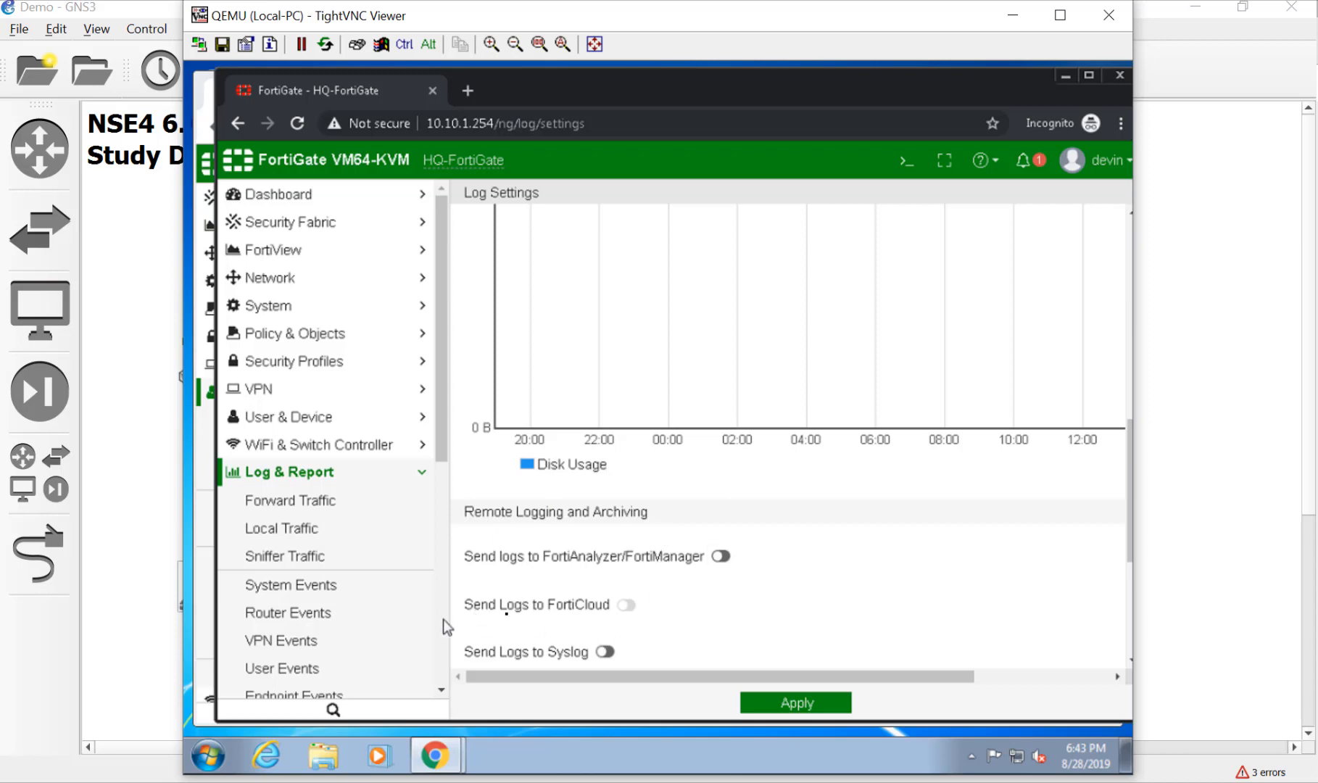
pyautogui.moveTo(723, 645)
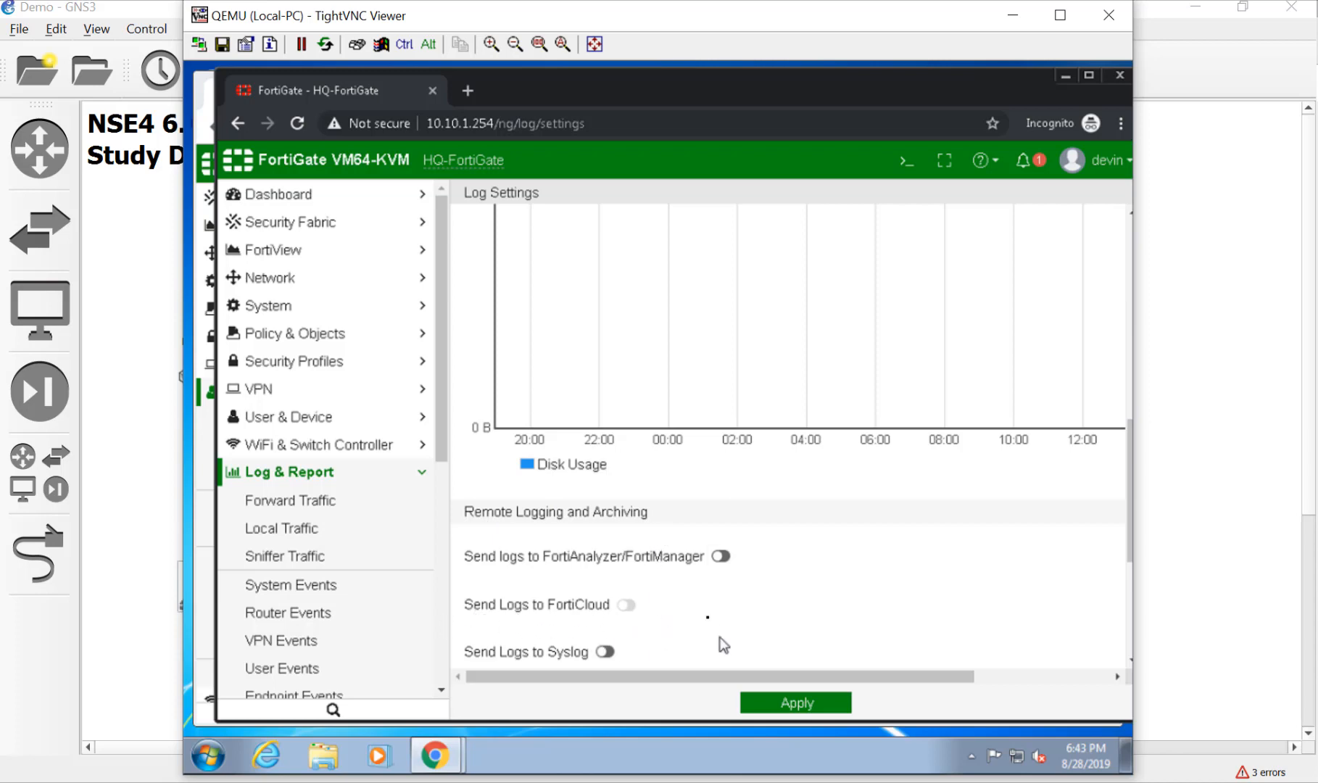
pyautogui.moveTo(721, 556)
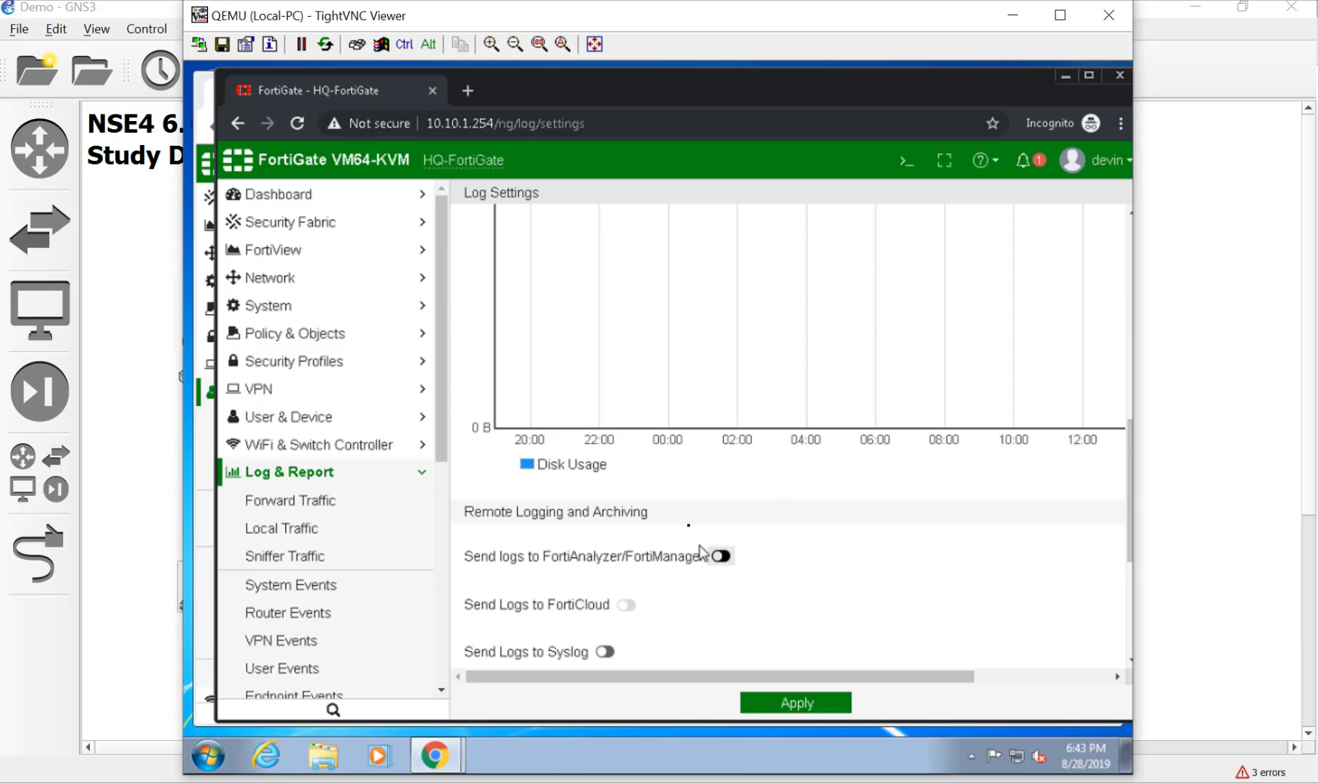
pyautogui.moveTo(578, 587)
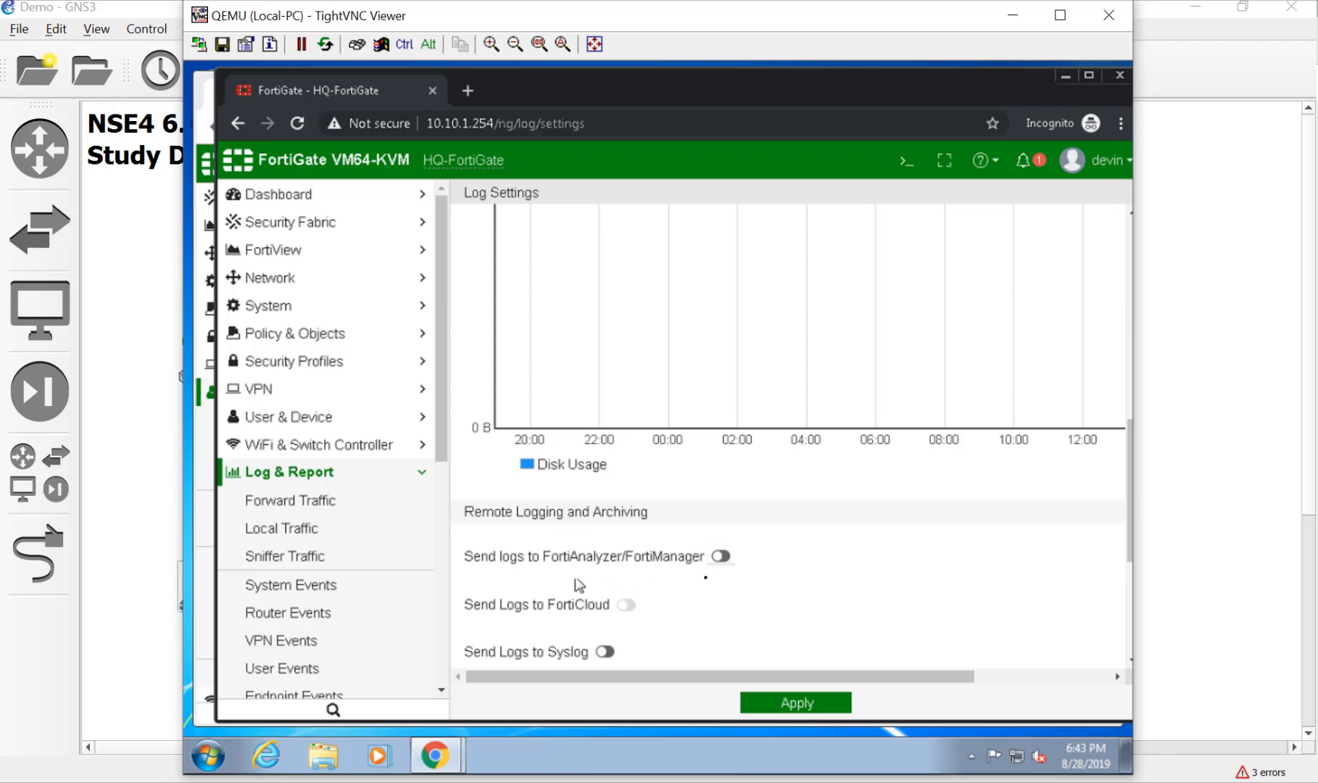
pyautogui.click(721, 556)
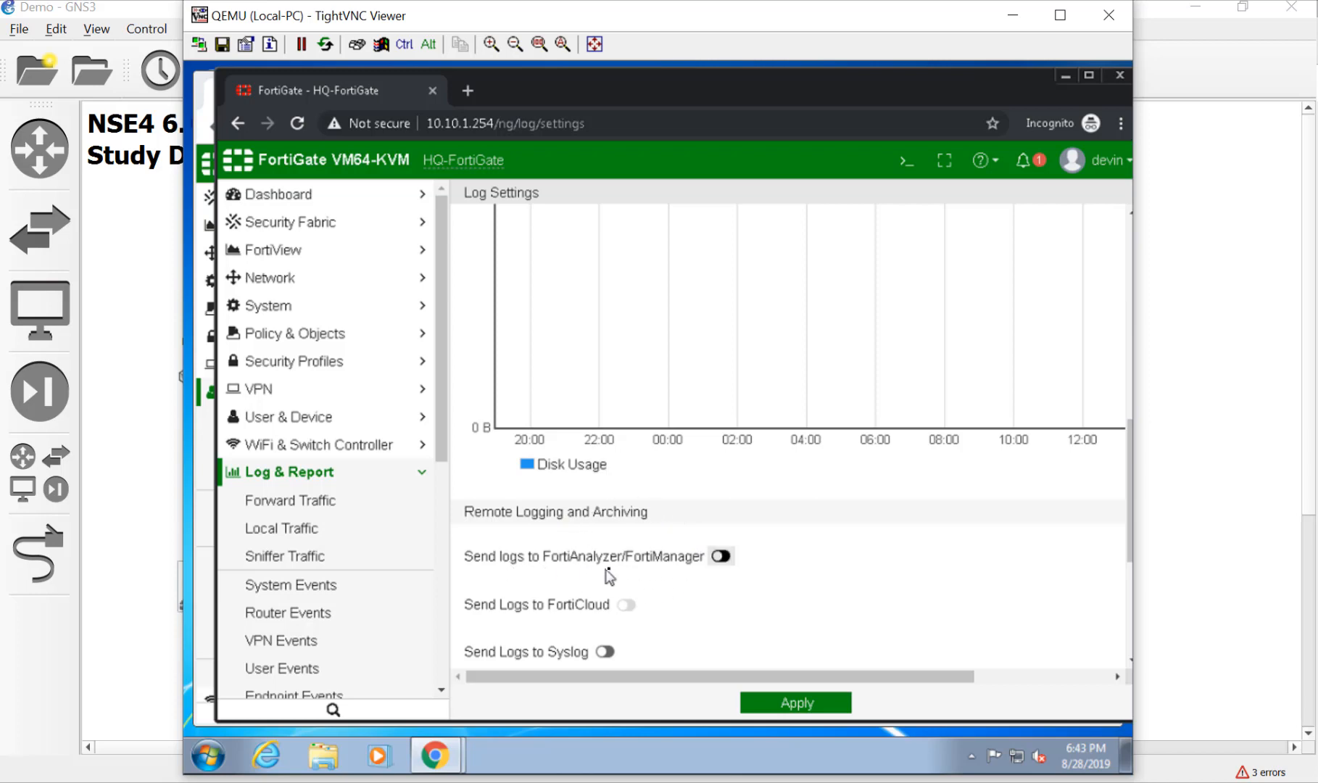
pyautogui.scroll(-3)
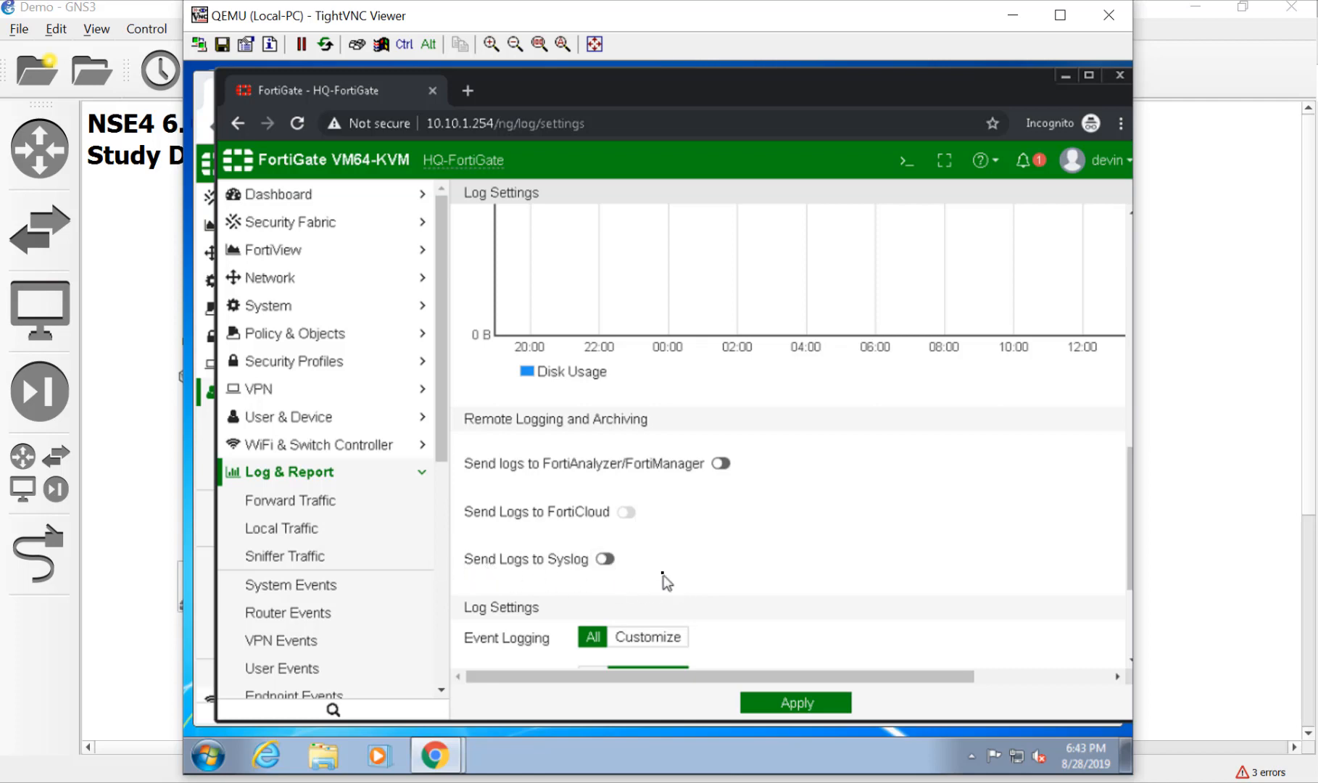
pyautogui.scroll(3)
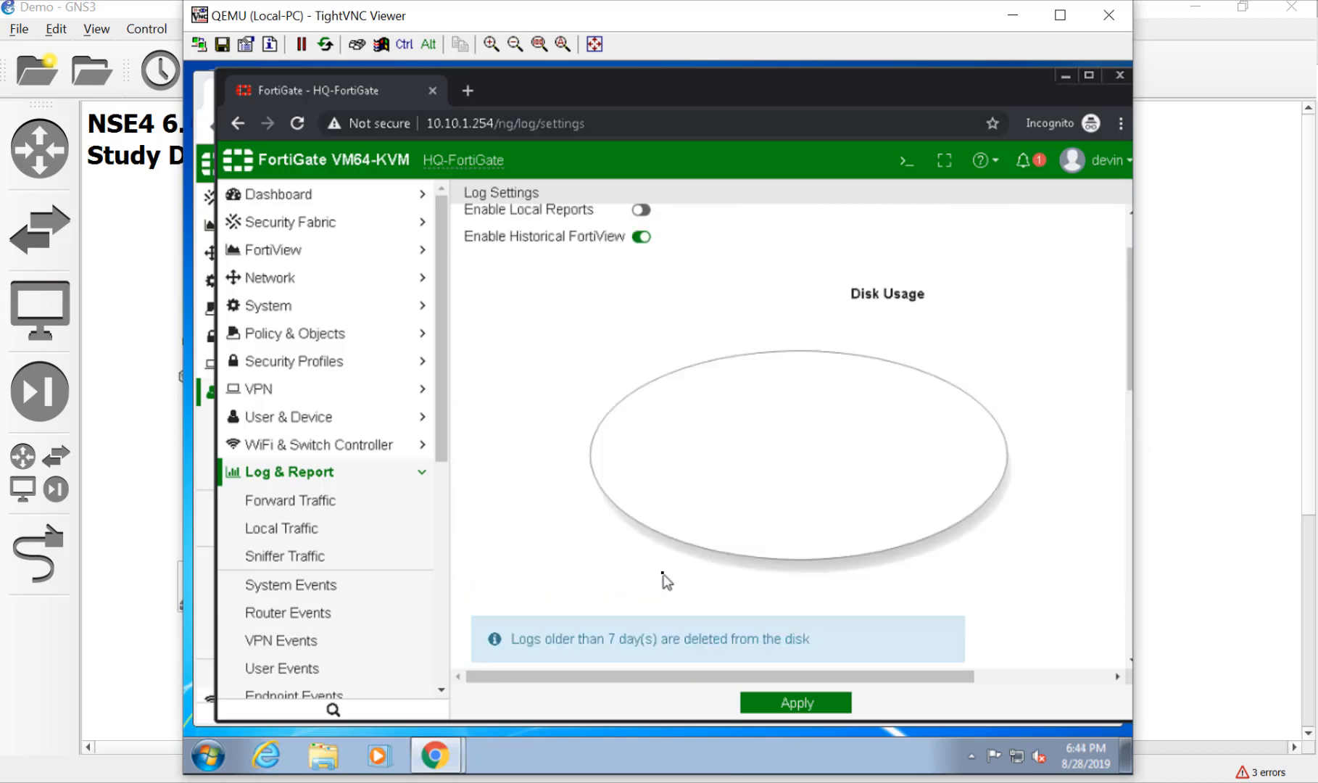
pyautogui.scroll(-3)
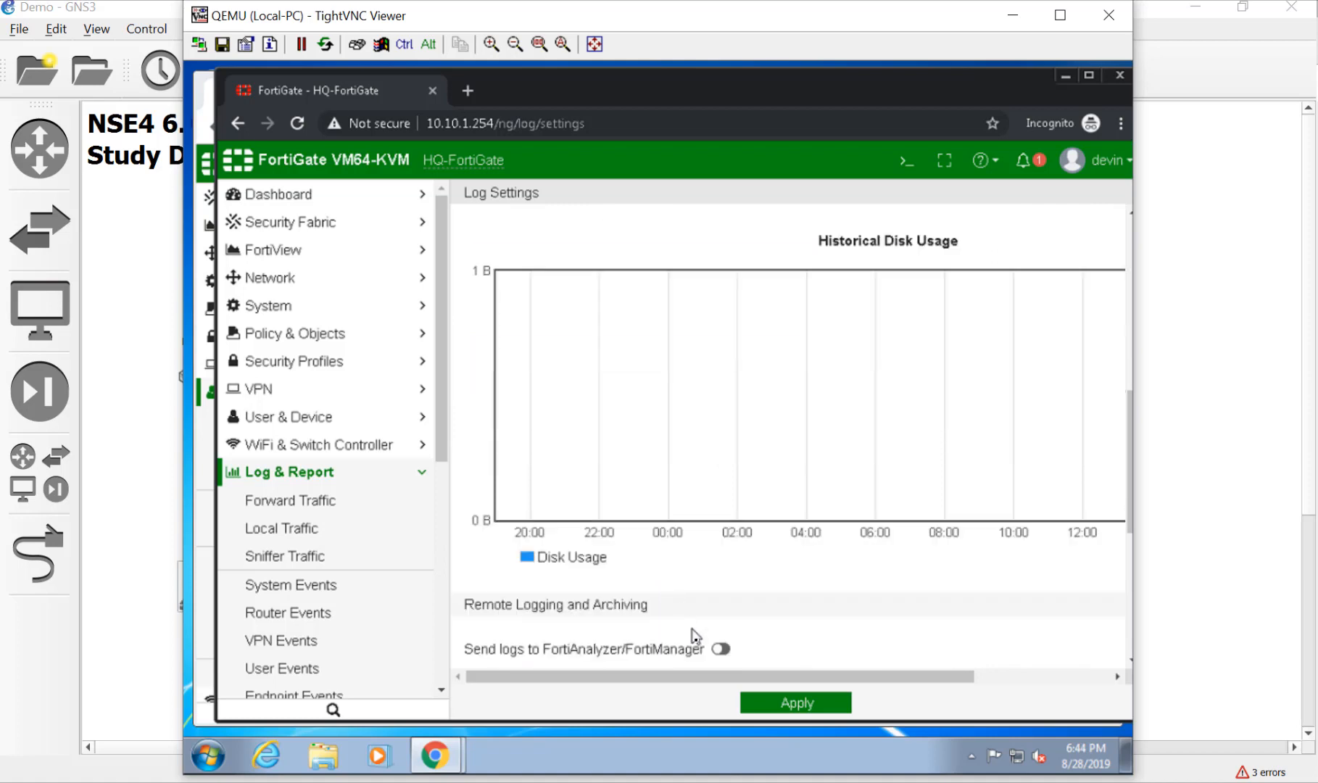
pyautogui.moveTo(560, 576)
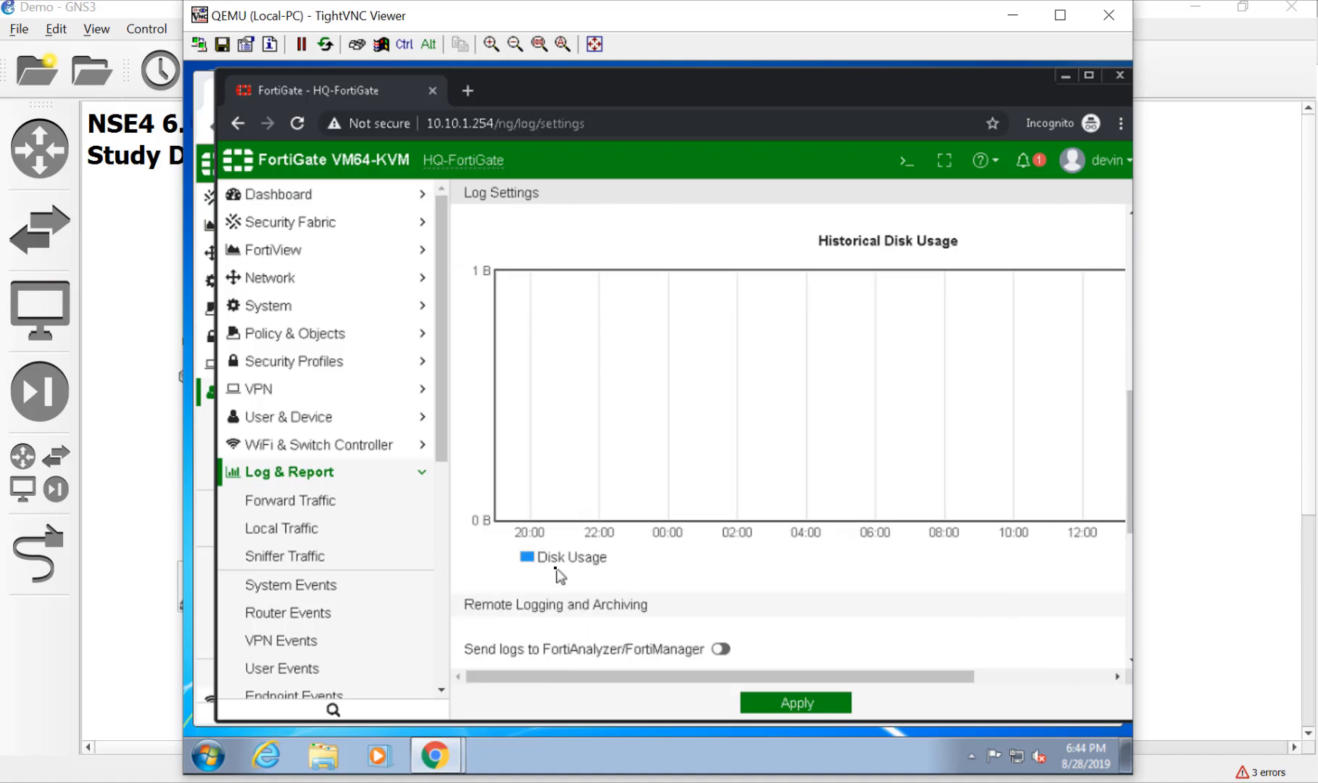
# Step: Switch Event Logging to Customize to review event types, then back to All
pyautogui.scroll(-3)
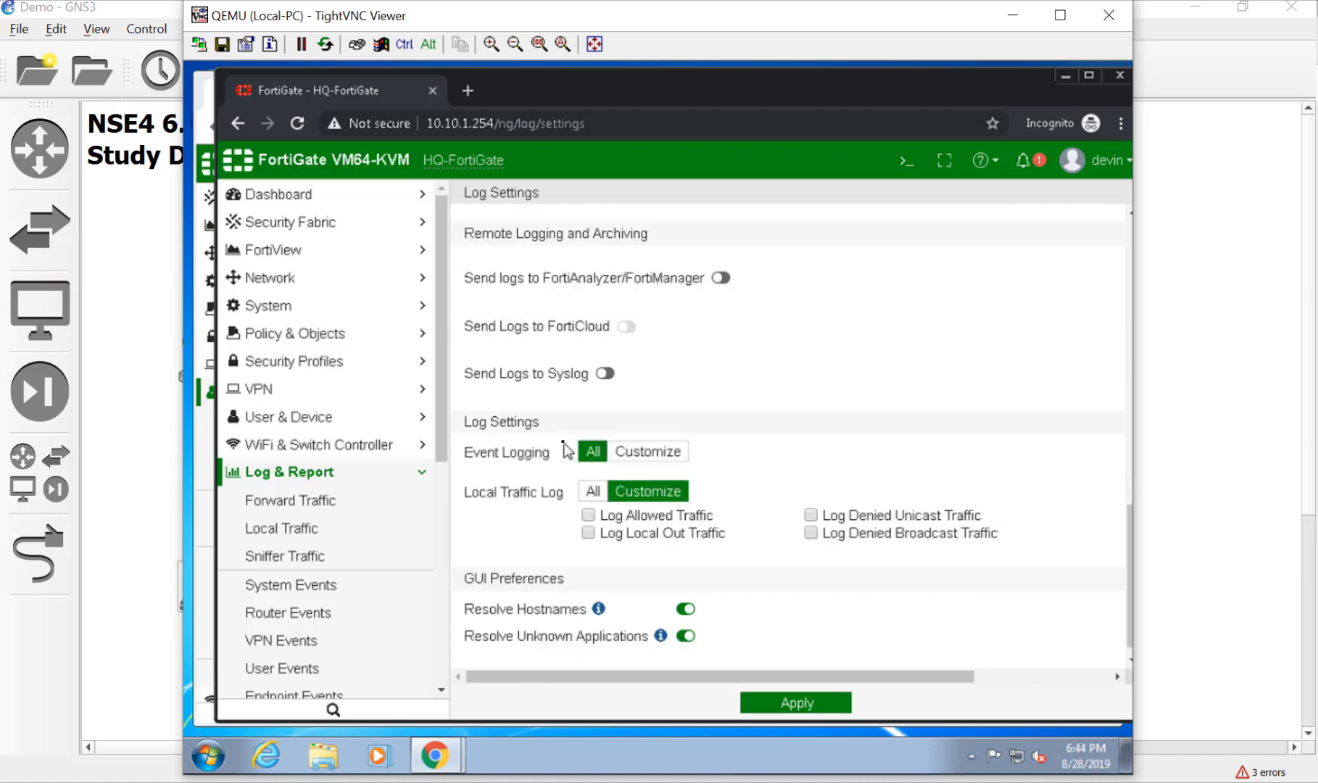
pyautogui.moveTo(469, 468)
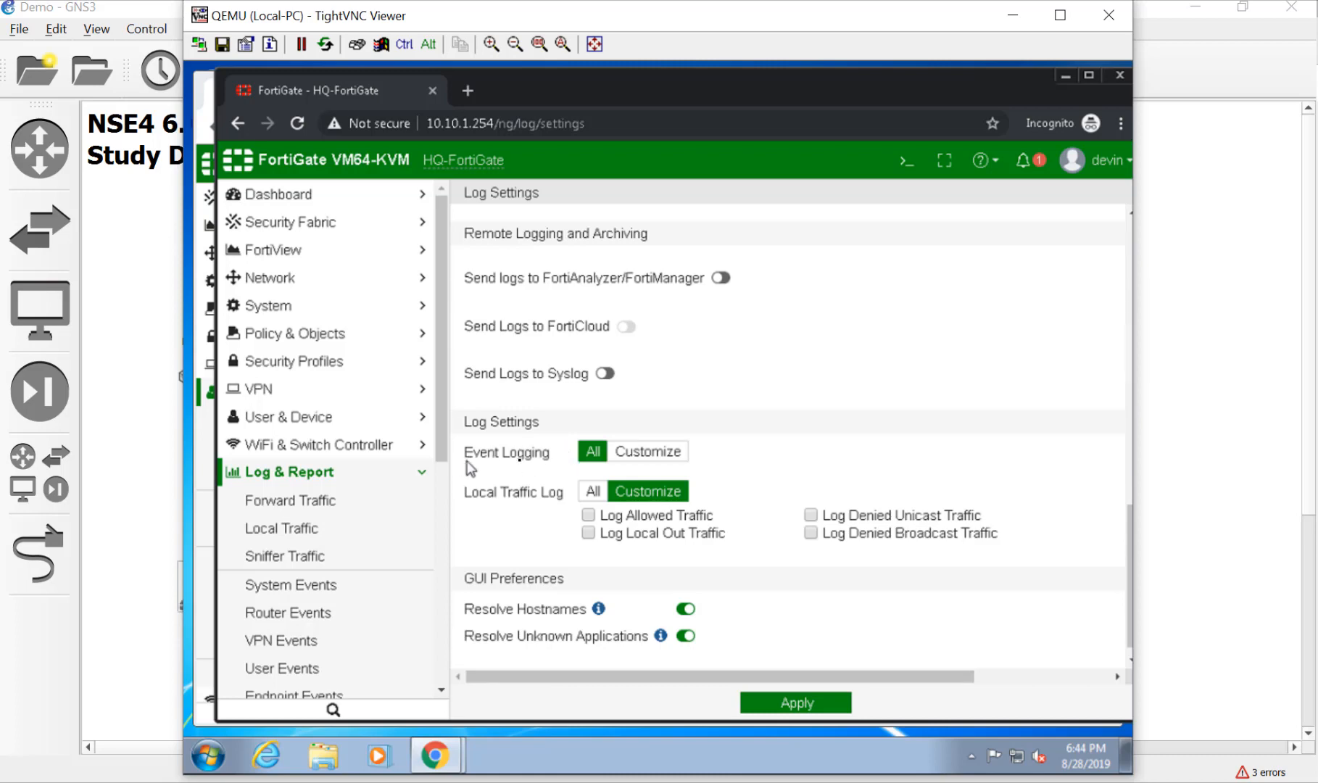
pyautogui.moveTo(592, 421)
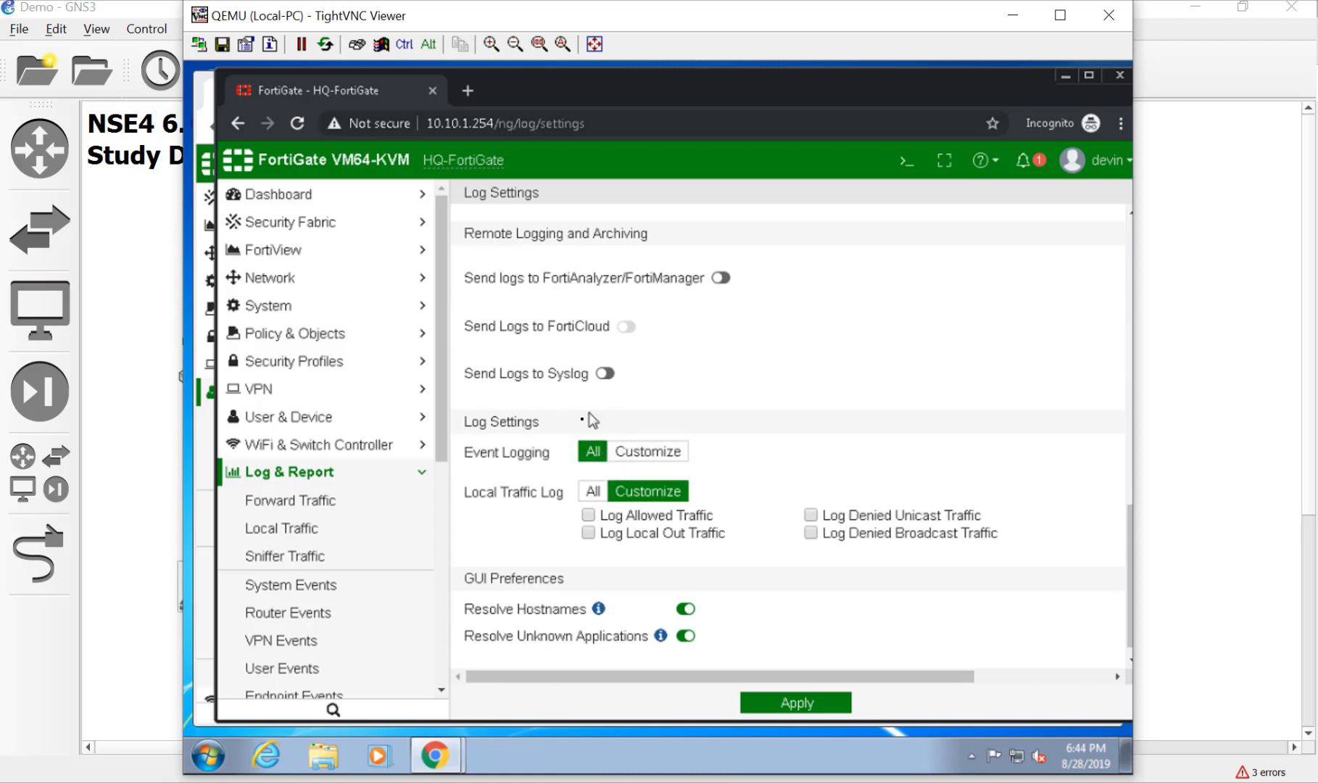
pyautogui.click(648, 450)
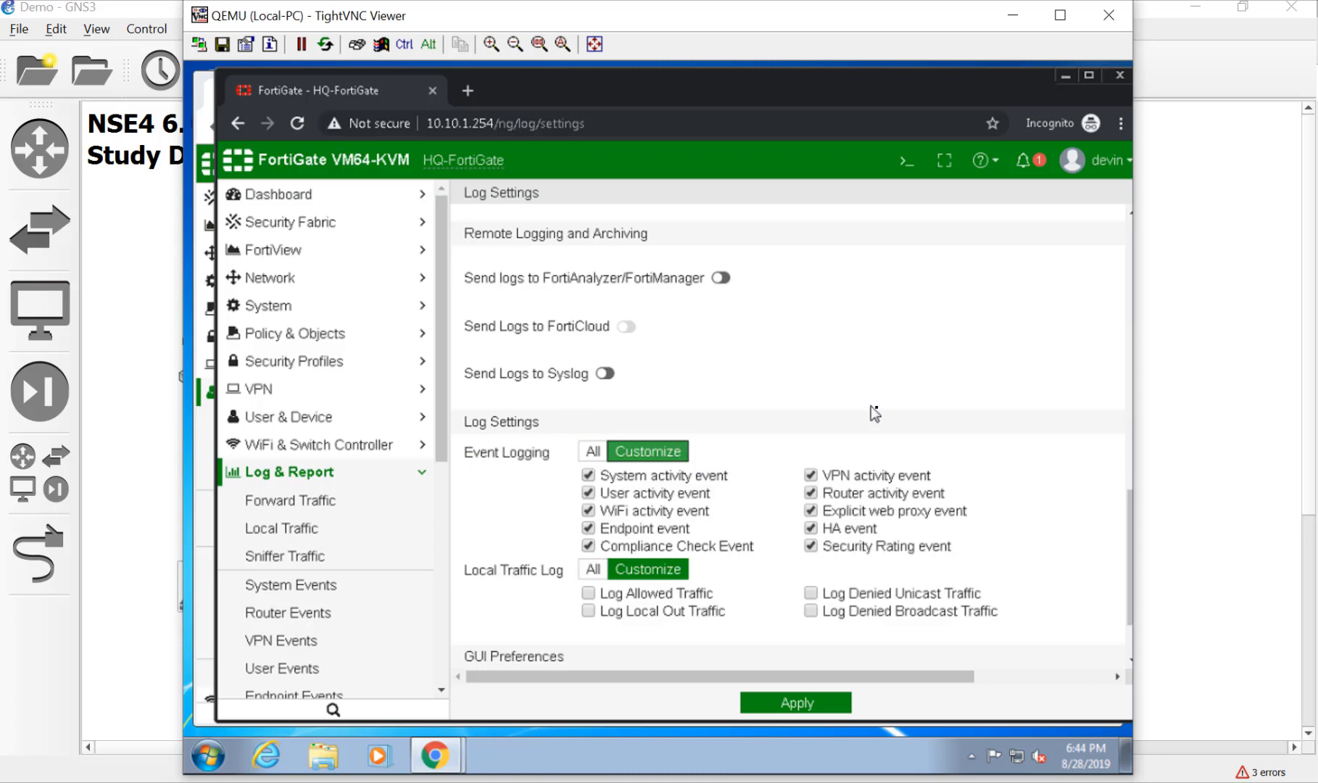
pyautogui.moveTo(903, 433)
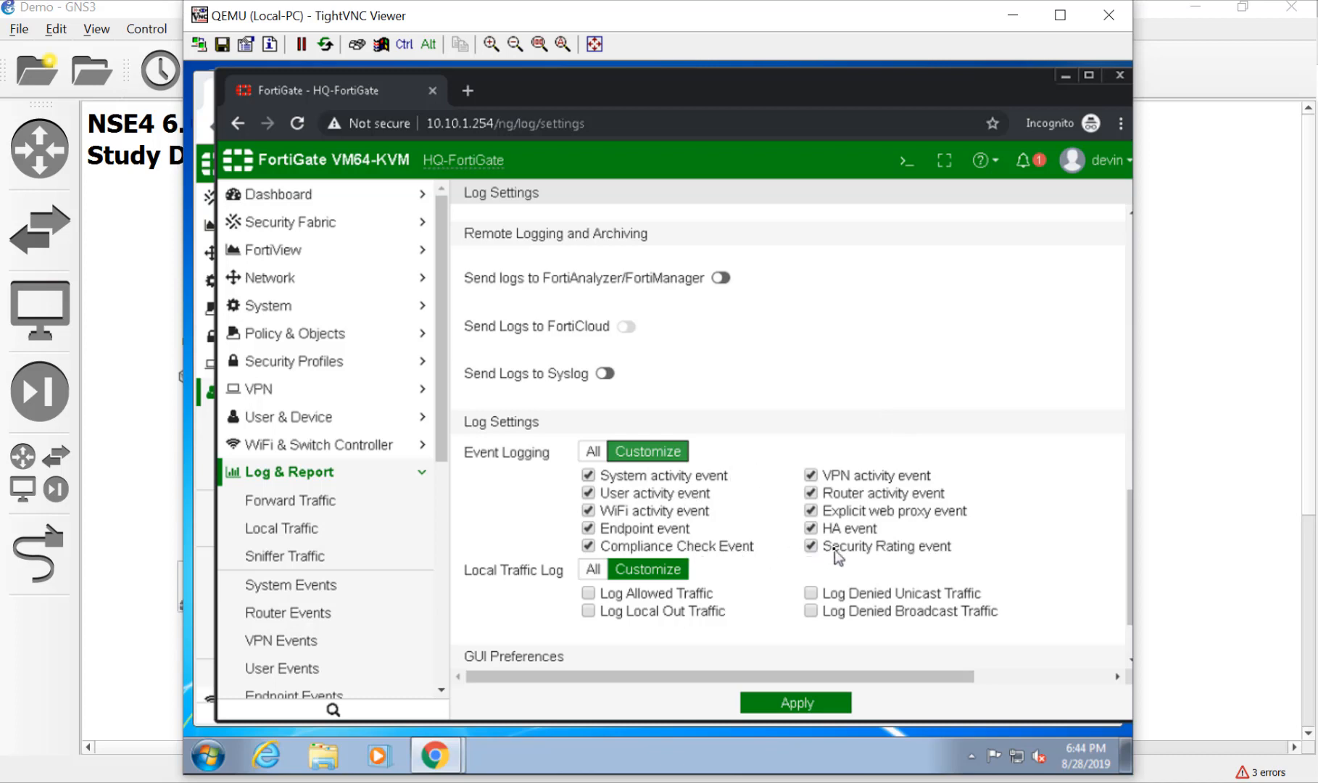
pyautogui.moveTo(557, 595)
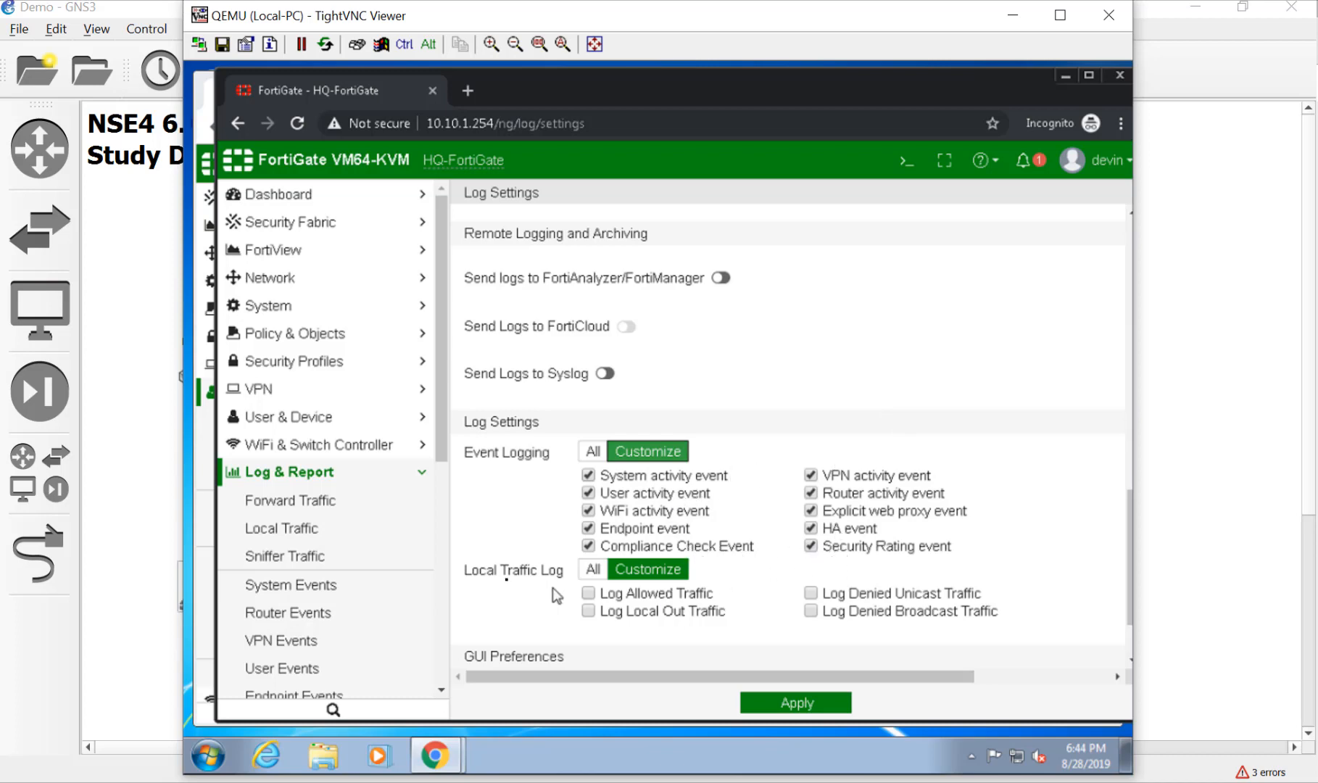
pyautogui.moveTo(494, 603)
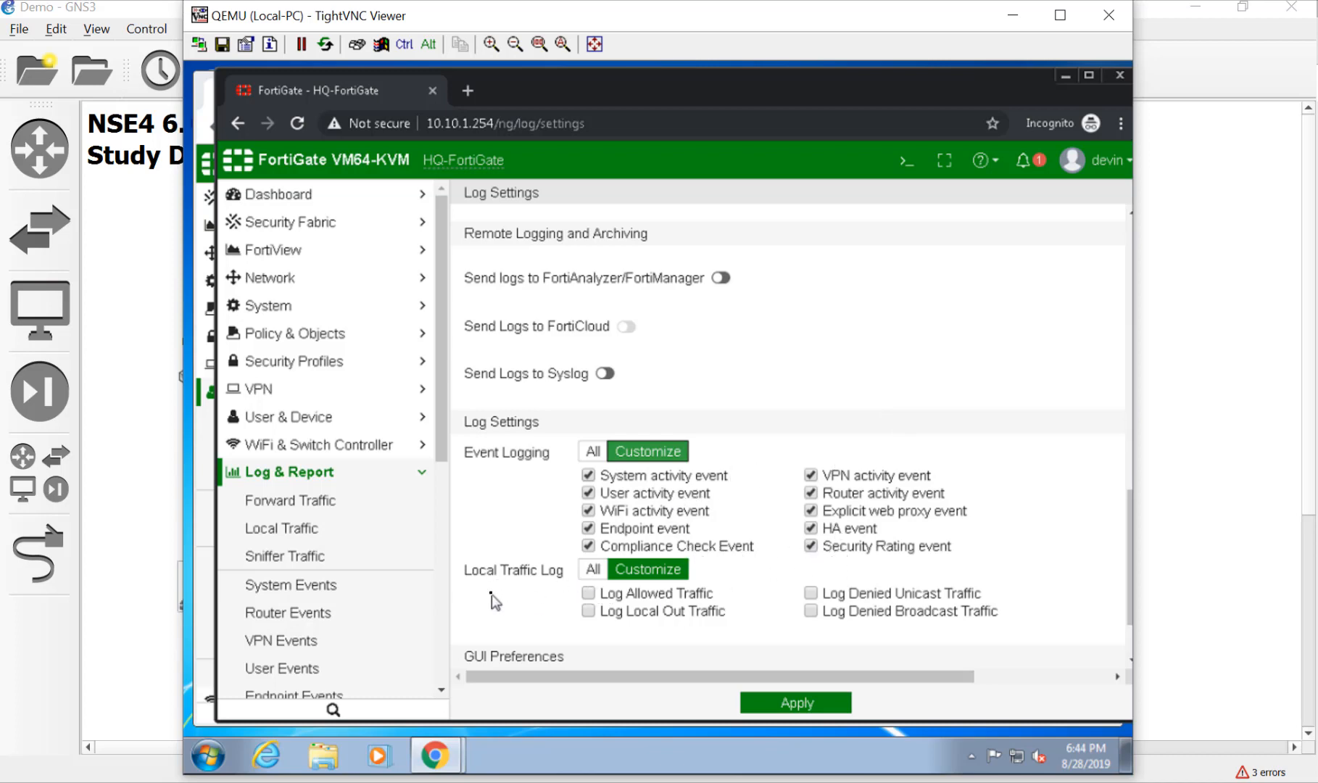
pyautogui.moveTo(618, 637)
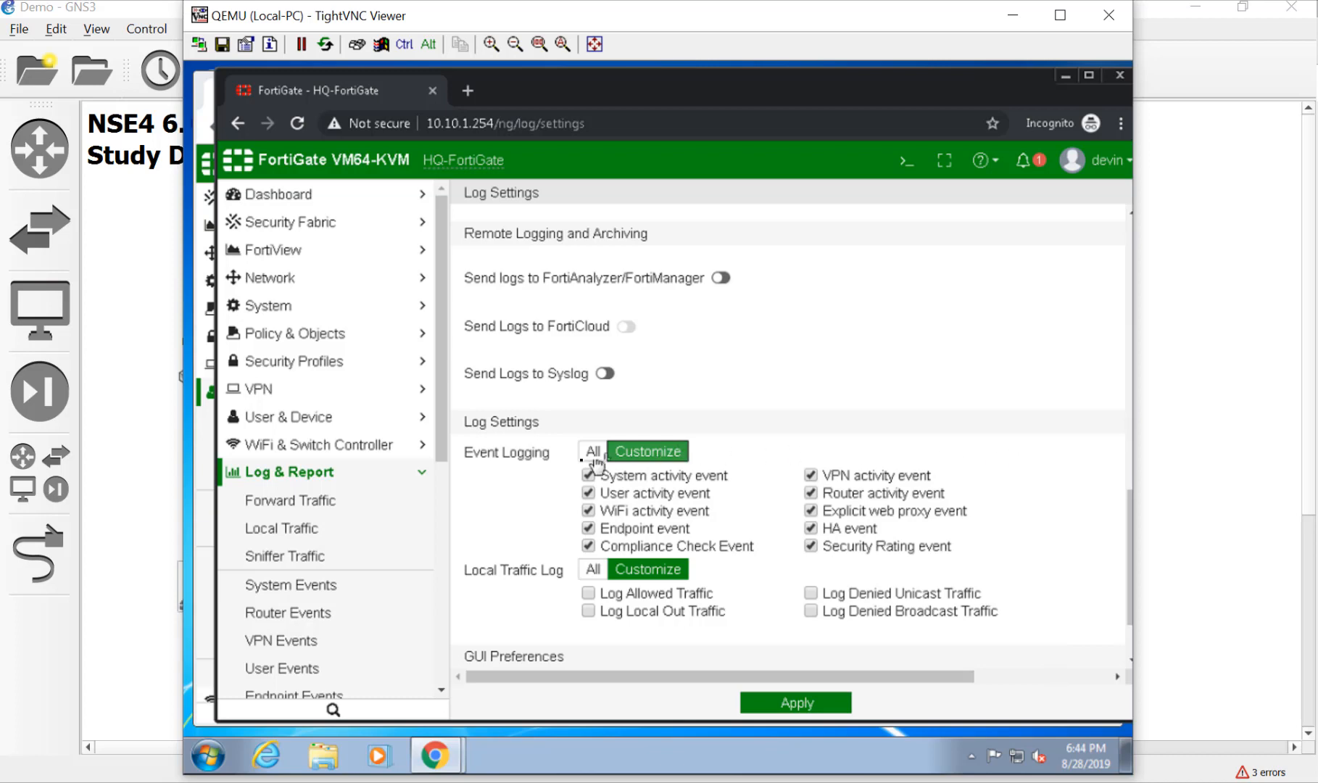
pyautogui.moveTo(589, 531)
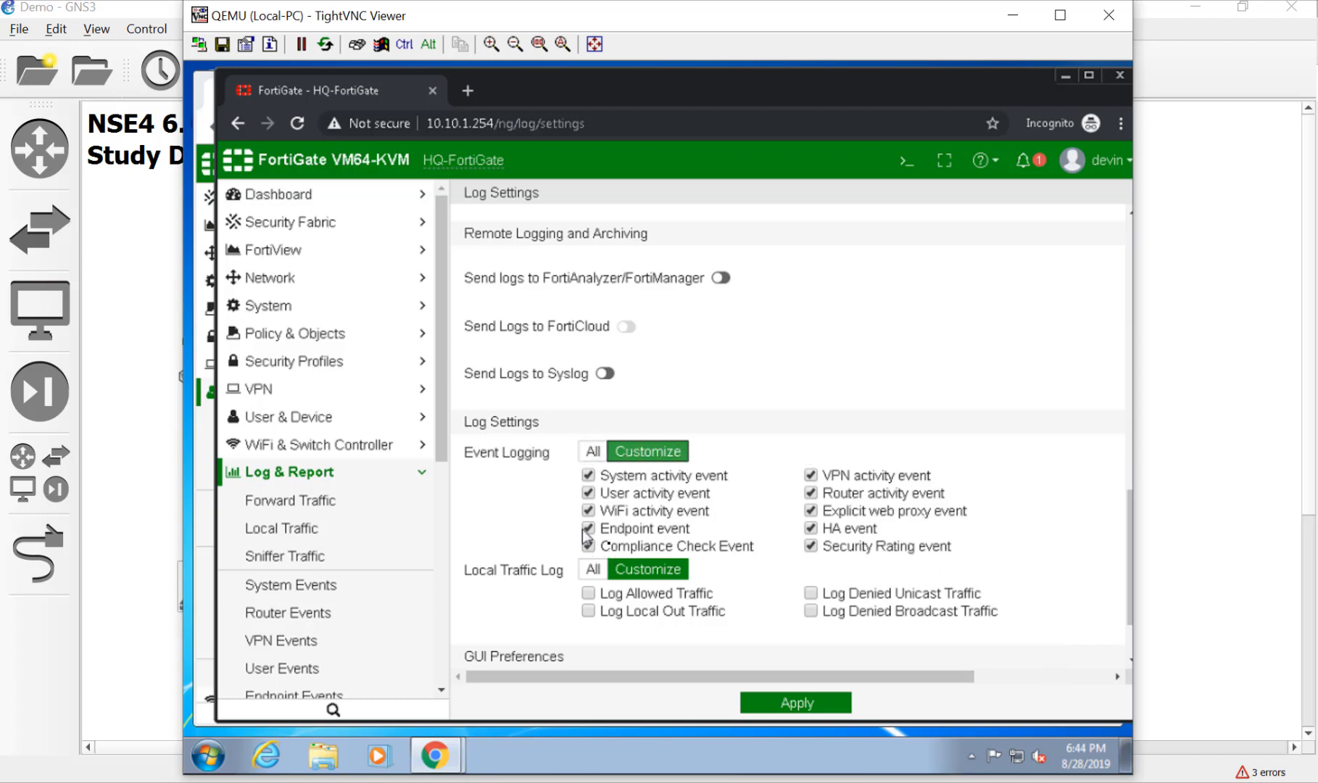
pyautogui.click(592, 451)
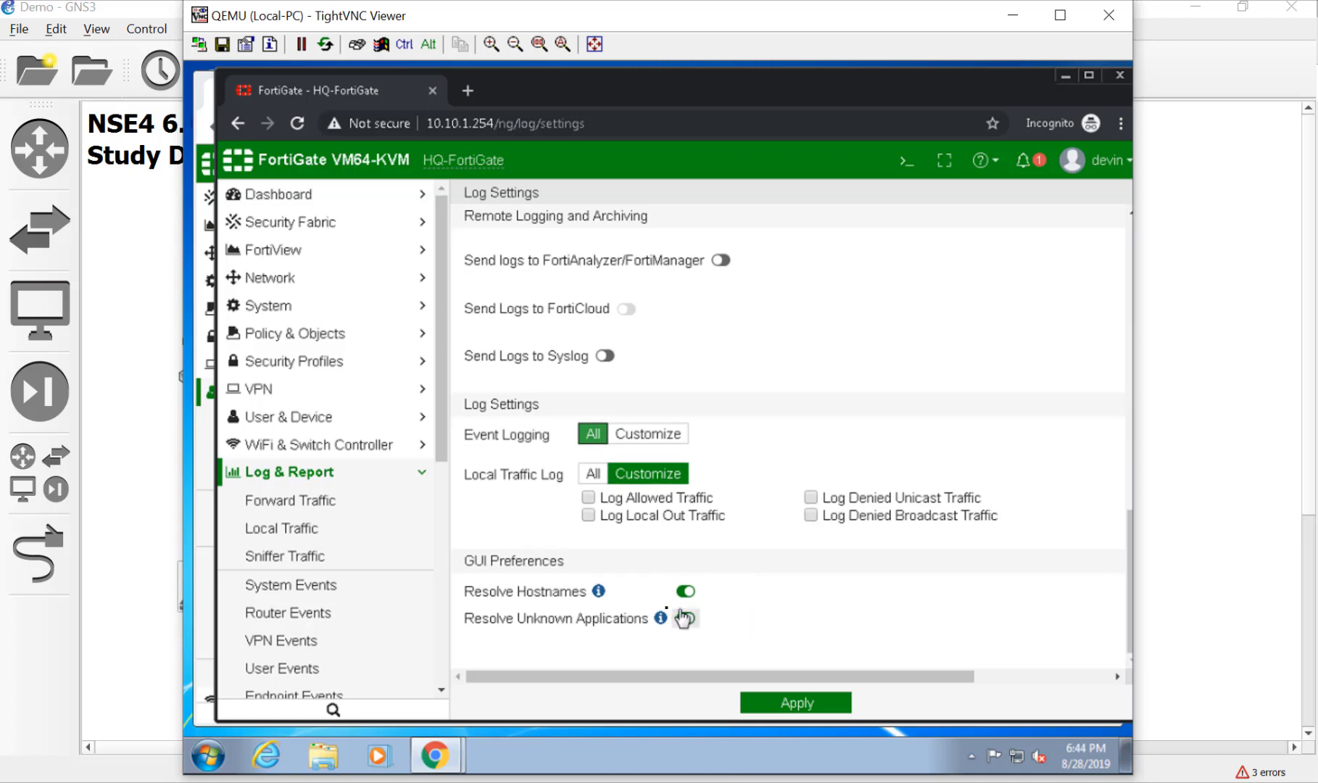
pyautogui.moveTo(661, 619)
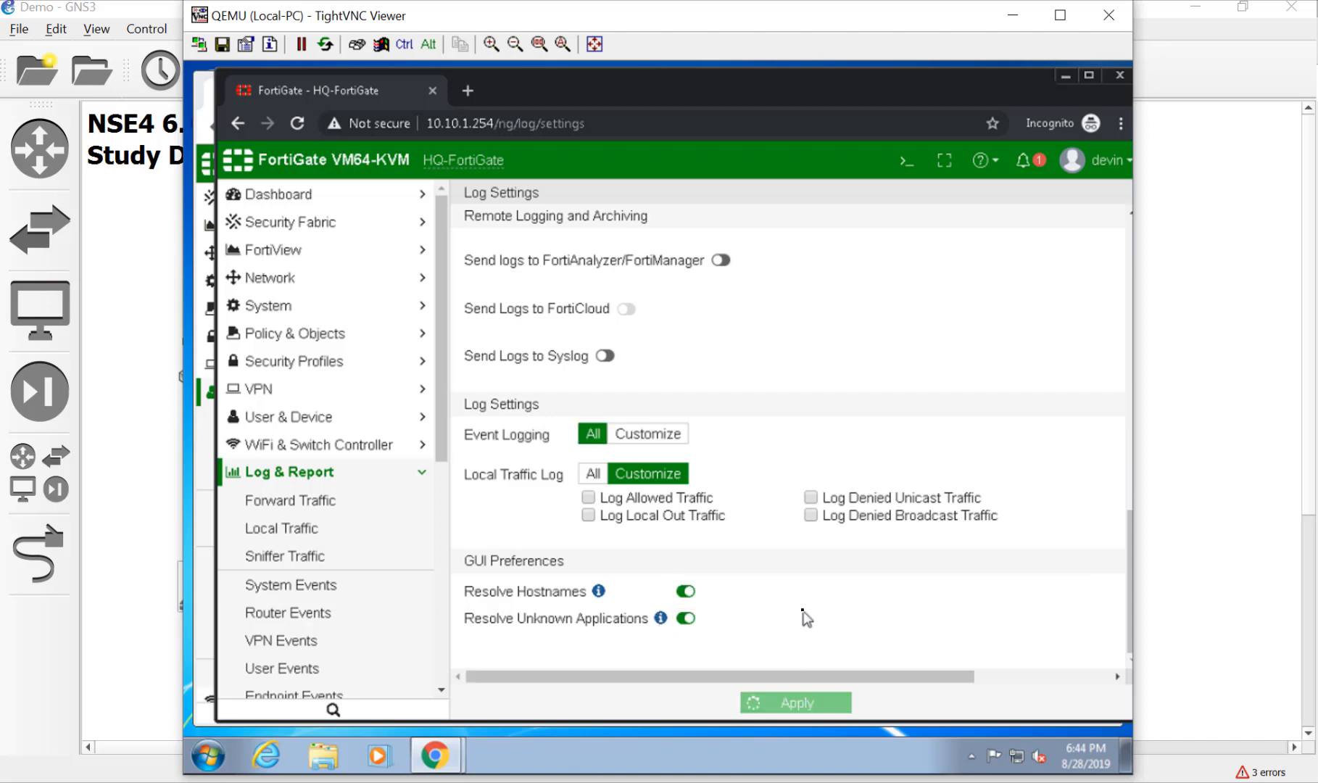
# Step: Apply the log settings and scroll the menu to the Log & Report entries
pyautogui.click(795, 703)
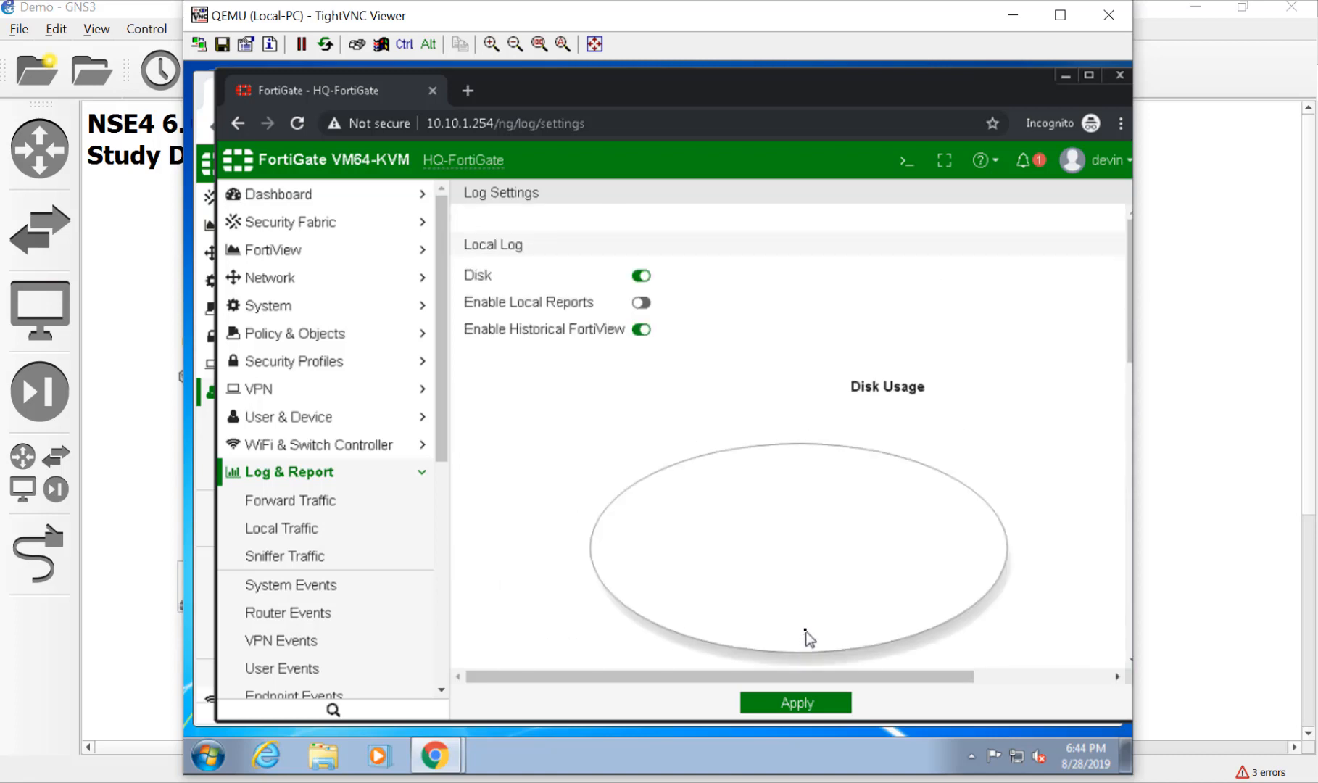
pyautogui.moveTo(437, 535)
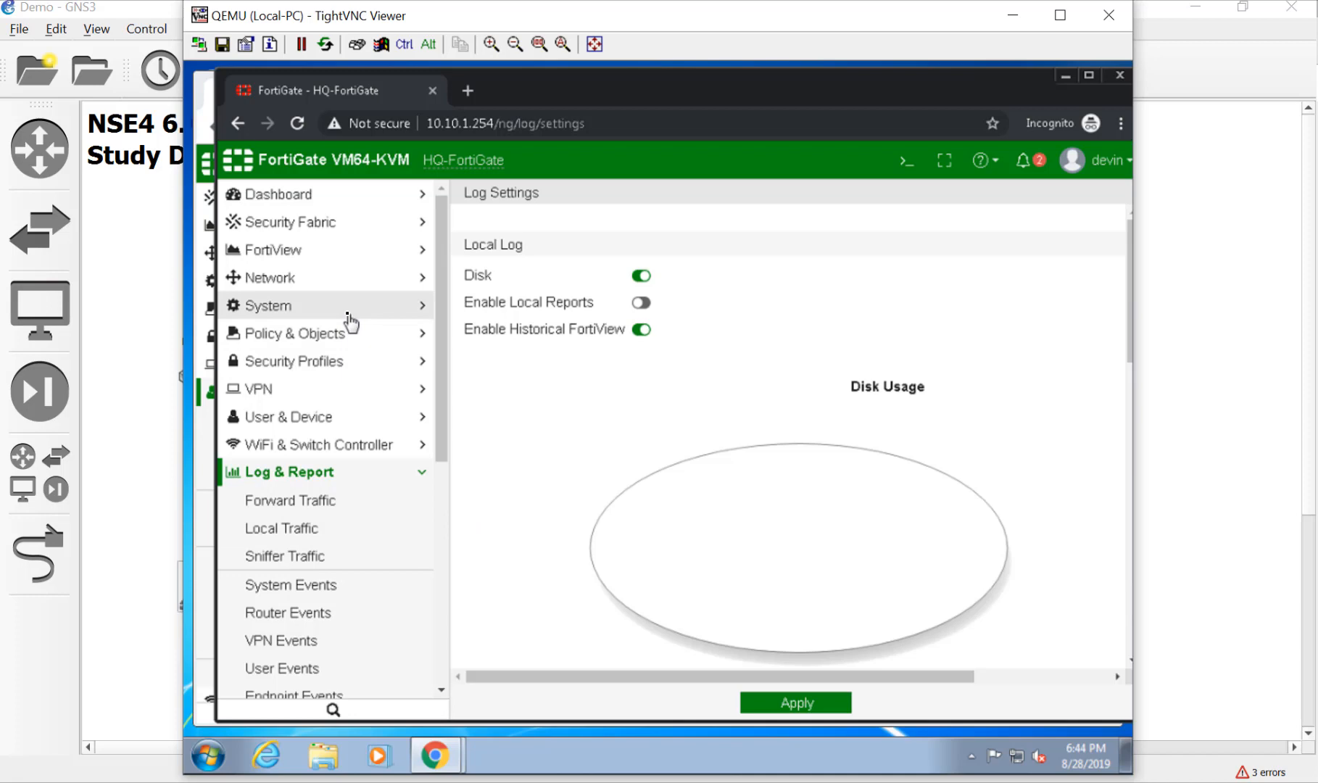
pyautogui.scroll(-3)
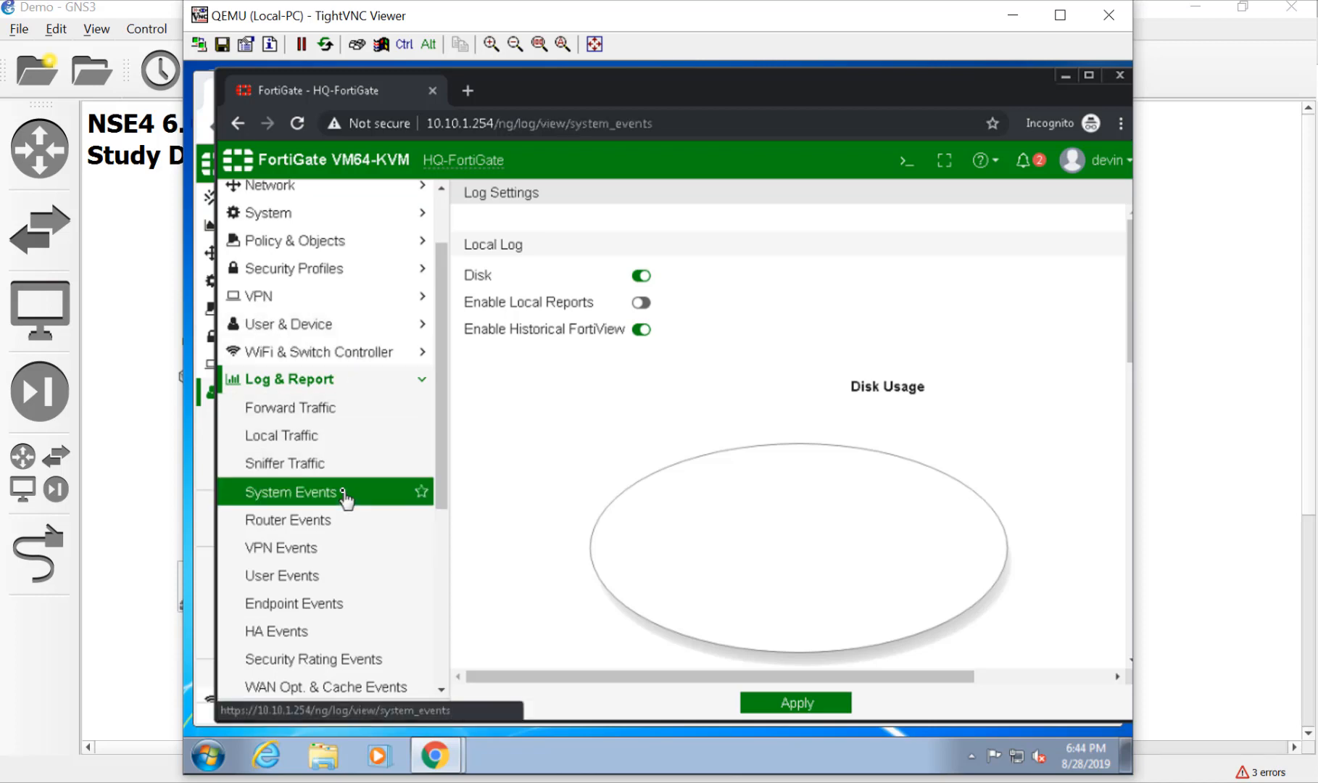
# Step: Open Log & Report > System Events and scroll to the admin configuration change entry
pyautogui.click(291, 492)
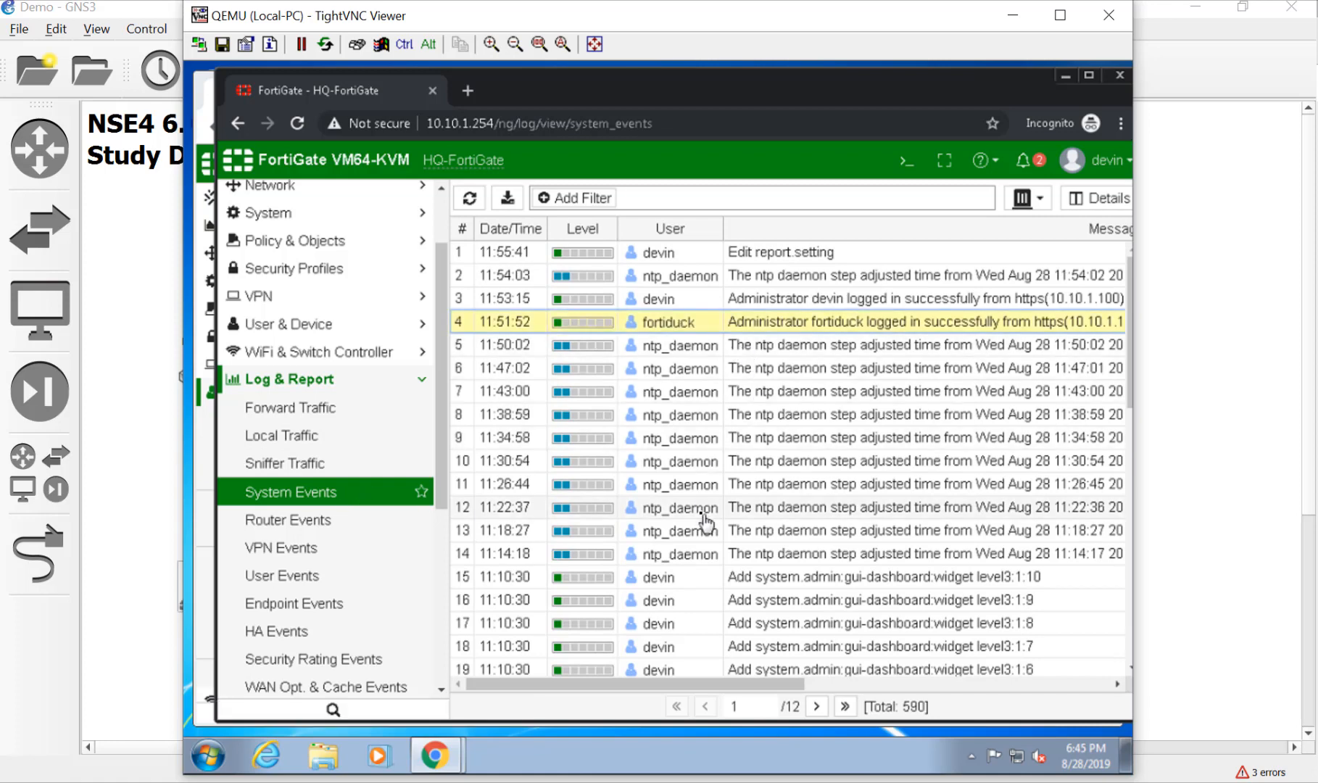
pyautogui.scroll(-3)
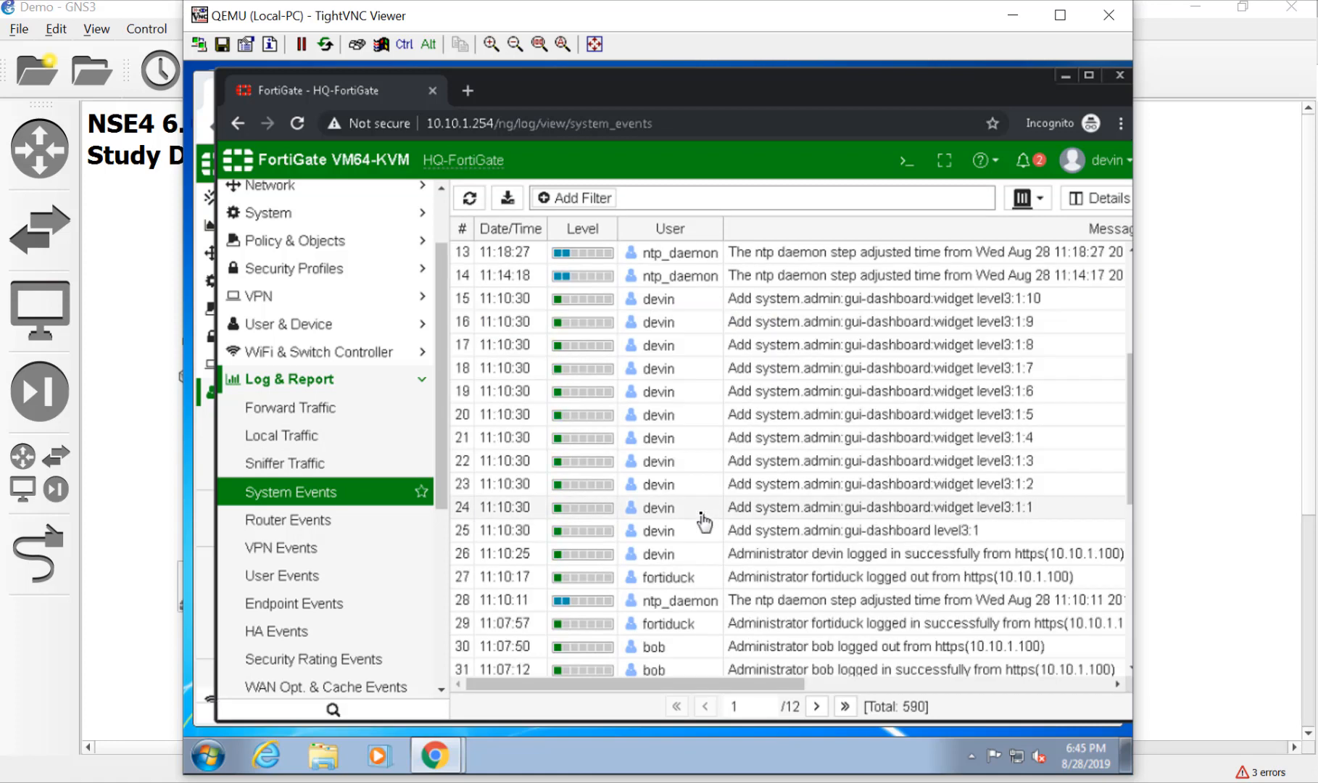
pyautogui.scroll(-3)
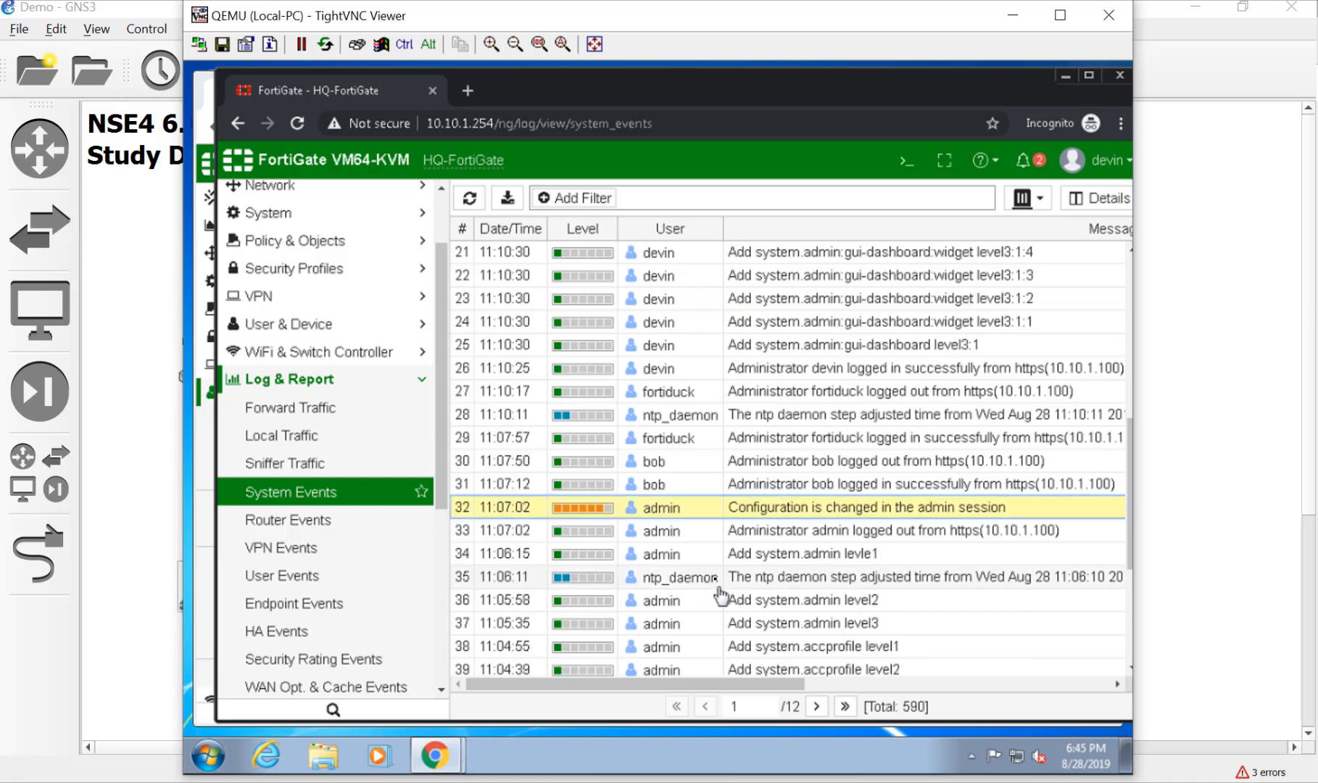
pyautogui.moveTo(658, 514)
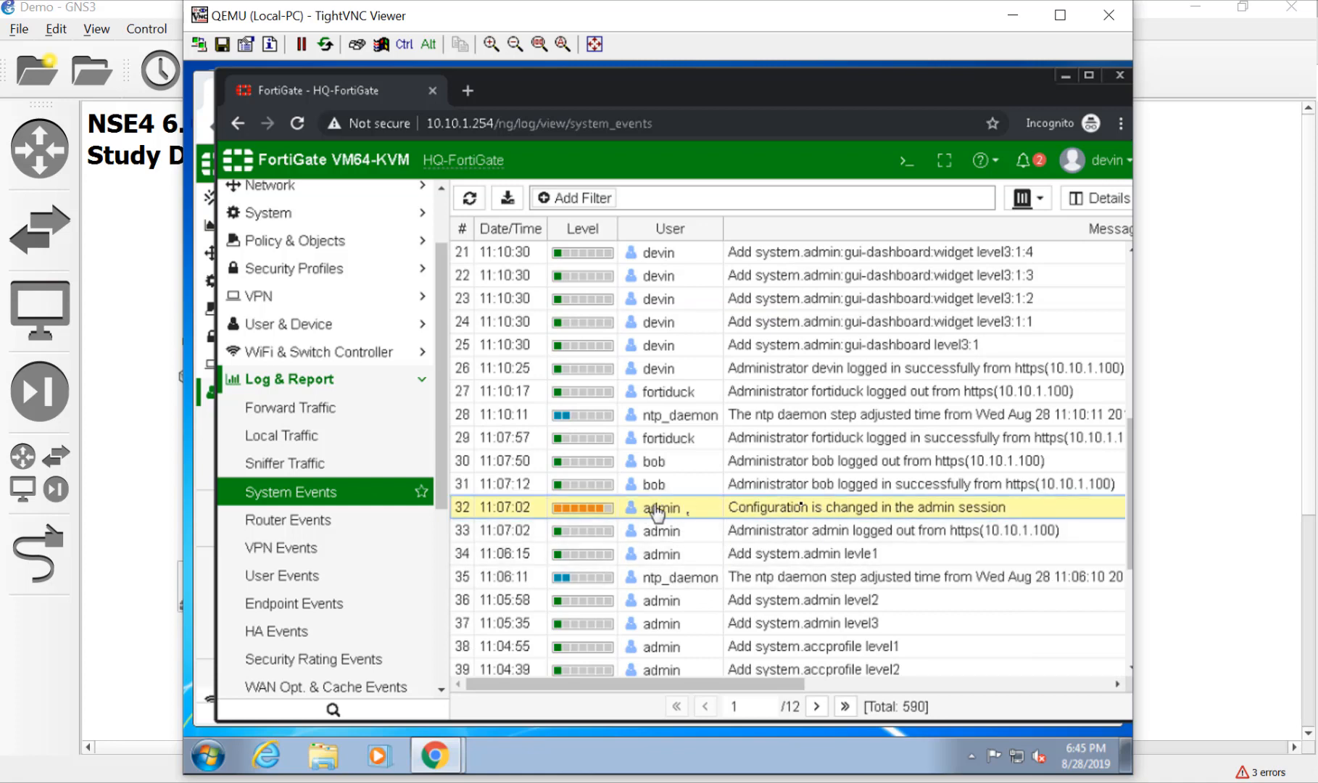
pyautogui.moveTo(633, 522)
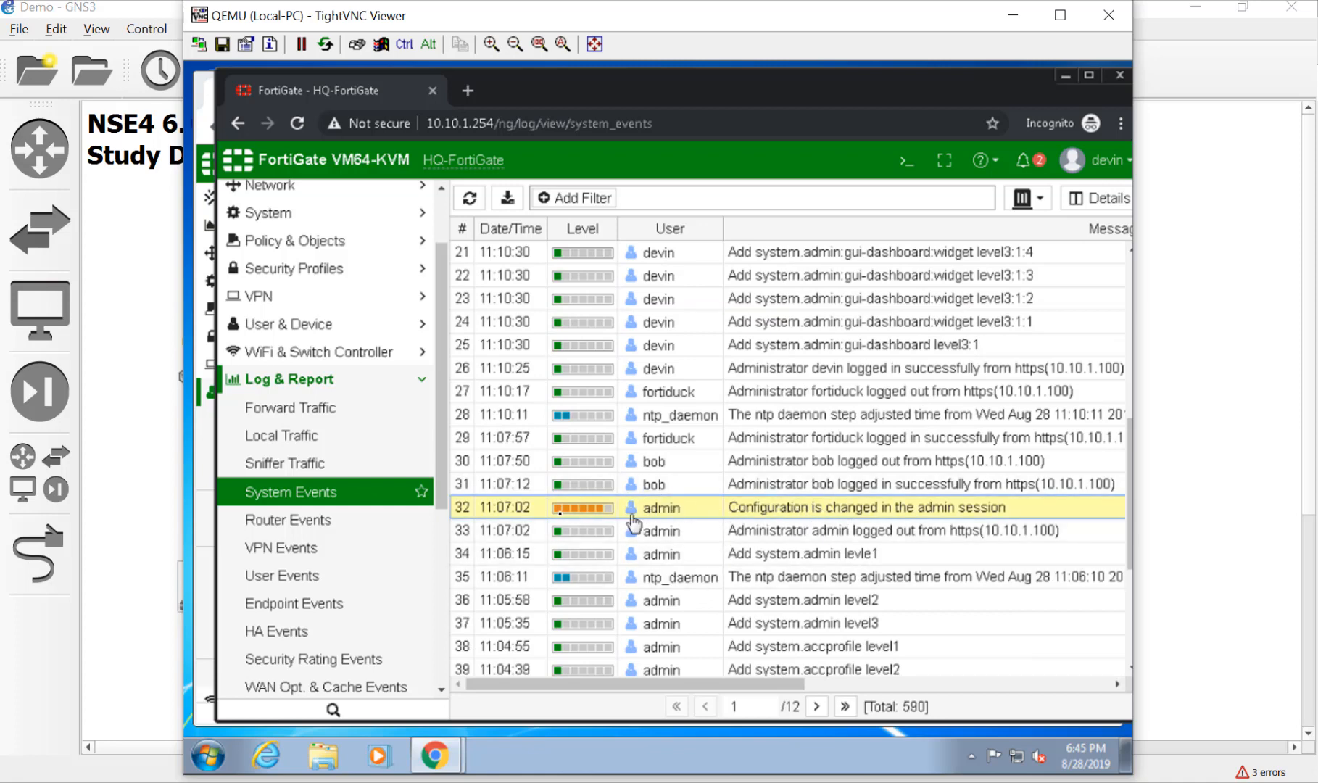
pyautogui.moveTo(1019, 248)
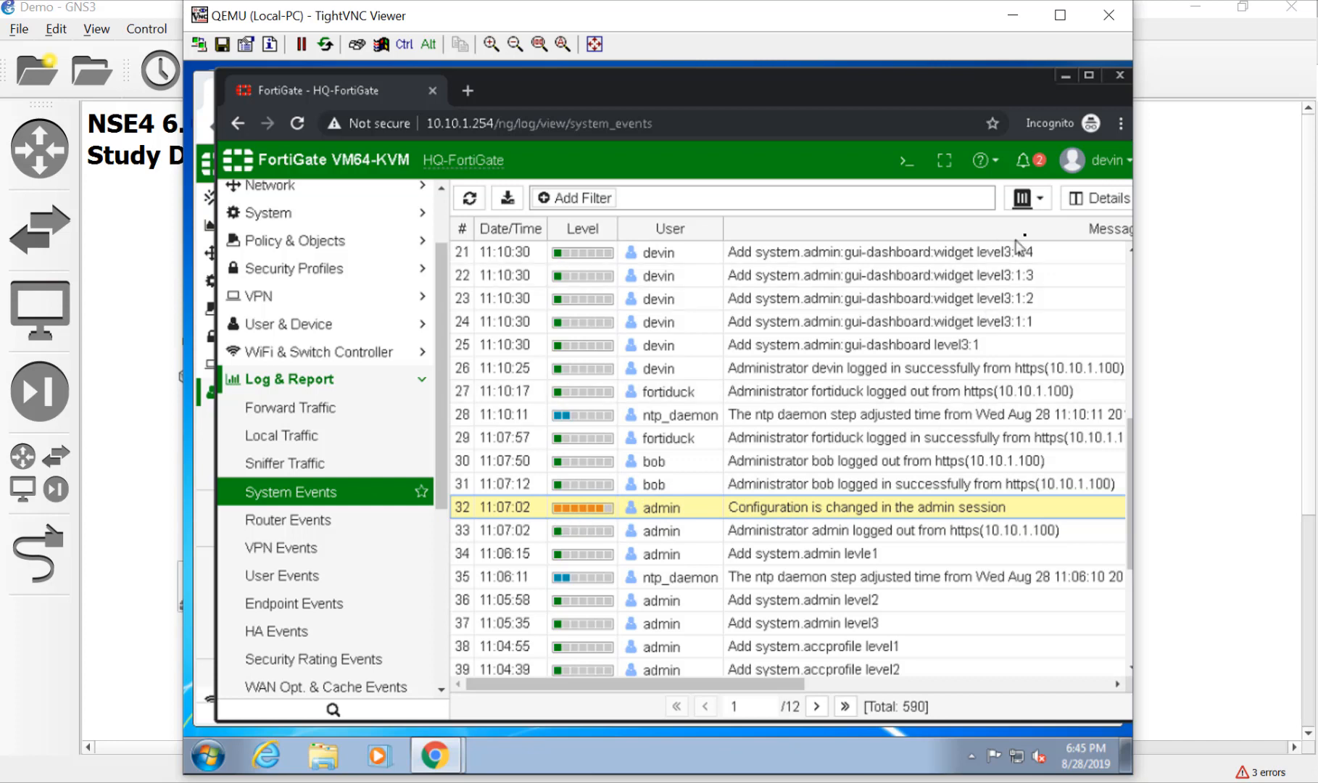
pyautogui.click(1103, 198)
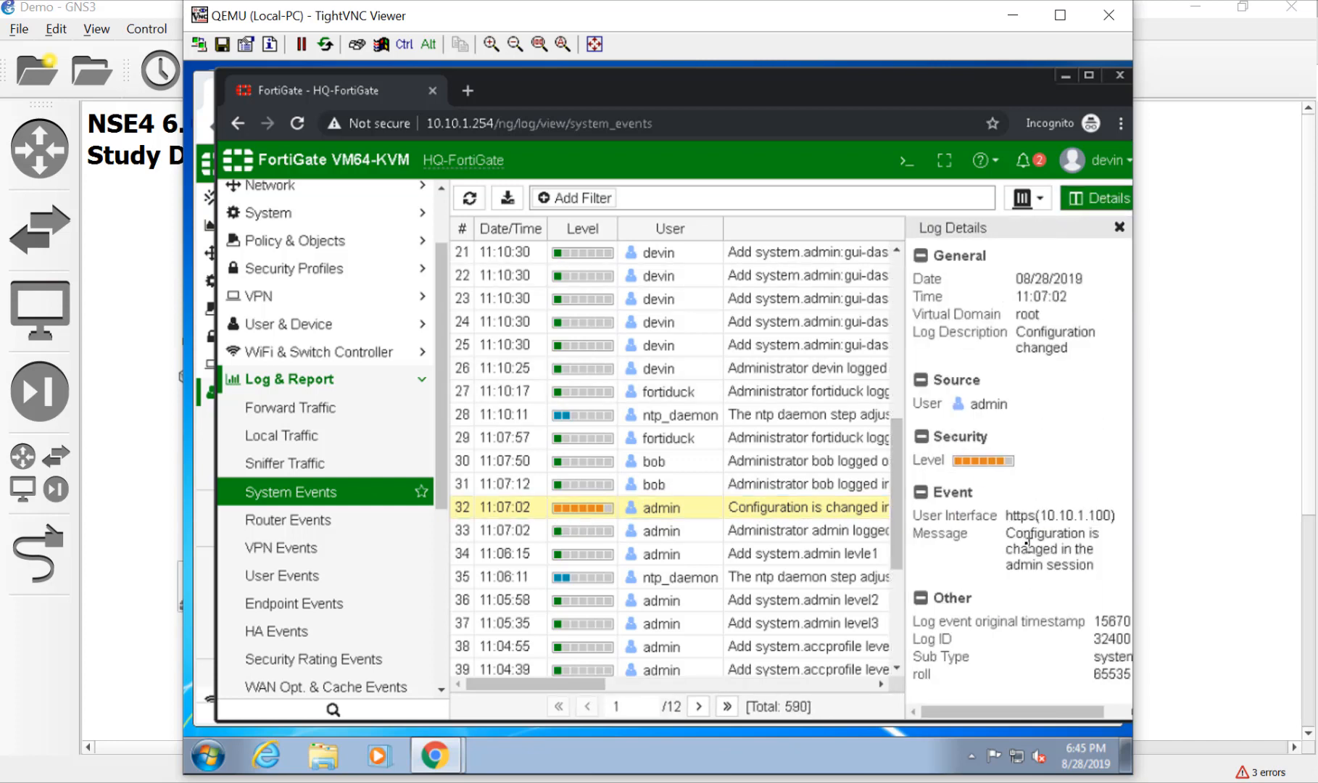
pyautogui.moveTo(978, 472)
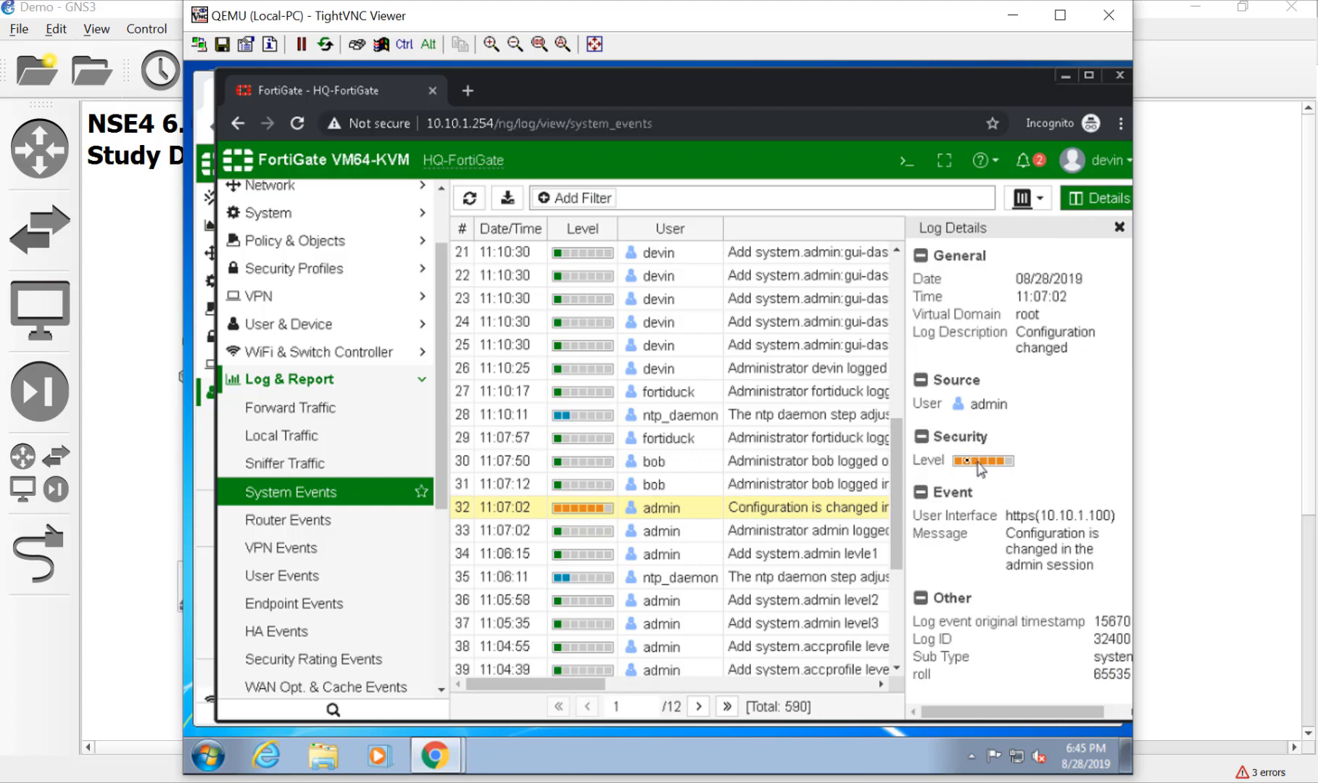
pyautogui.moveTo(1026, 473)
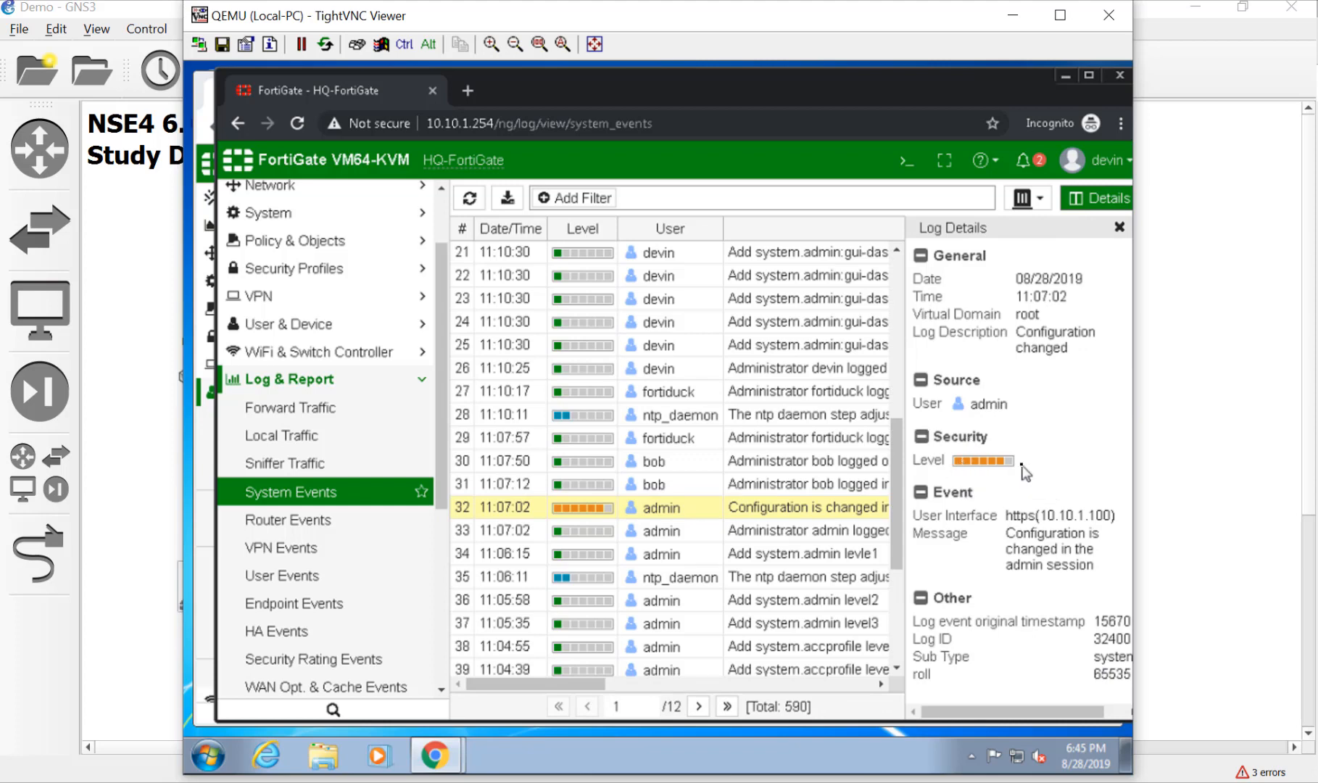
pyautogui.moveTo(1000, 540)
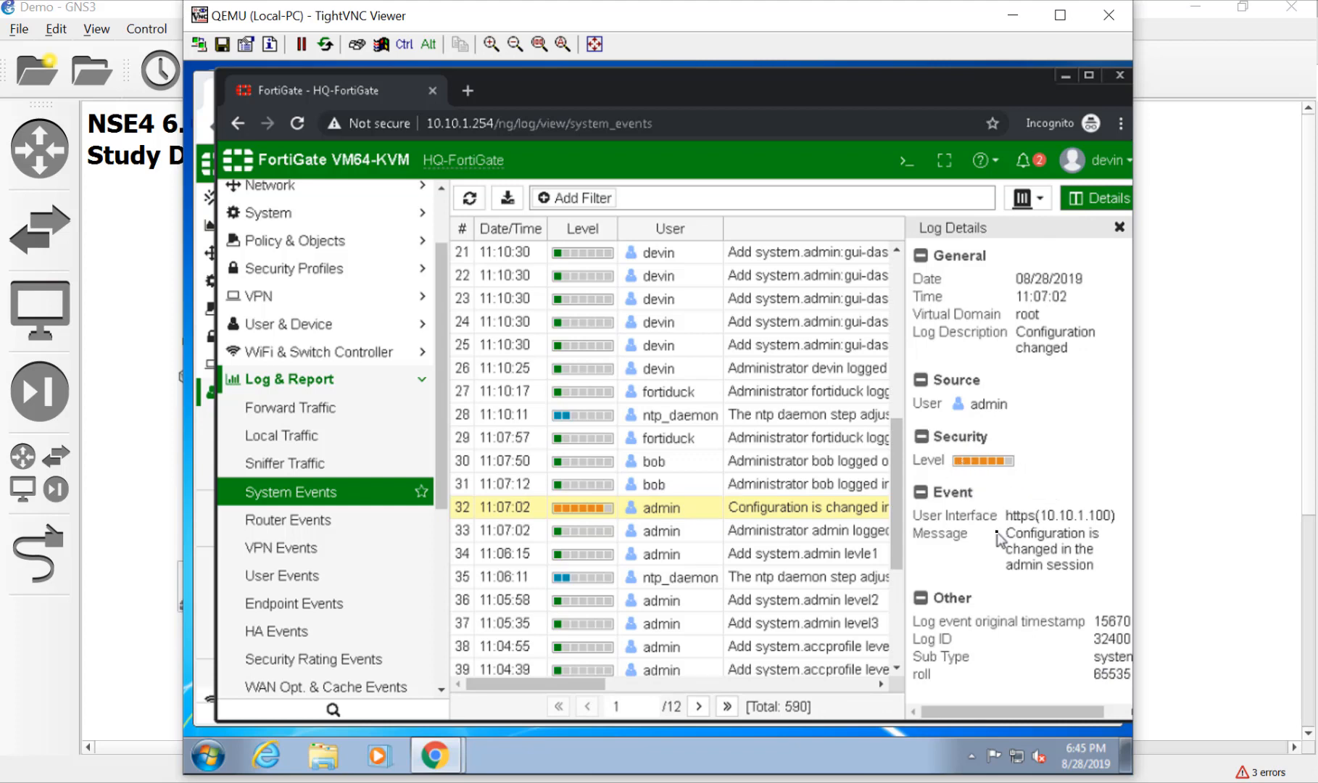
pyautogui.moveTo(1067, 523)
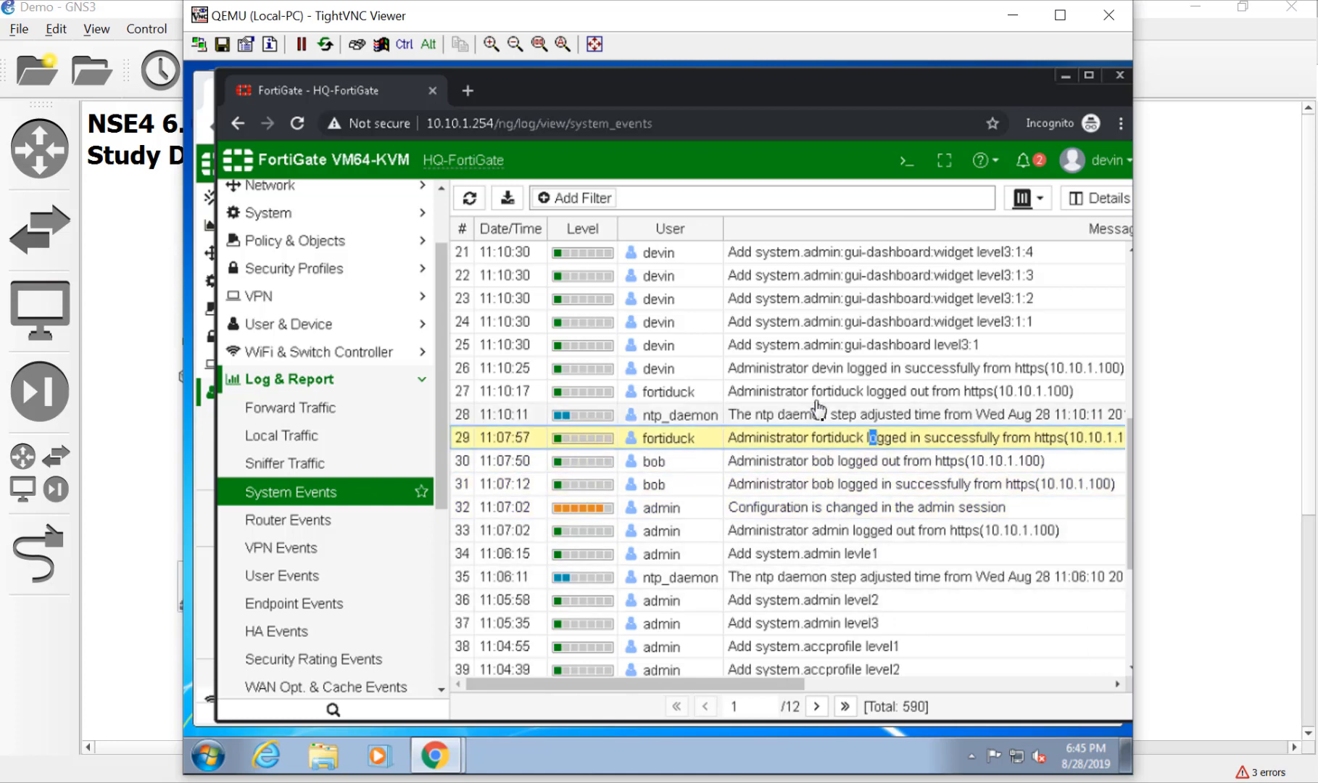
pyautogui.scroll(3)
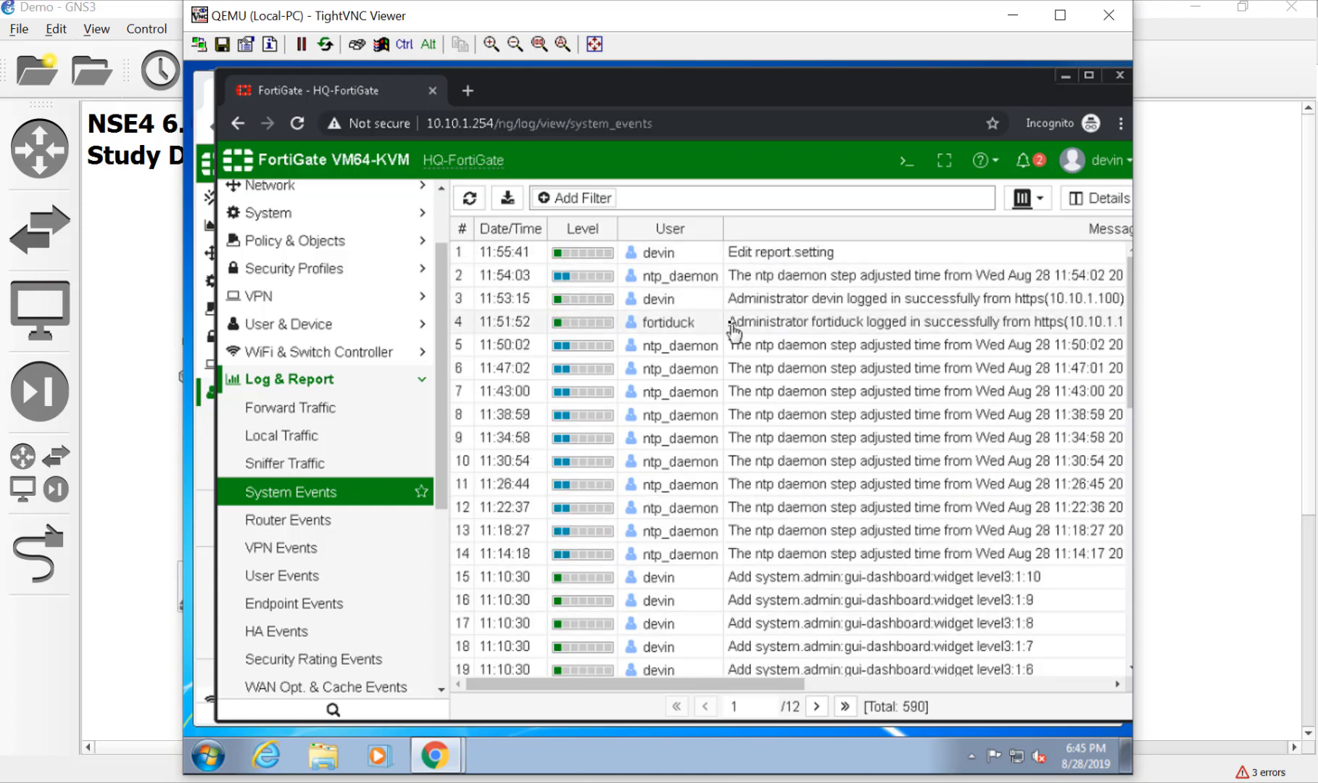
pyautogui.scroll(-3)
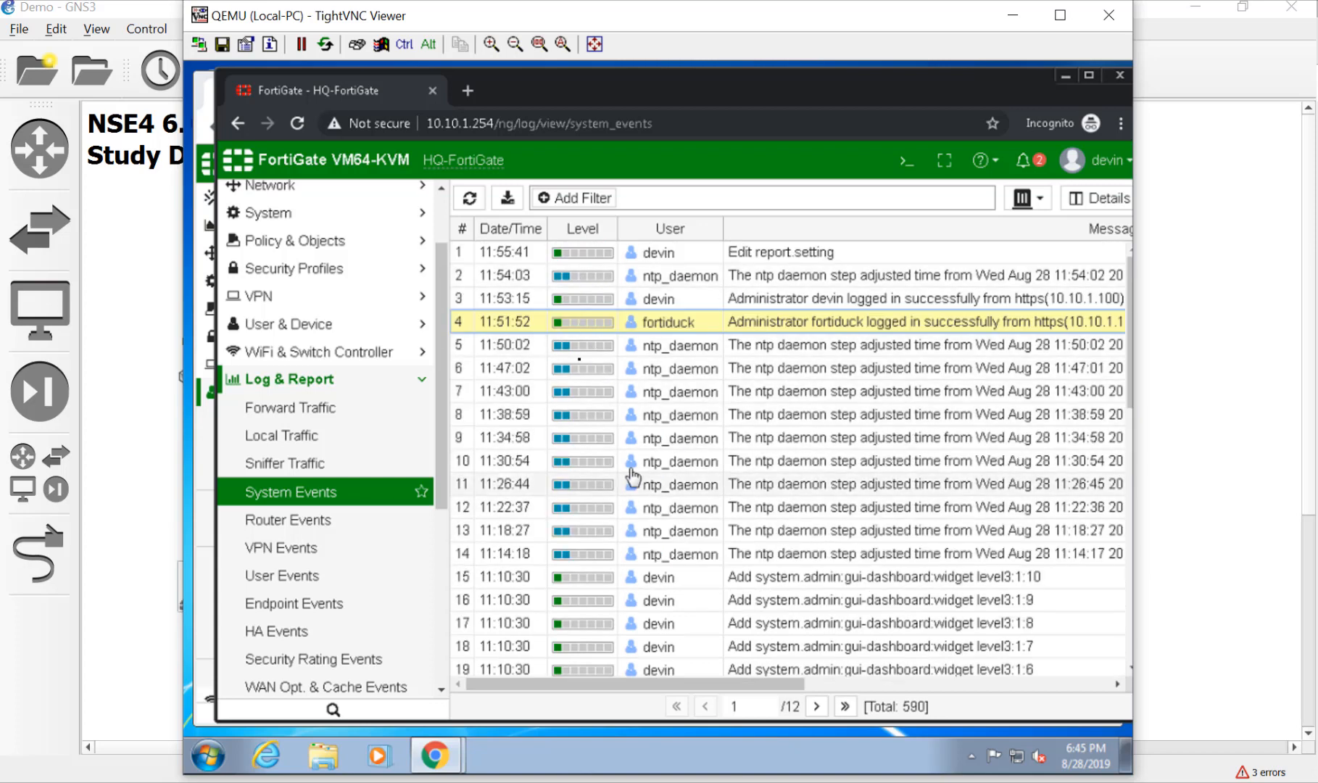
pyautogui.moveTo(774, 398)
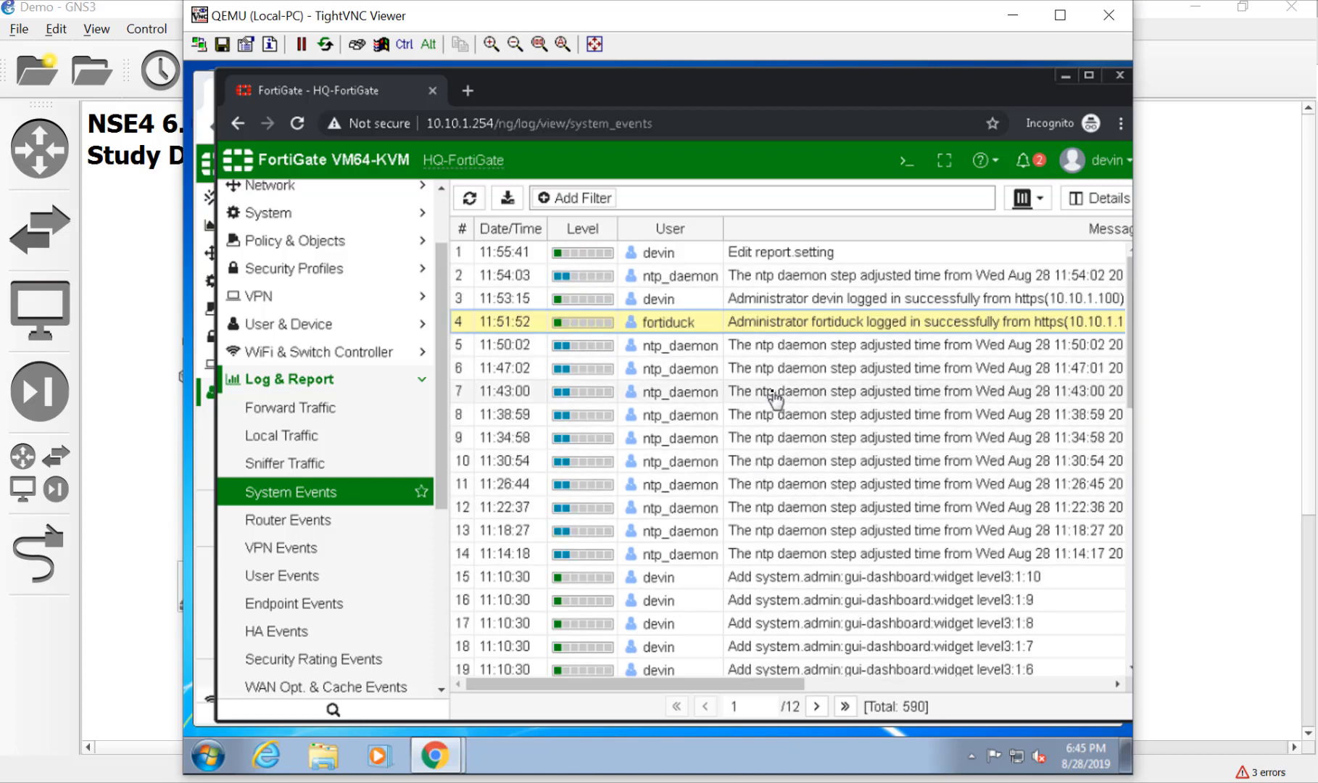
pyautogui.moveTo(672, 322)
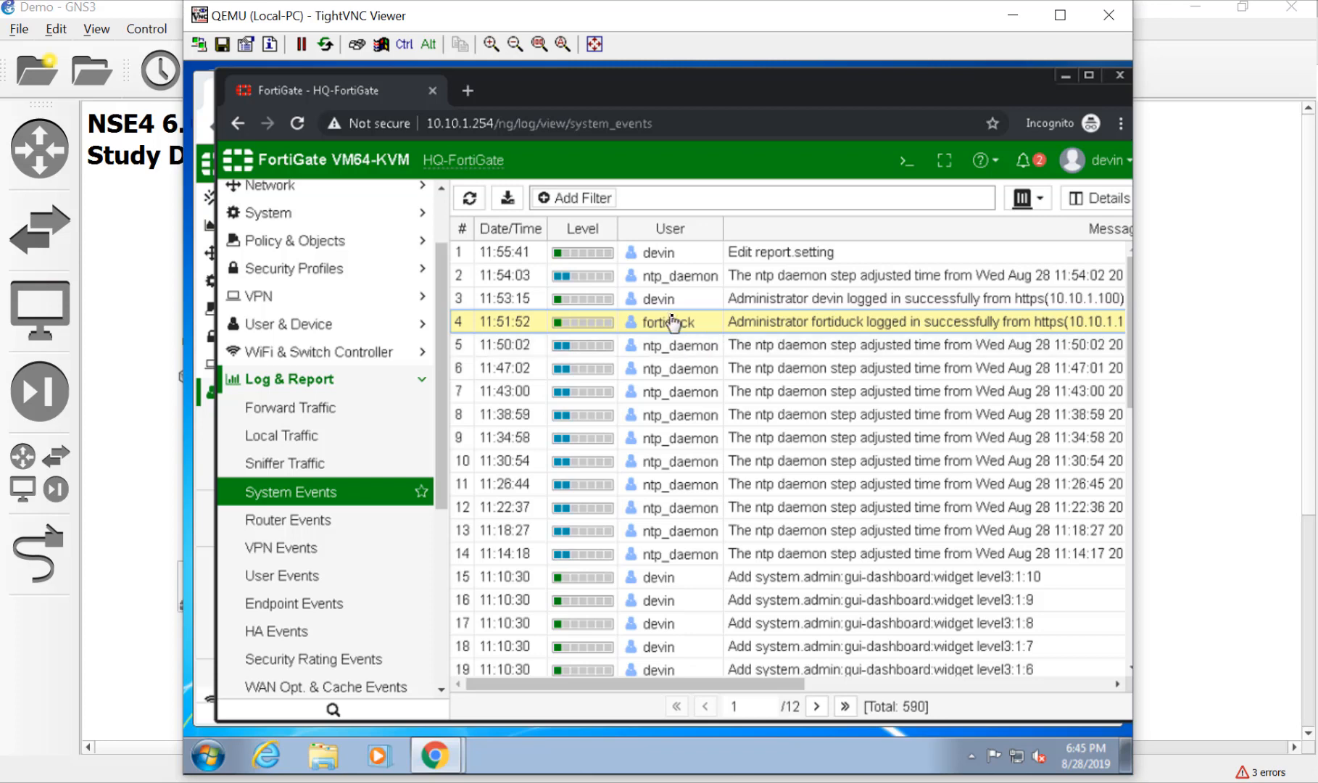
# Step: Filter System Events by user fortiduck, then inspect the log location and column options
pyautogui.click(668, 322)
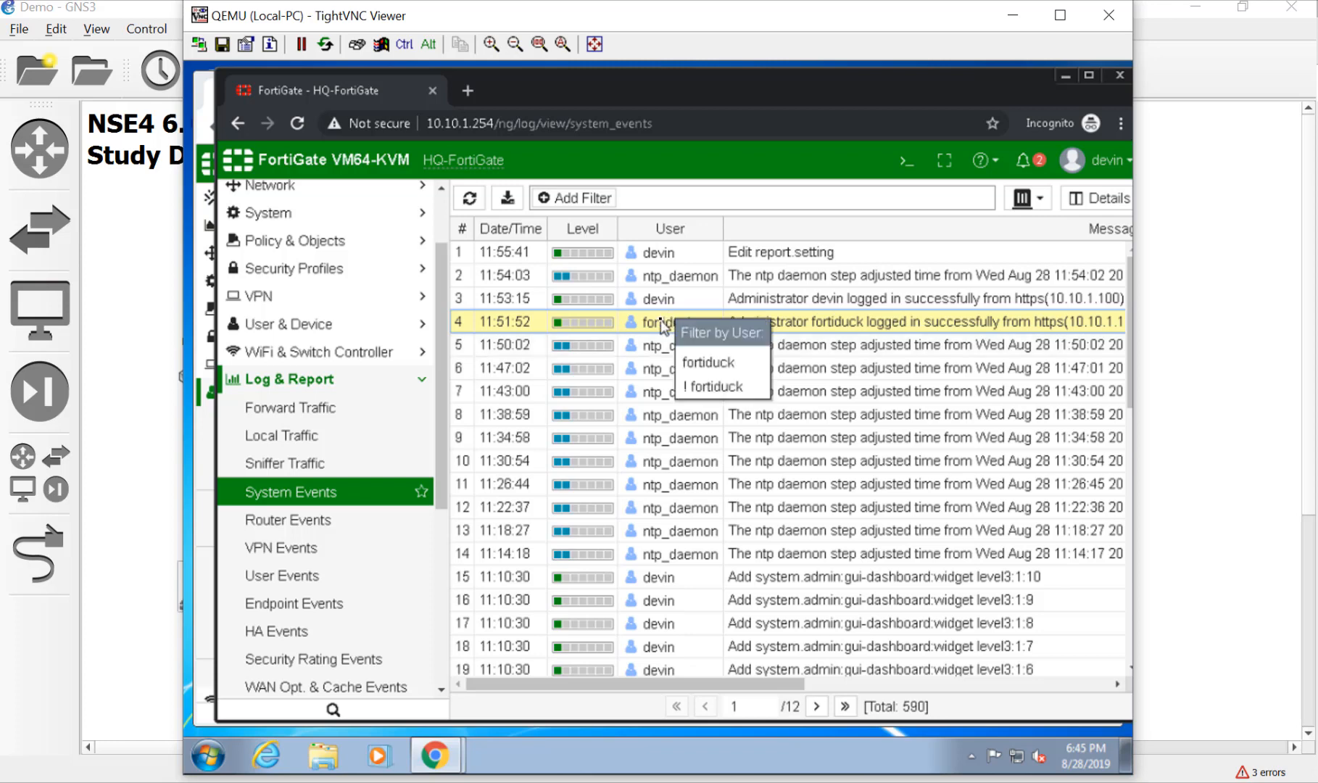
pyautogui.click(707, 363)
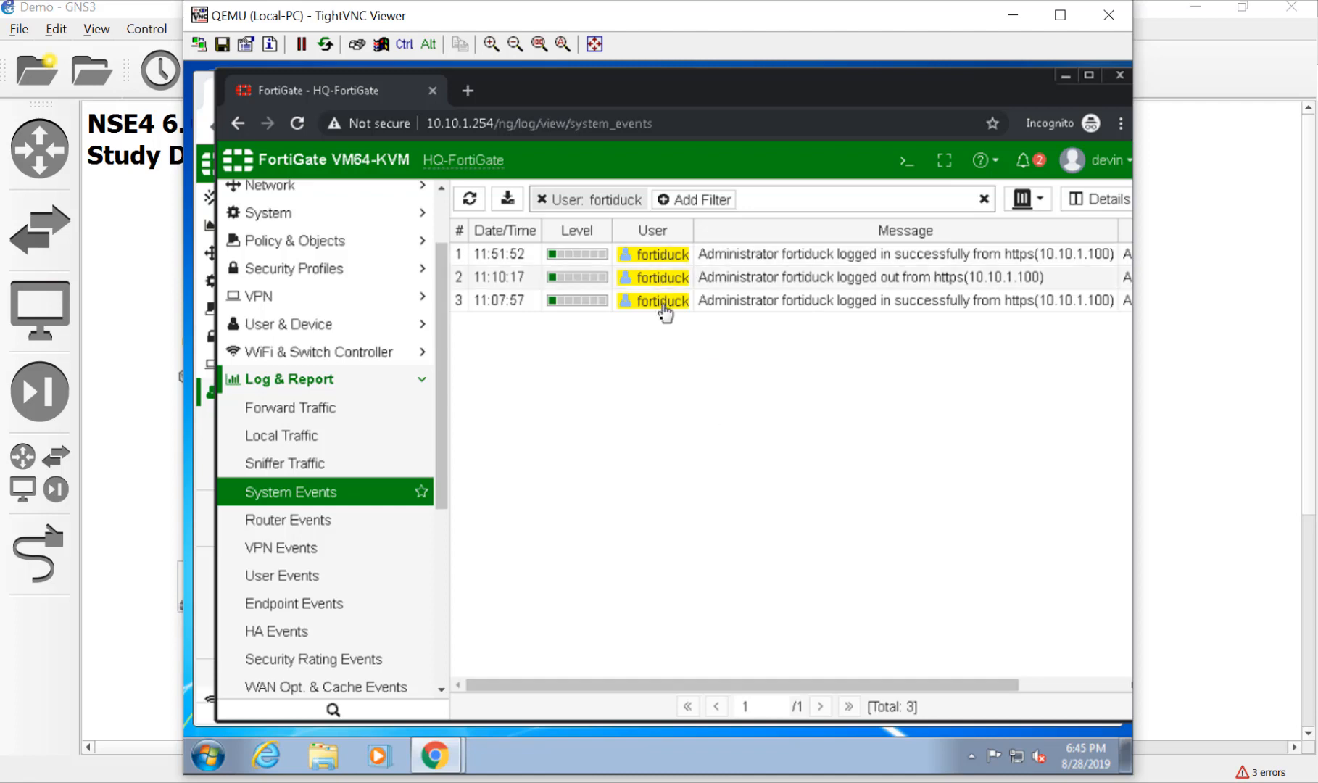
pyautogui.moveTo(639, 452)
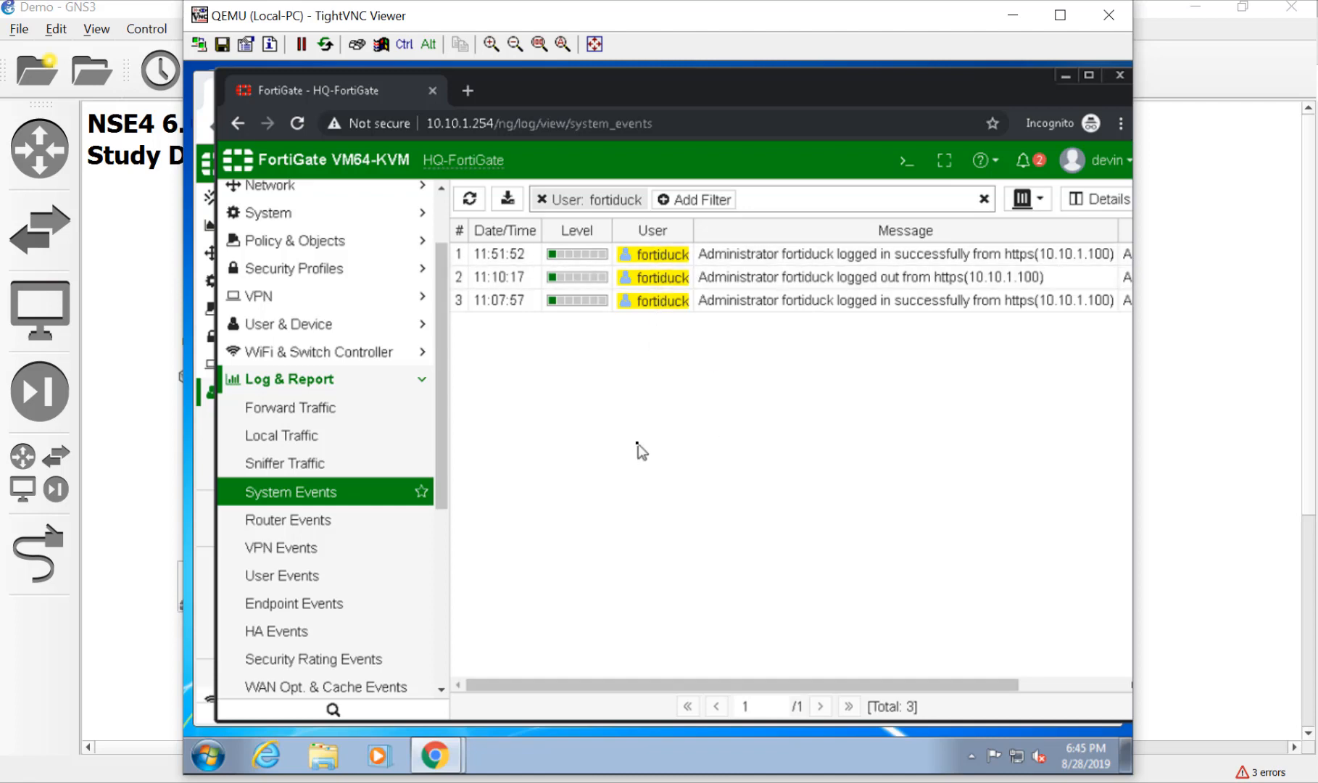
pyautogui.moveTo(663, 453)
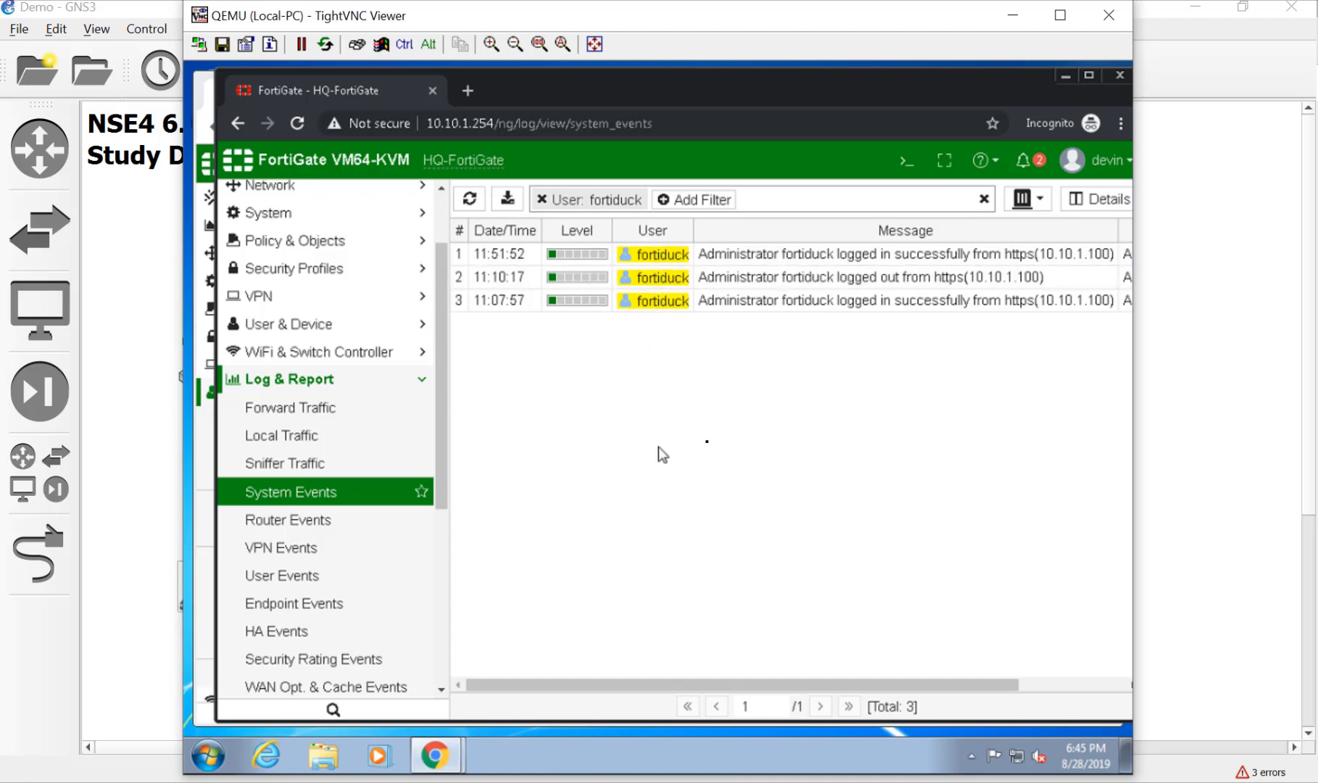
pyautogui.click(1028, 200)
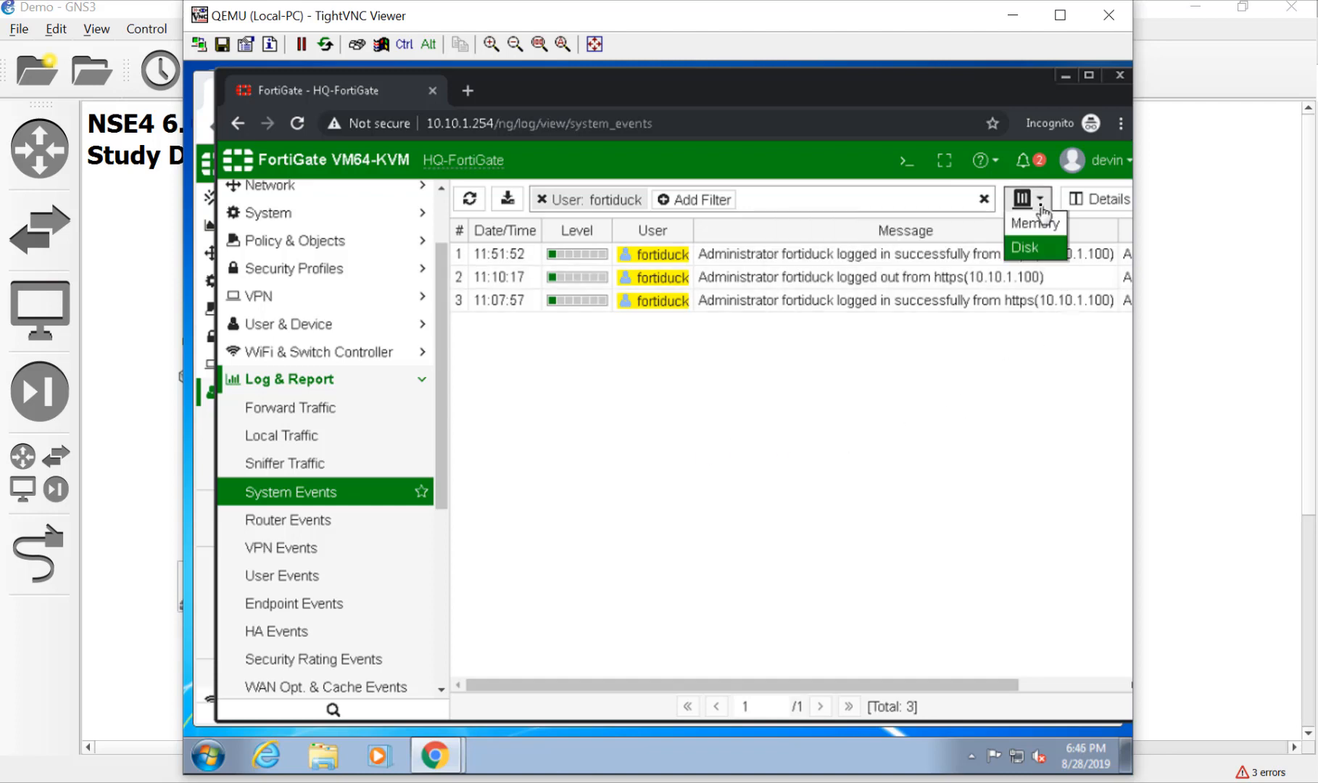
pyautogui.moveTo(1034, 247)
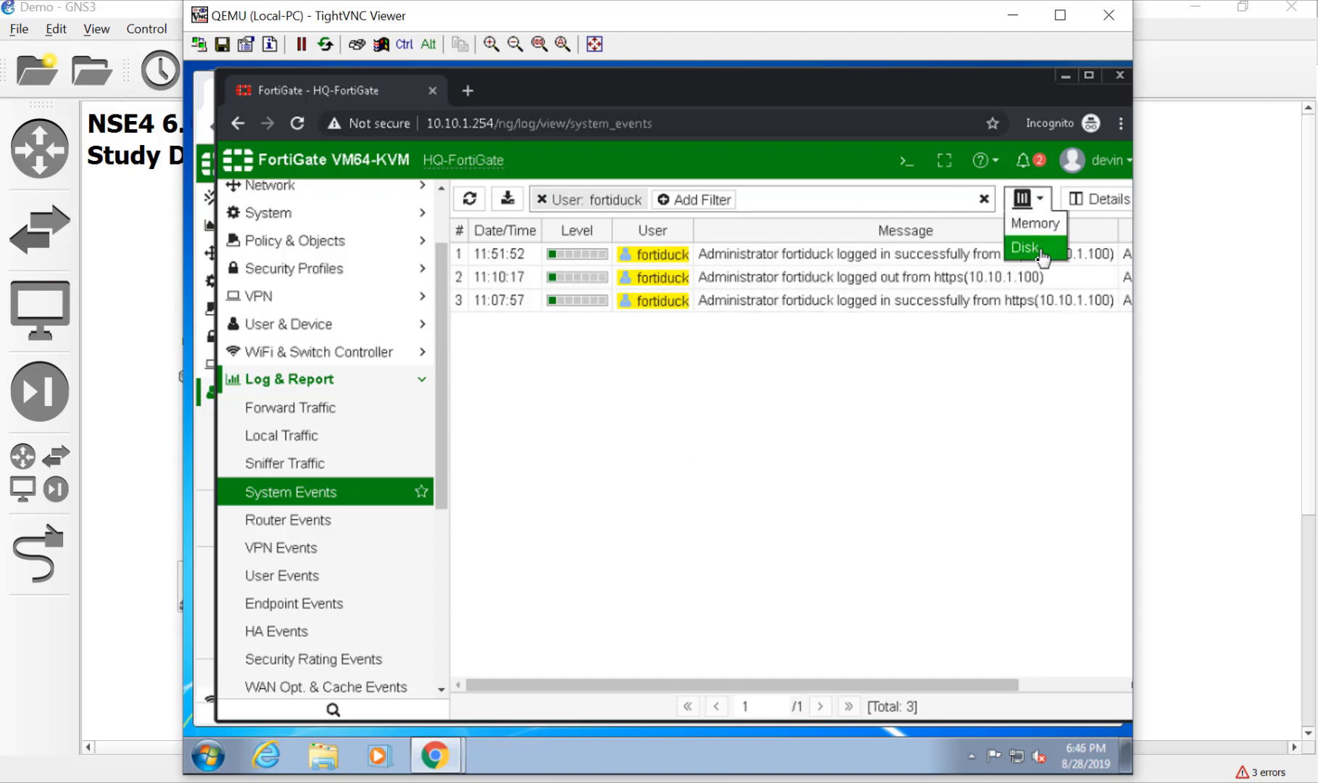
pyautogui.moveTo(1035, 223)
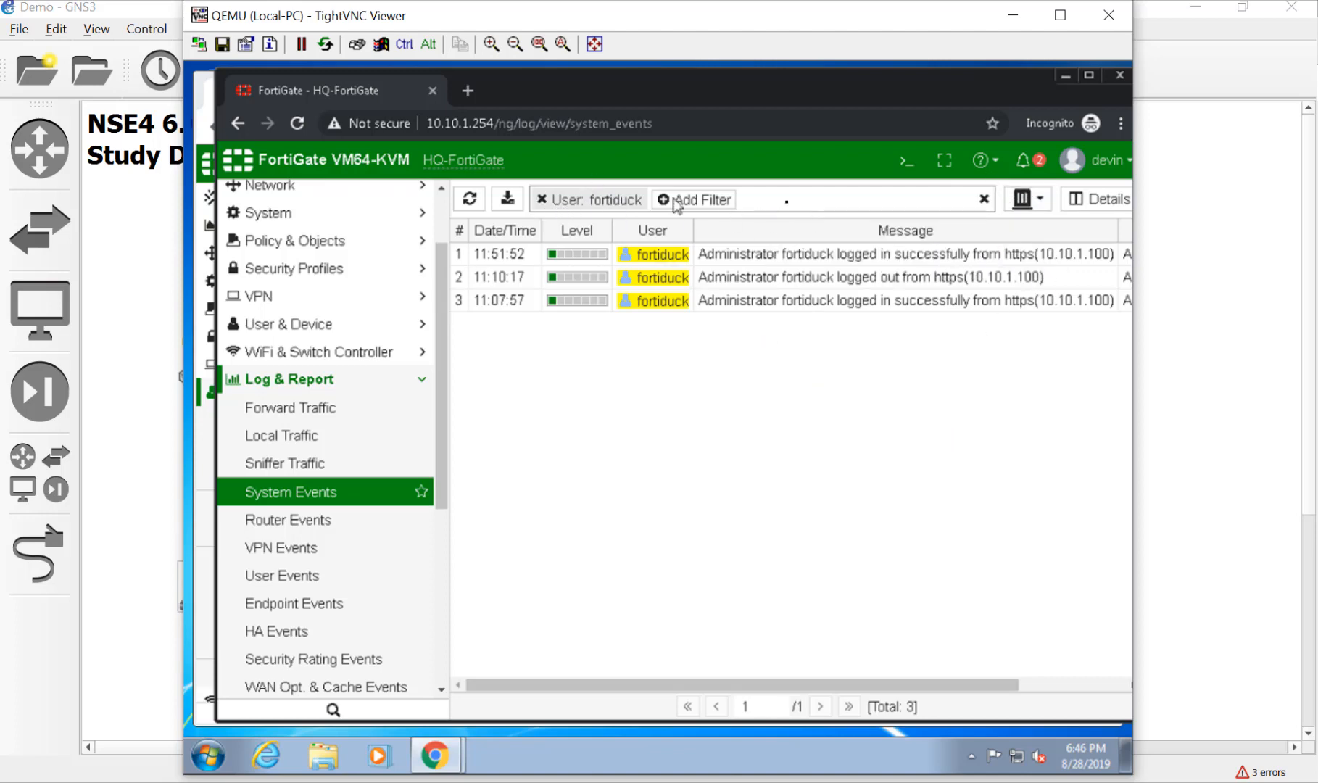
pyautogui.moveTo(707, 201)
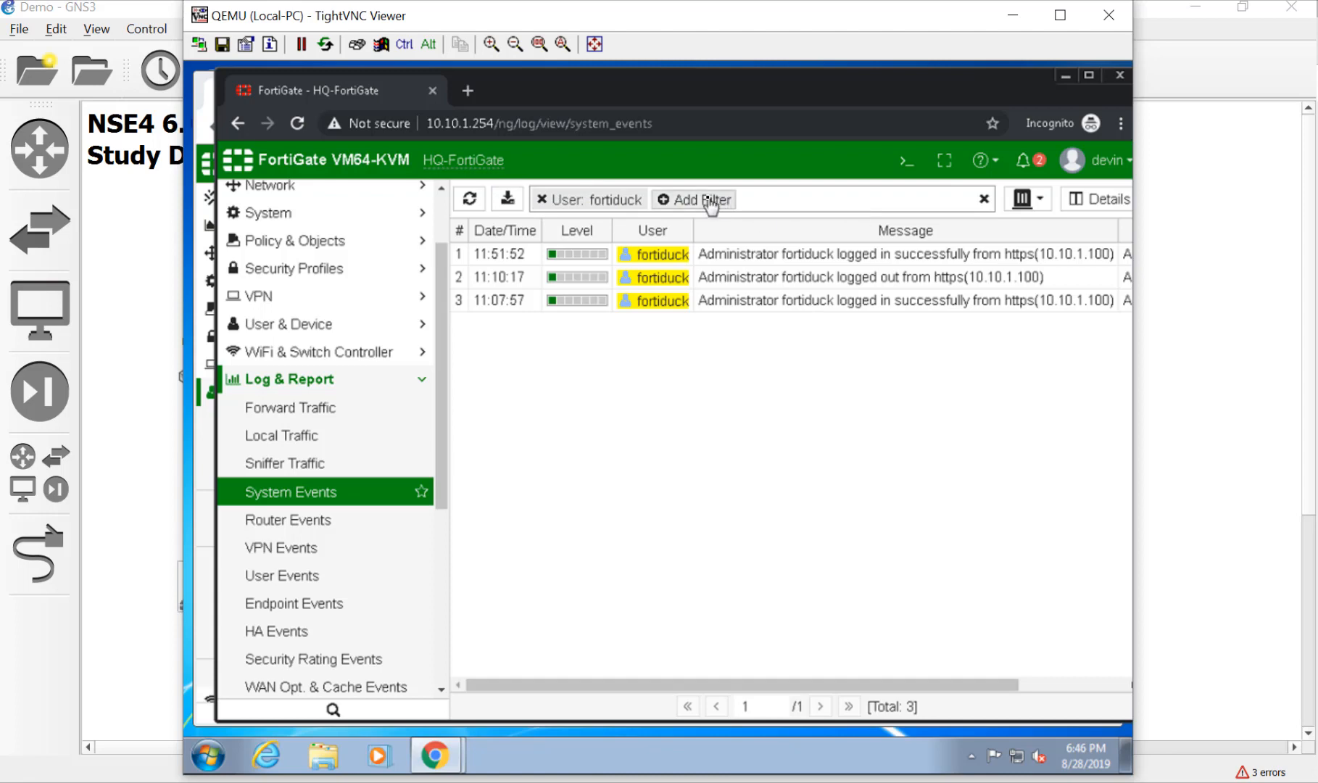
pyautogui.click(692, 200)
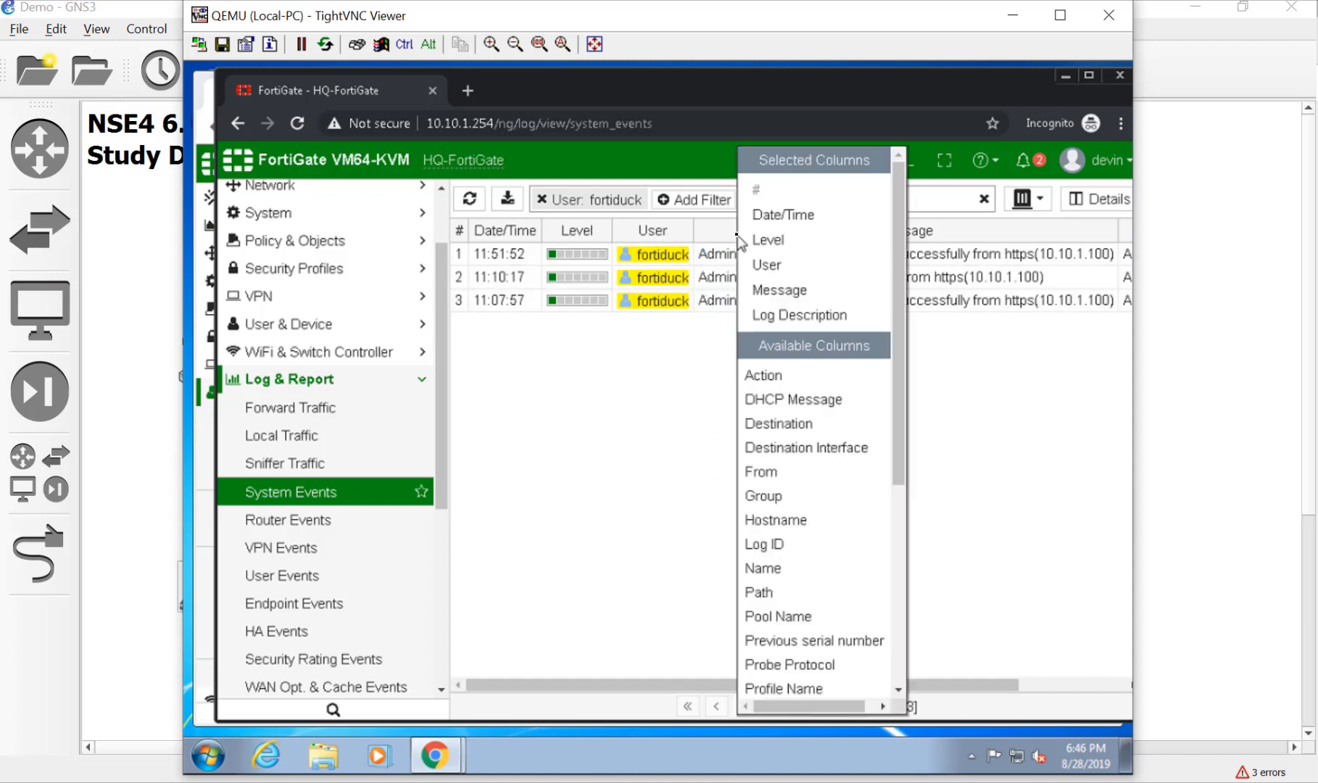
pyautogui.click(669, 494)
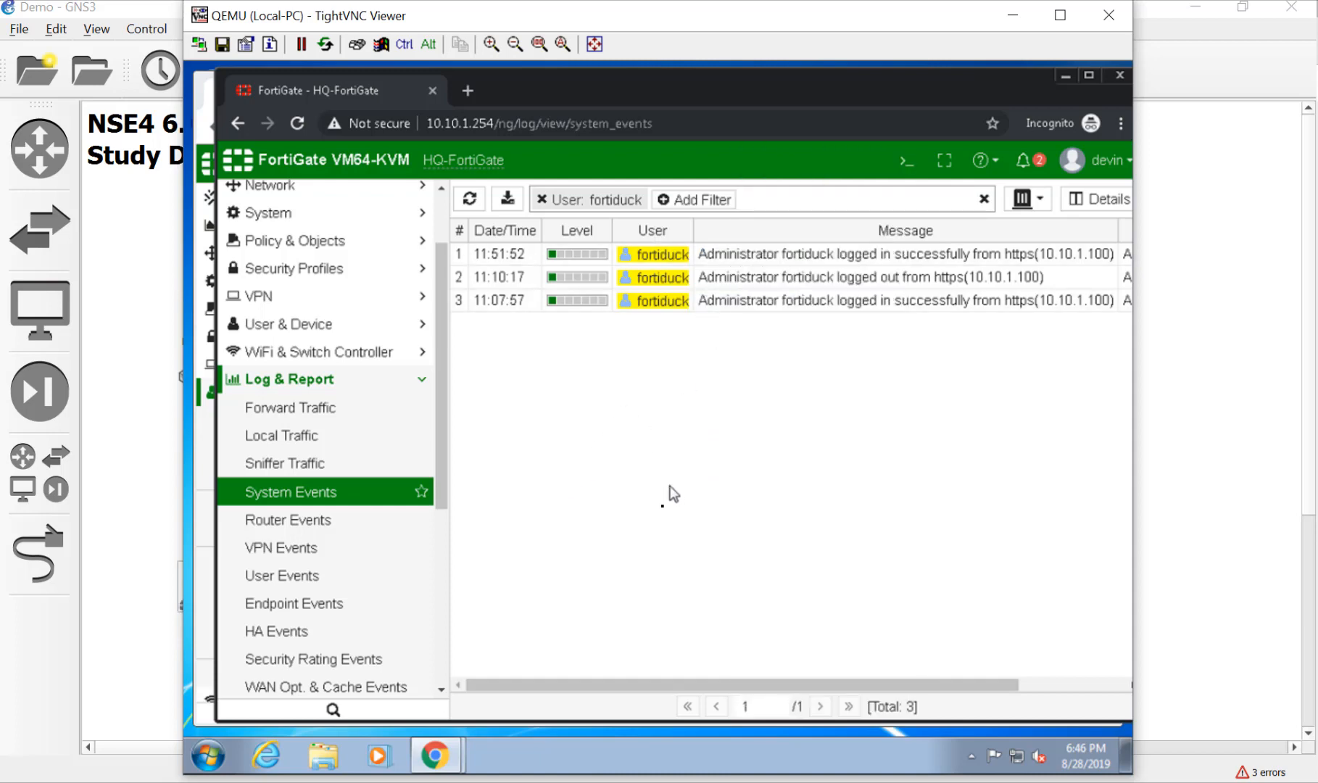
pyautogui.moveTo(668, 517)
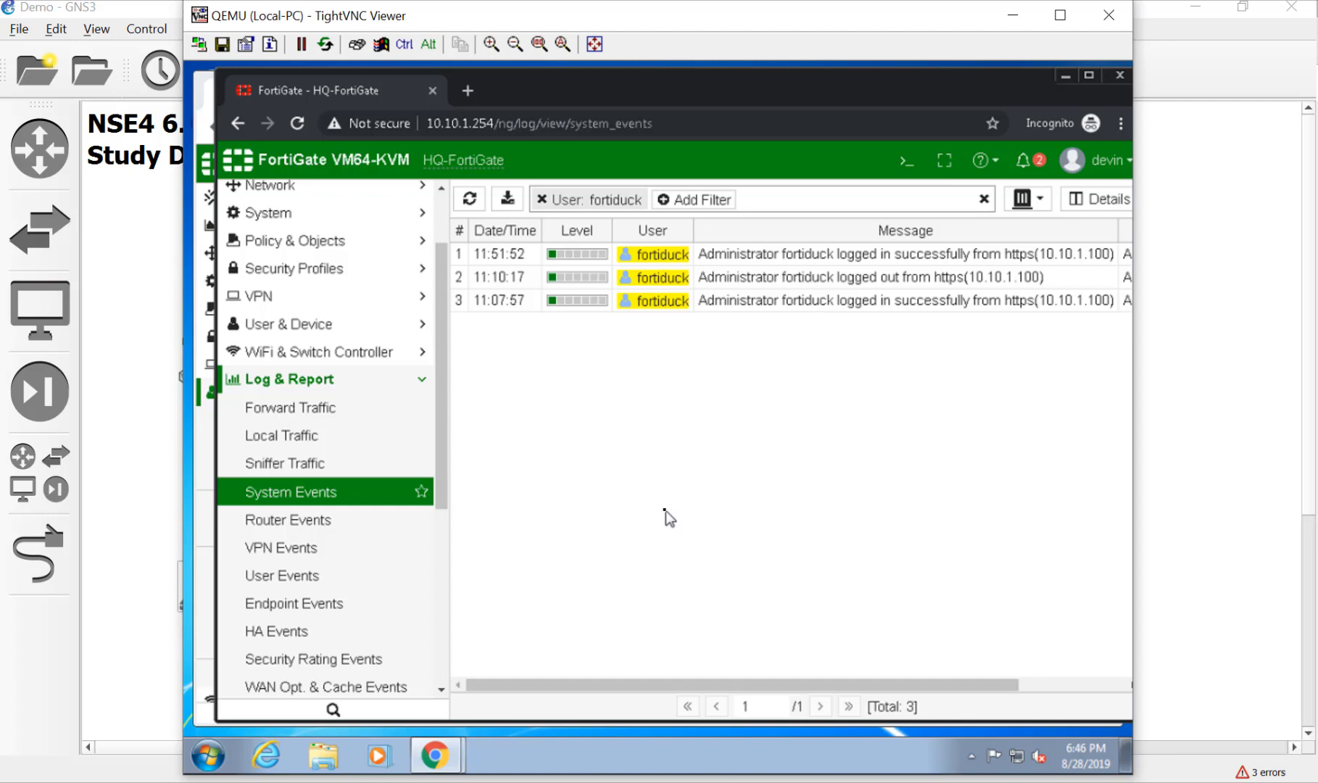
pyautogui.moveTo(476, 521)
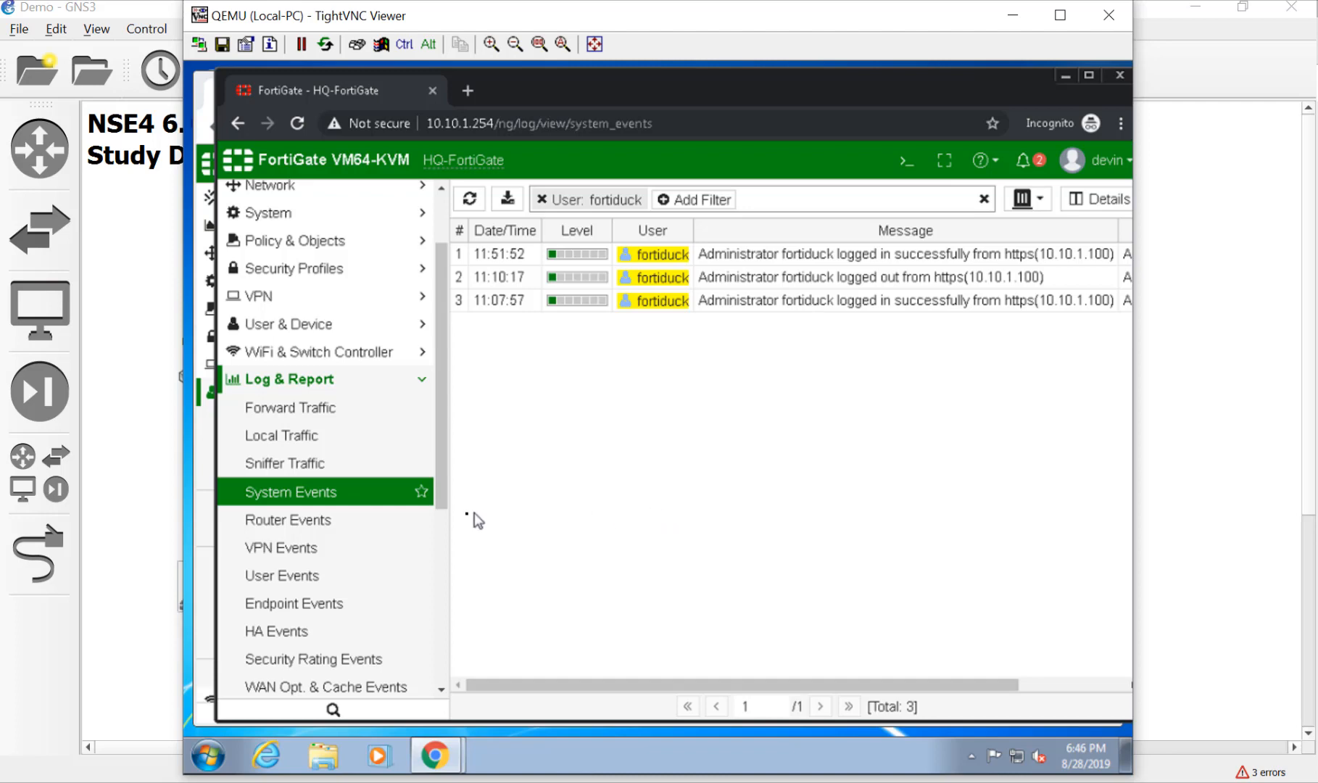
pyautogui.moveTo(328, 419)
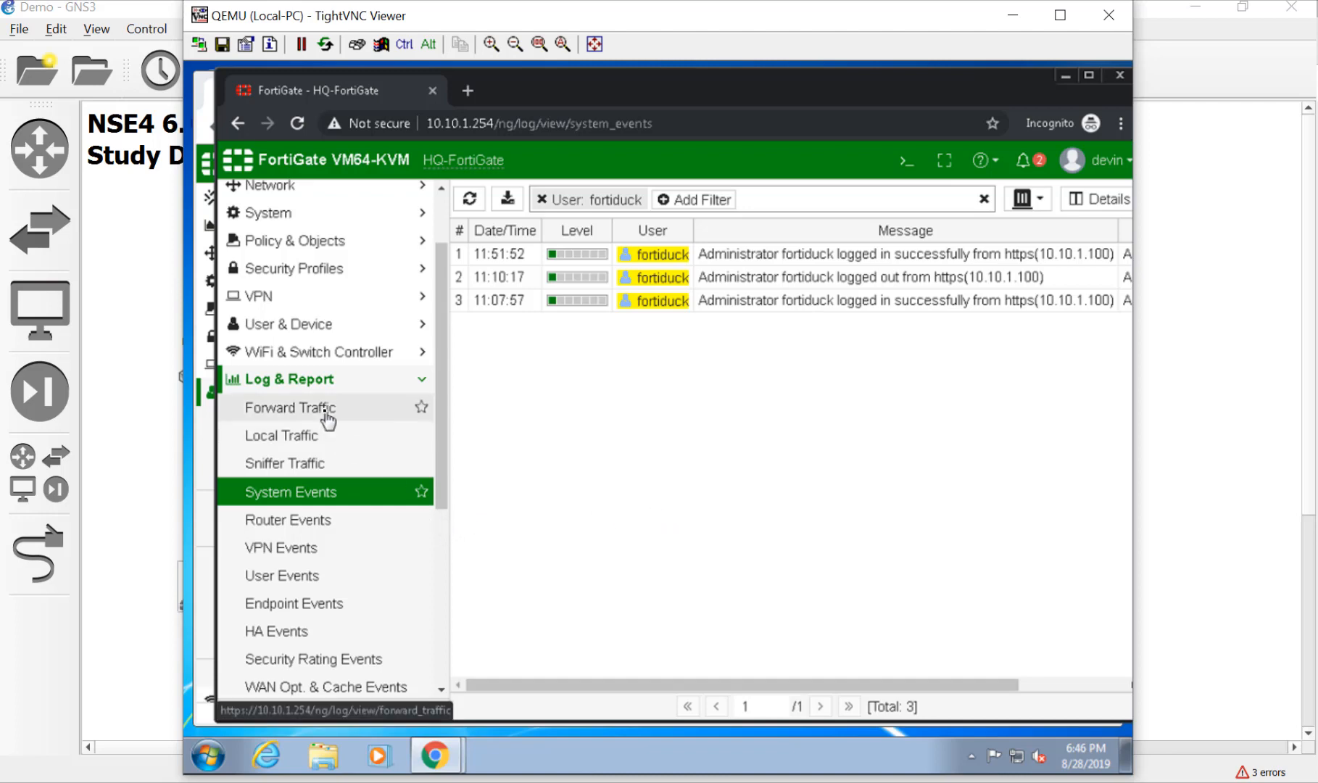
# Step: Open Forward Traffic, then IPv4 Policy, expanding the LAN (port6) → WAN group
pyautogui.click(288, 408)
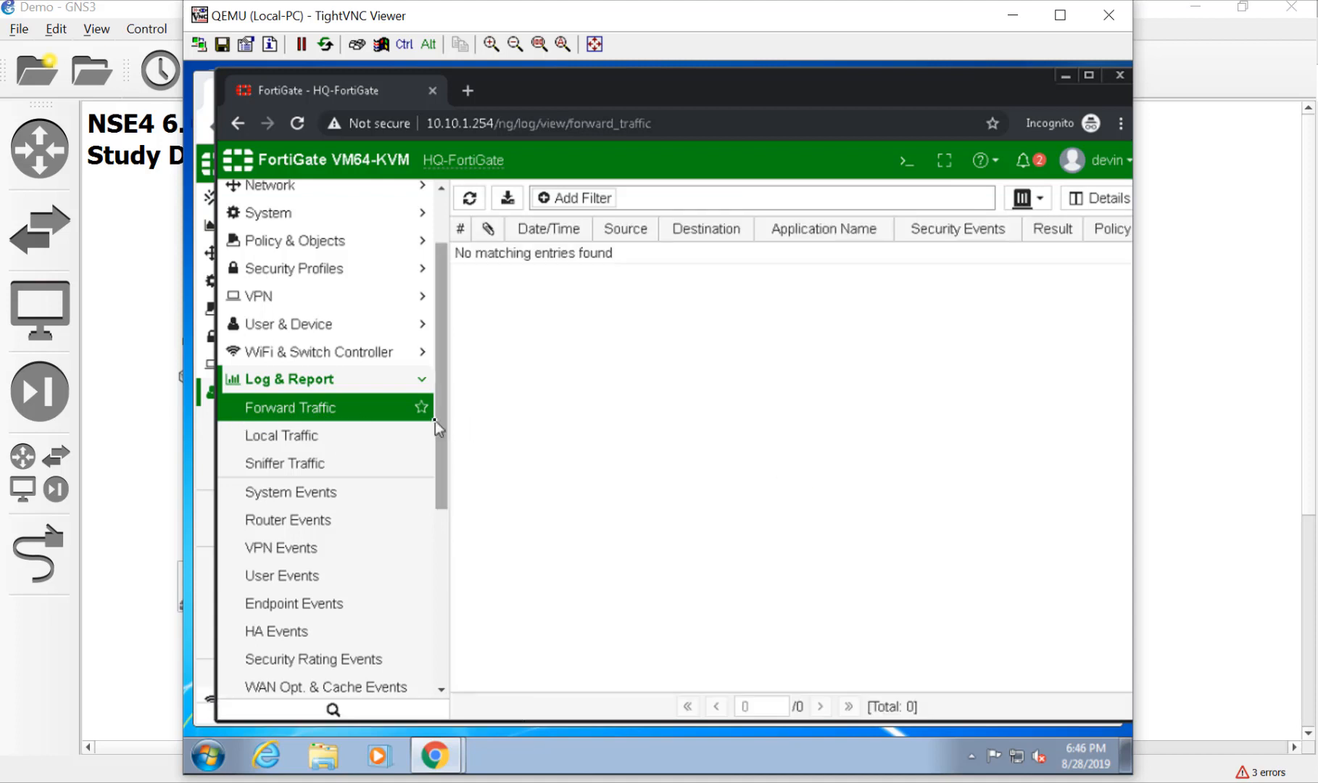
pyautogui.scroll(3)
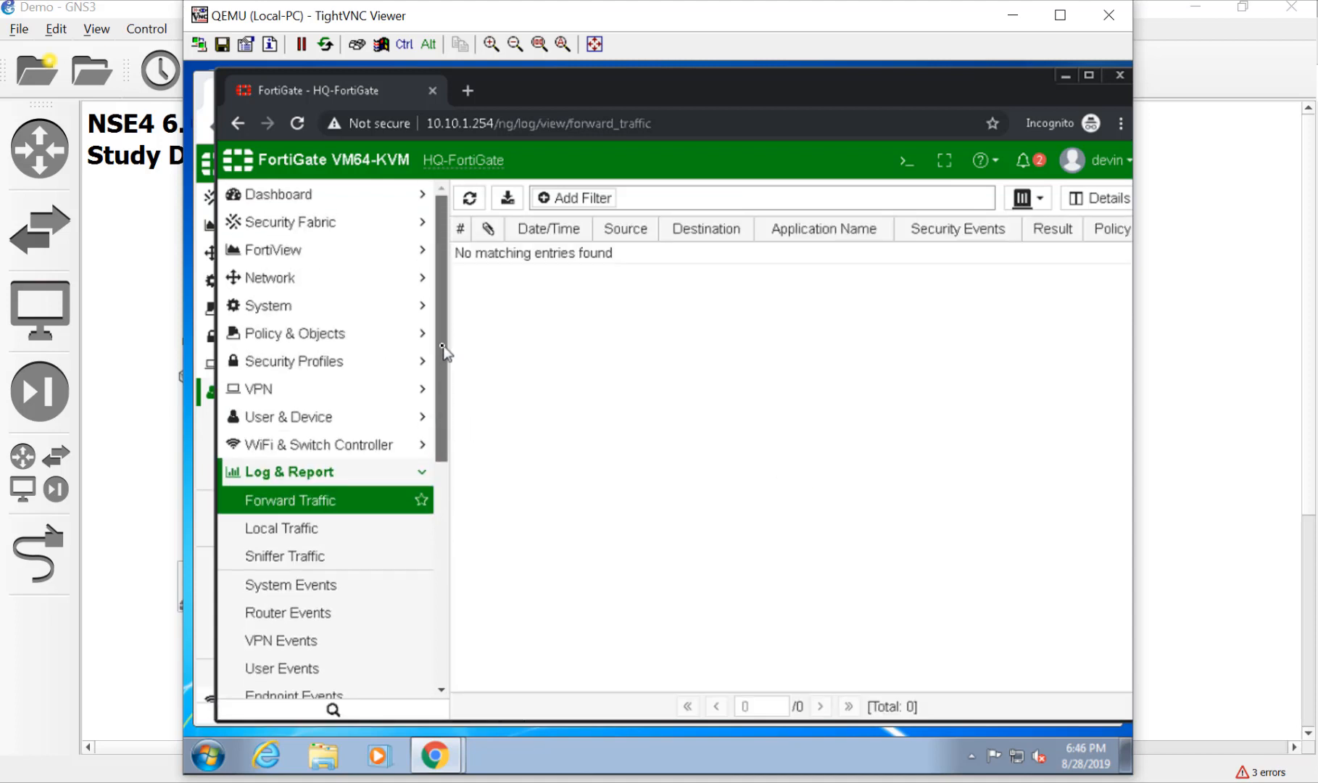
pyautogui.moveTo(454, 320)
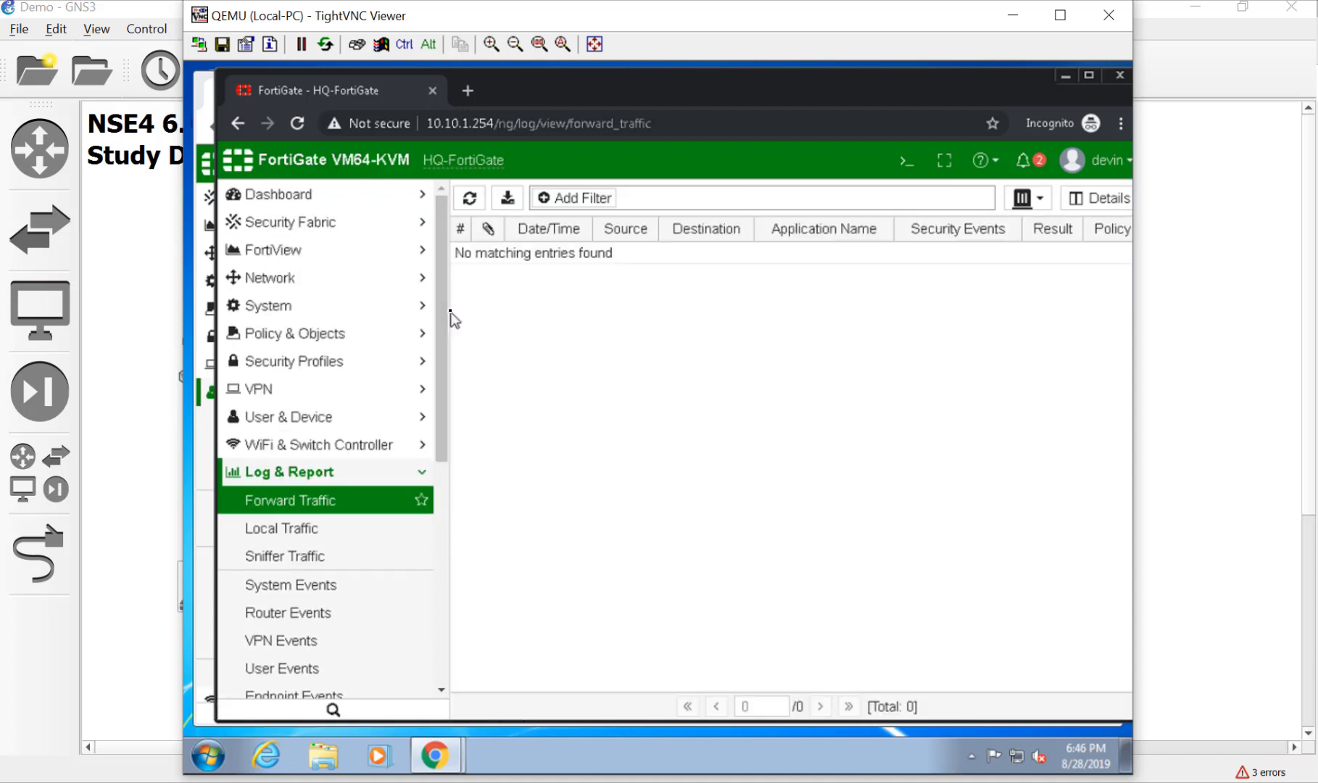
pyautogui.moveTo(448, 320)
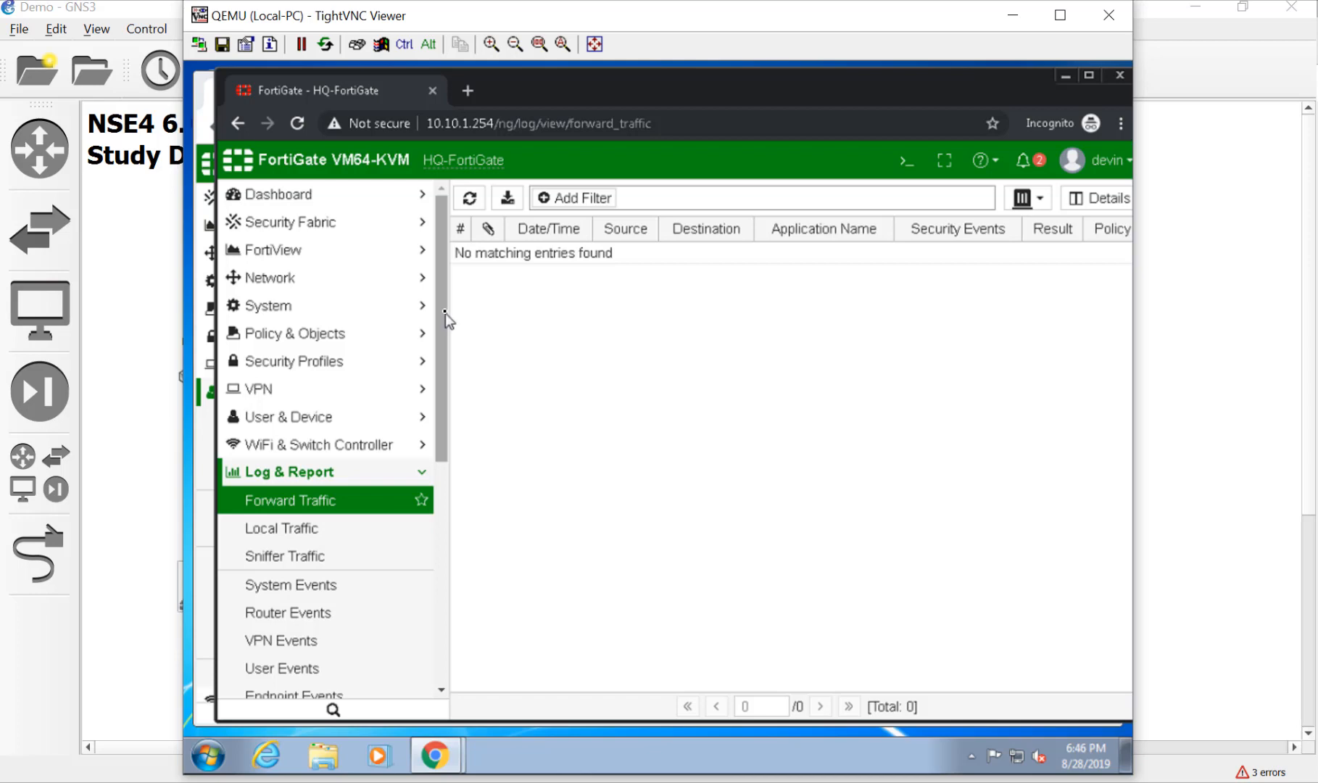
pyautogui.click(296, 332)
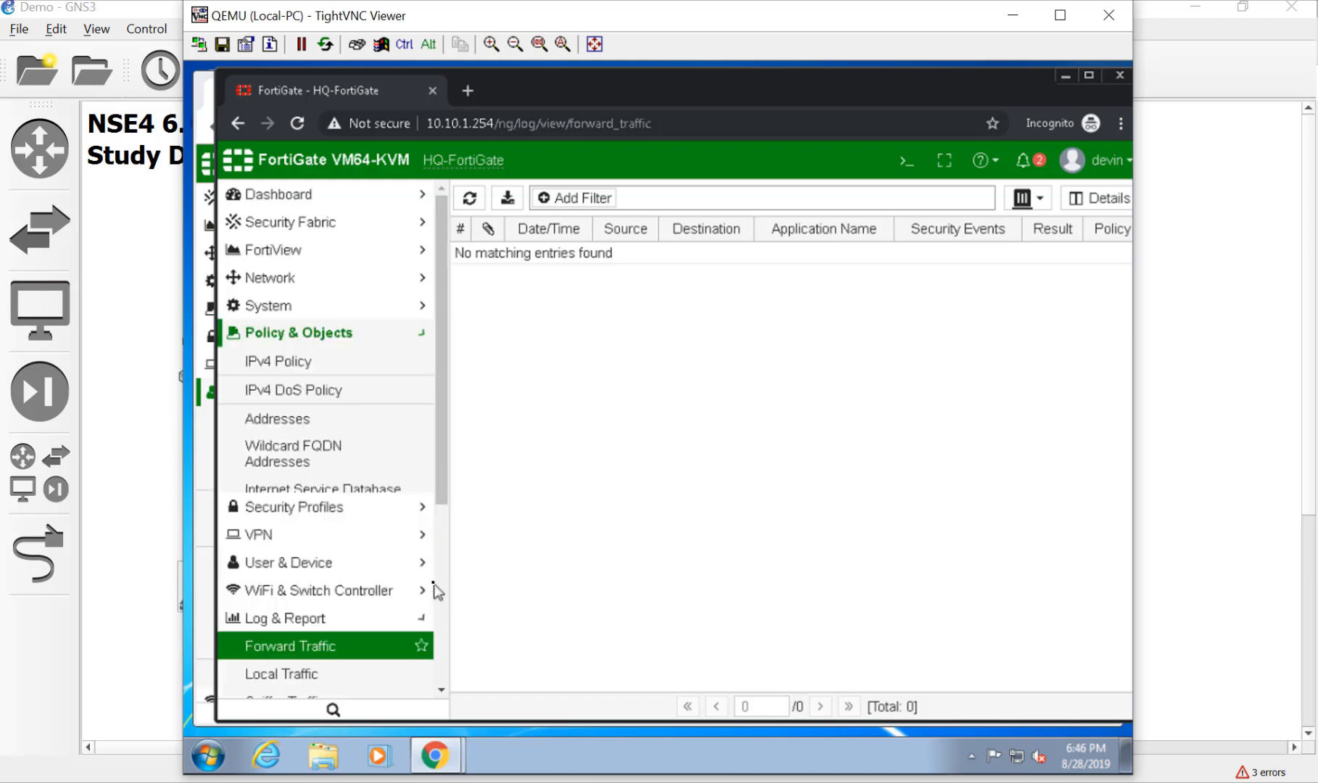
pyautogui.click(278, 362)
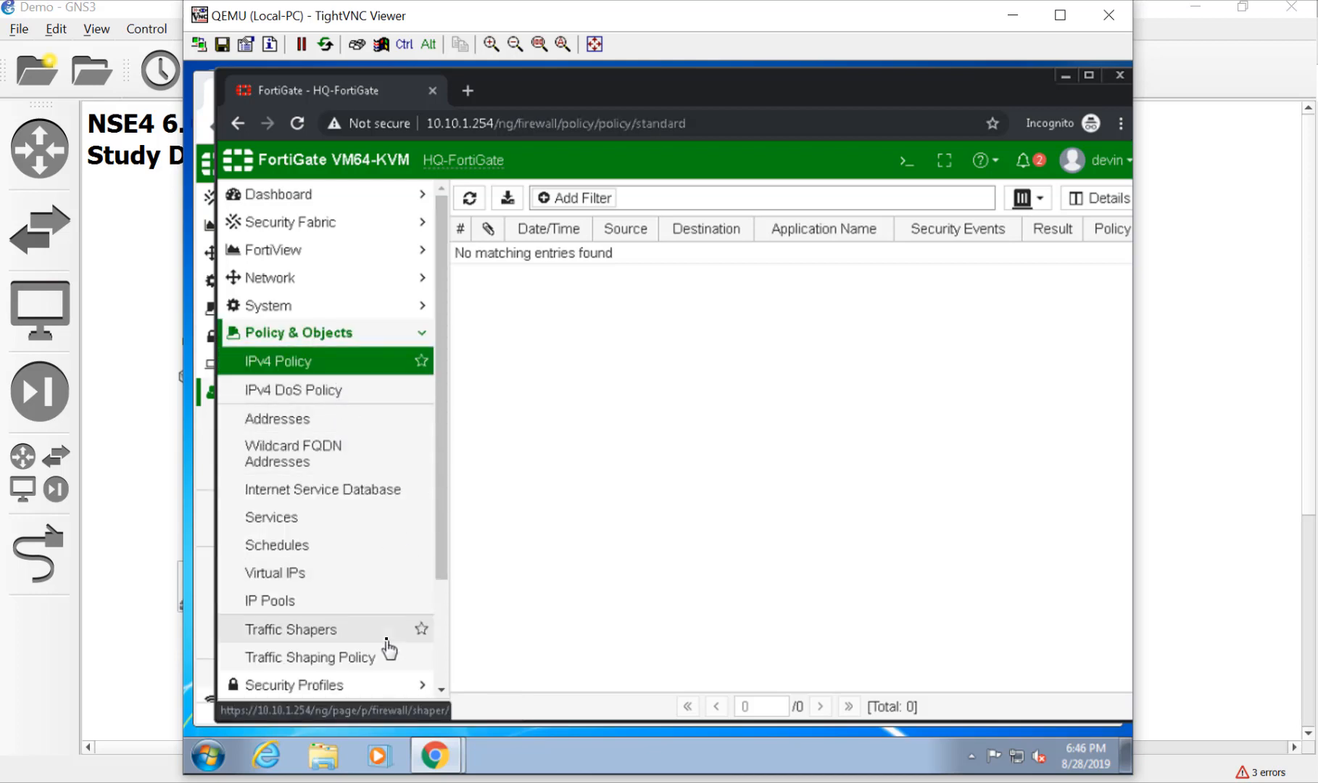
pyautogui.click(277, 361)
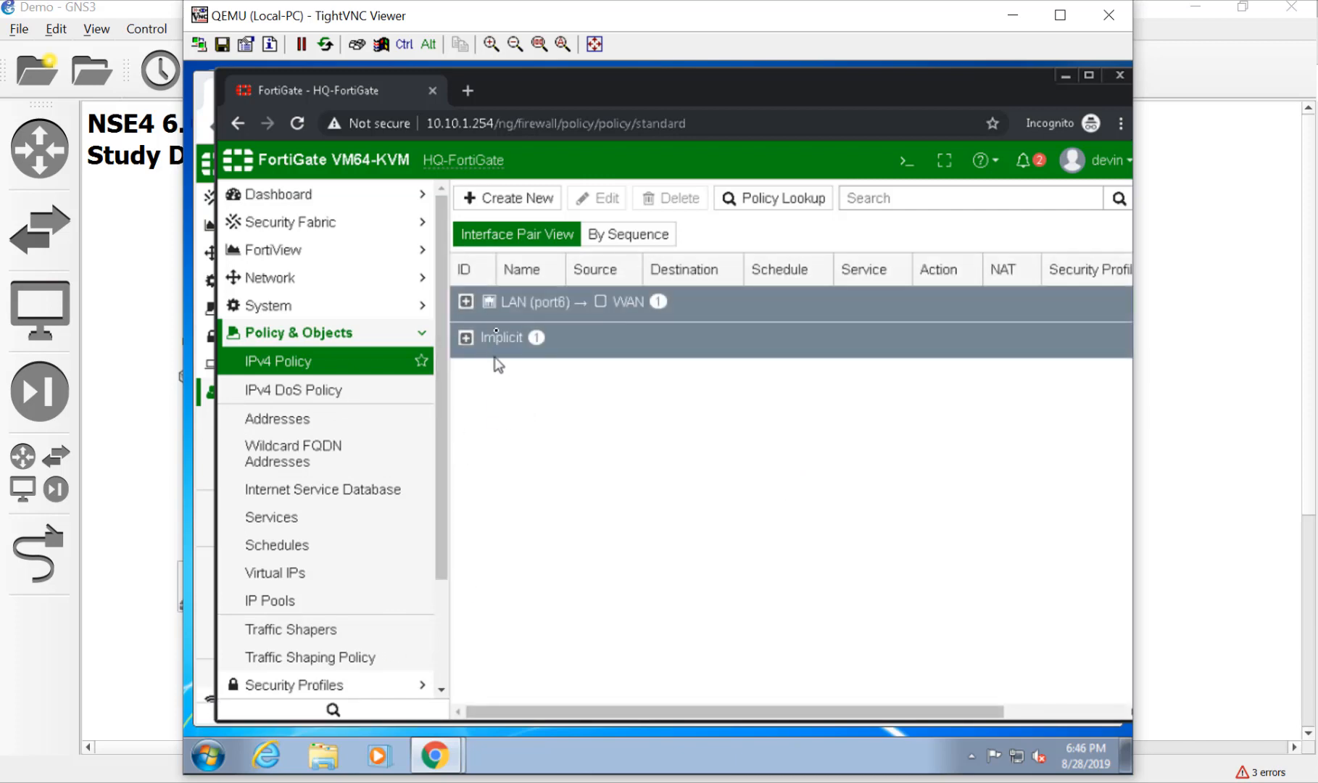
pyautogui.click(466, 301)
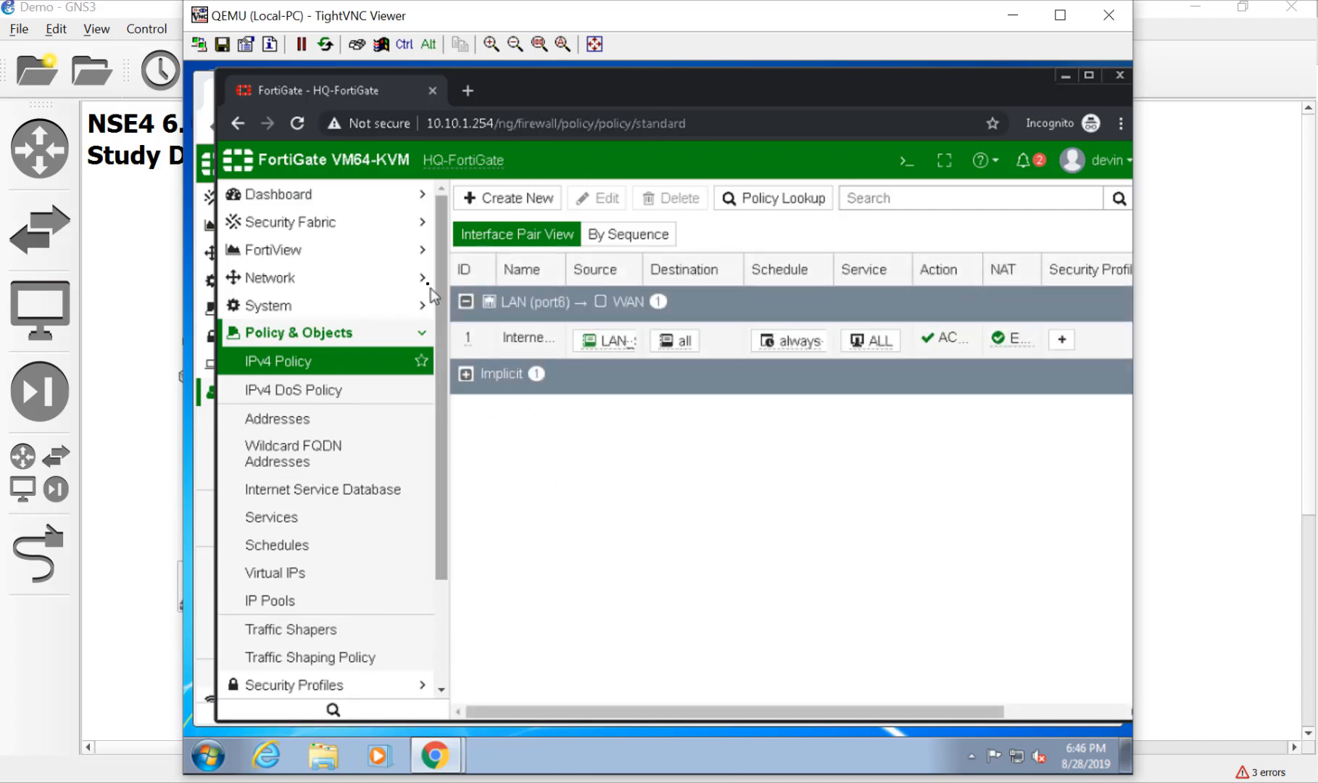
# Step: Edit the InternetAcess policy and set Log Allowed Traffic to All Sessions
pyautogui.doubleClick(528, 337)
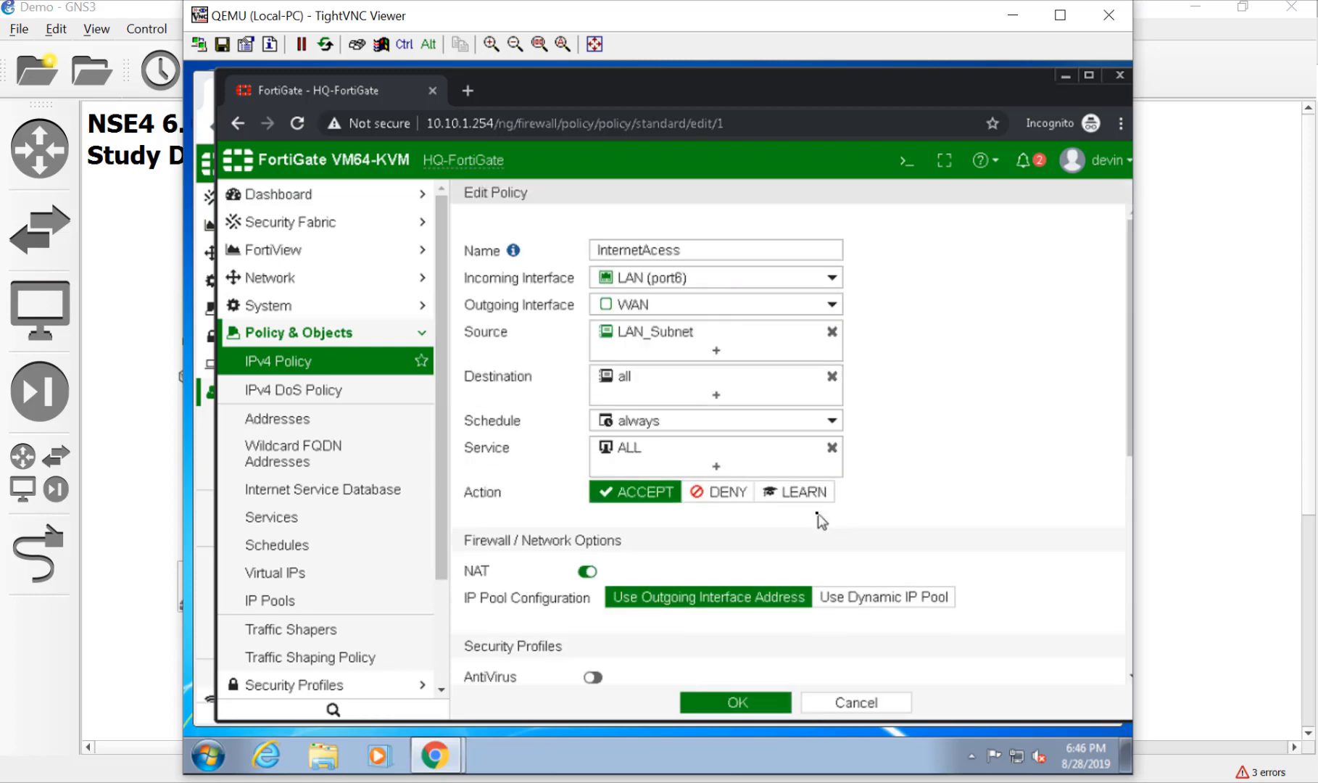
pyautogui.moveTo(705, 240)
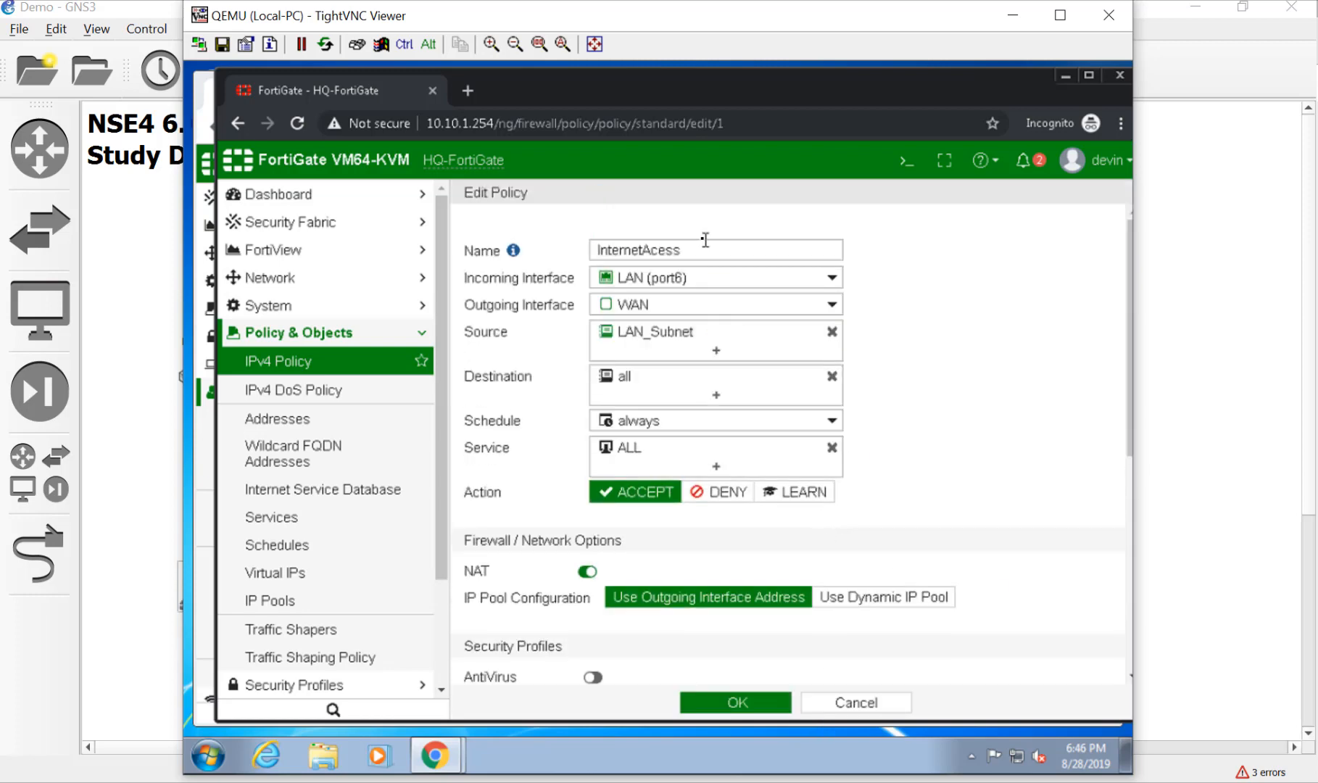
pyautogui.scroll(-3)
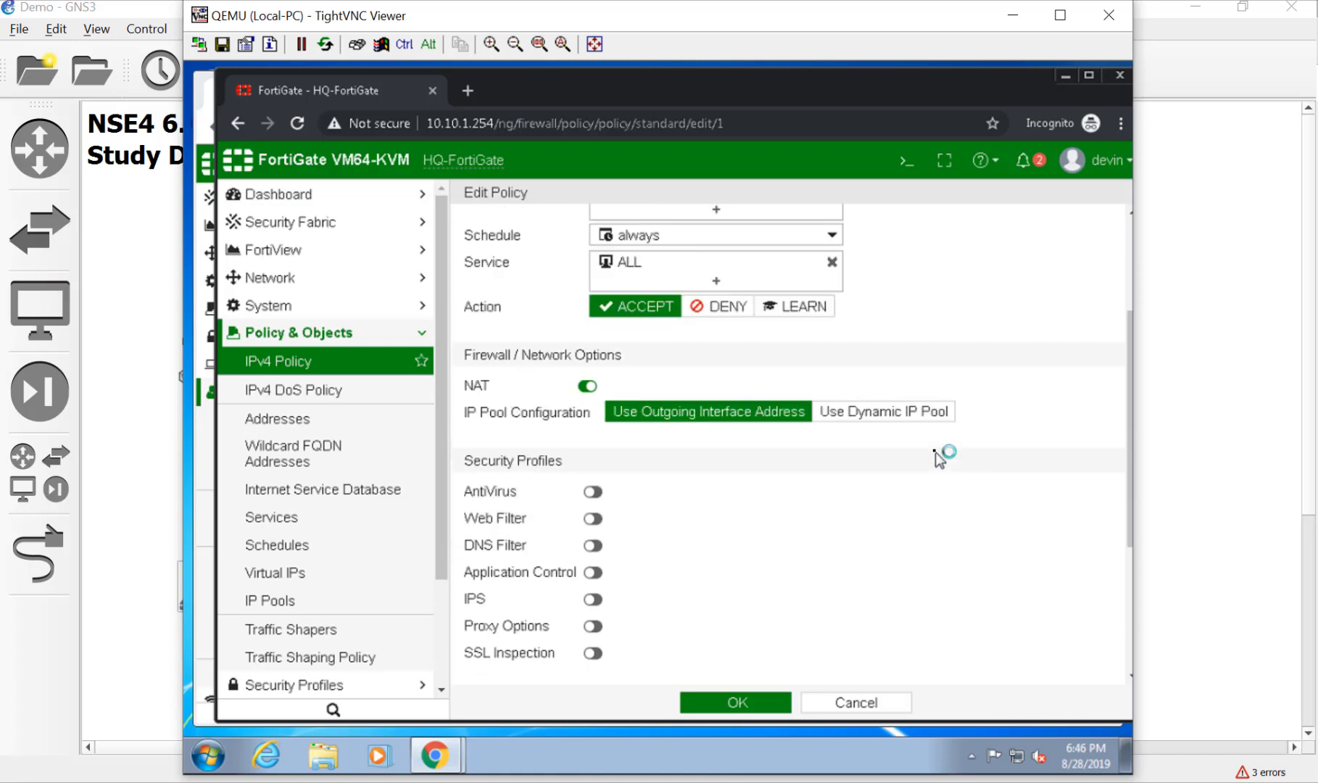
pyautogui.moveTo(738, 566)
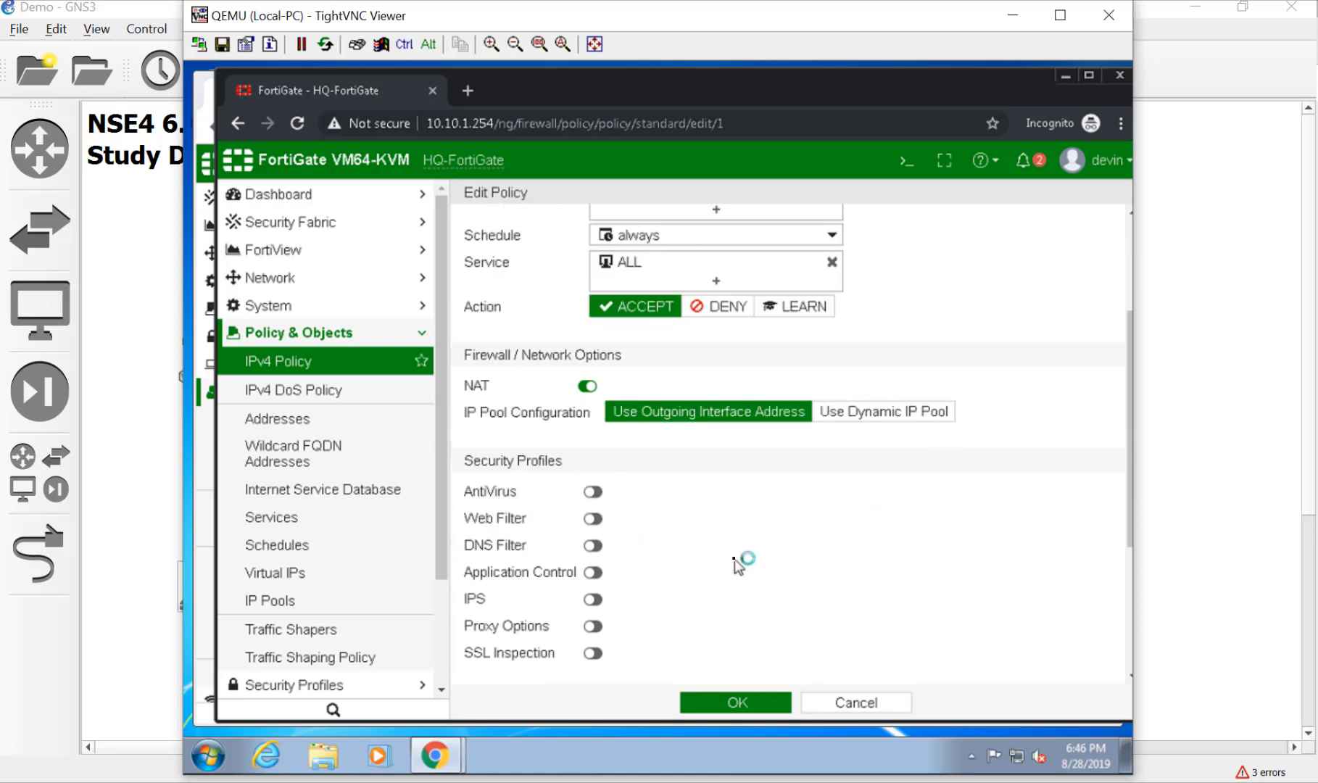
pyautogui.scroll(-3)
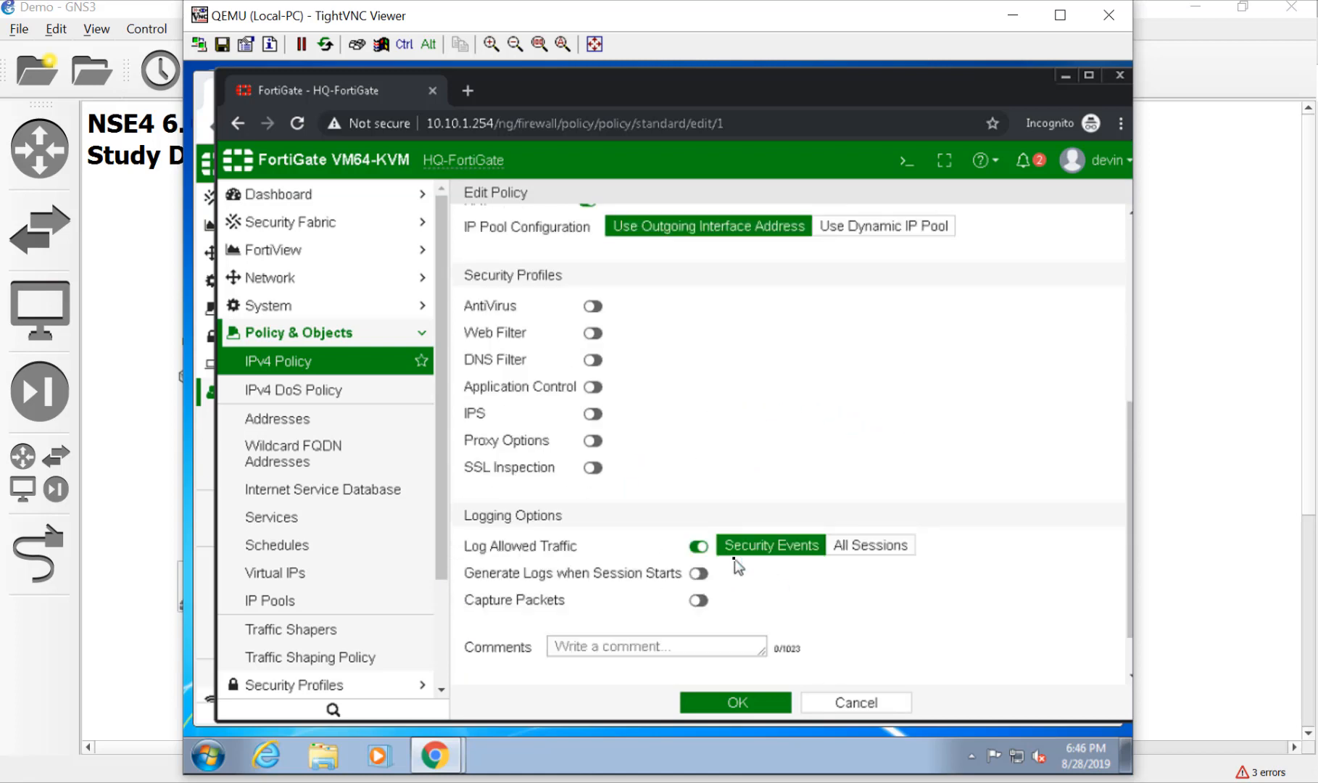
pyautogui.moveTo(753, 564)
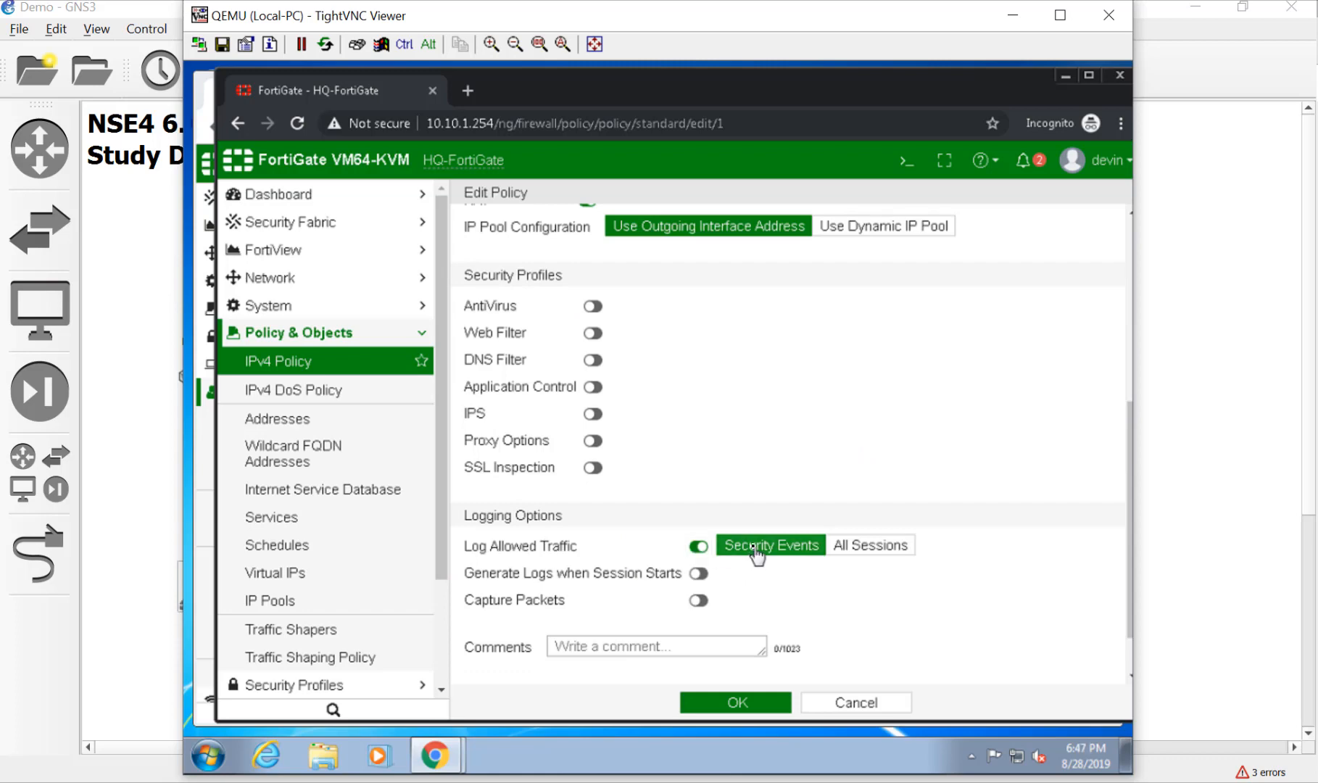
pyautogui.moveTo(815, 556)
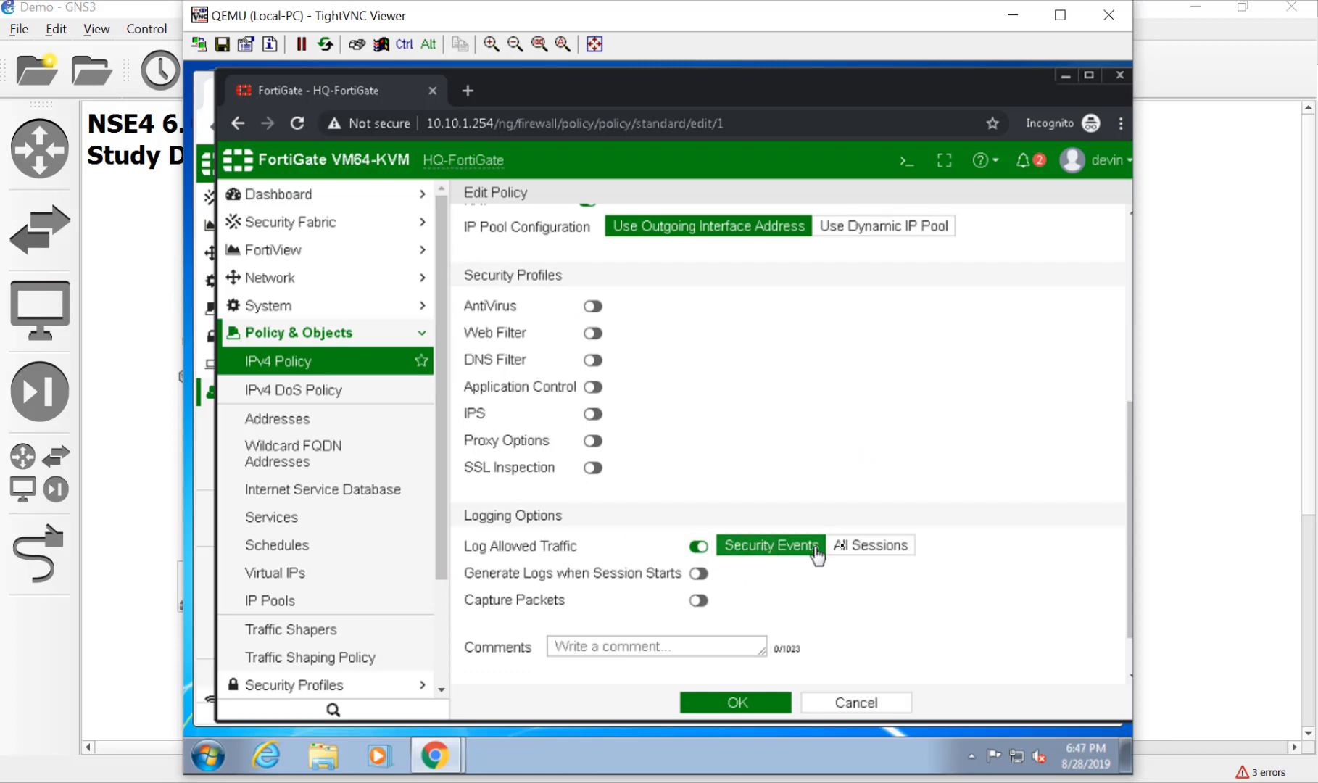
pyautogui.click(871, 545)
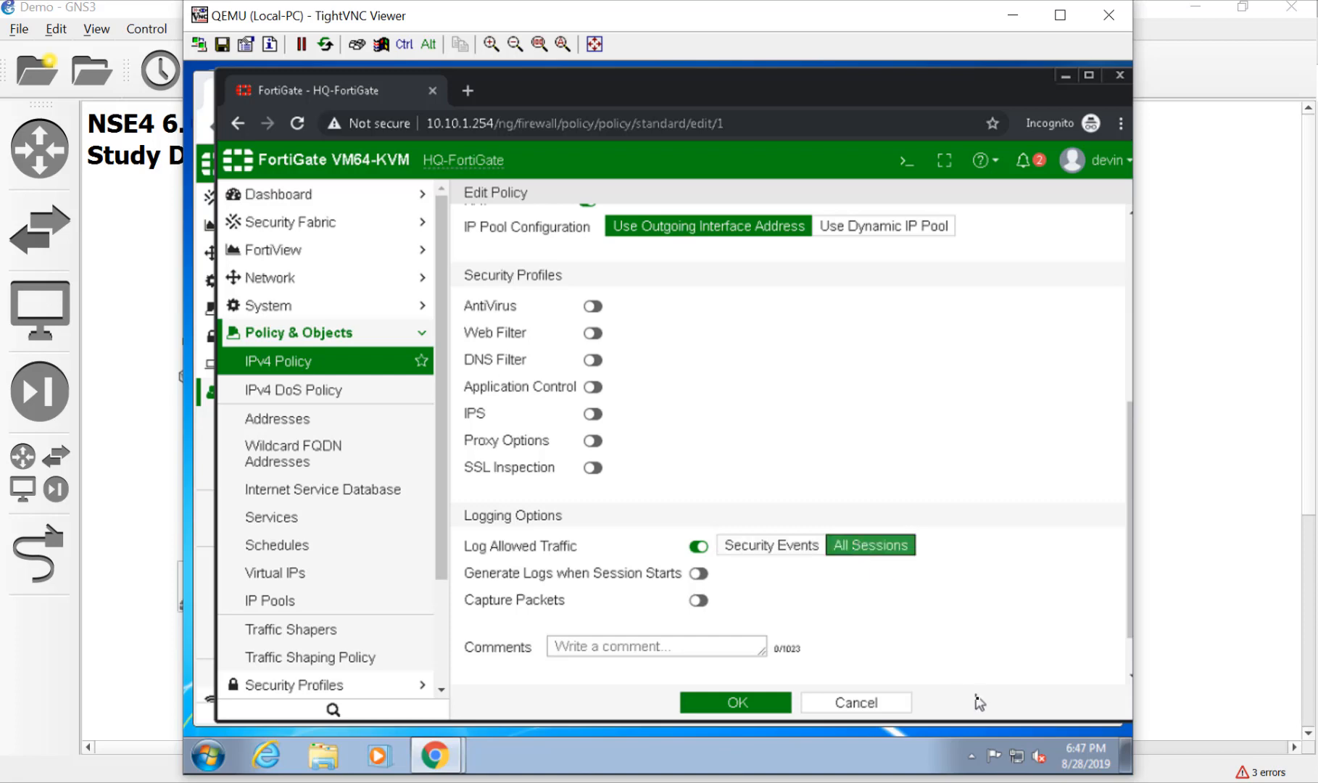
pyautogui.moveTo(932, 645)
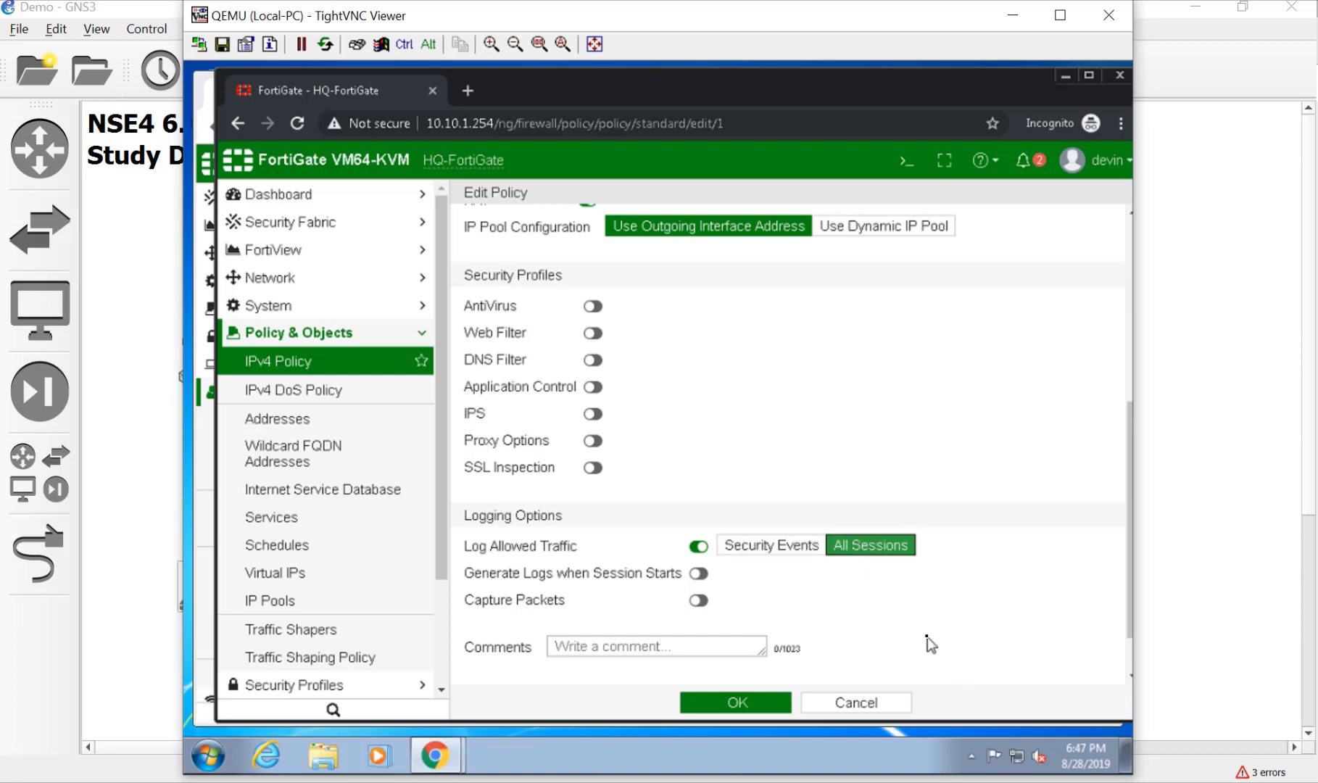
pyautogui.moveTo(759, 375)
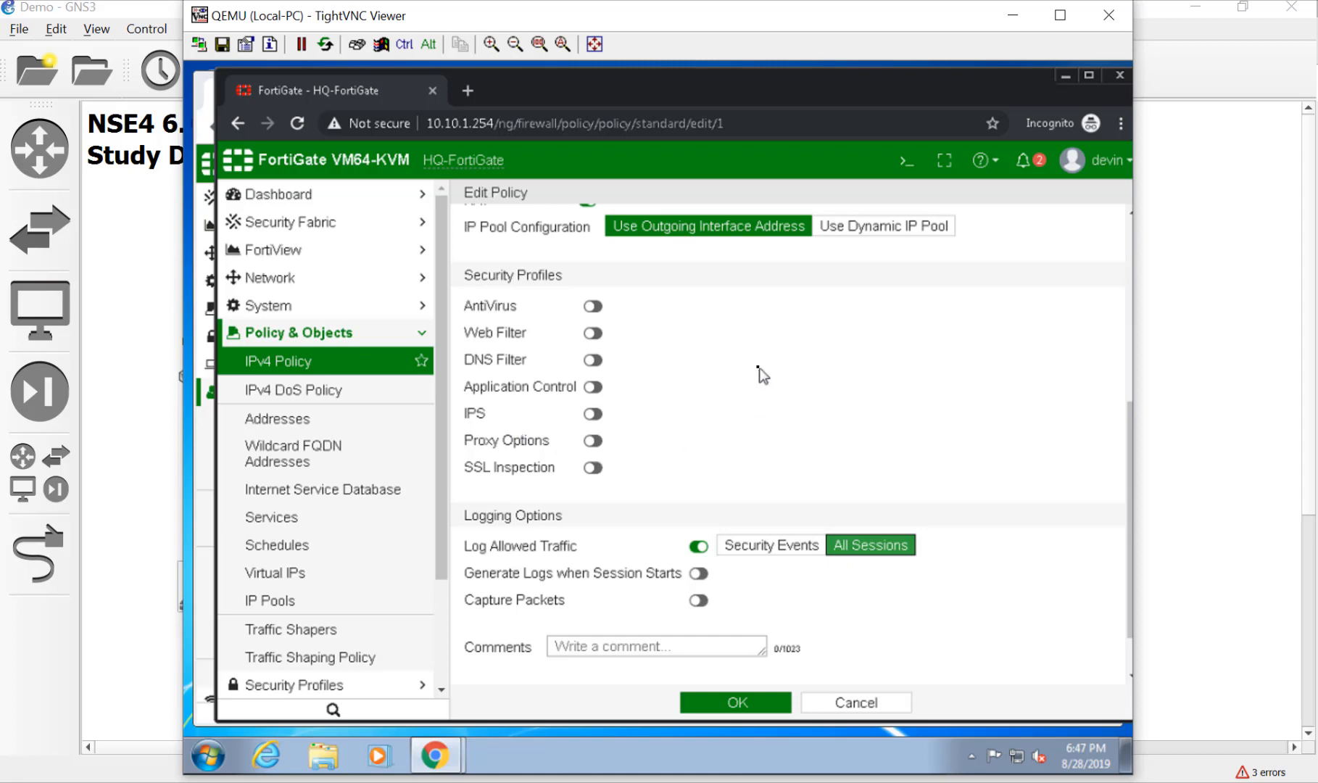
pyautogui.moveTo(773, 606)
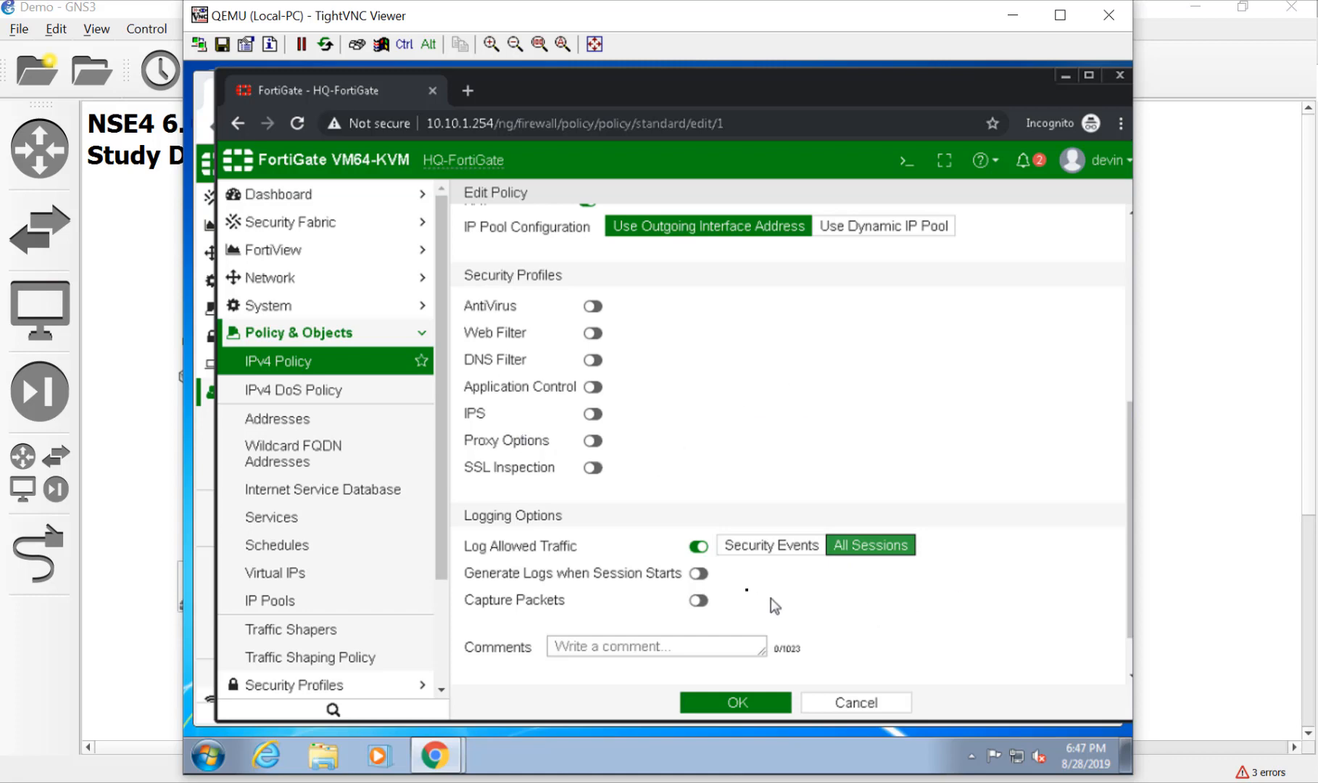
# Step: Try session-start logging and packet capture, then revert to Security Events with both off
pyautogui.click(698, 572)
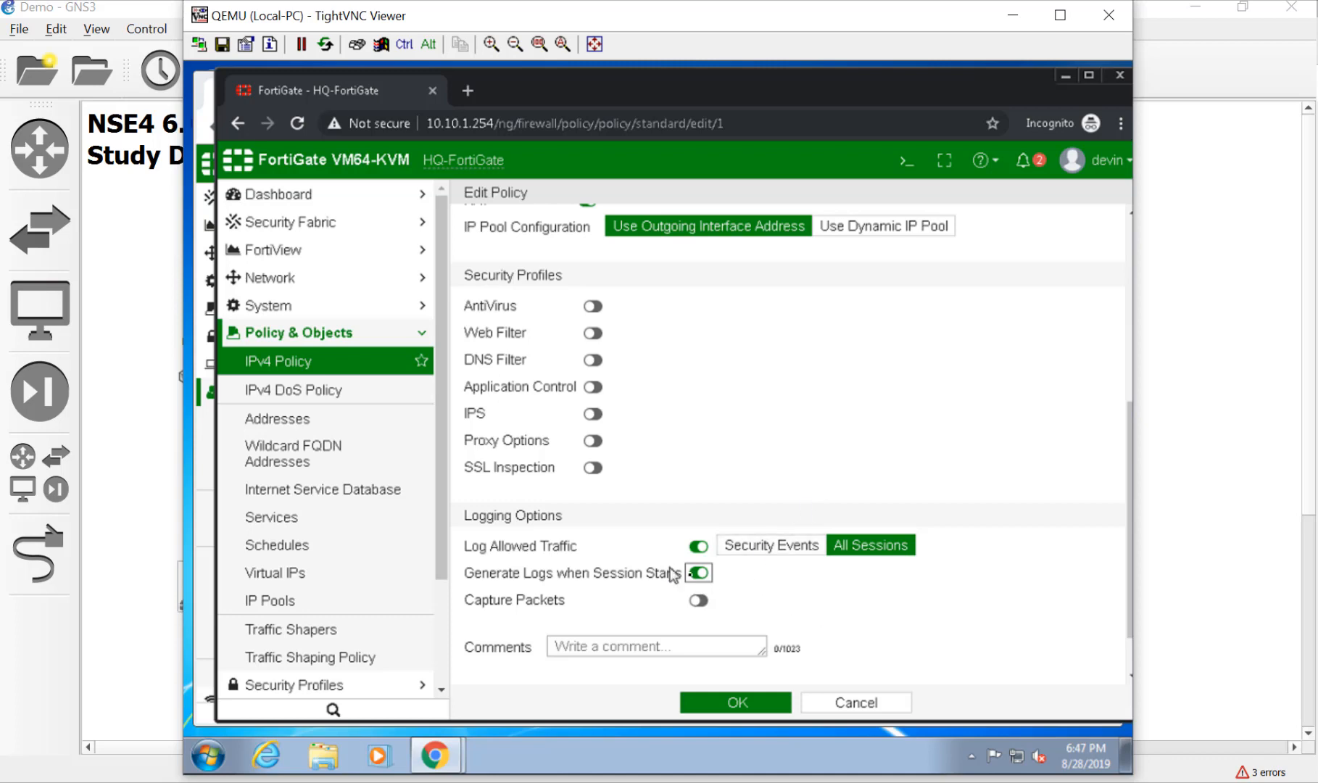
pyautogui.moveTo(770, 573)
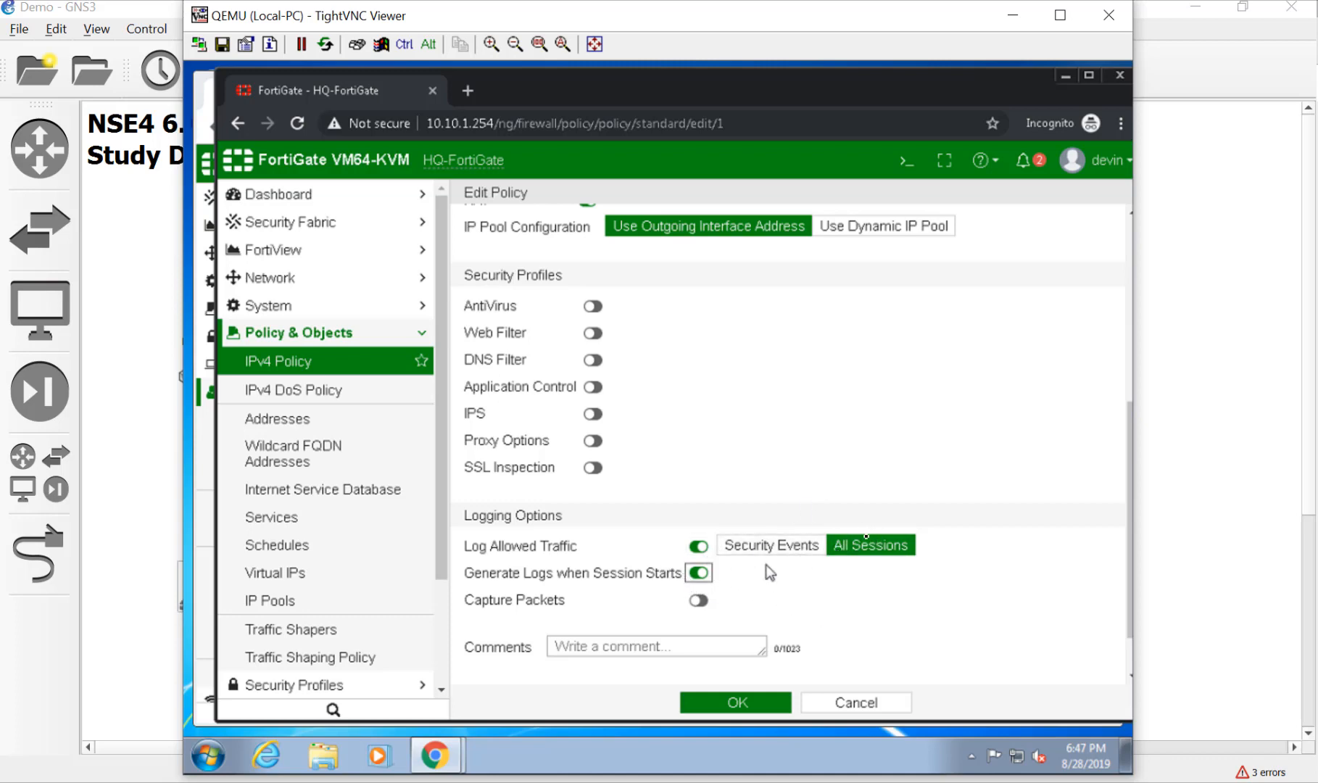
pyautogui.moveTo(937, 493)
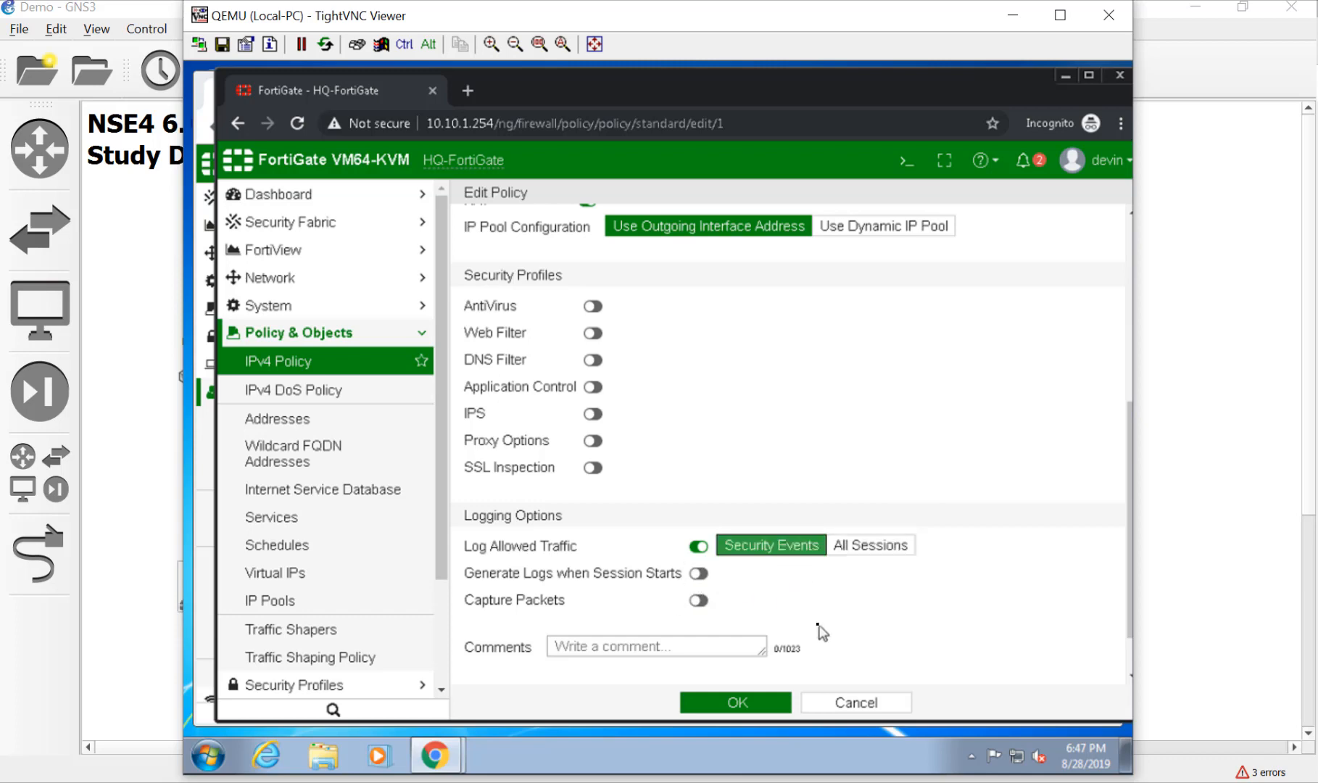
pyautogui.click(698, 599)
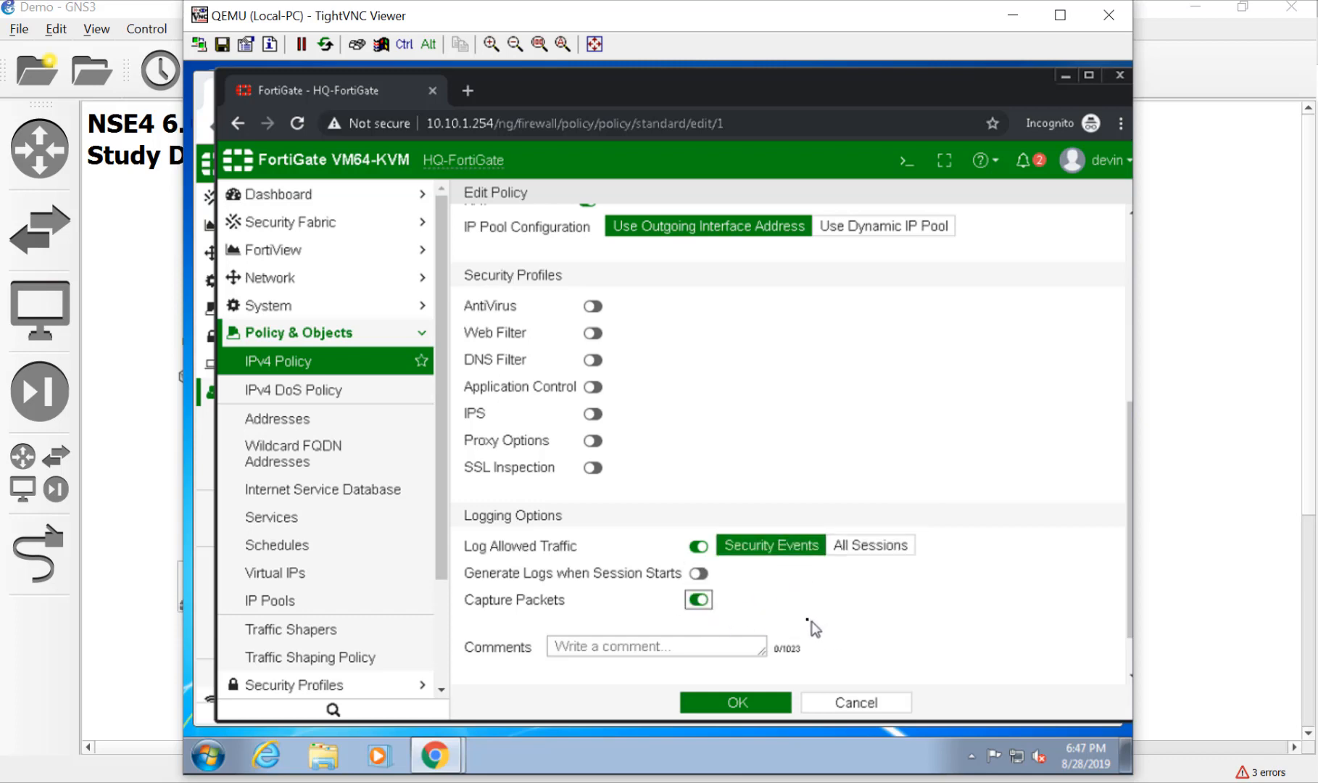
pyautogui.moveTo(558, 618)
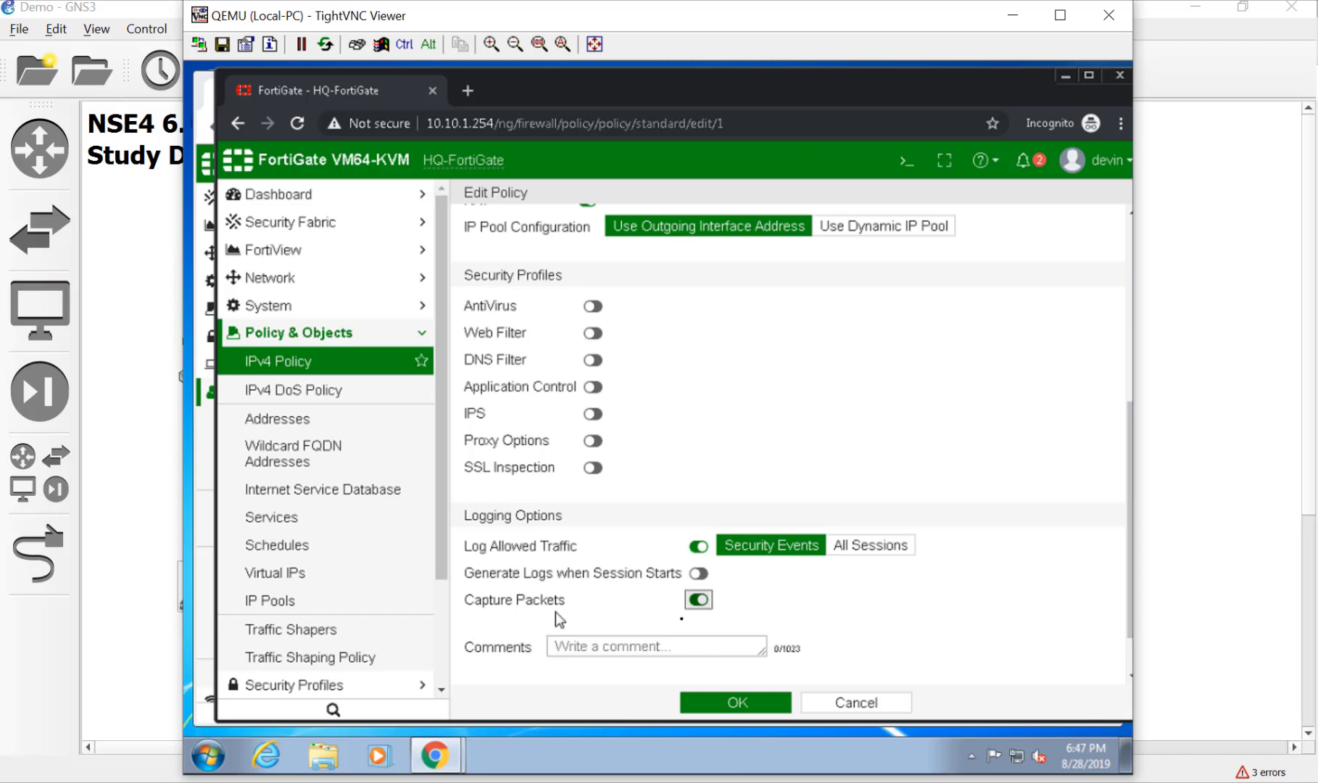
pyautogui.click(698, 599)
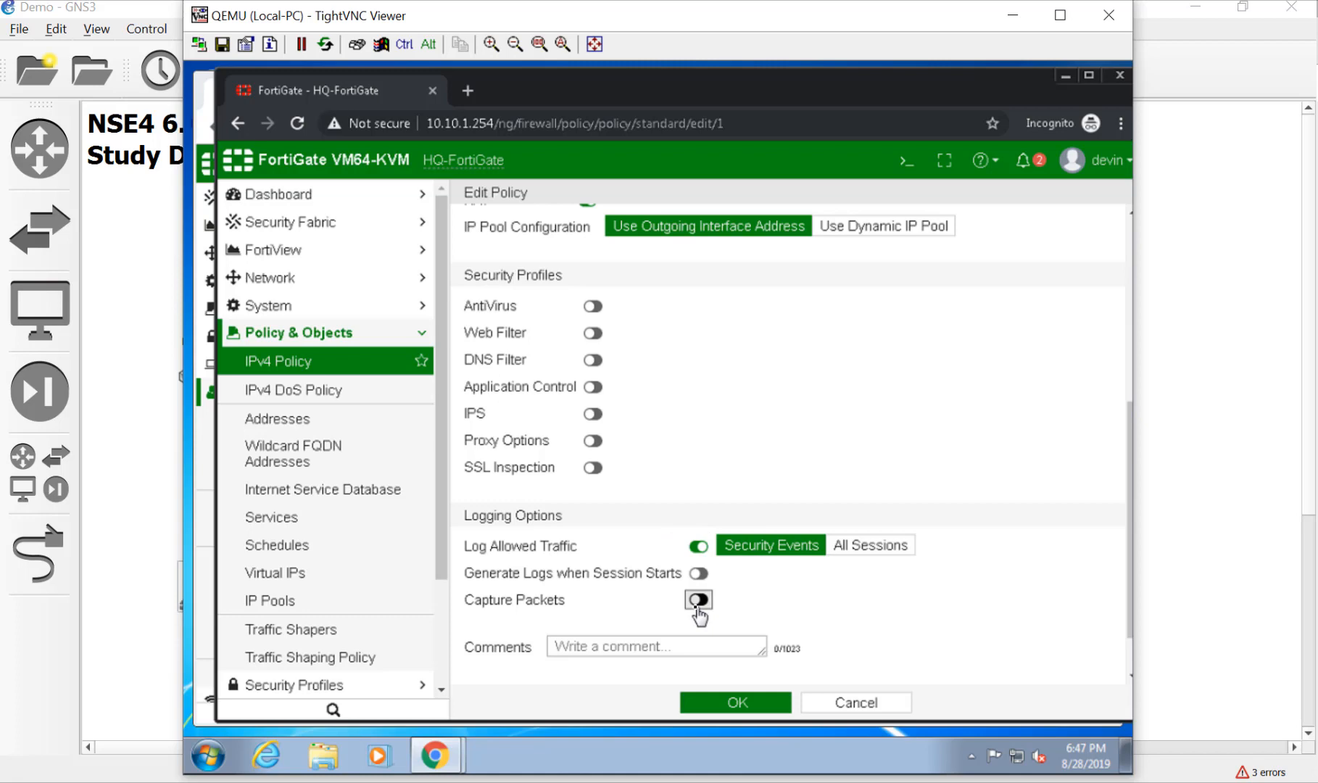
pyautogui.scroll(3)
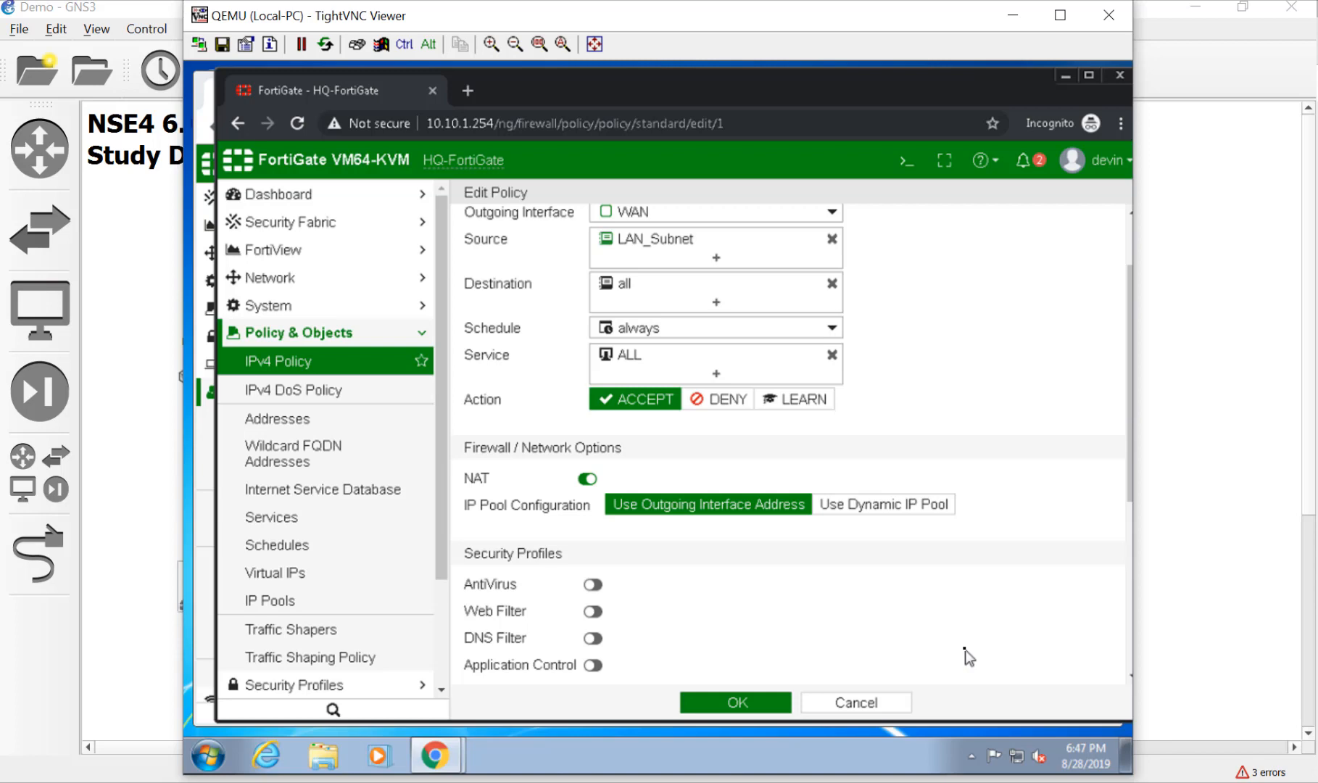
# Step: Enable Web Filter on the InternetAcess policy with the monitor-all profile
pyautogui.scroll(-3)
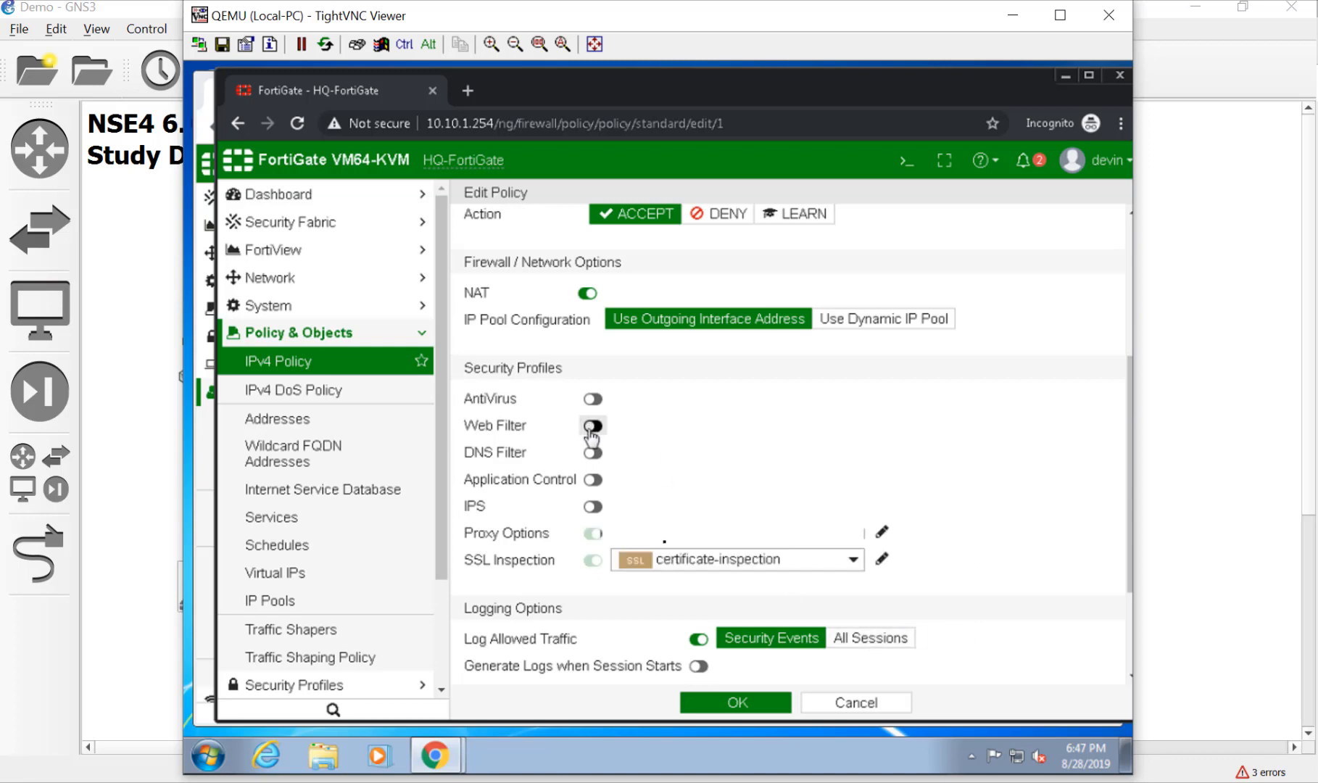
pyautogui.click(592, 425)
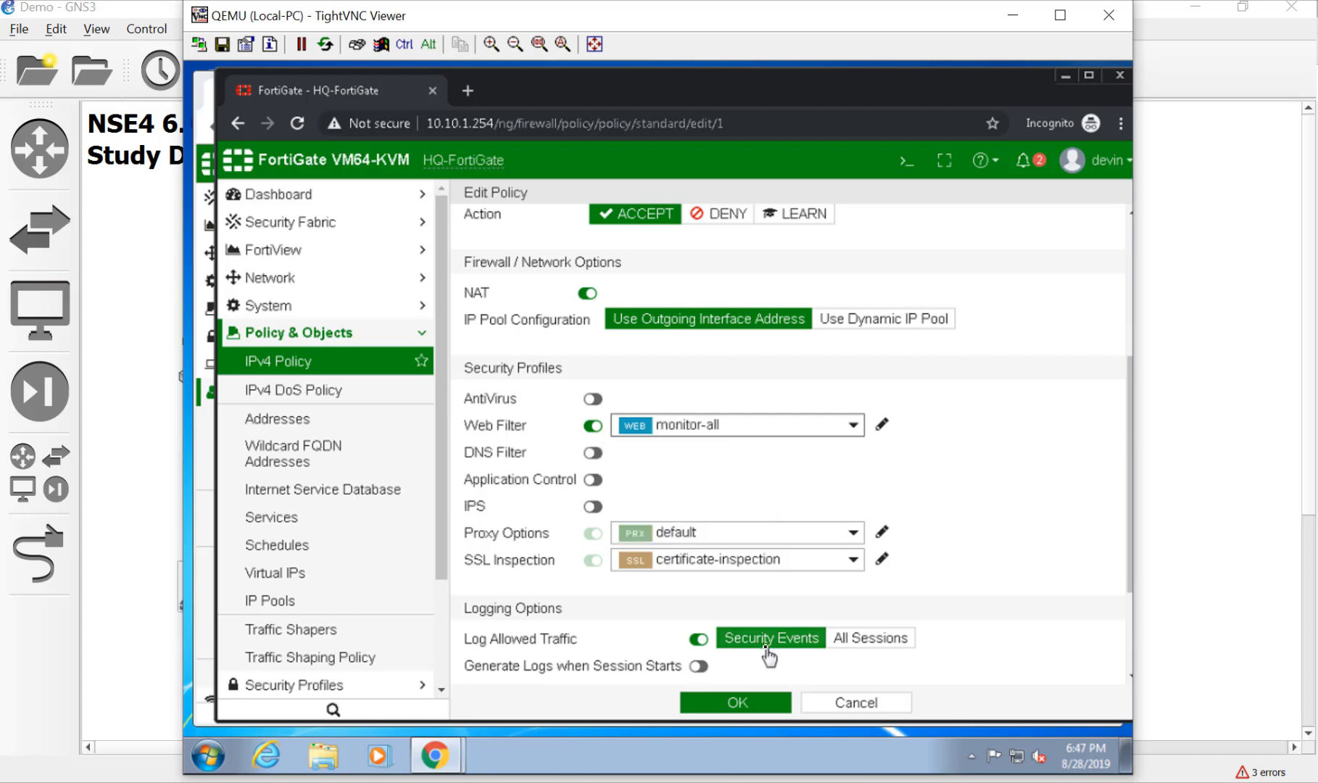
pyautogui.moveTo(620, 578)
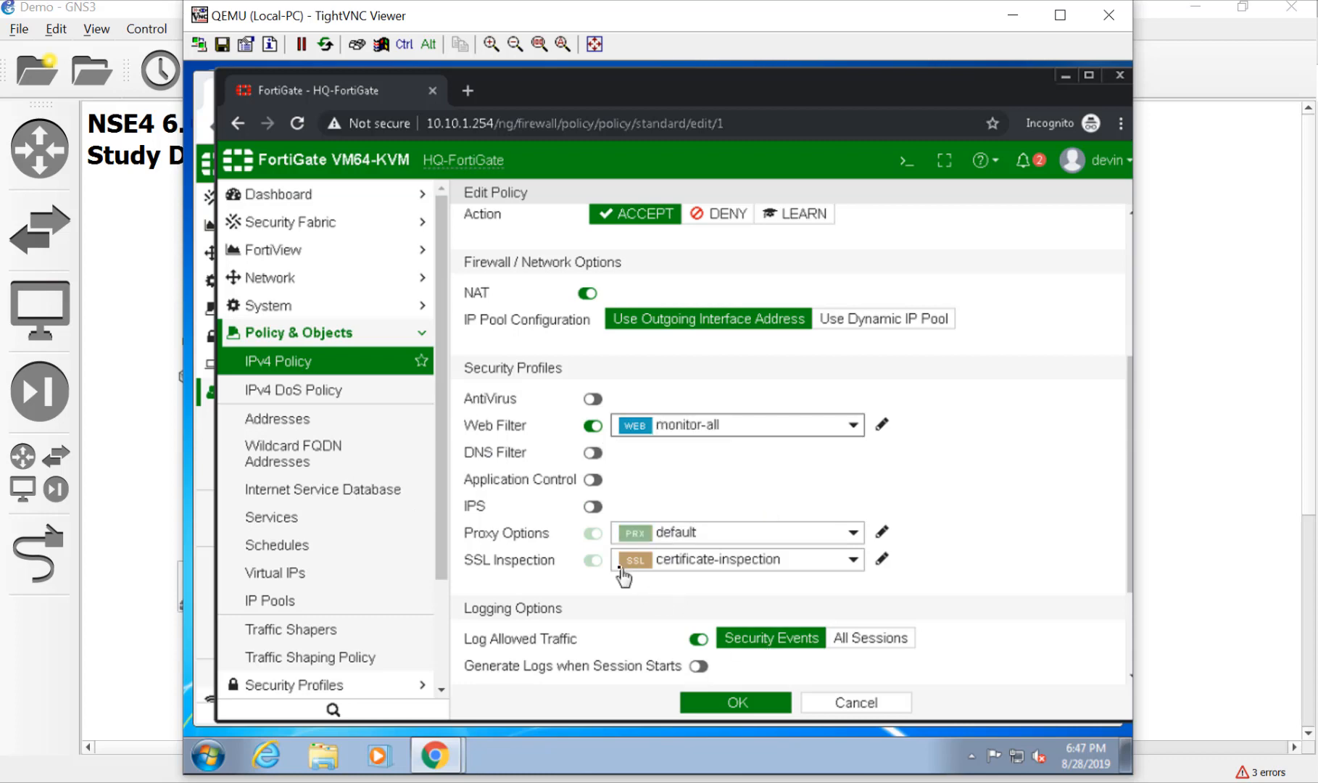
pyautogui.moveTo(921, 582)
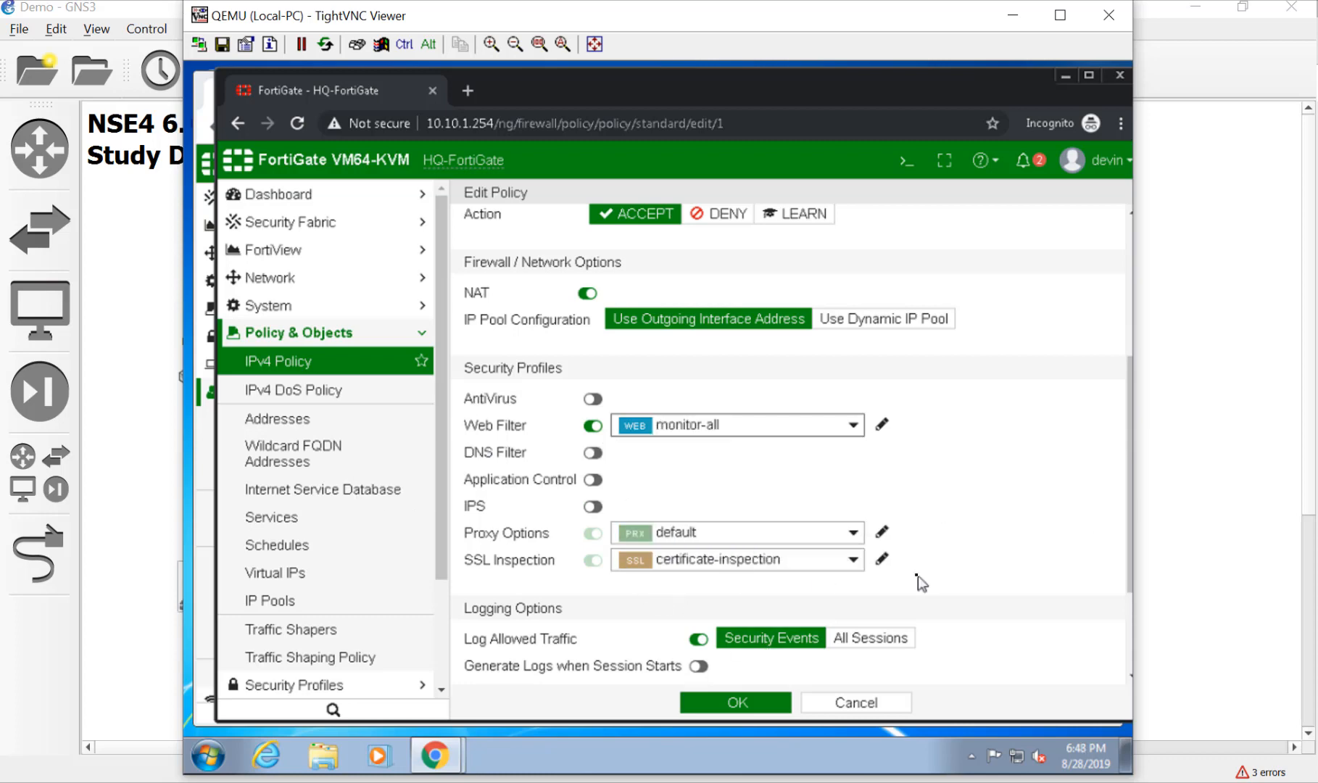
pyautogui.moveTo(733, 493)
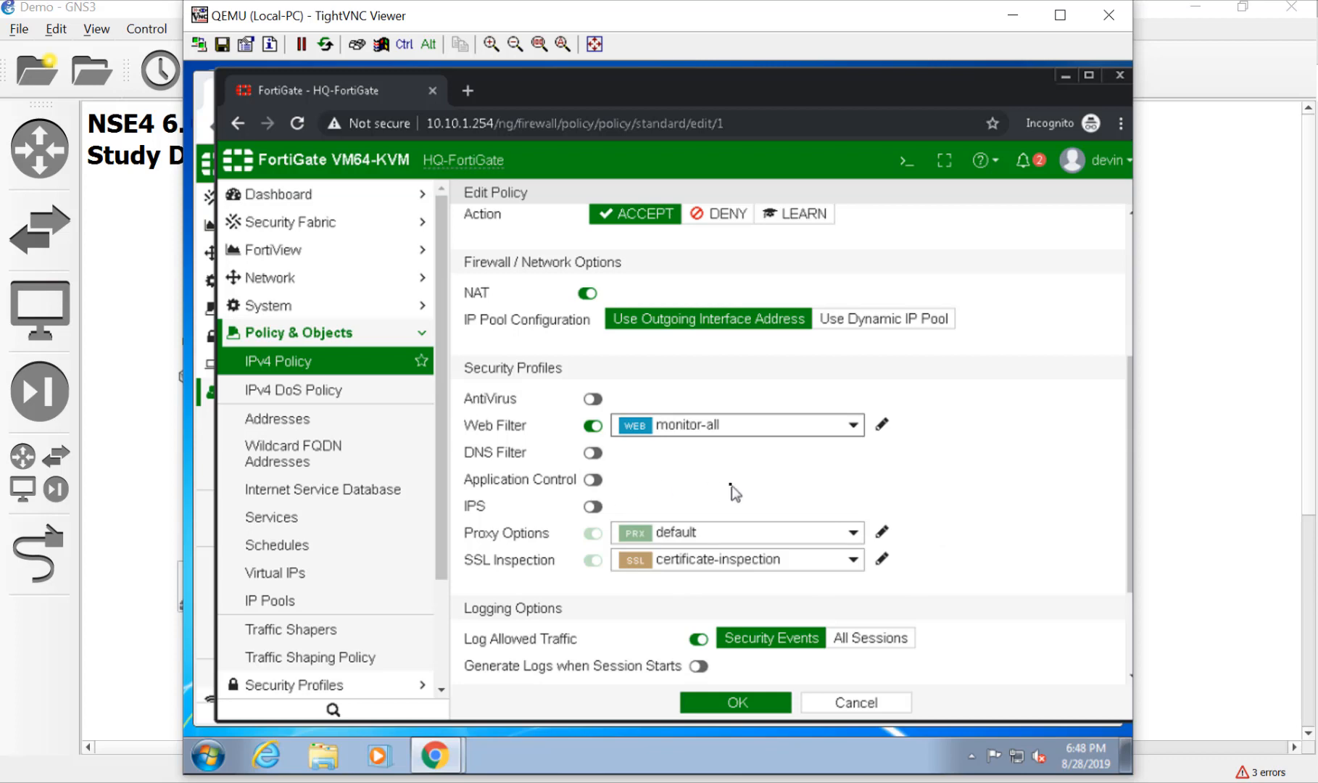
pyautogui.moveTo(1103, 572)
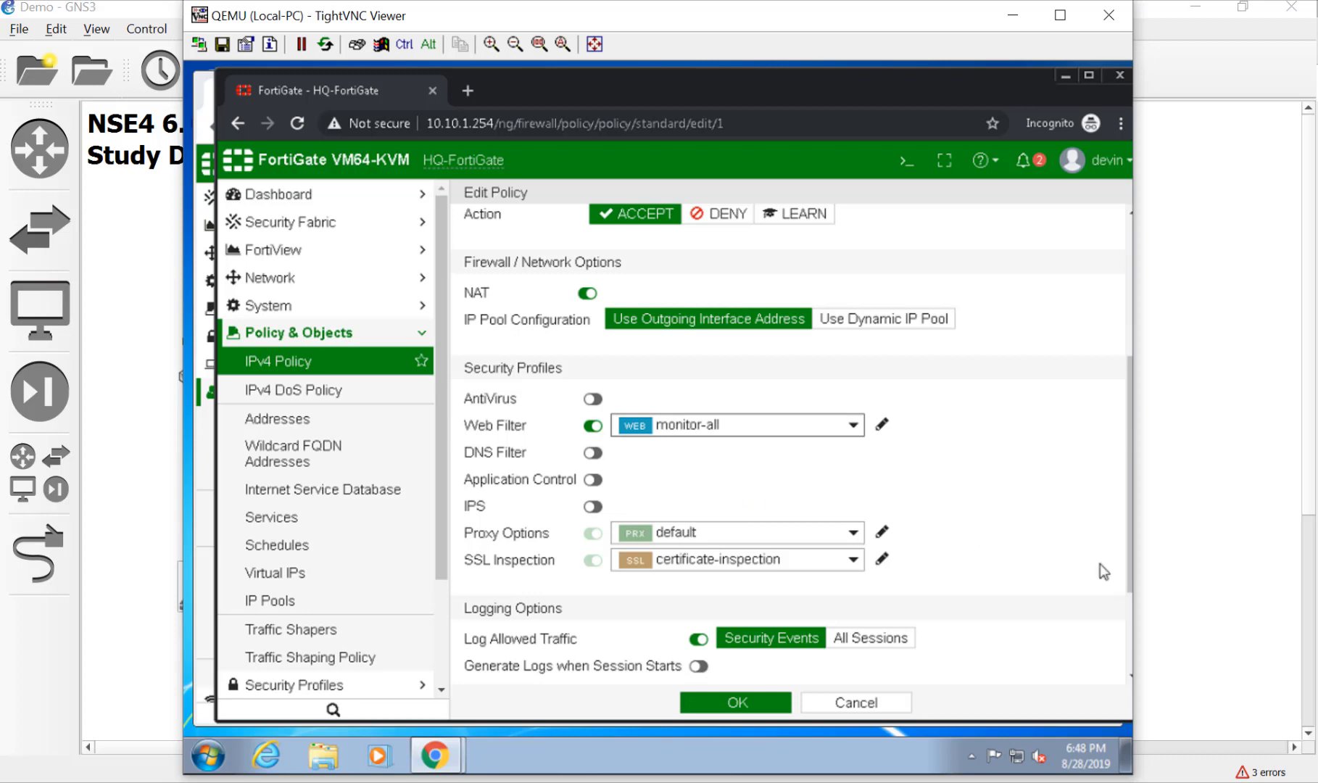
pyautogui.moveTo(864, 631)
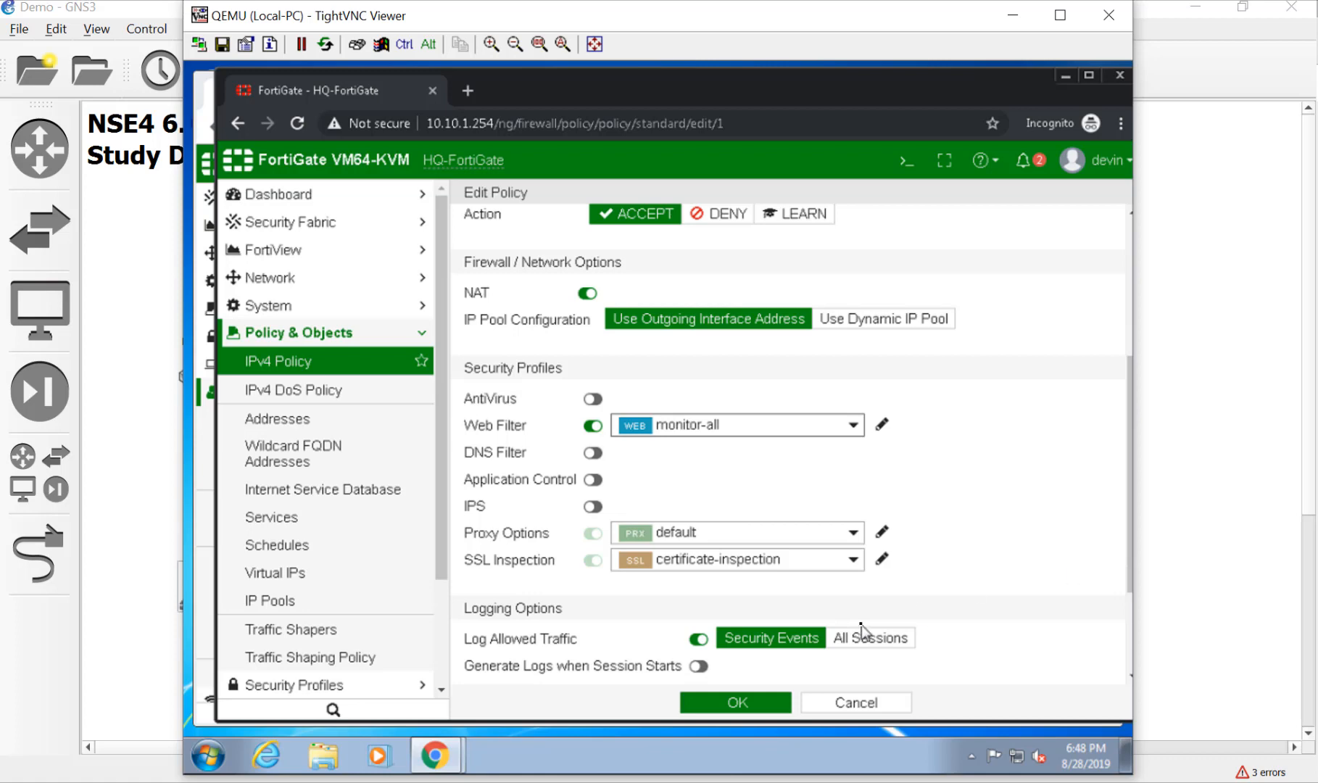
pyautogui.moveTo(666, 437)
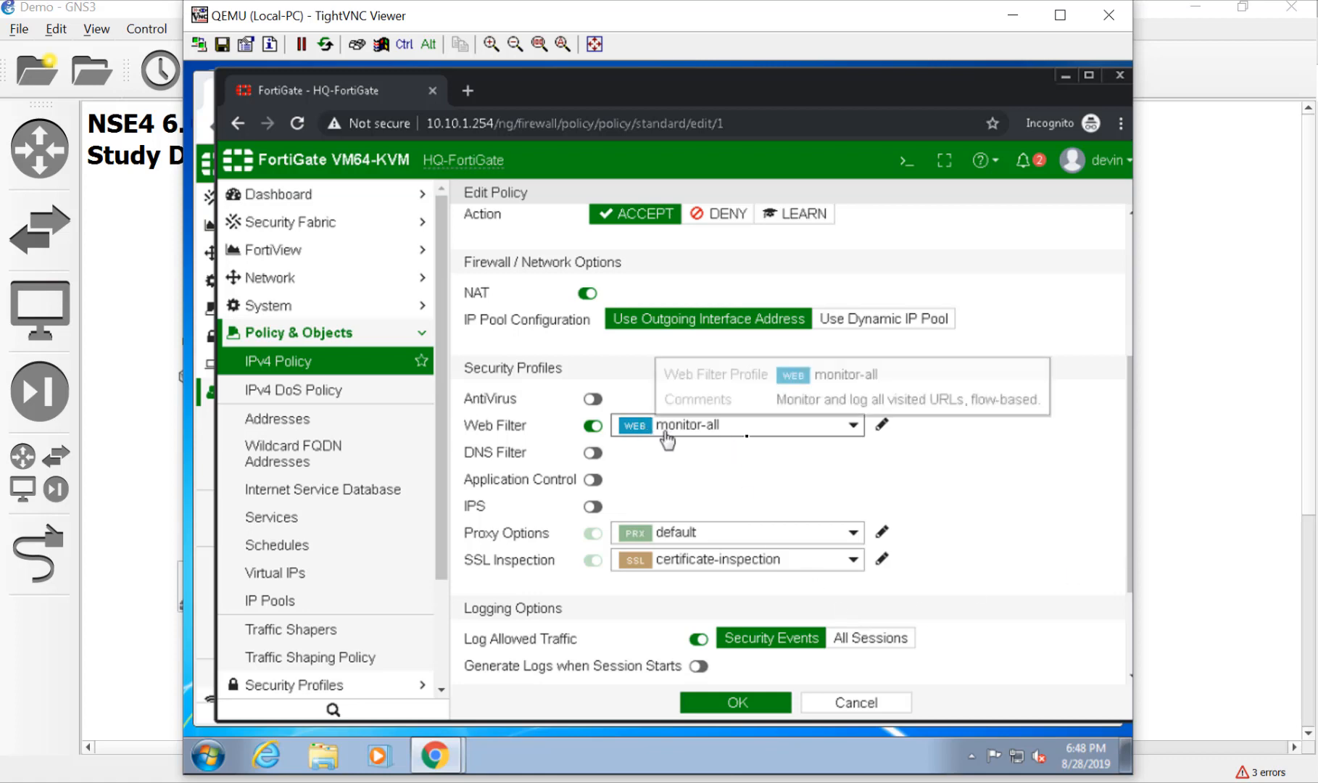
pyautogui.moveTo(670, 580)
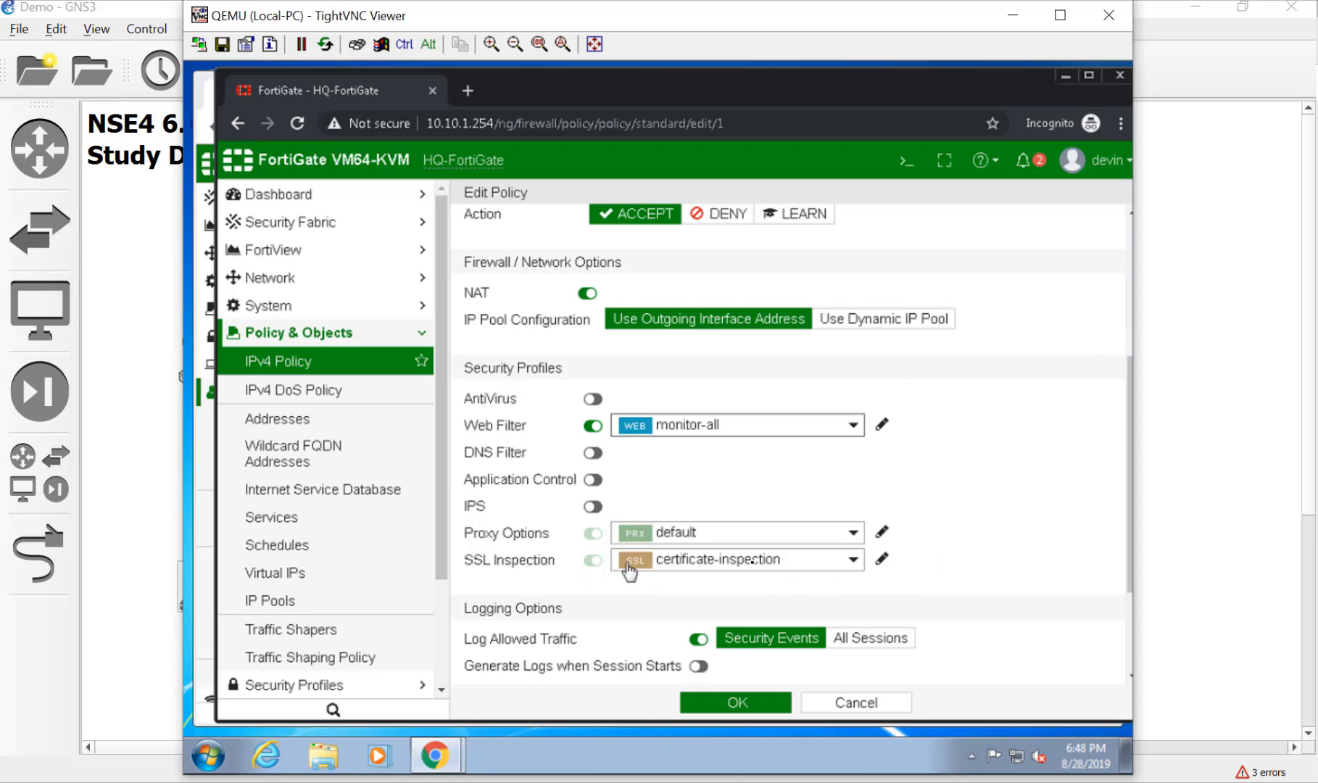
pyautogui.moveTo(764, 578)
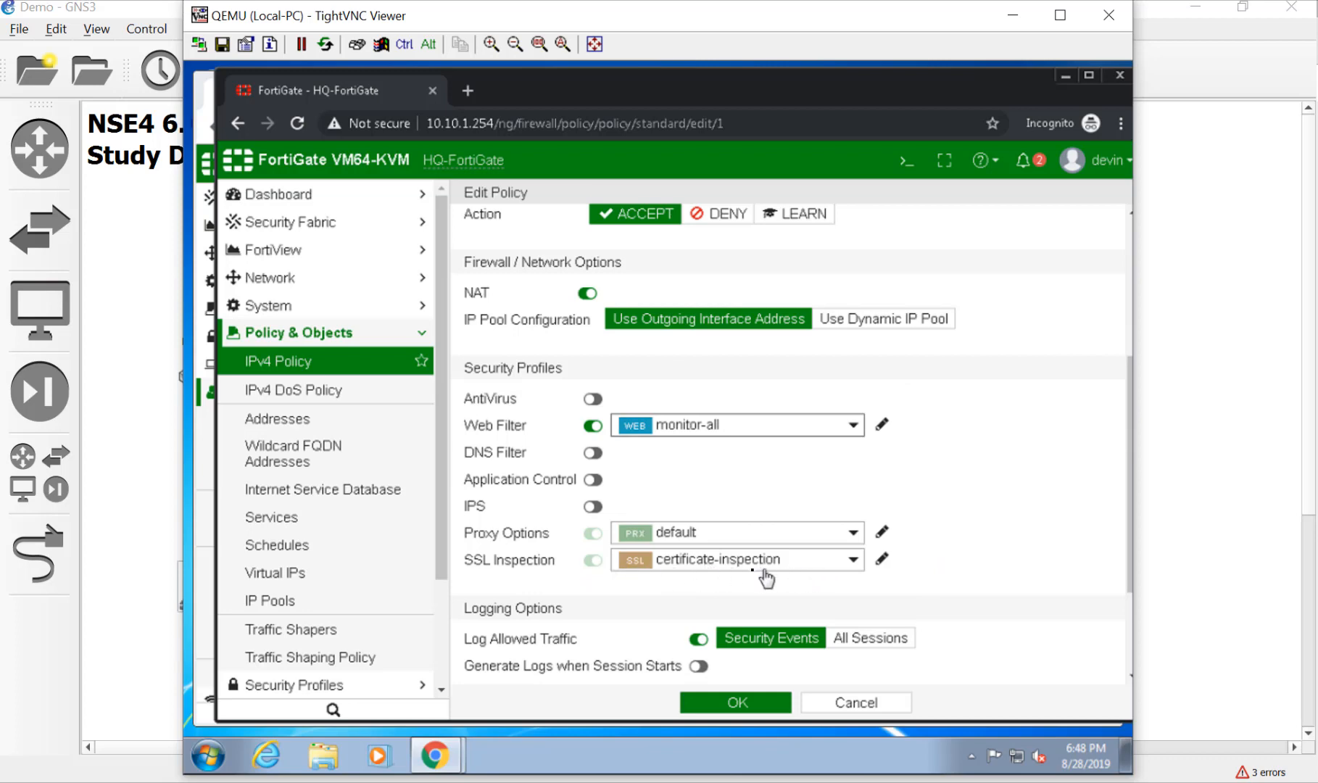
pyautogui.moveTo(777, 584)
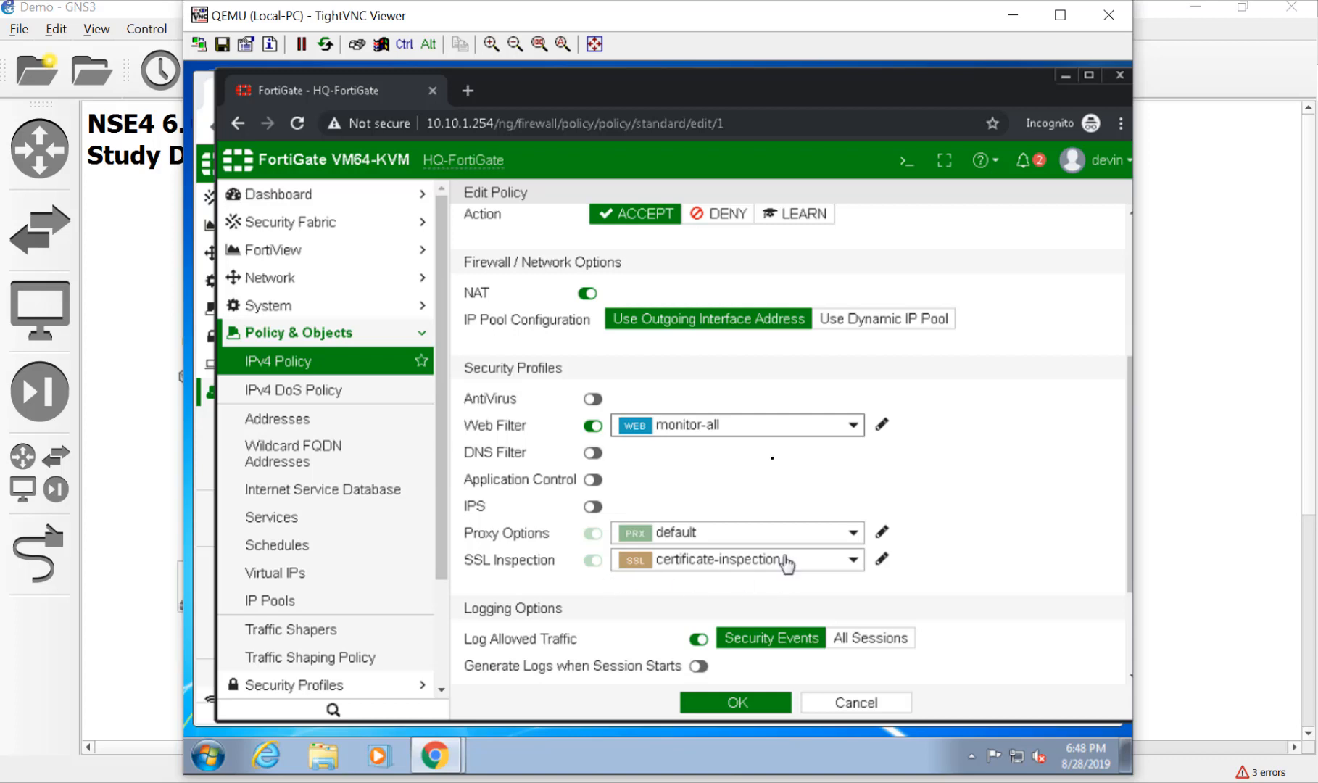
pyautogui.moveTo(689, 442)
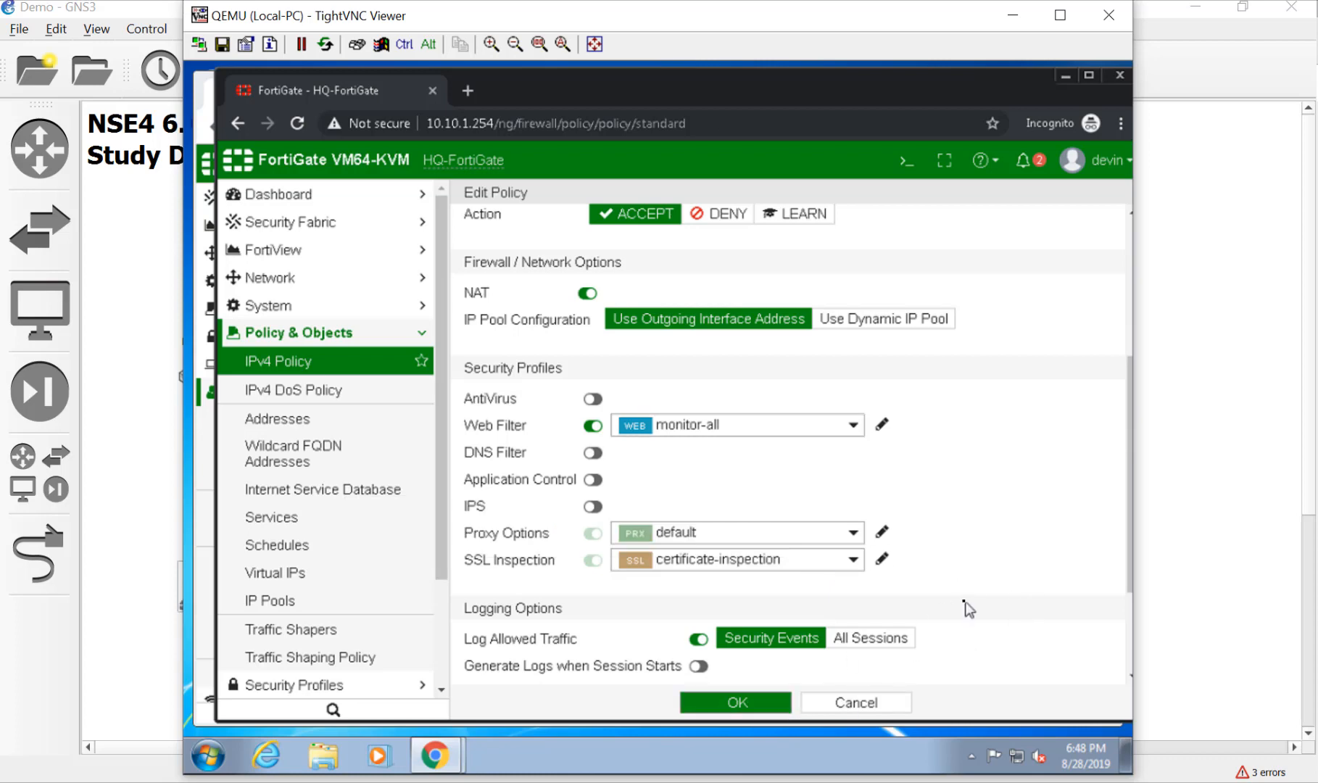
# Step: Save the InternetAcess policy edit and open the Local-PC Start menu
pyautogui.click(733, 701)
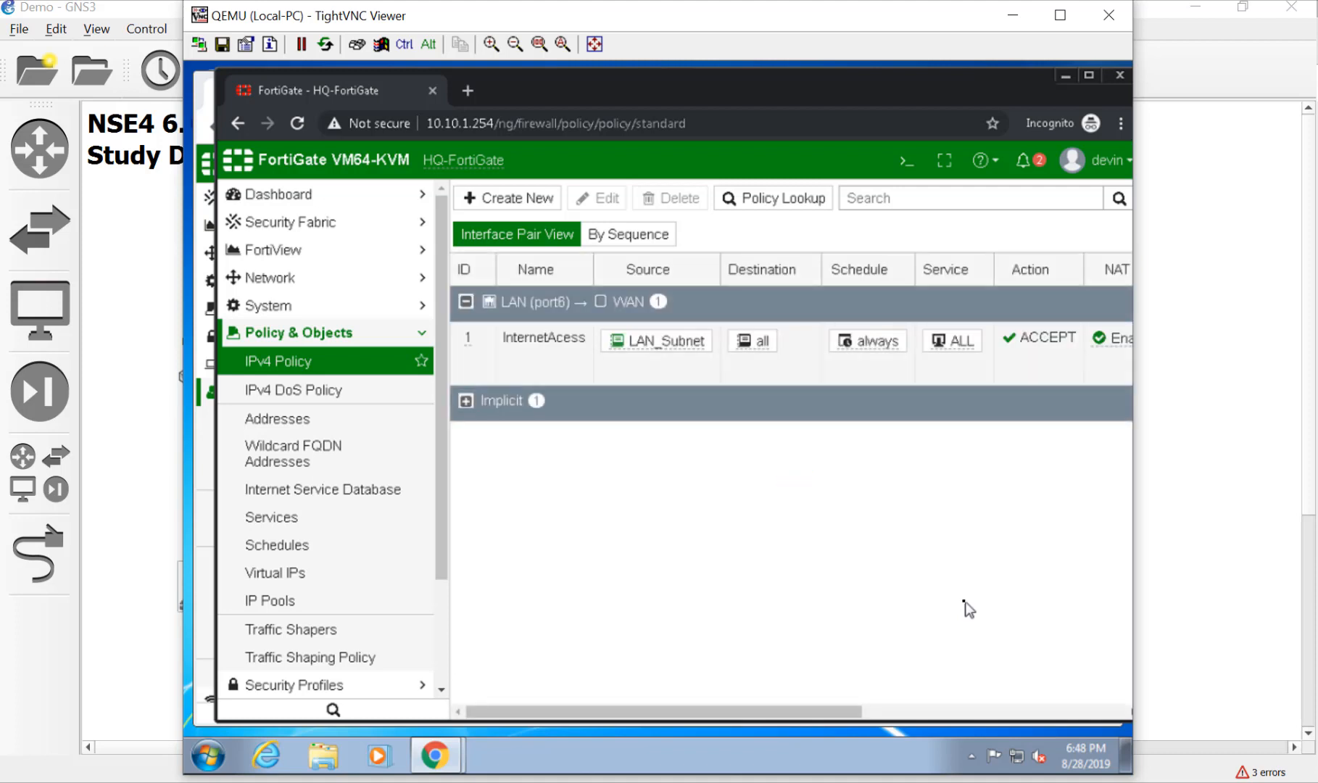
pyautogui.moveTo(876, 520)
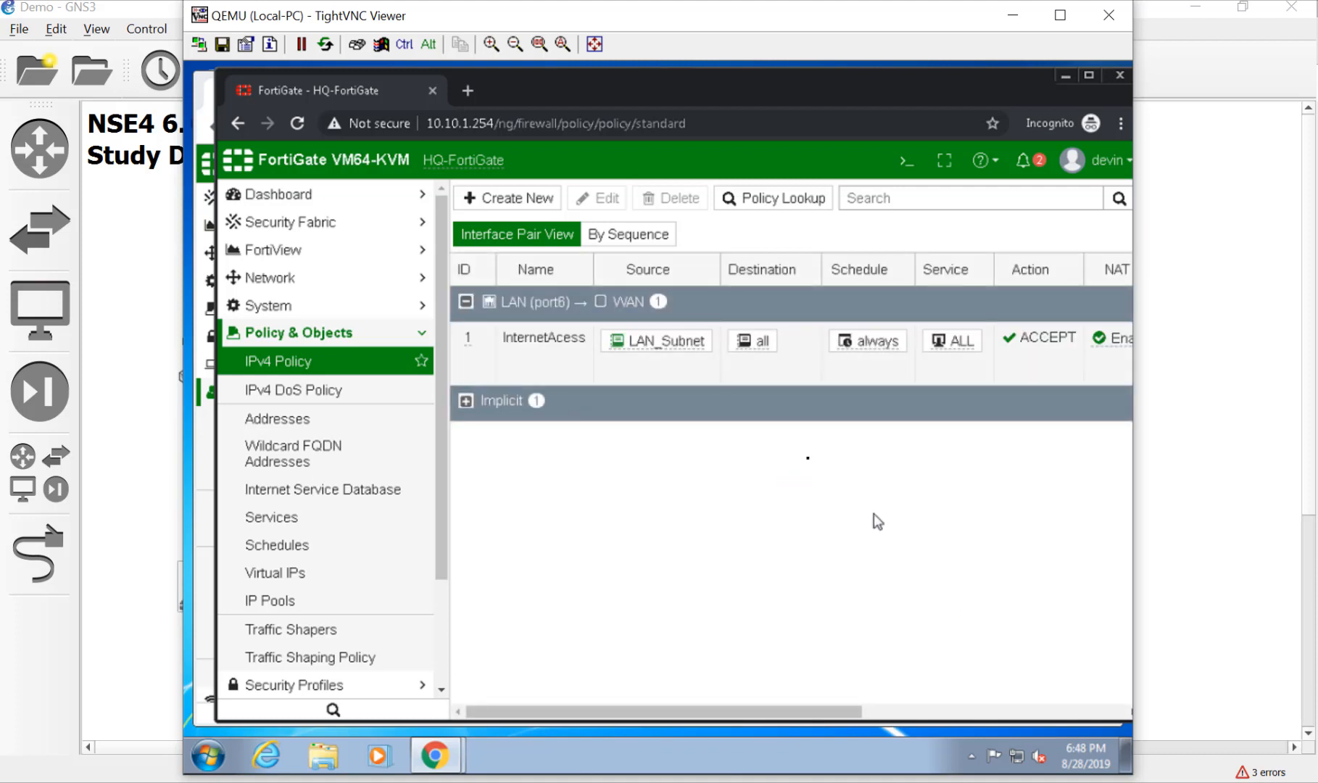
pyautogui.moveTo(544, 600)
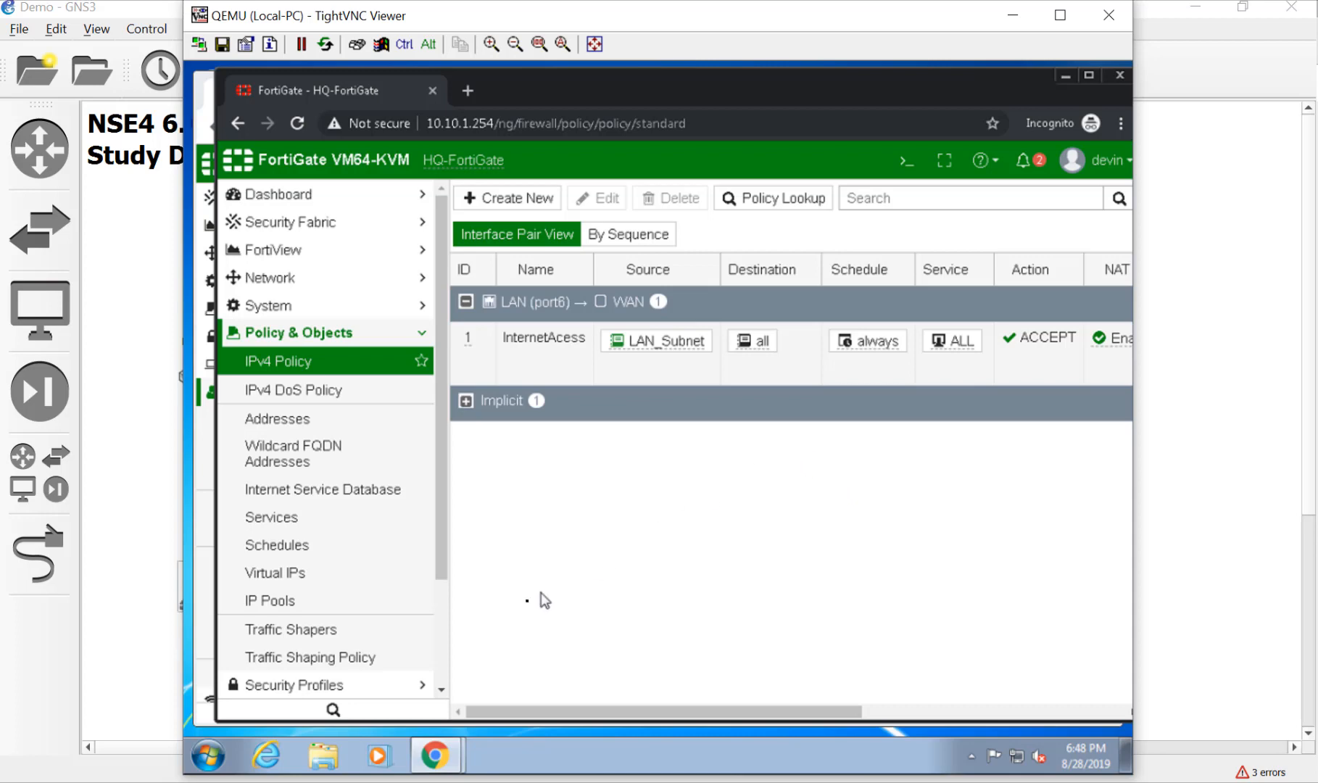
pyautogui.click(207, 756)
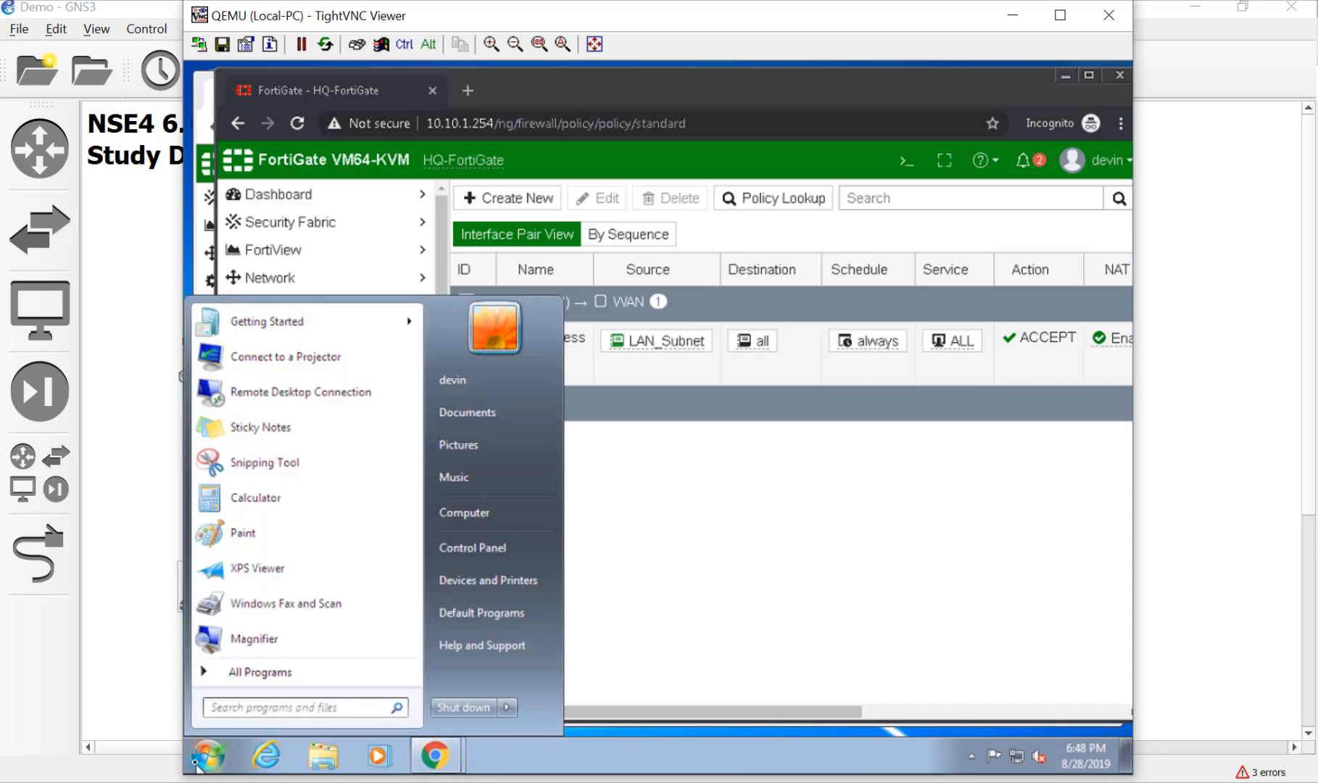
pyautogui.moveTo(126, 694)
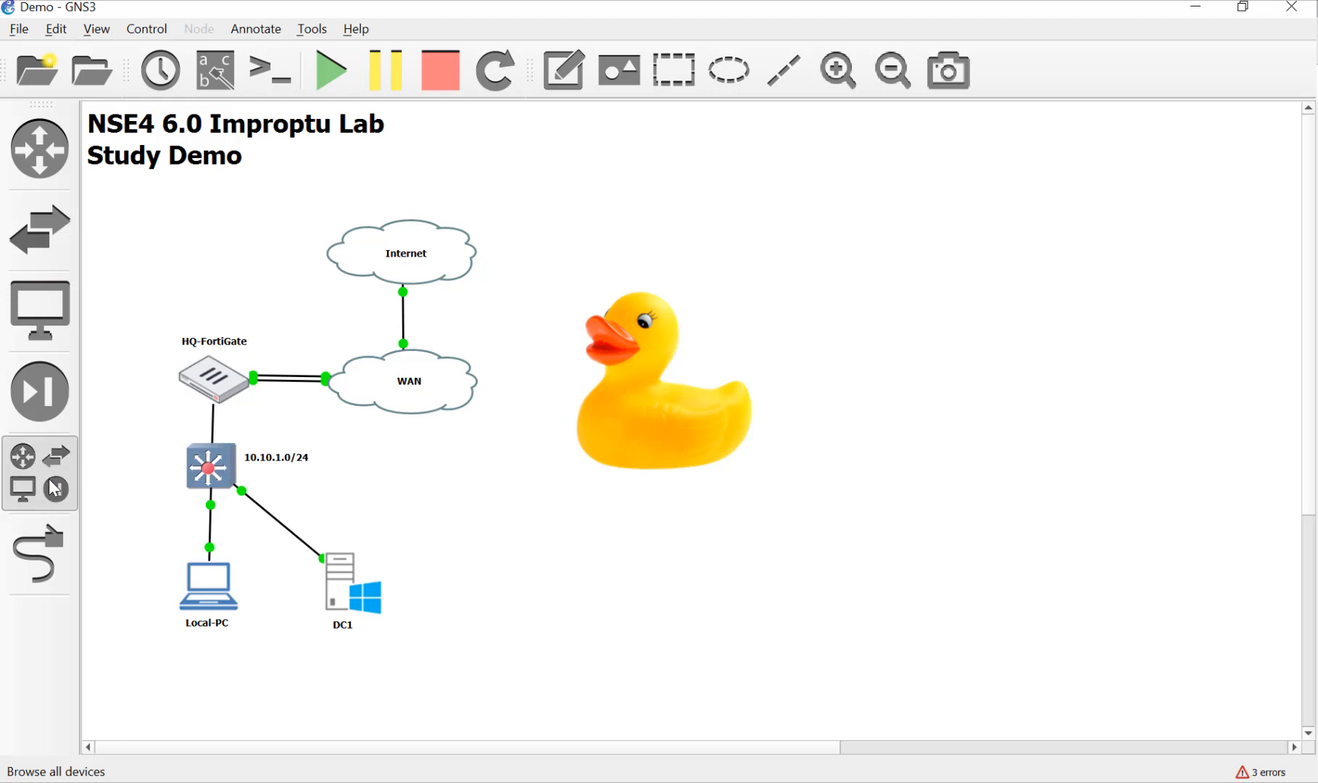
# Step: Drag webterm from the all-devices list onto the canvas as webterm-1
pyautogui.click(38, 311)
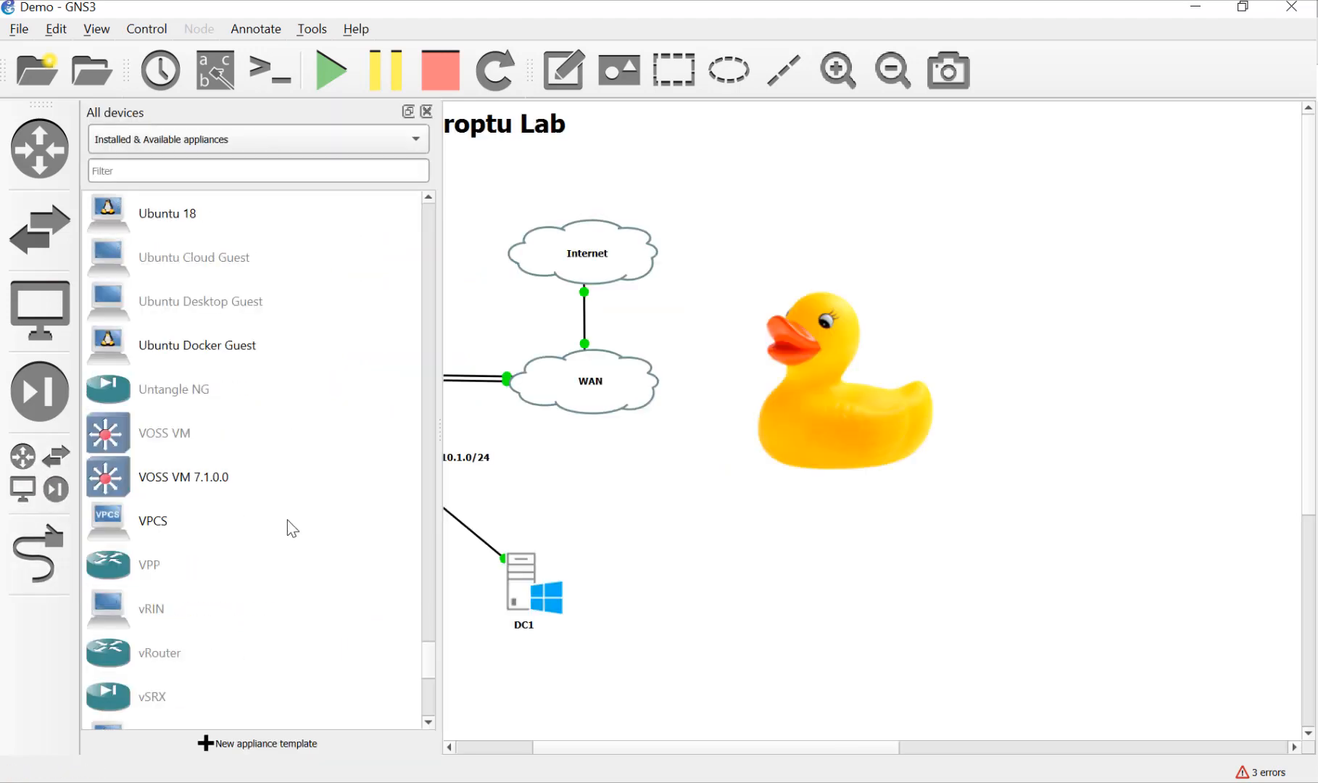
pyautogui.scroll(-3)
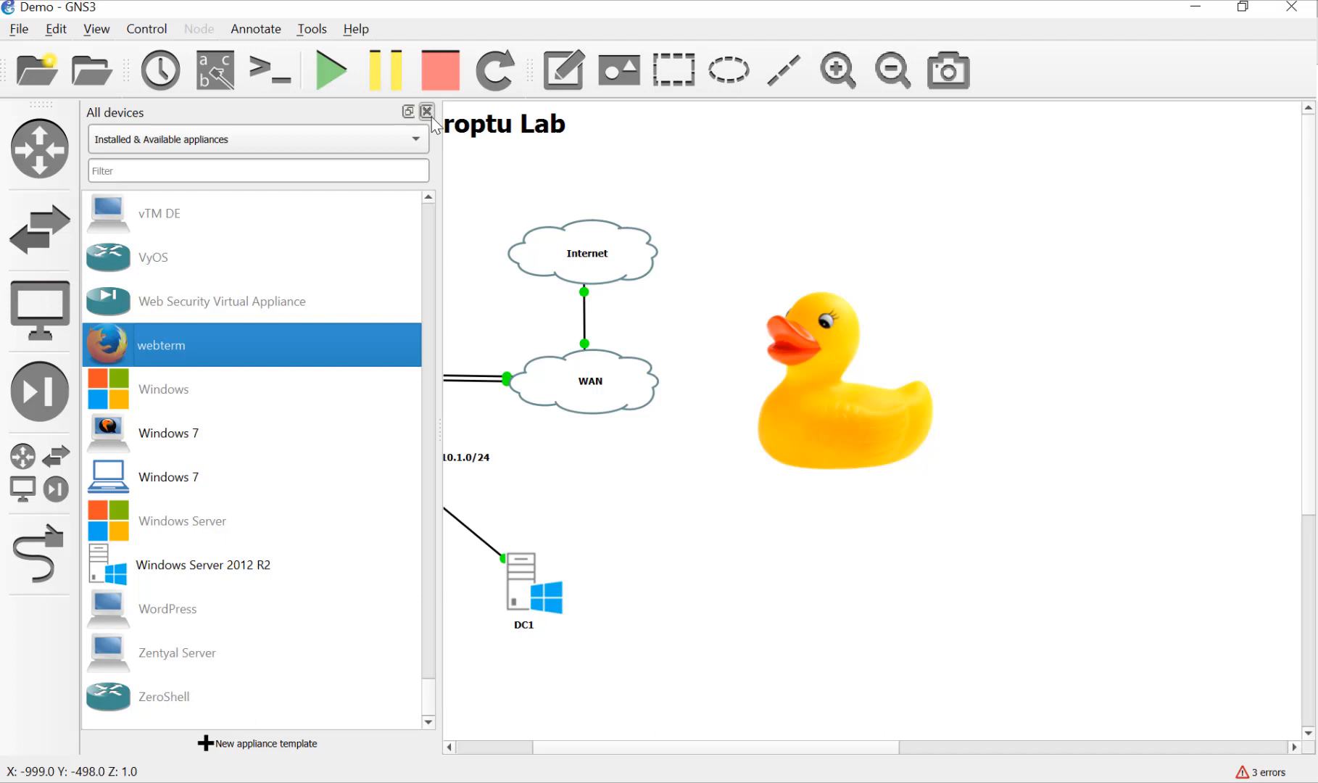
pyautogui.click(427, 111)
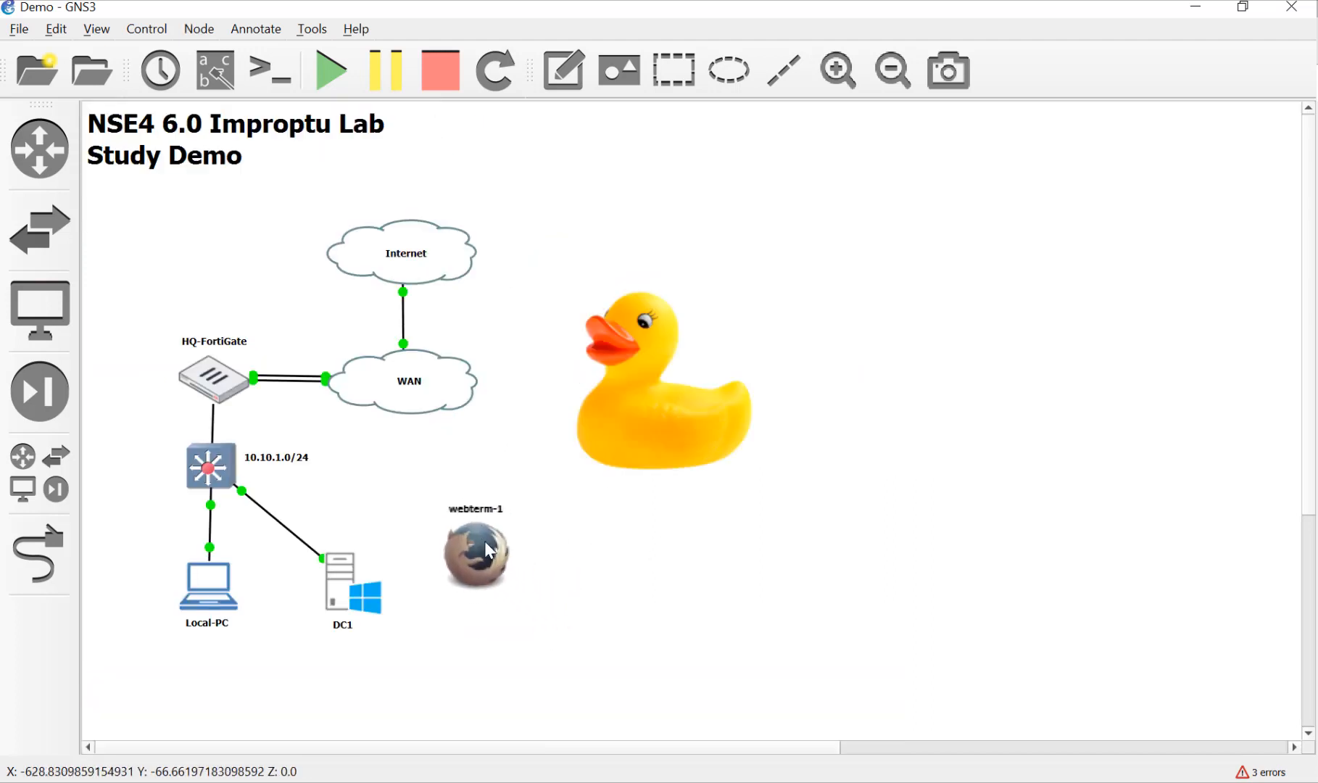
# Step: Uncomment the DHCP lines in webterm-1's network configuration and confirm the node settings
pyautogui.rightClick(476, 553)
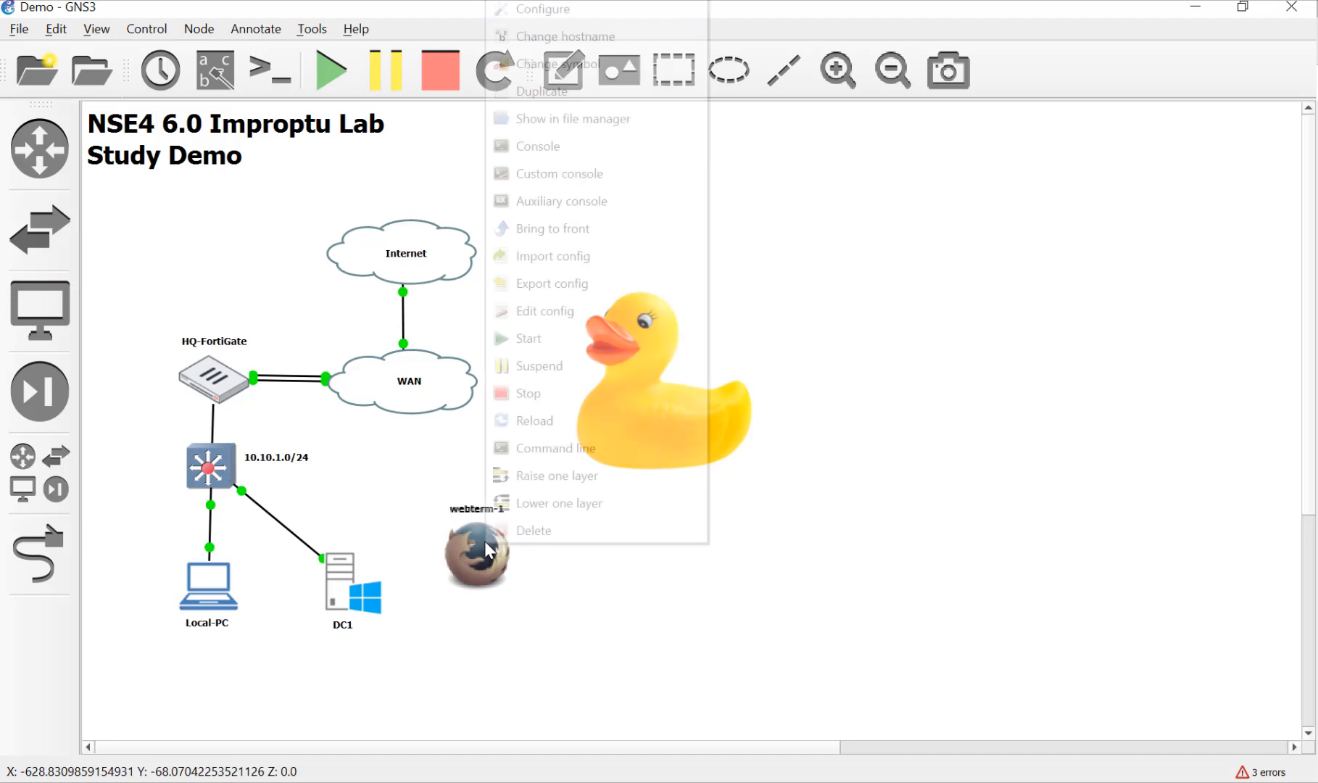
pyautogui.moveTo(565, 37)
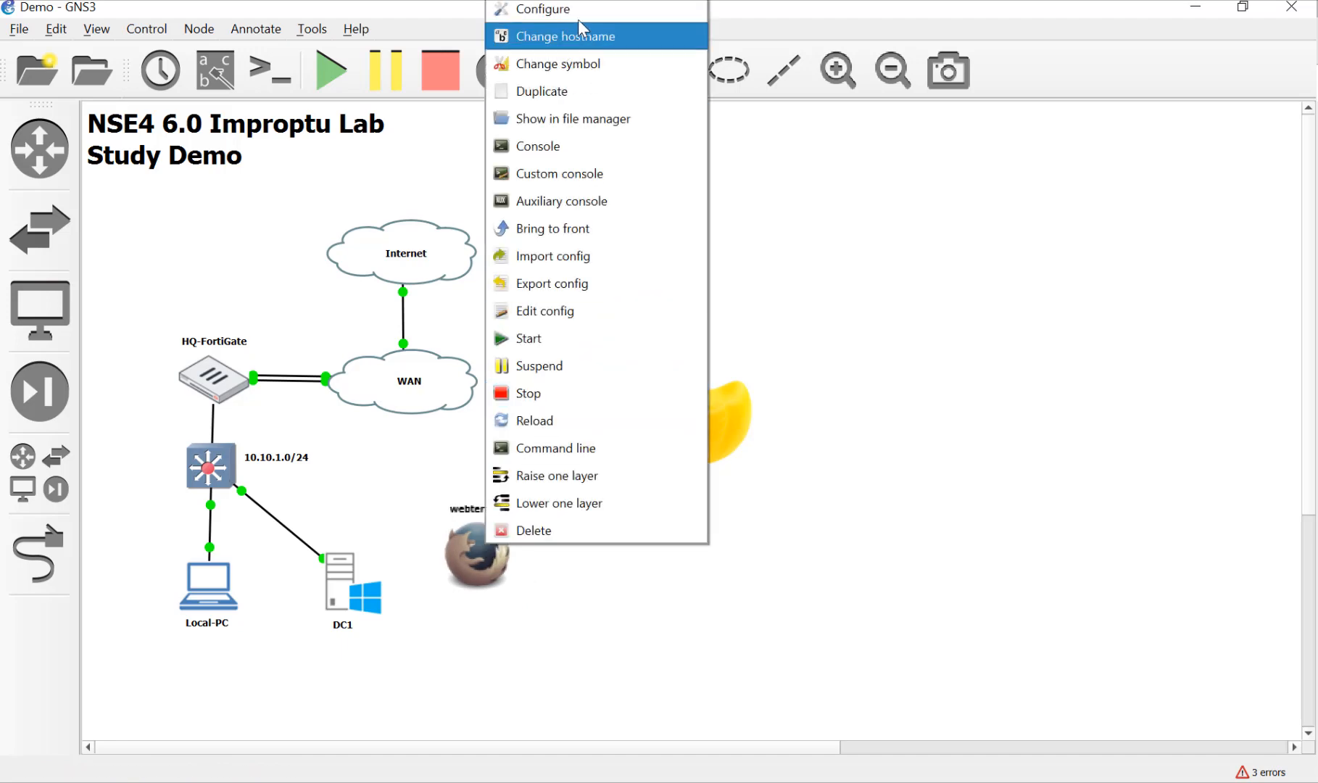
pyautogui.click(541, 9)
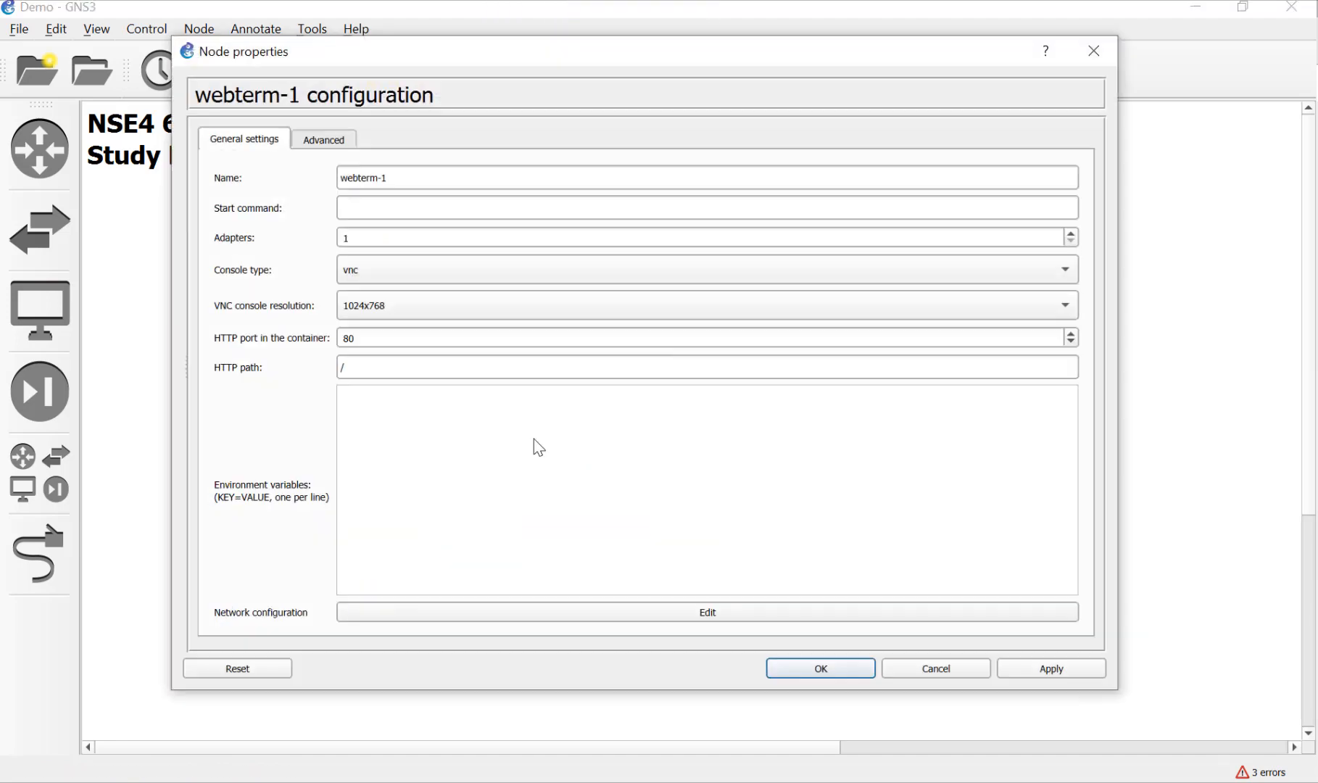
pyautogui.click(706, 611)
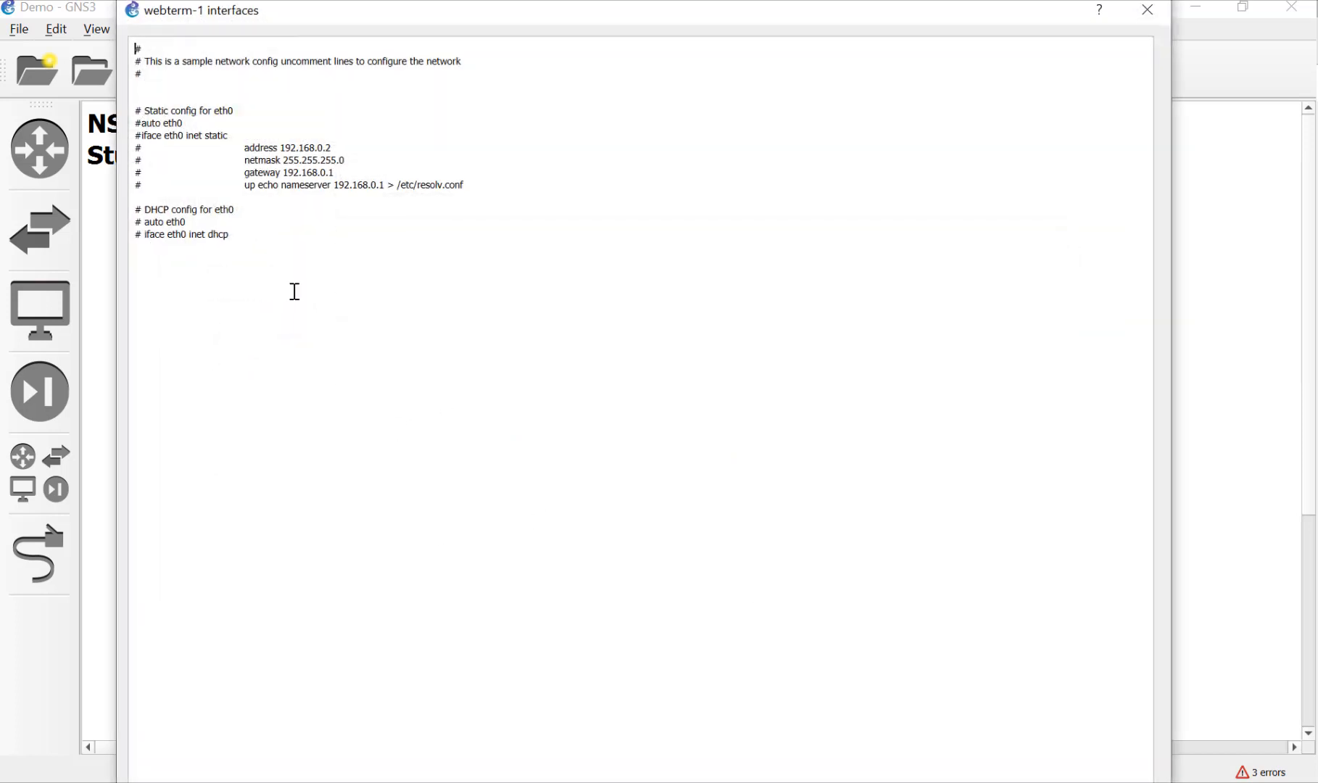
pyautogui.click(141, 221)
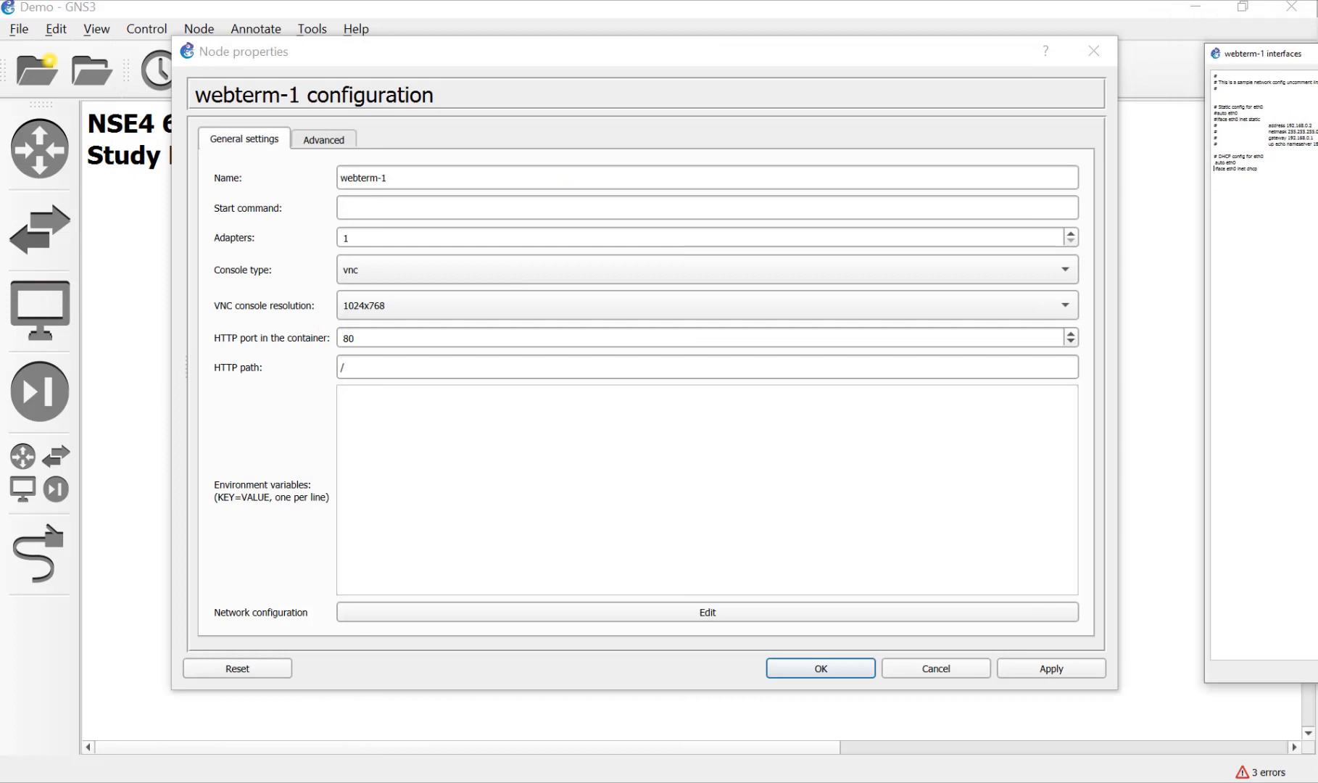
pyautogui.click(706, 611)
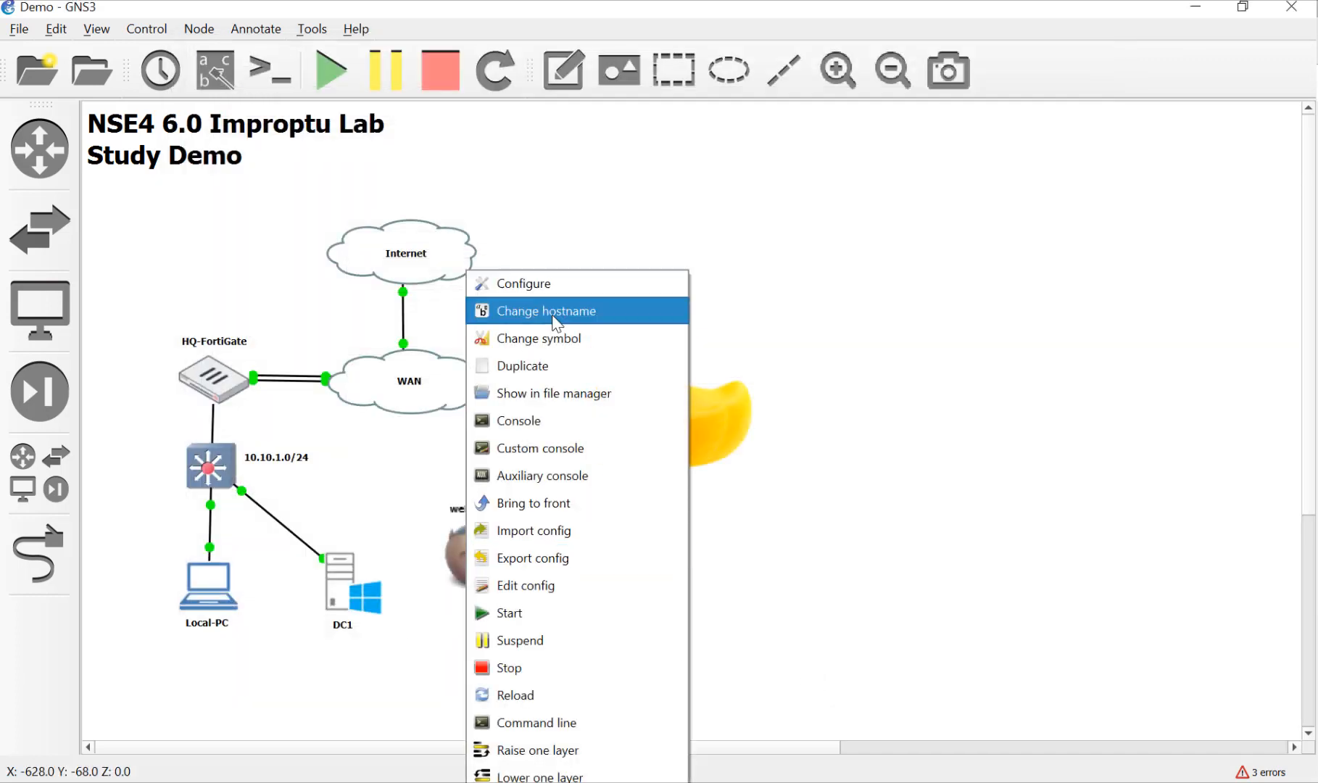
# Step: Apply the qemu_guest symbol to webterm-1 and rename it PC2
pyautogui.click(541, 338)
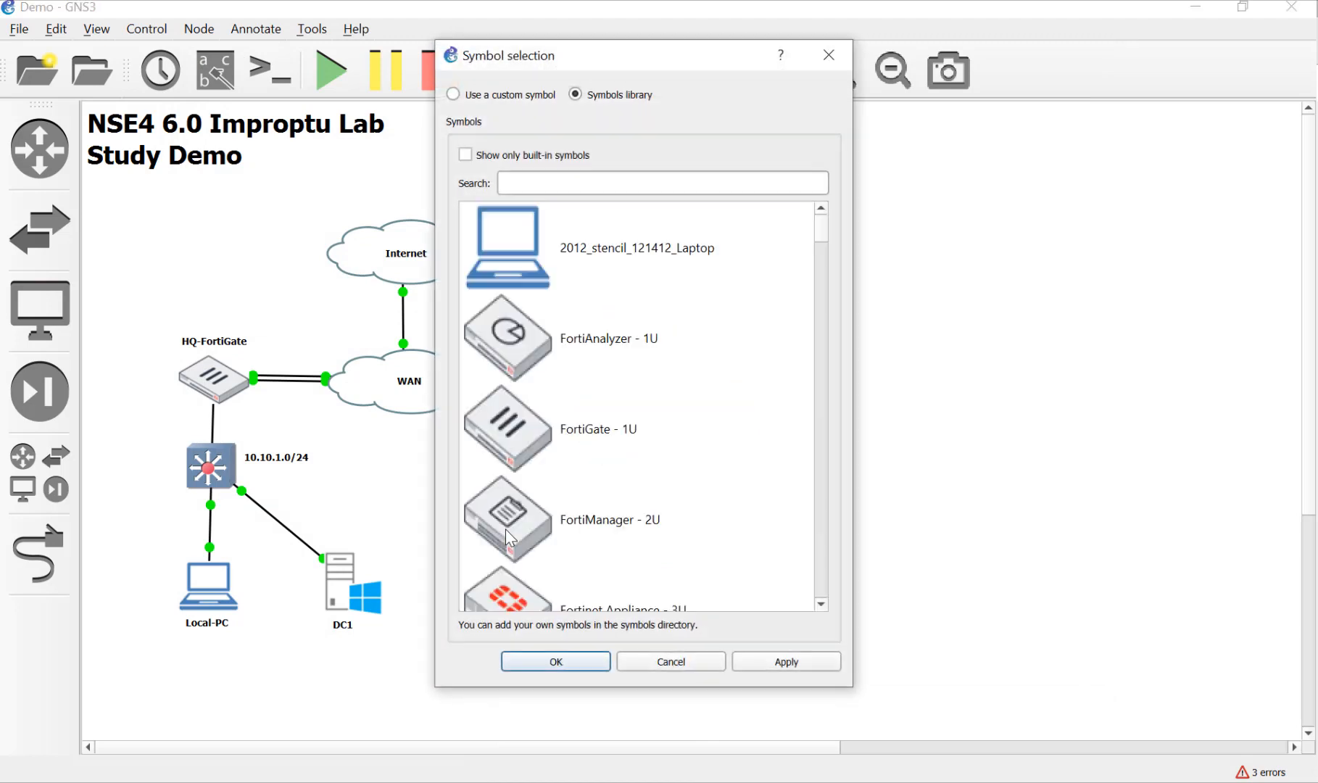
pyautogui.scroll(-3)
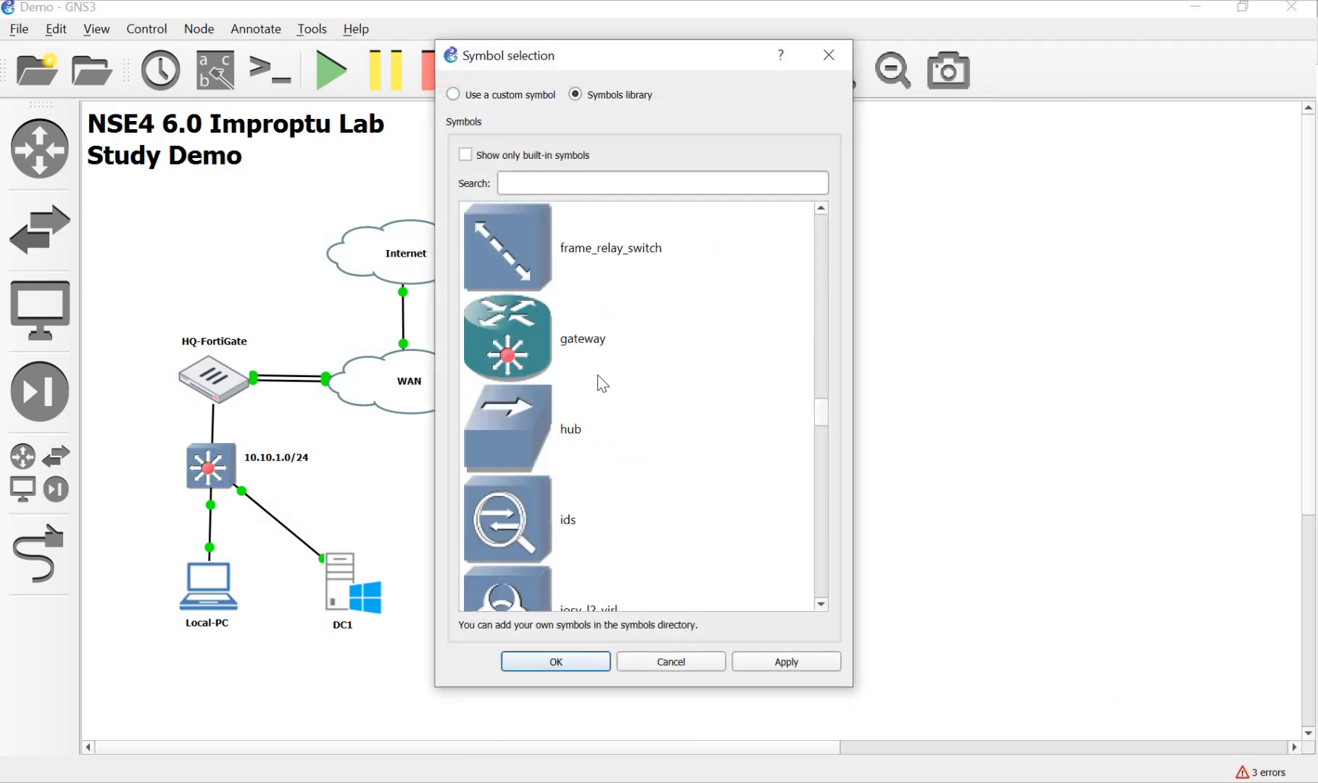
pyautogui.scroll(-3)
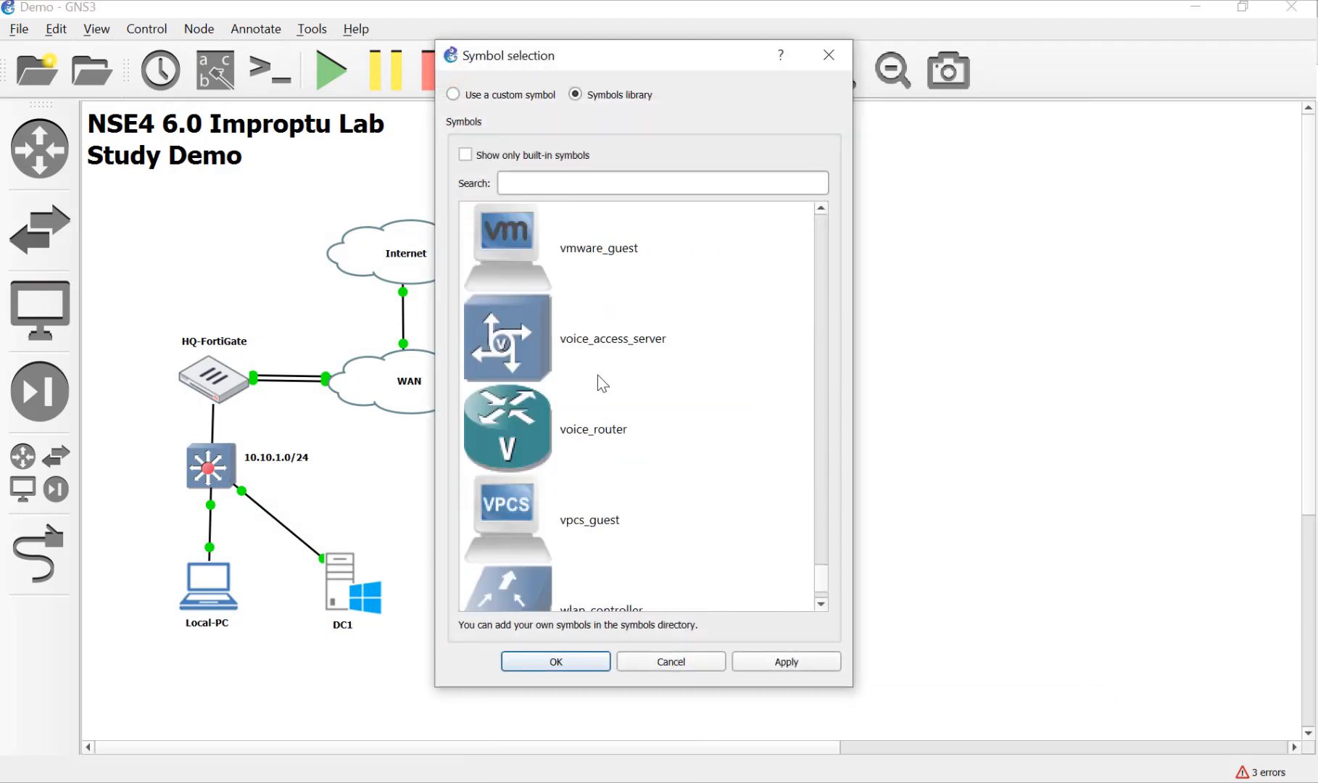
pyautogui.scroll(3)
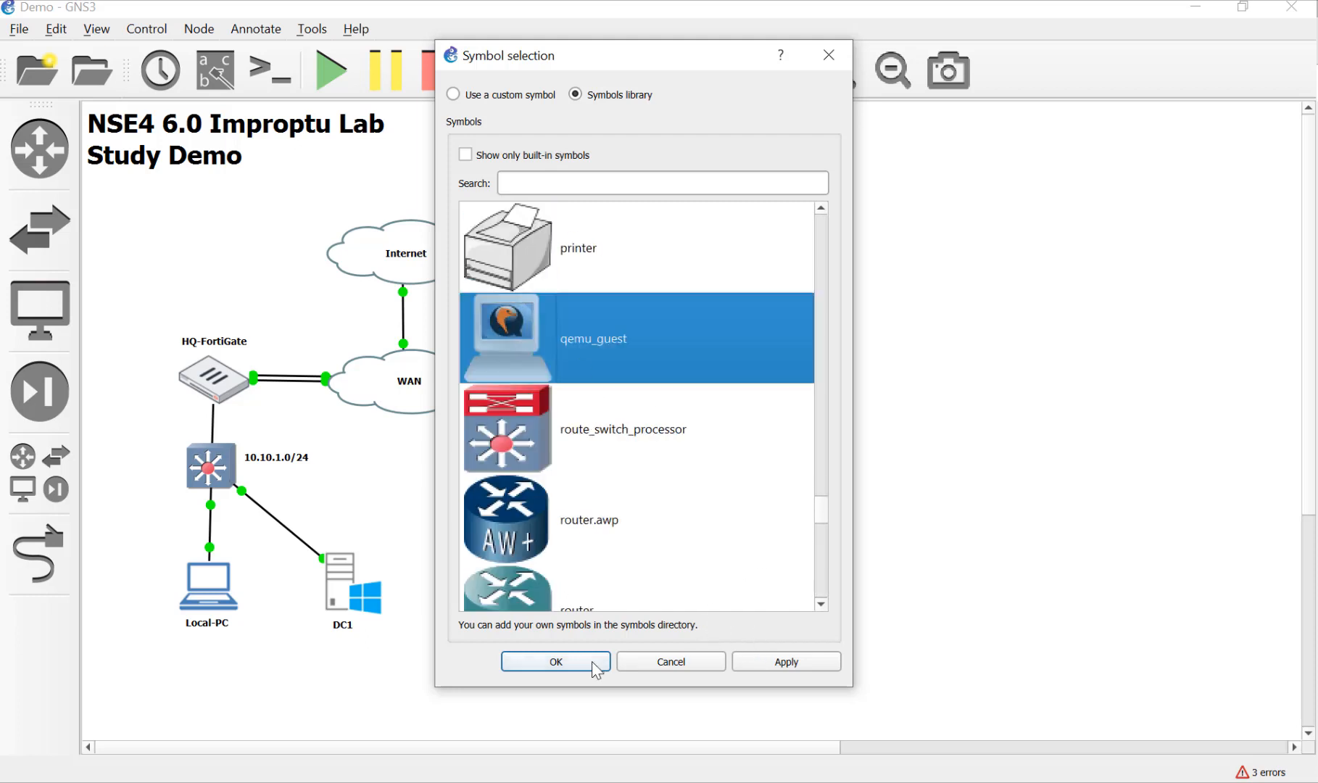
pyautogui.click(553, 662)
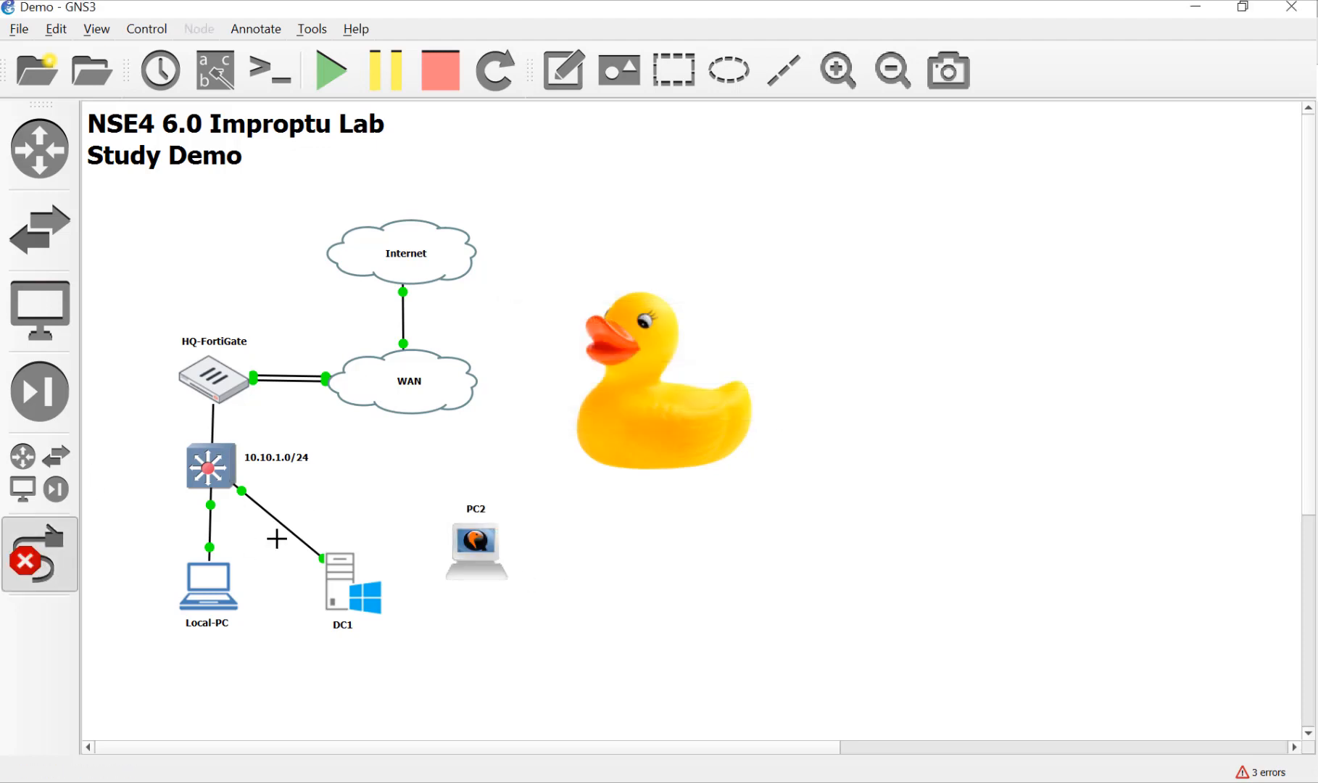
# Step: Link the switch's eth3 port to PC2 and start PC2
pyautogui.click(210, 466)
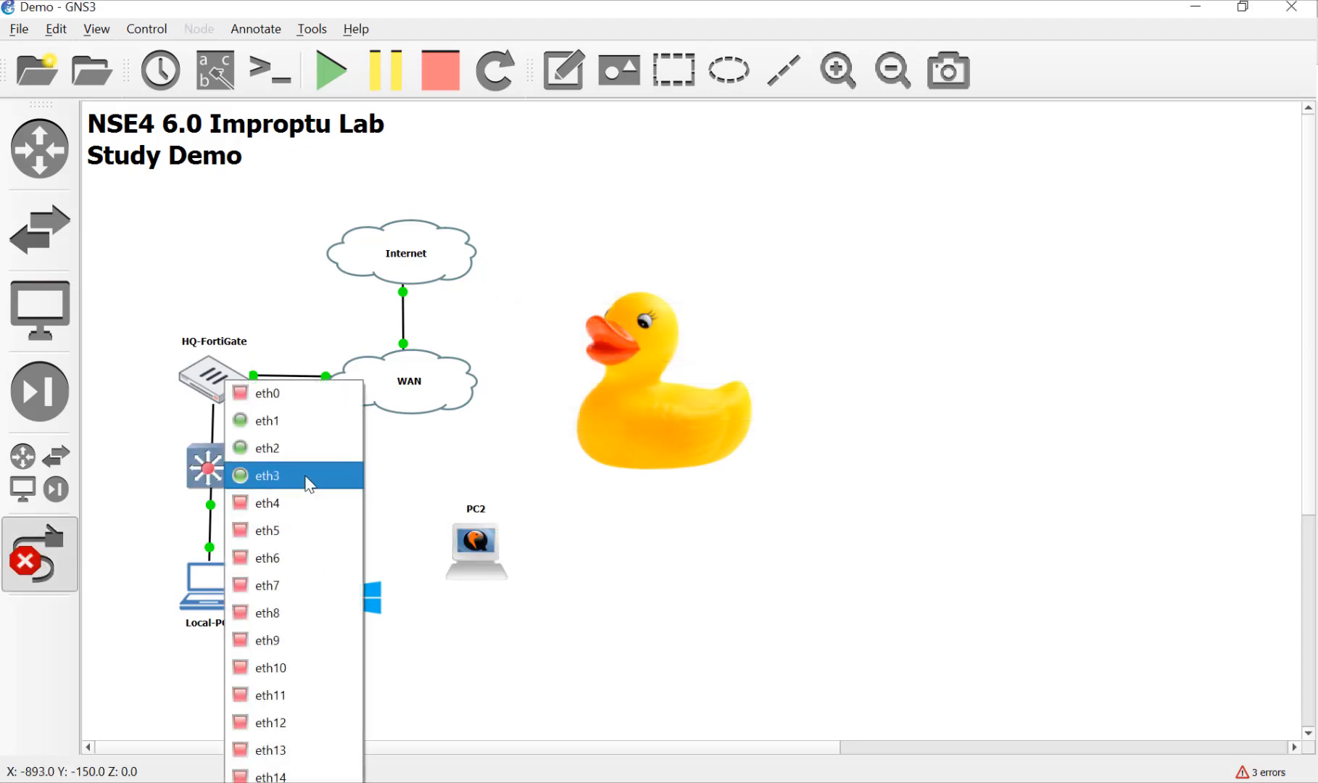
pyautogui.click(268, 475)
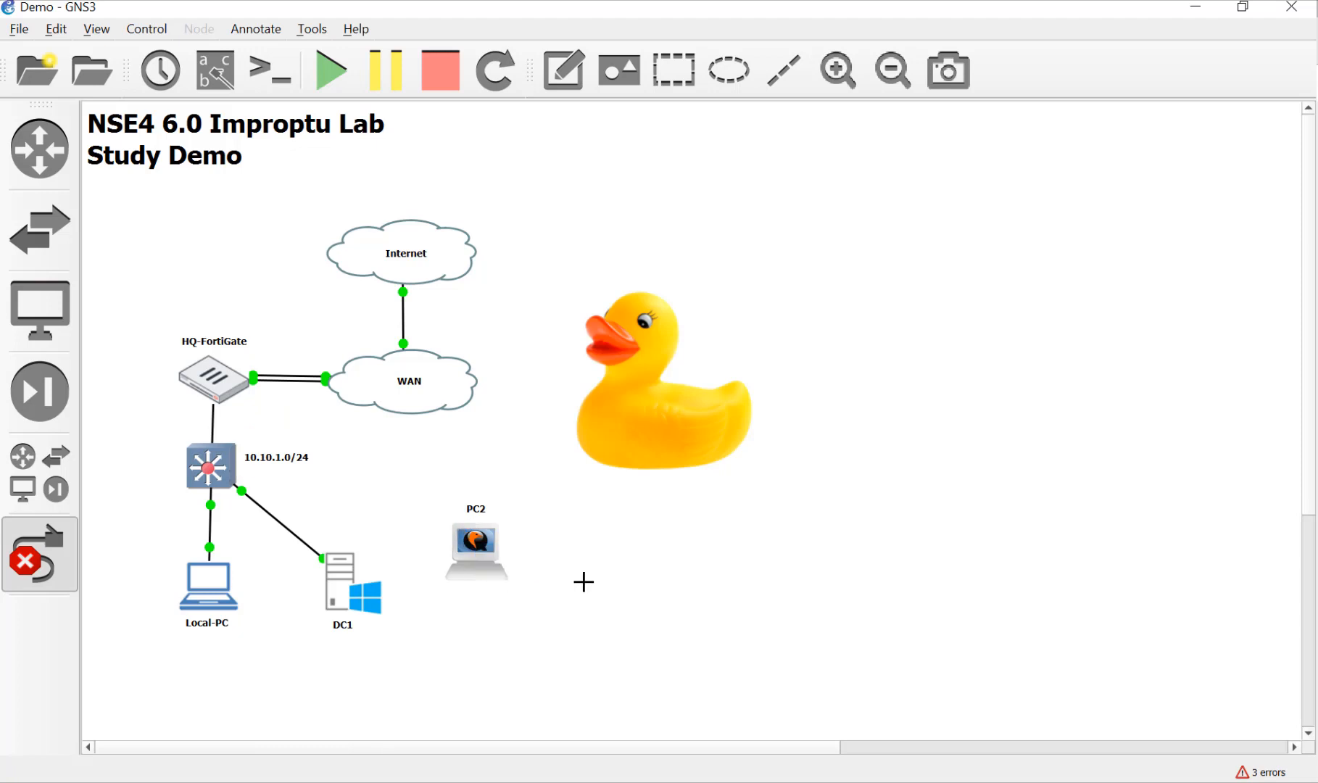
pyautogui.rightClick(474, 547)
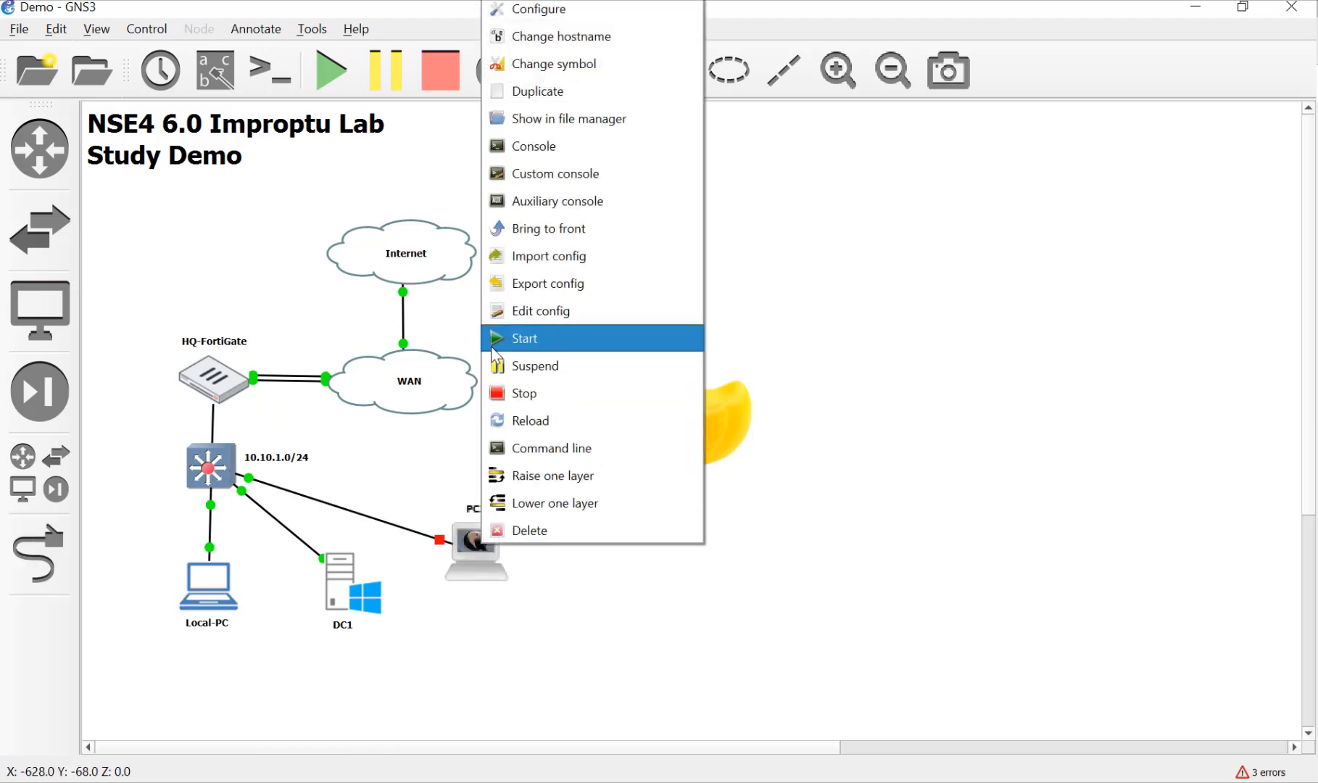
pyautogui.click(524, 338)
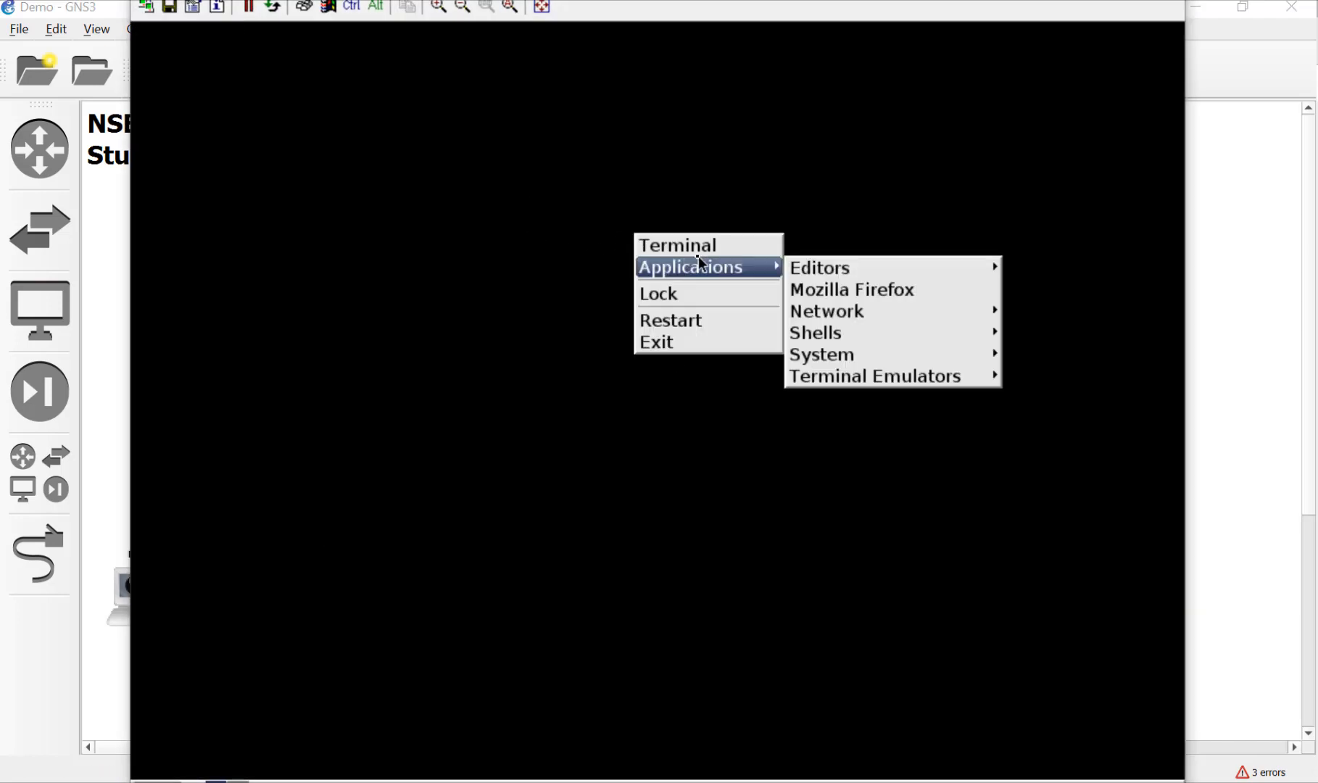
# Step: Launch Firefox, visit makeinternetnoise.com, make noise, and view the Wikipedia and Firefox Privacy Notice tabs
pyautogui.click(850, 289)
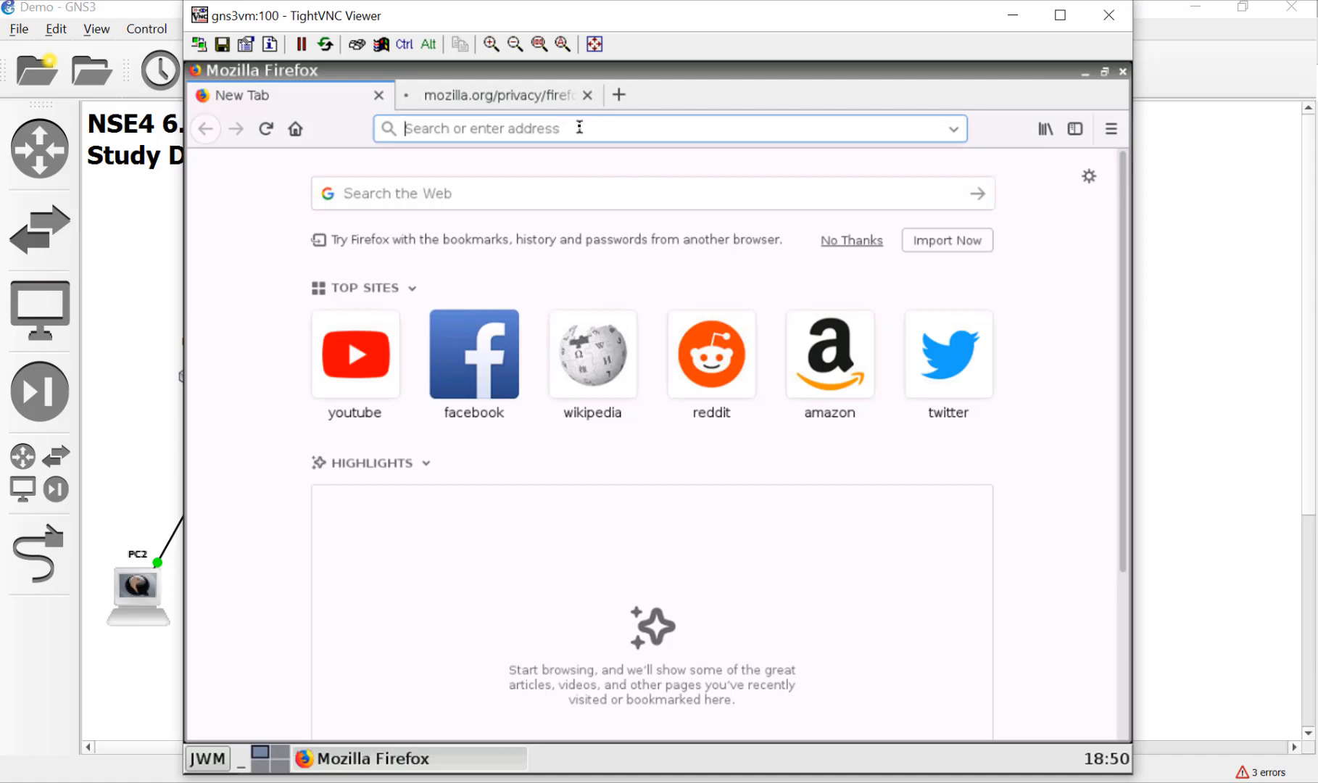
pyautogui.write('make')
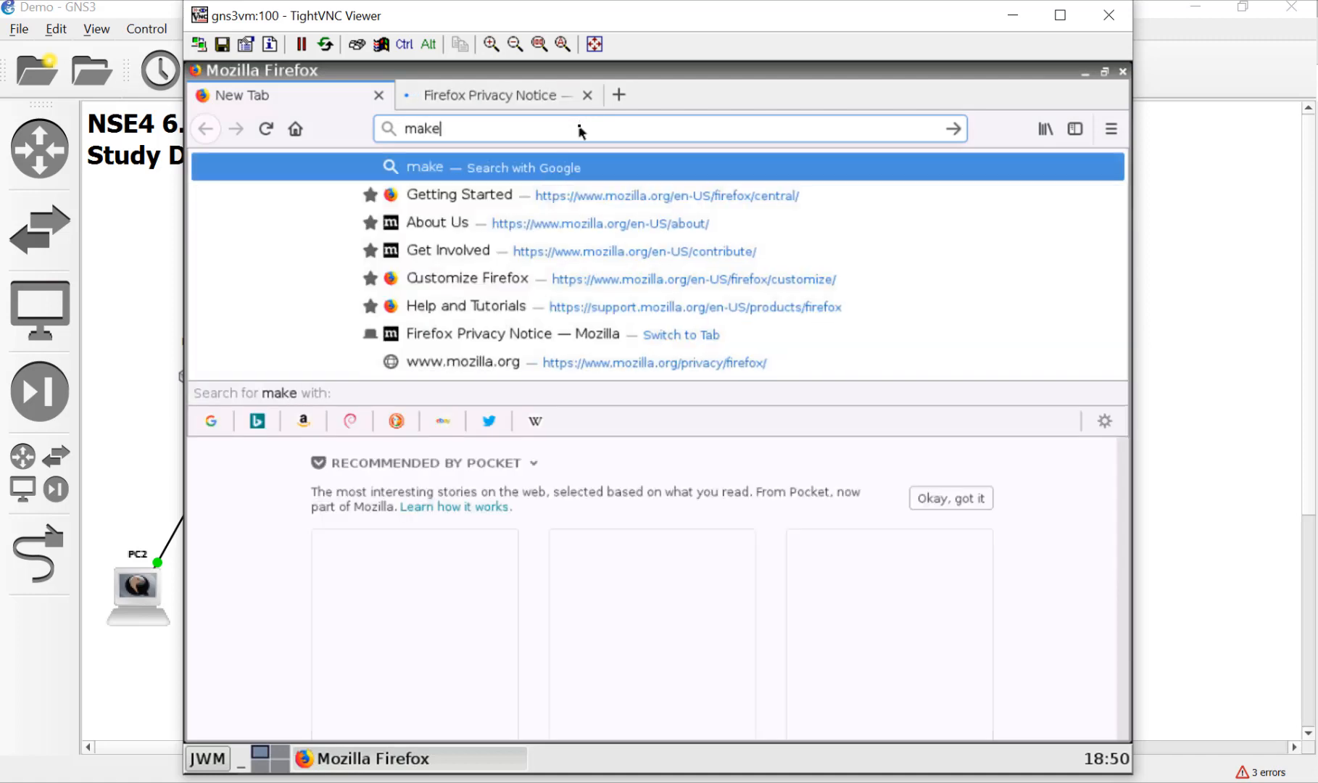
pyautogui.write('internet')
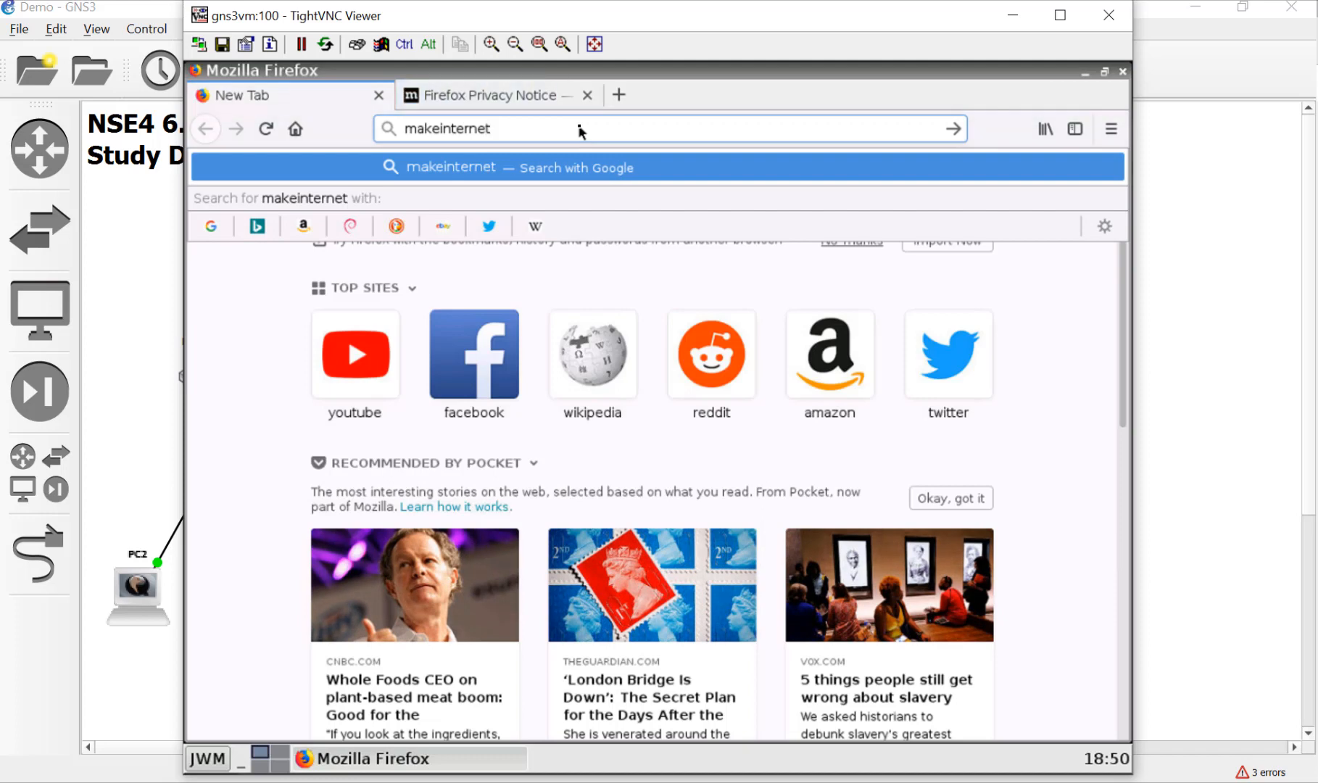
pyautogui.press('Return')
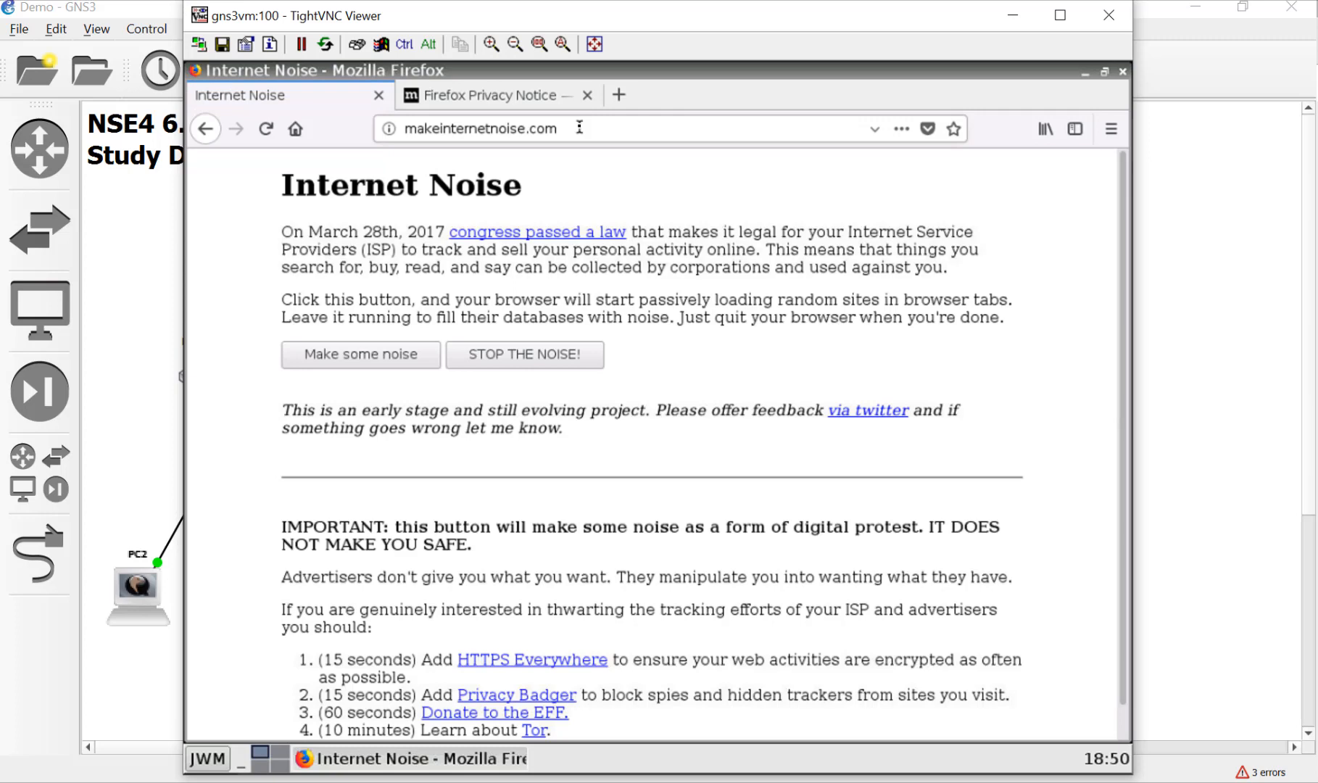
pyautogui.click(359, 354)
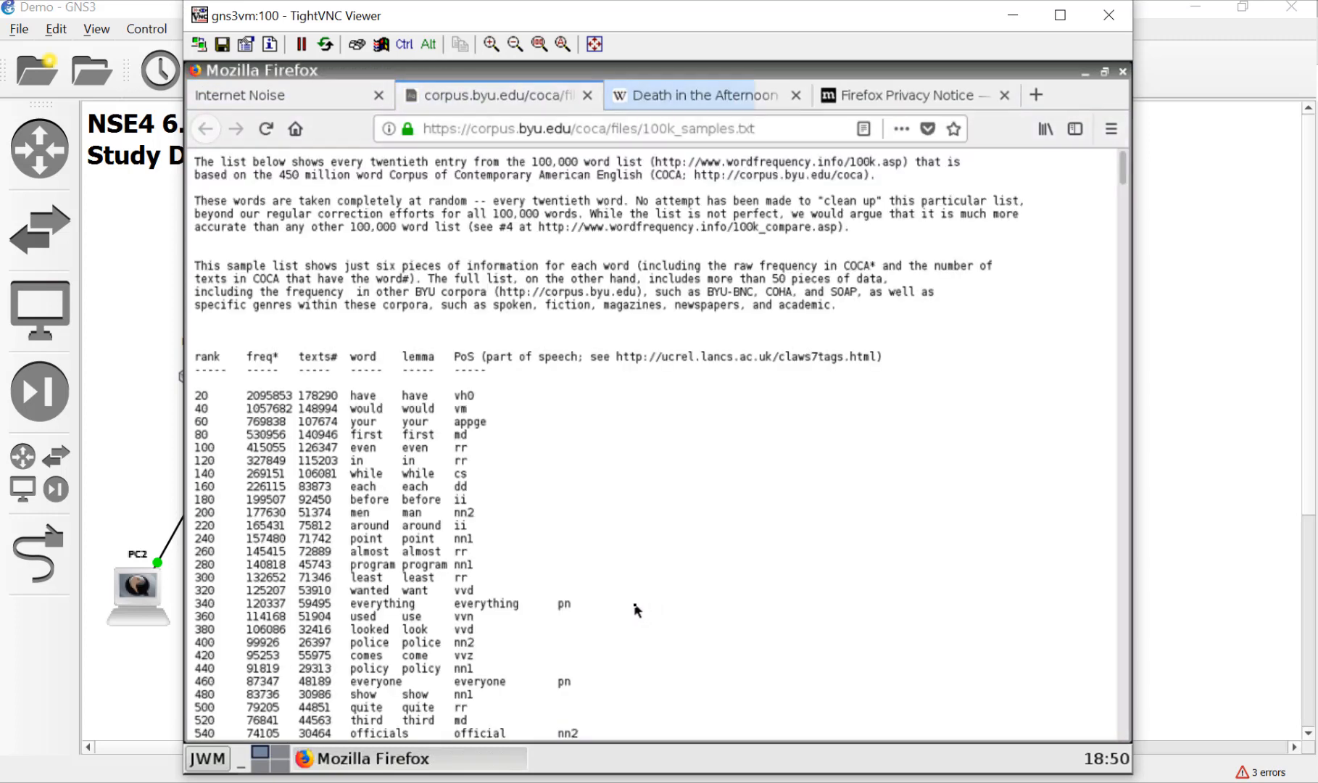
pyautogui.click(706, 95)
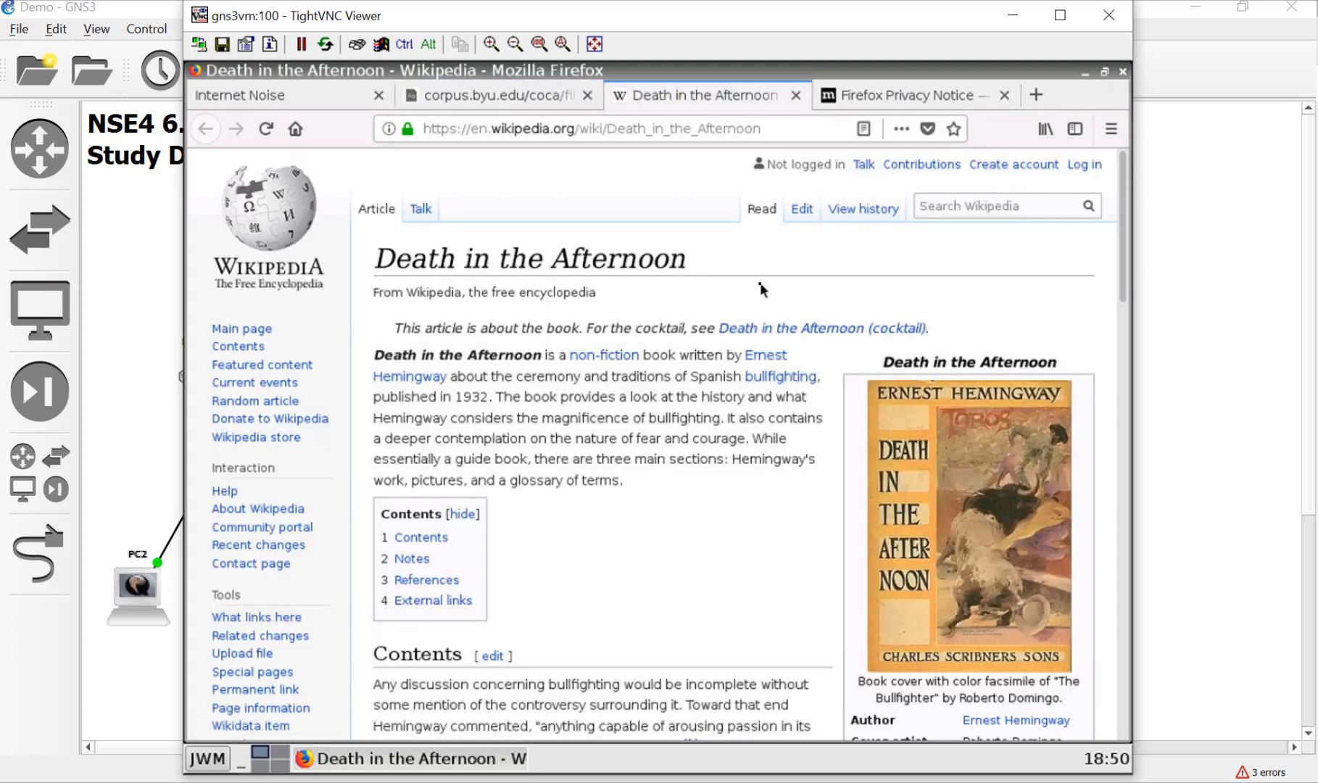
pyautogui.click(908, 95)
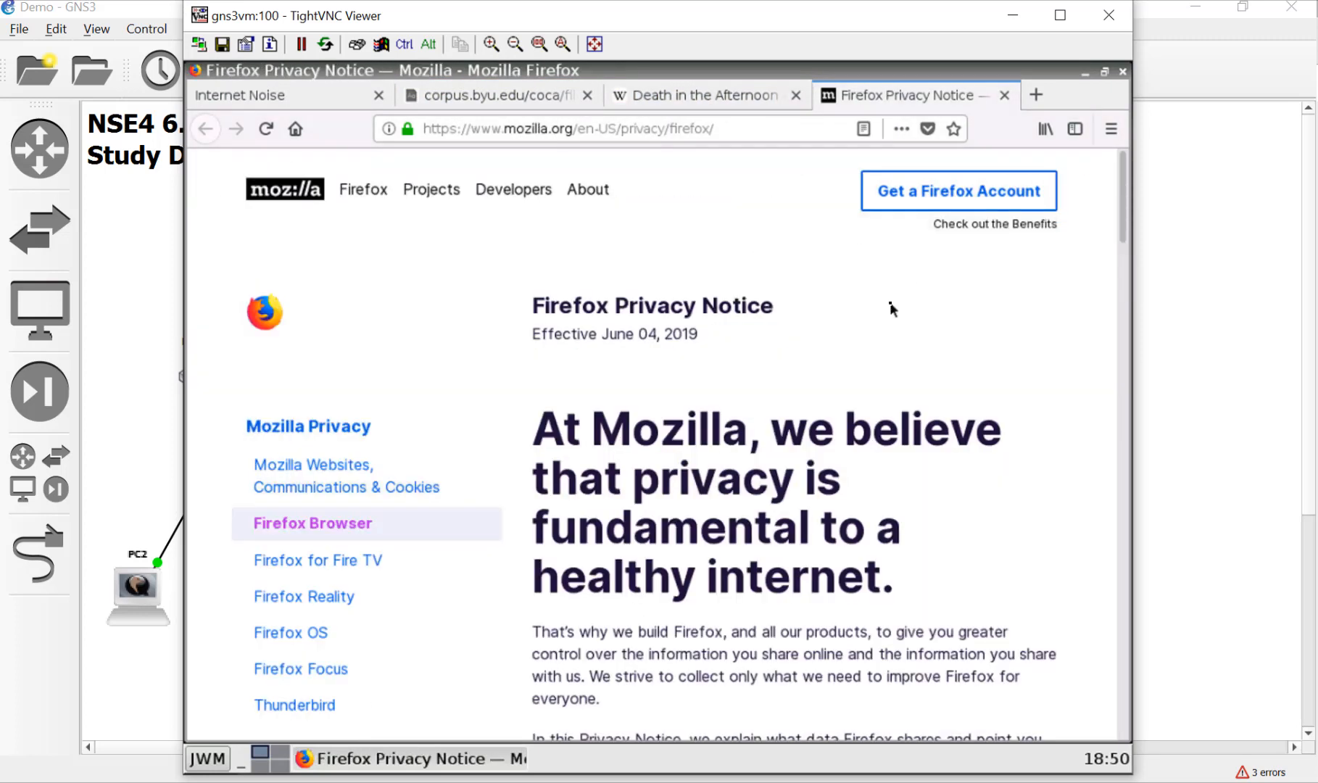
pyautogui.moveTo(453, 260)
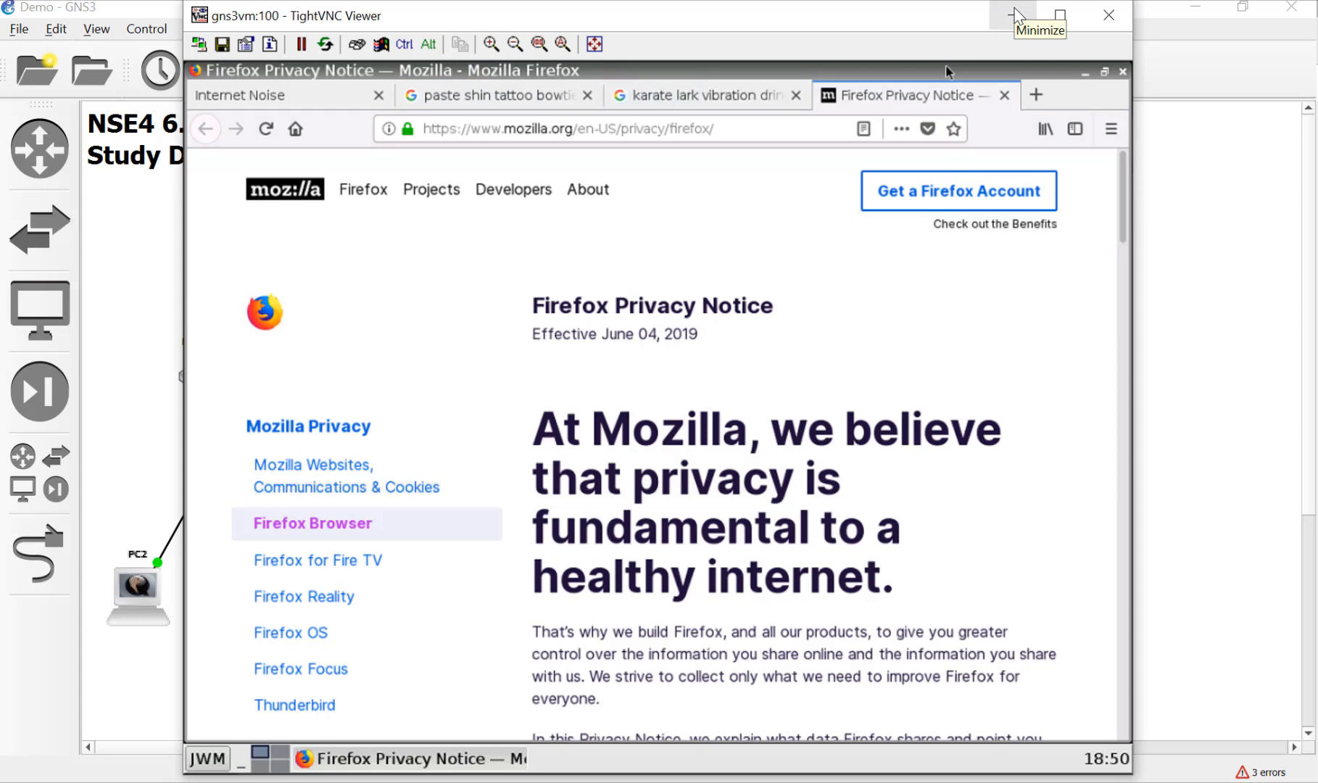
pyautogui.moveTo(1016, 15)
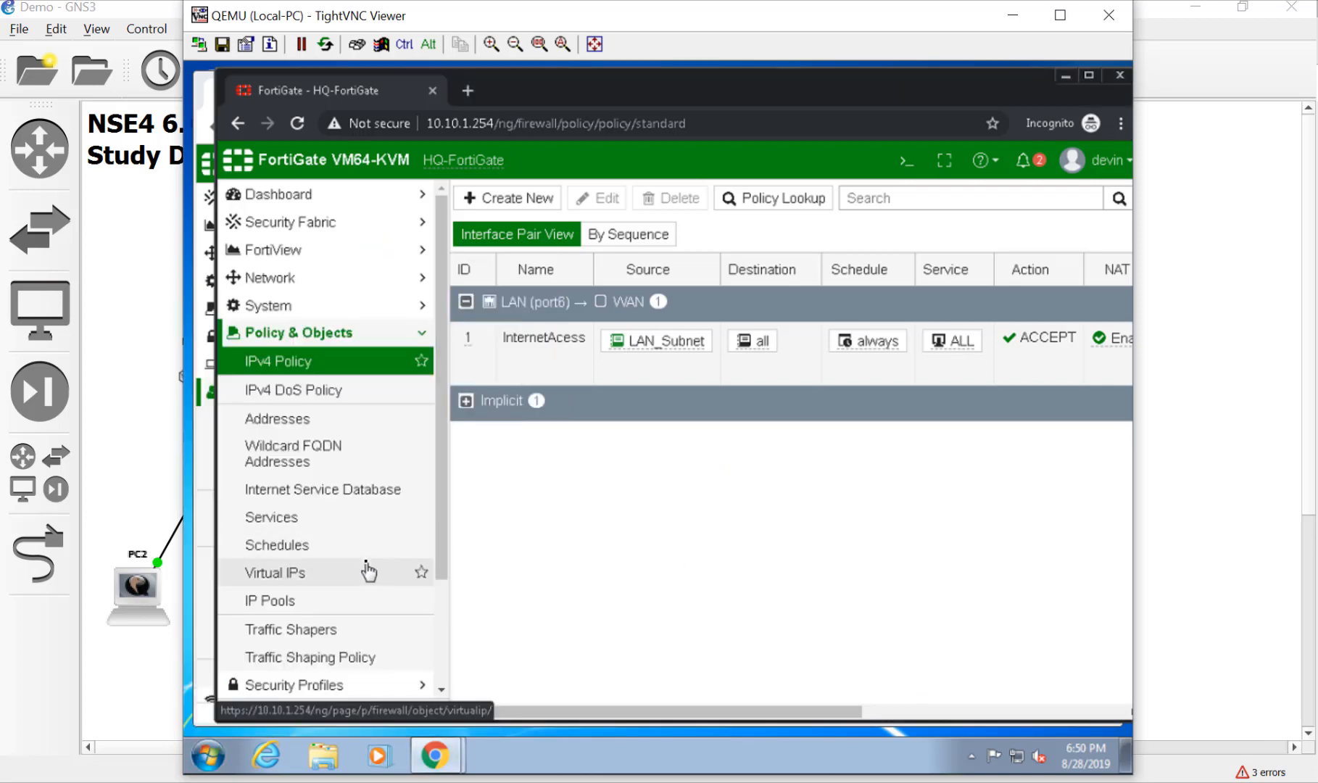
# Step: Open Log & Report > Forward Traffic and scroll to the Security Events and Result columns
pyautogui.scroll(-3)
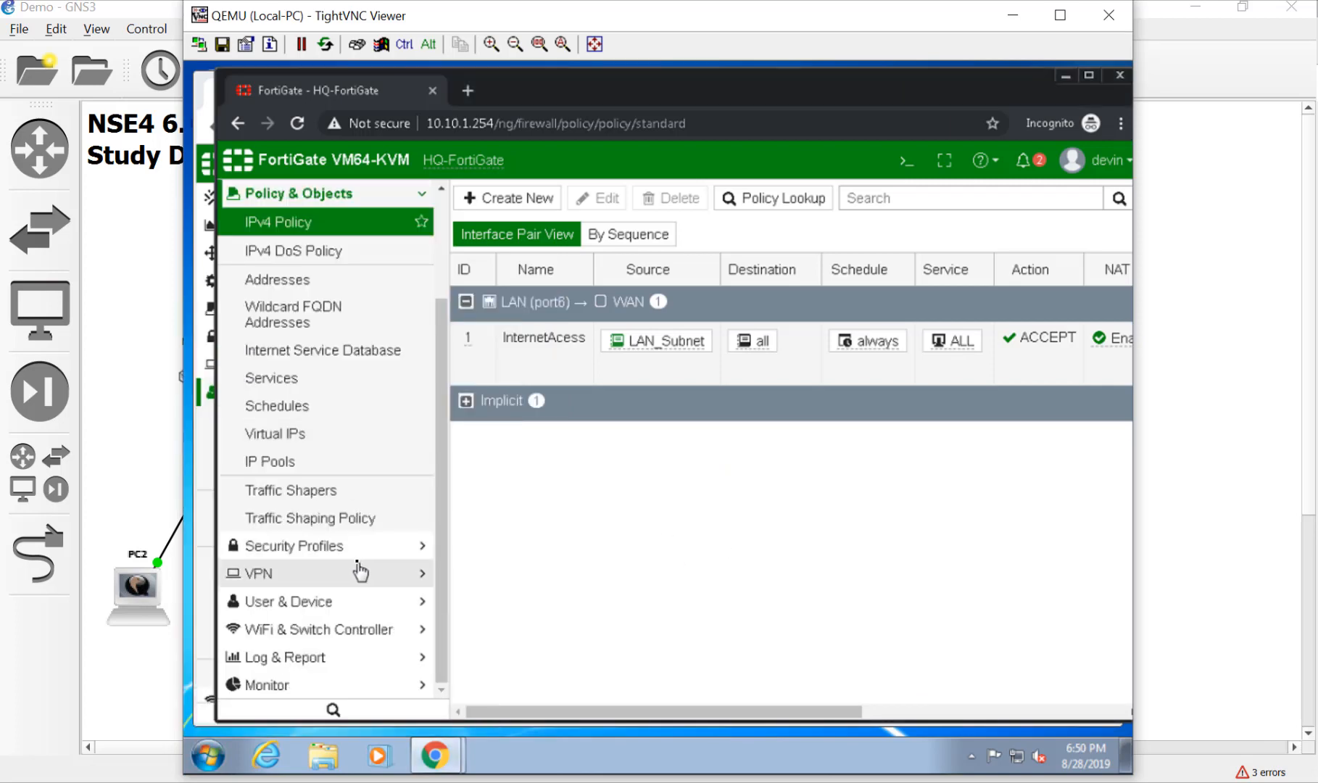
pyautogui.click(290, 657)
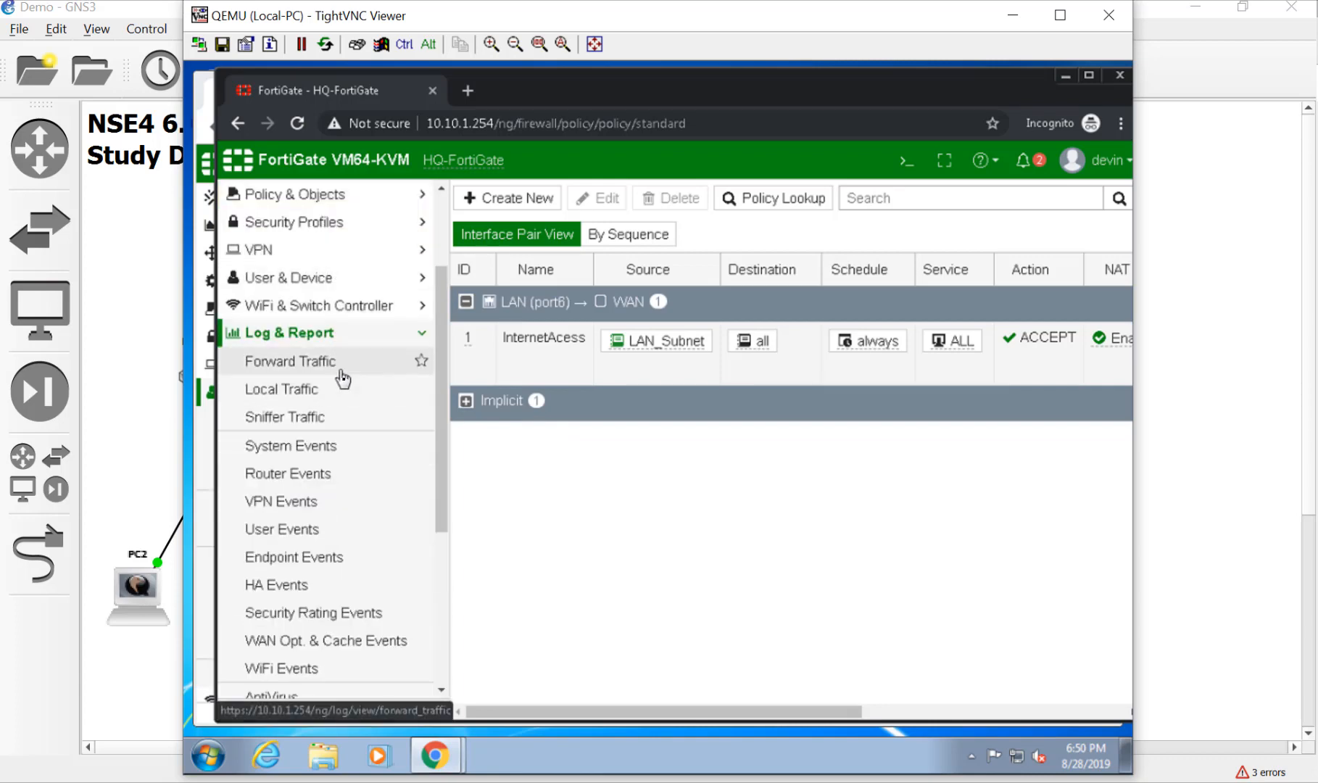
pyautogui.click(289, 361)
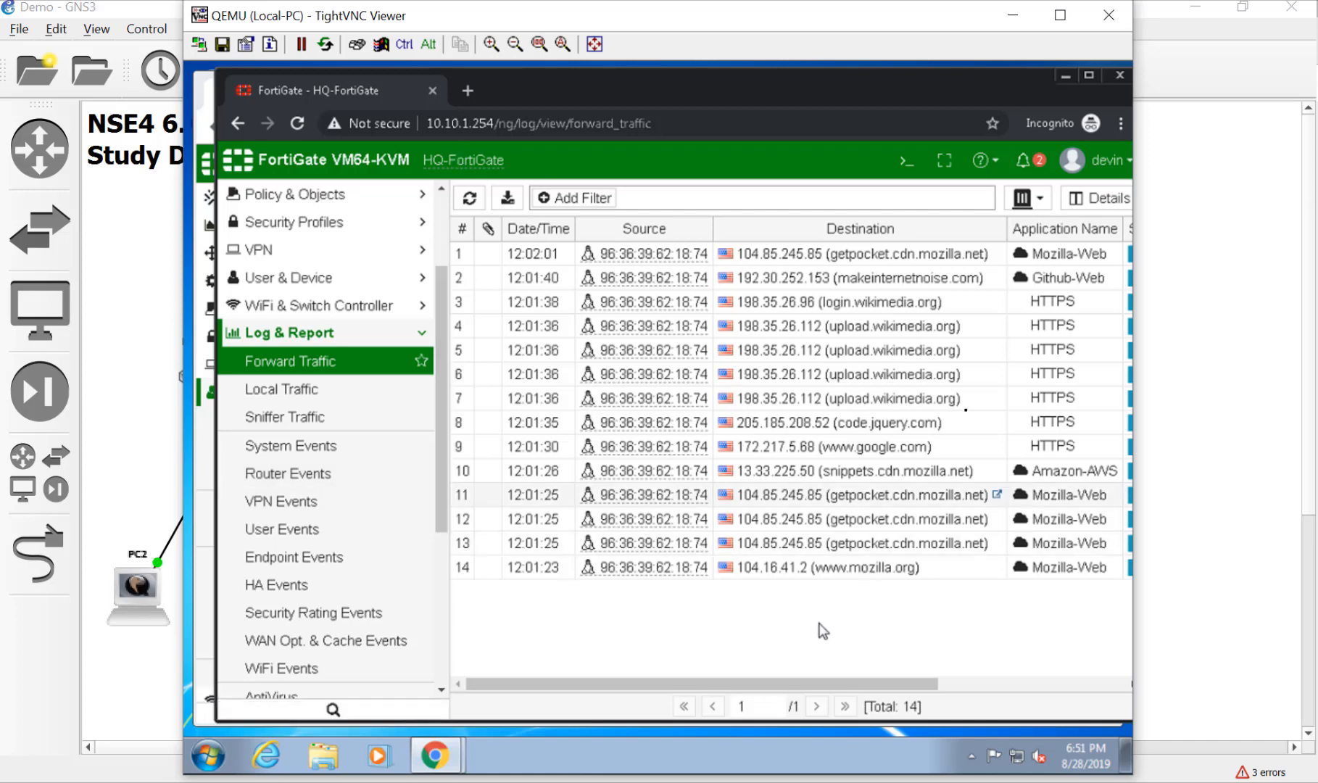
pyautogui.moveTo(899, 278)
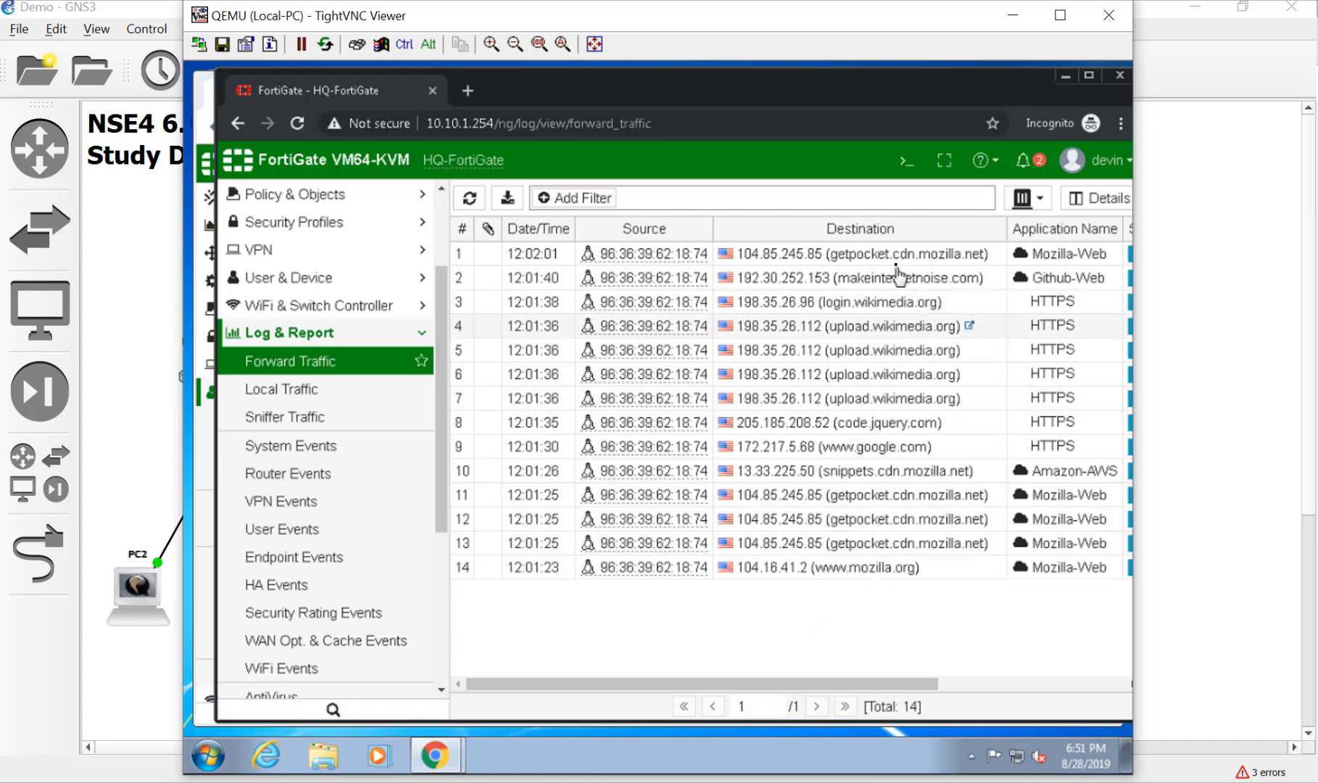
pyautogui.moveTo(906, 521)
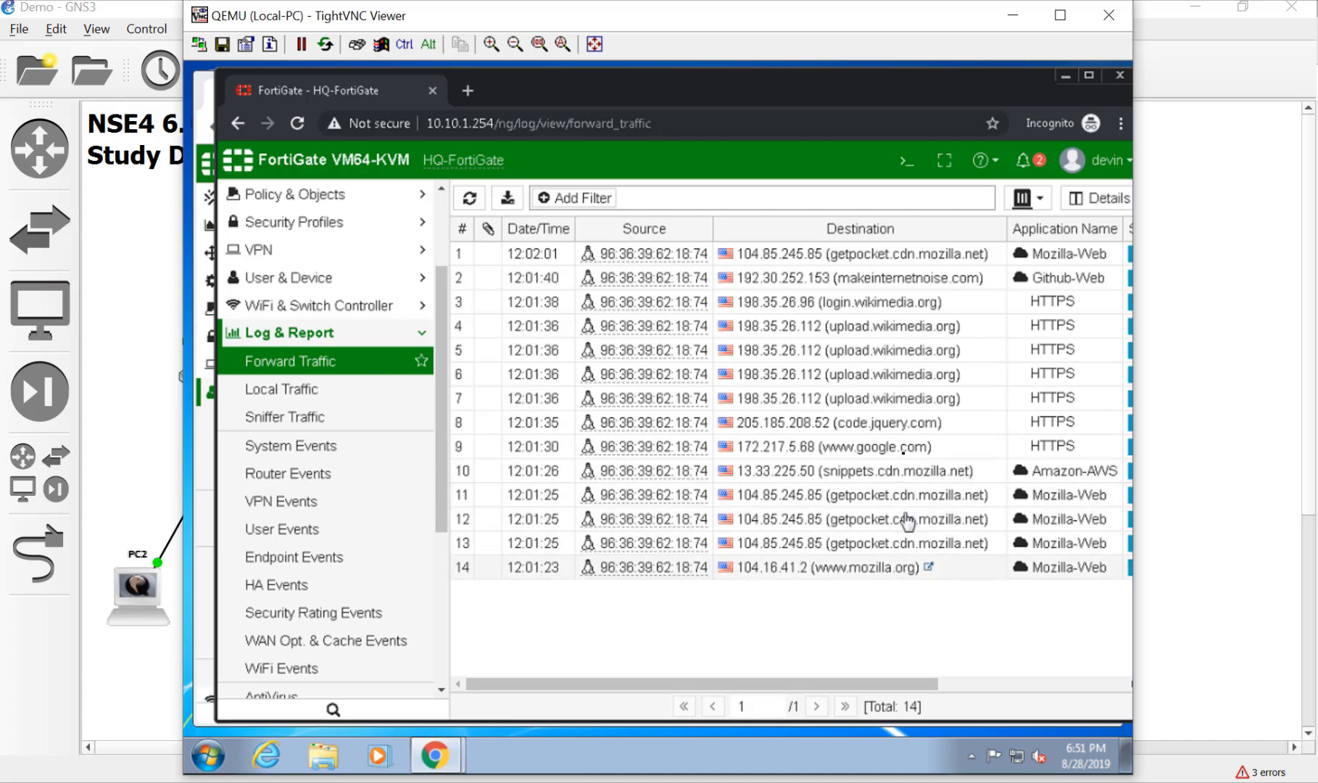
pyautogui.moveTo(886, 335)
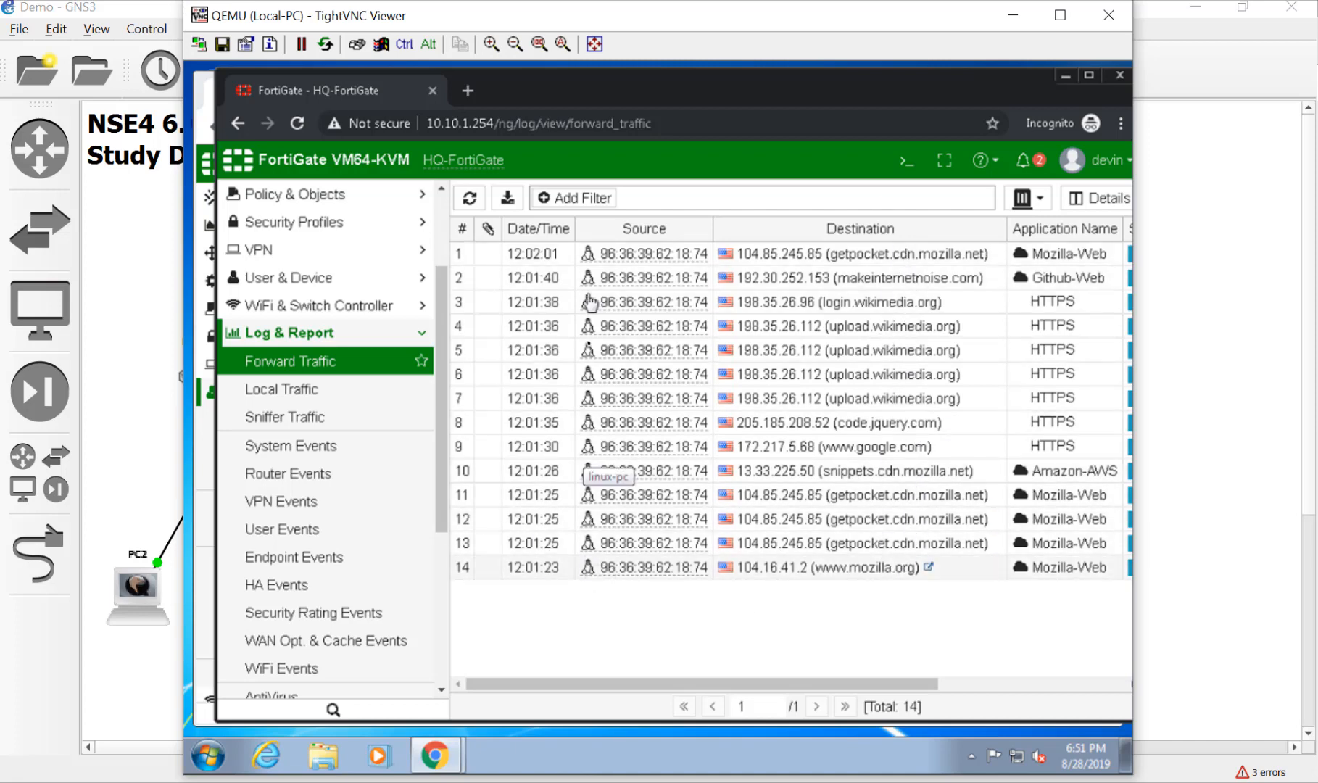
pyautogui.moveTo(613, 403)
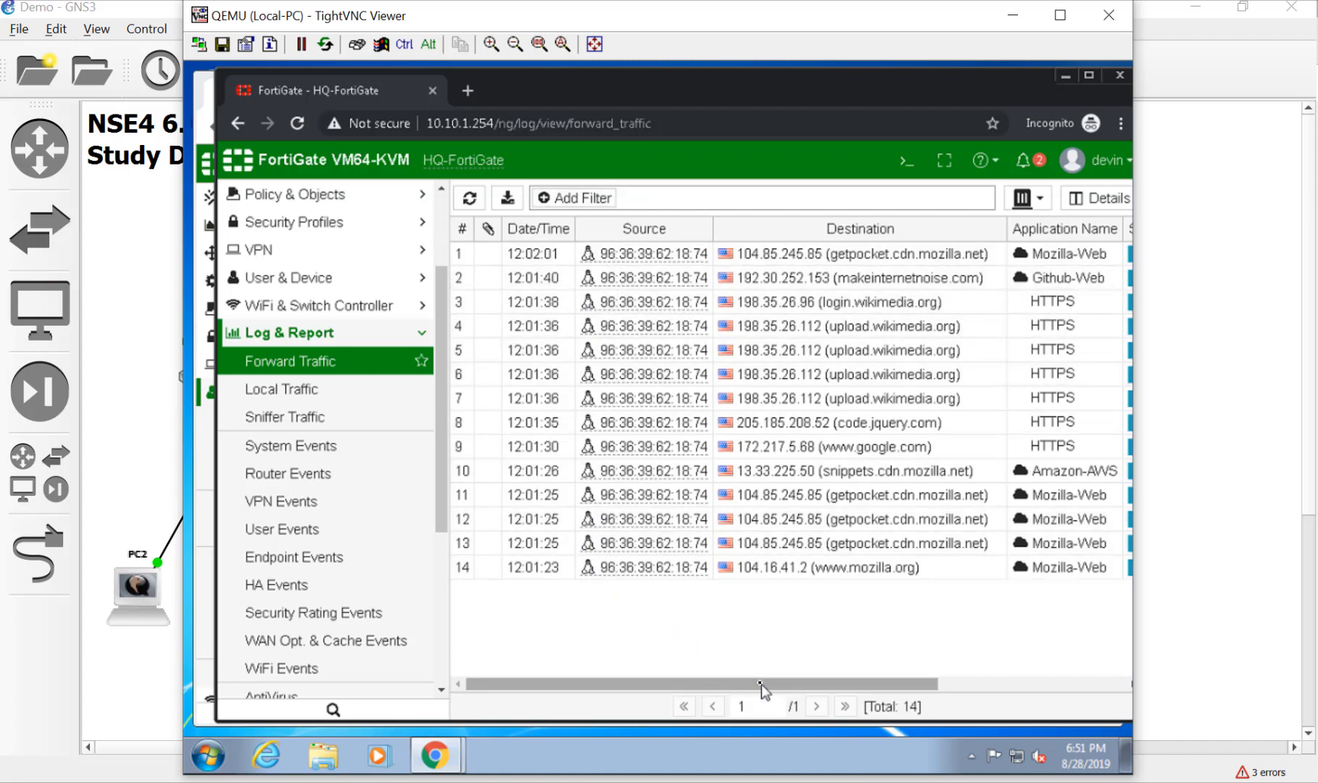
pyautogui.hscroll(3)
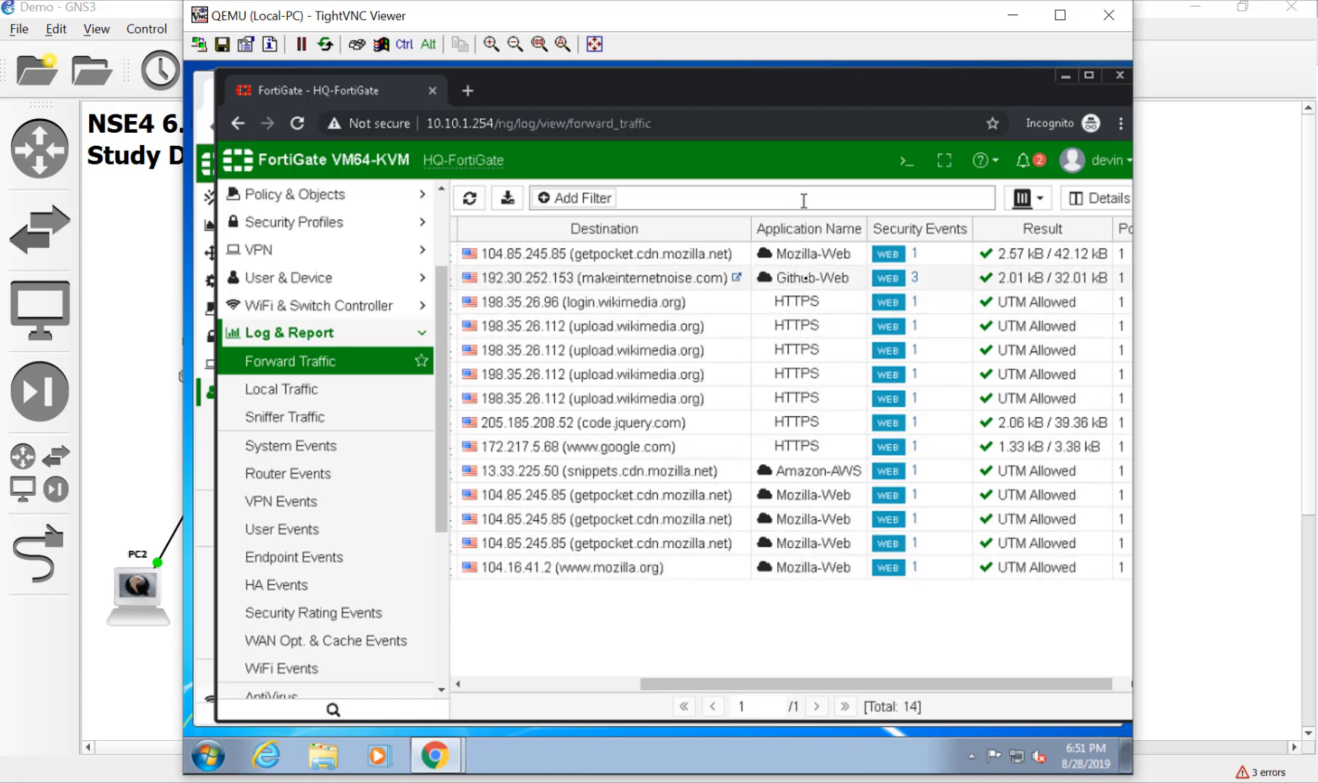
pyautogui.moveTo(811, 517)
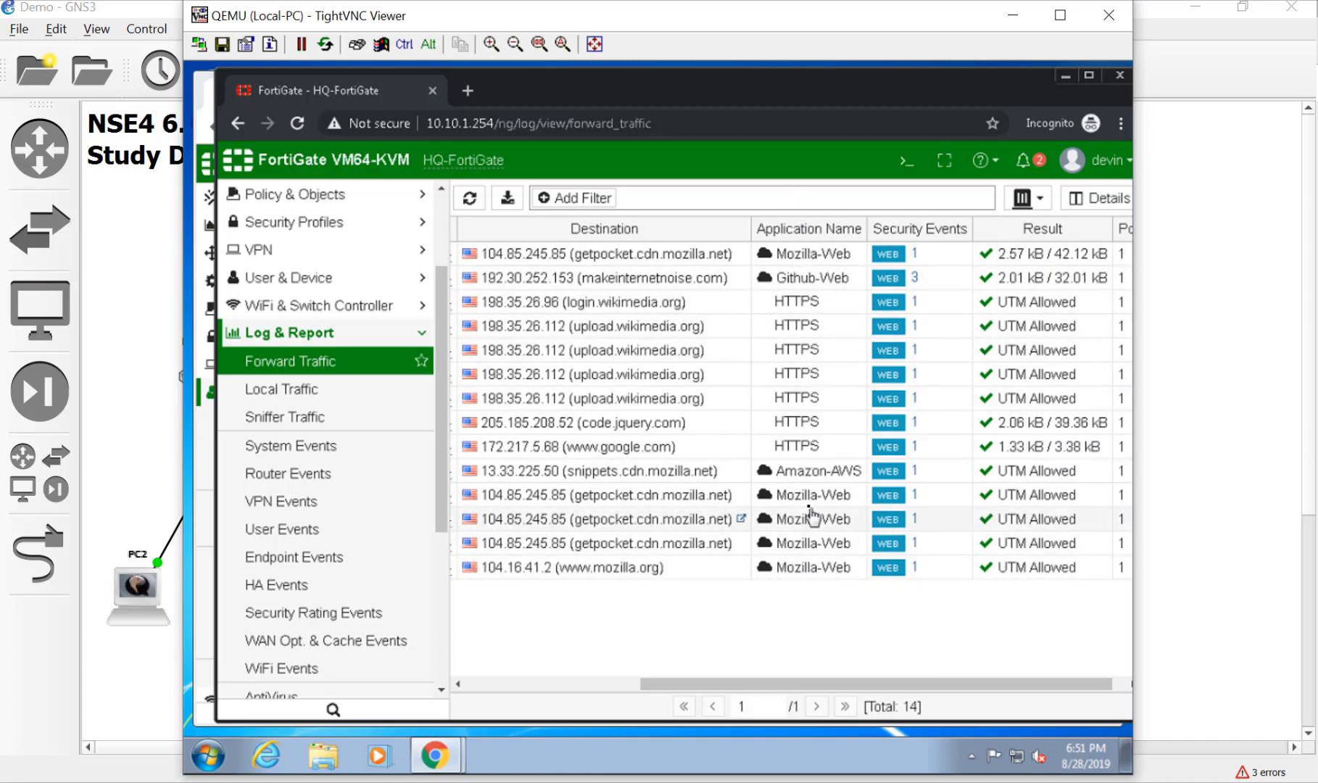
pyautogui.moveTo(814, 650)
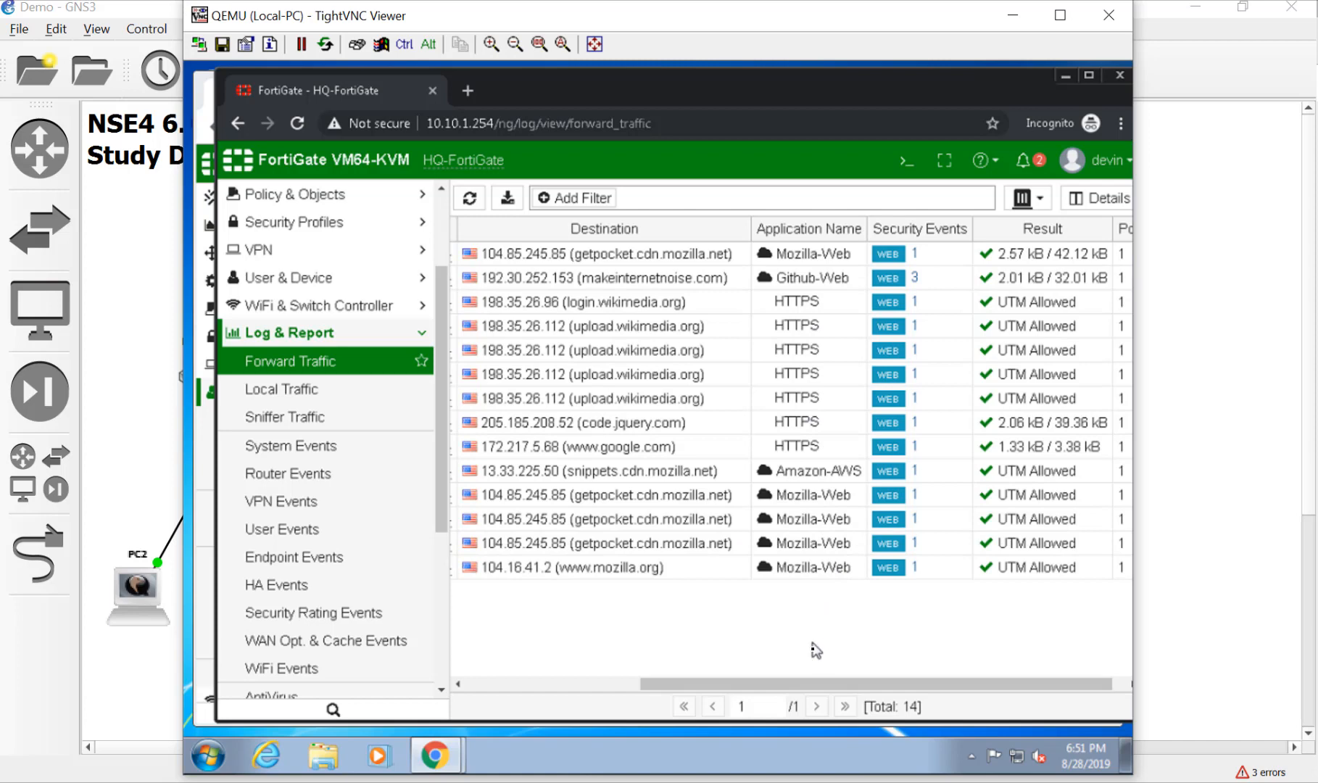
pyautogui.hscroll(-3)
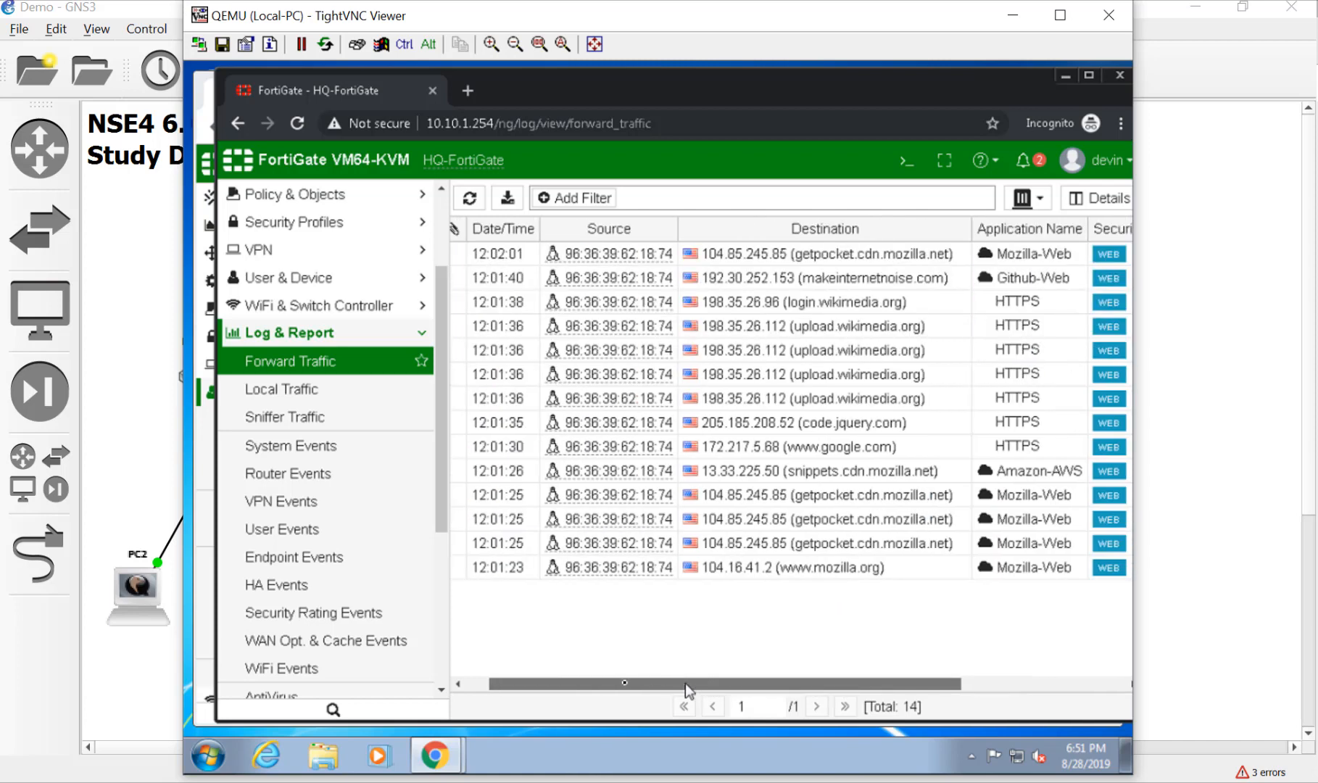
pyautogui.scroll(-3)
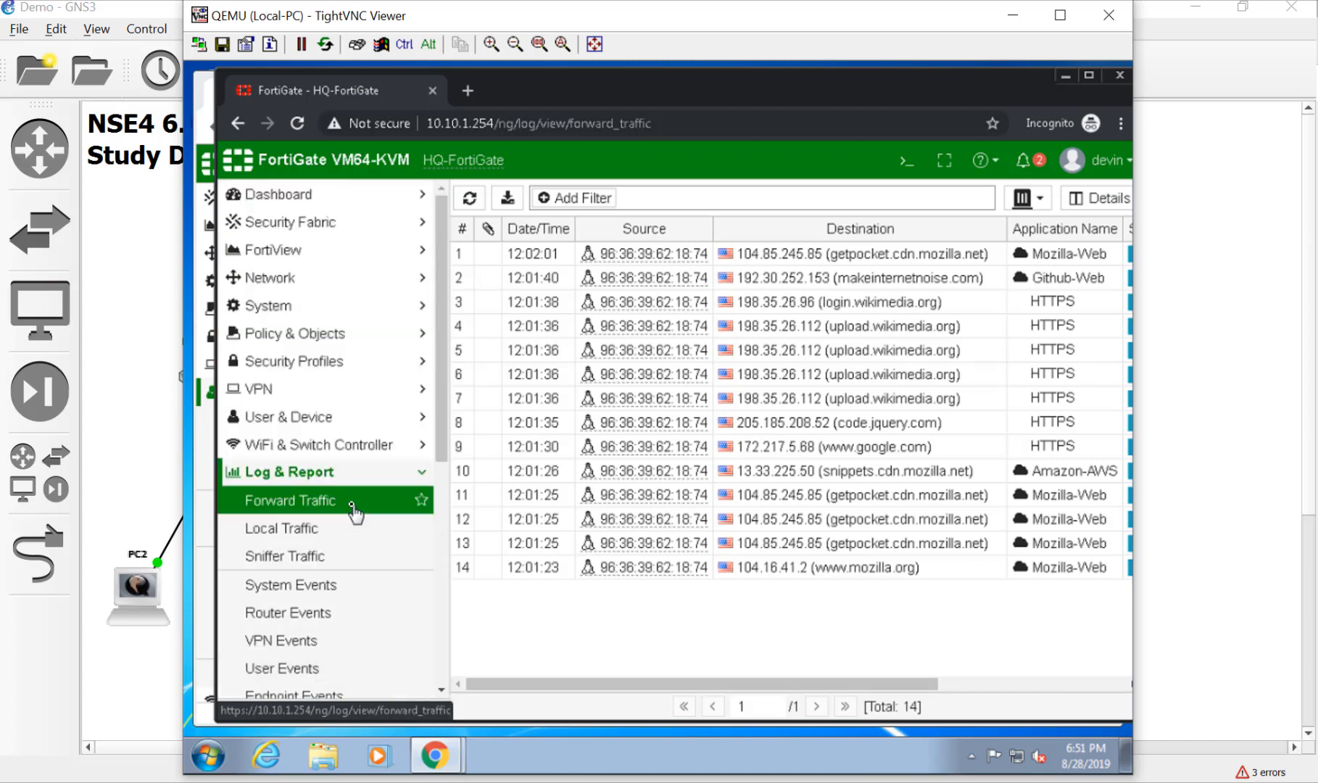
# Step: Open Policy & Objects > Internet Service Database and expand its service group
pyautogui.click(295, 332)
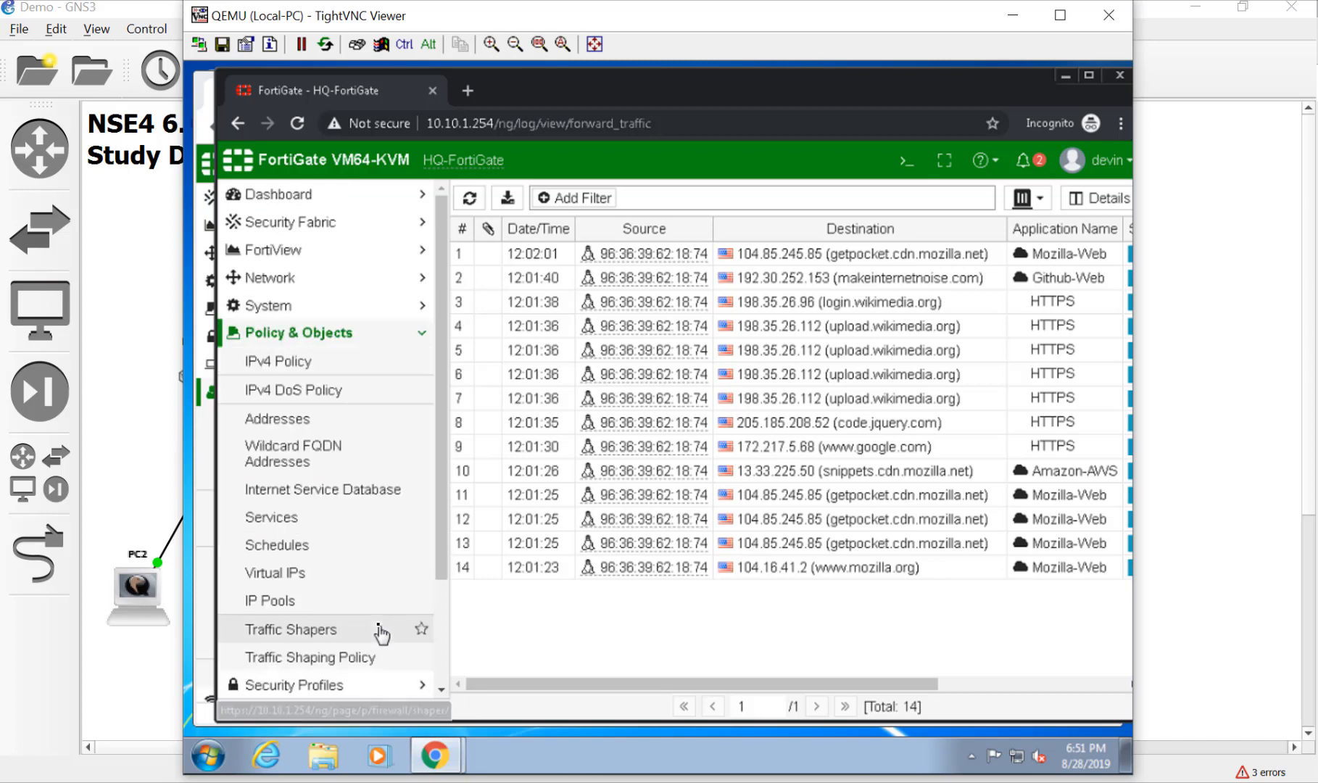
pyautogui.click(323, 489)
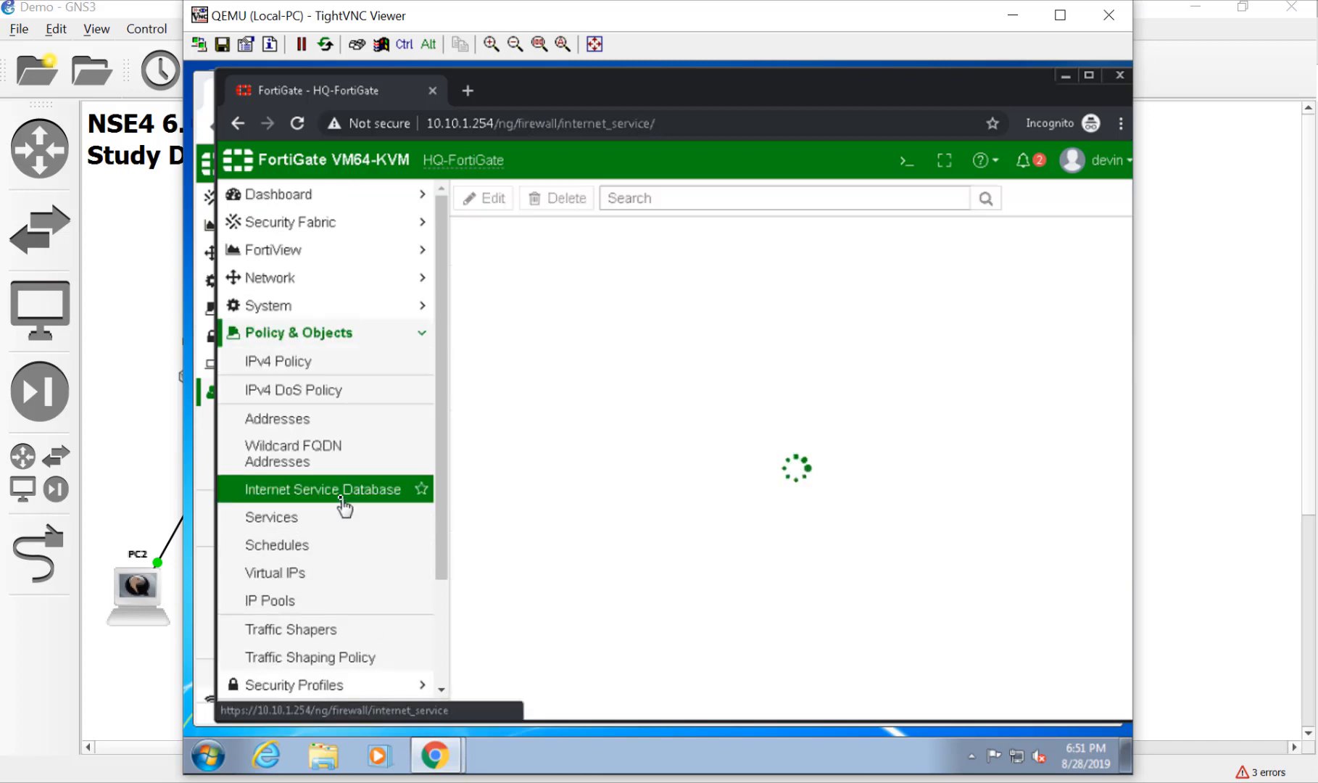
pyautogui.click(322, 489)
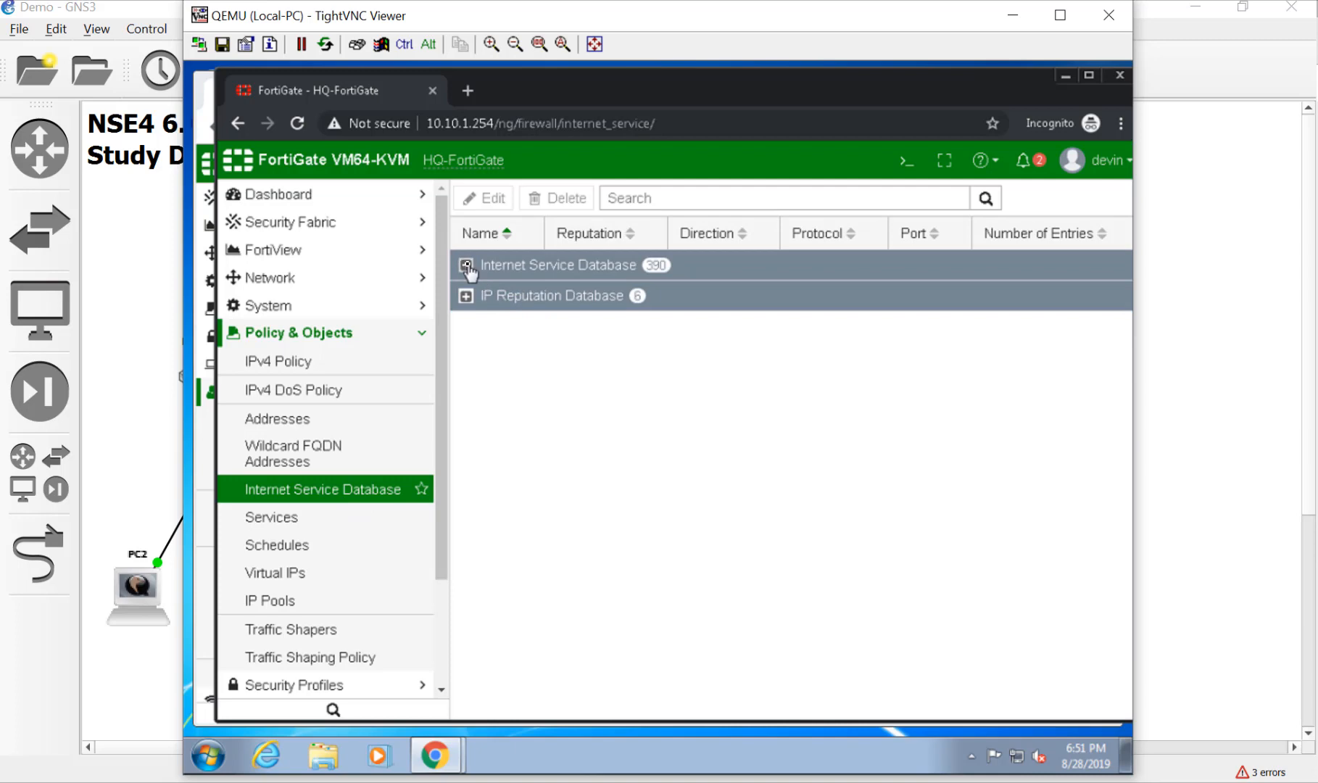
pyautogui.click(465, 264)
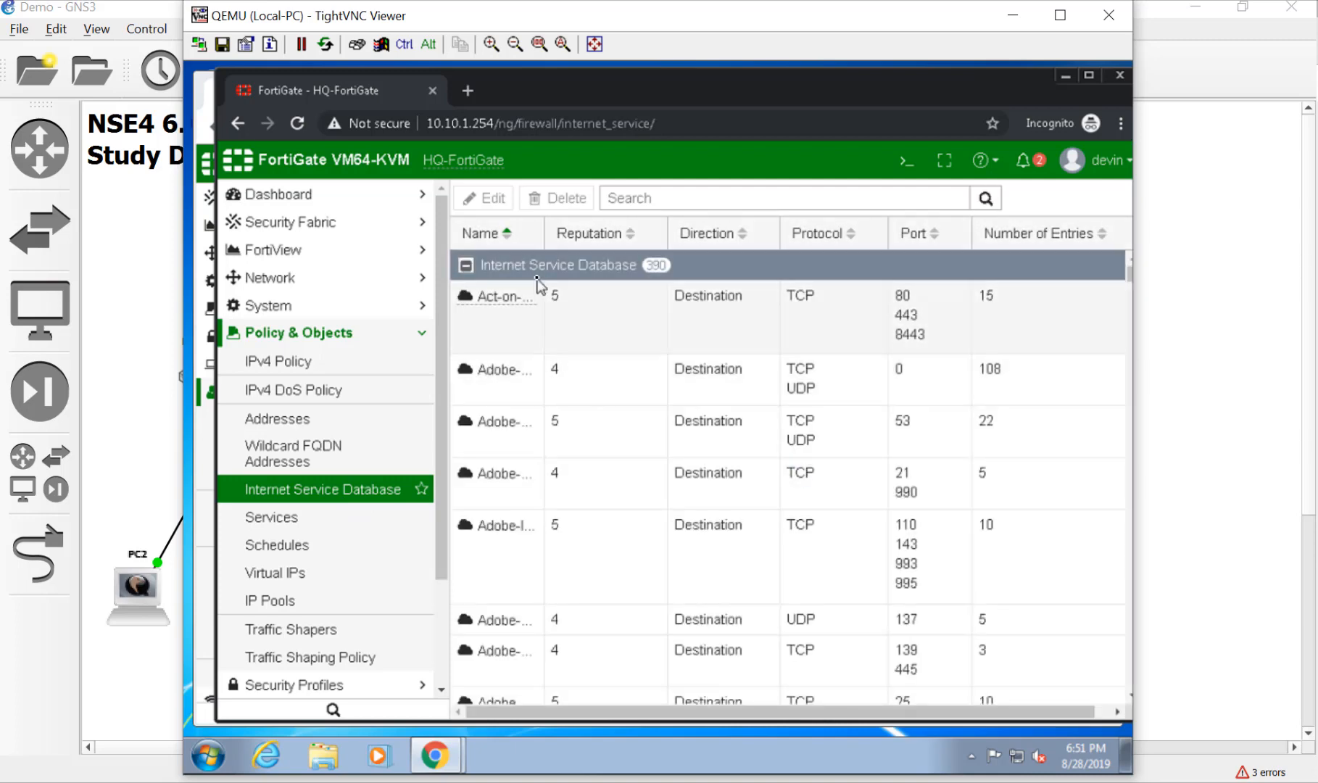
pyautogui.moveTo(532, 332)
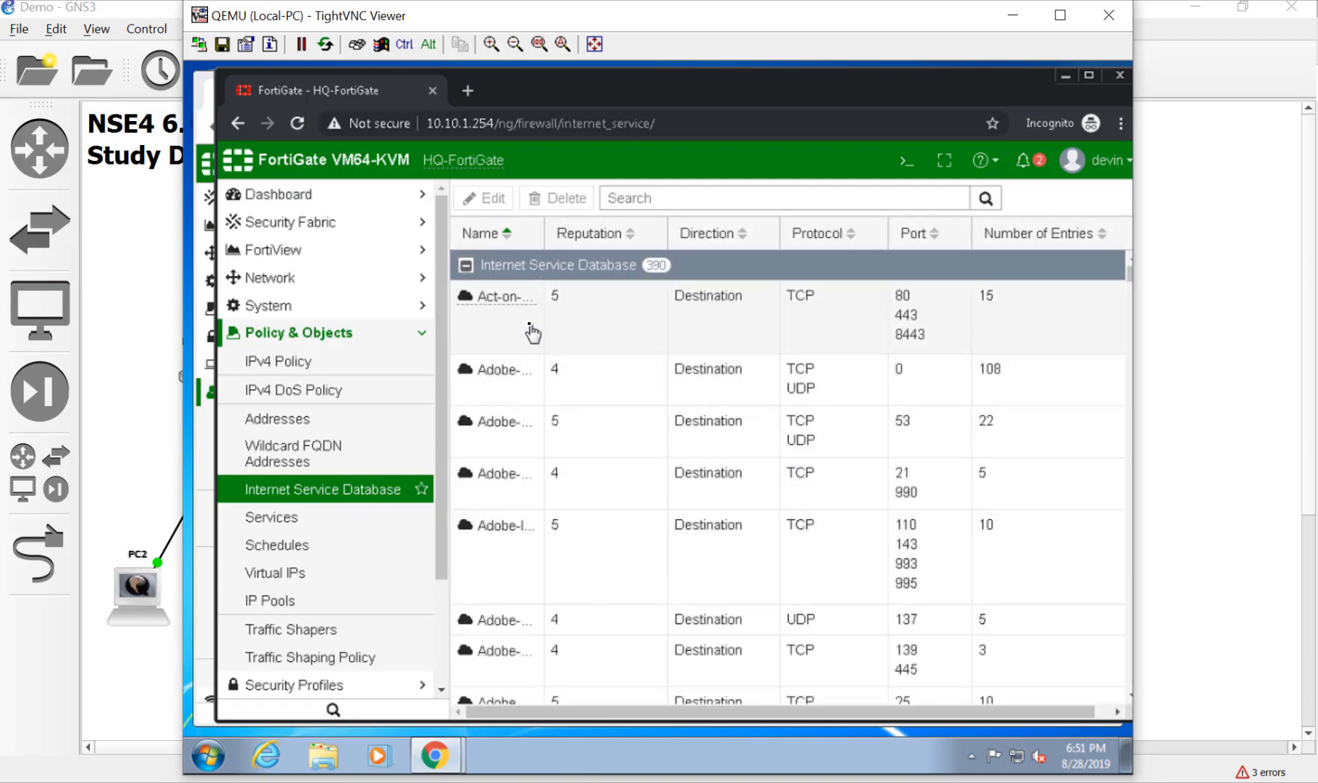
pyautogui.moveTo(749, 568)
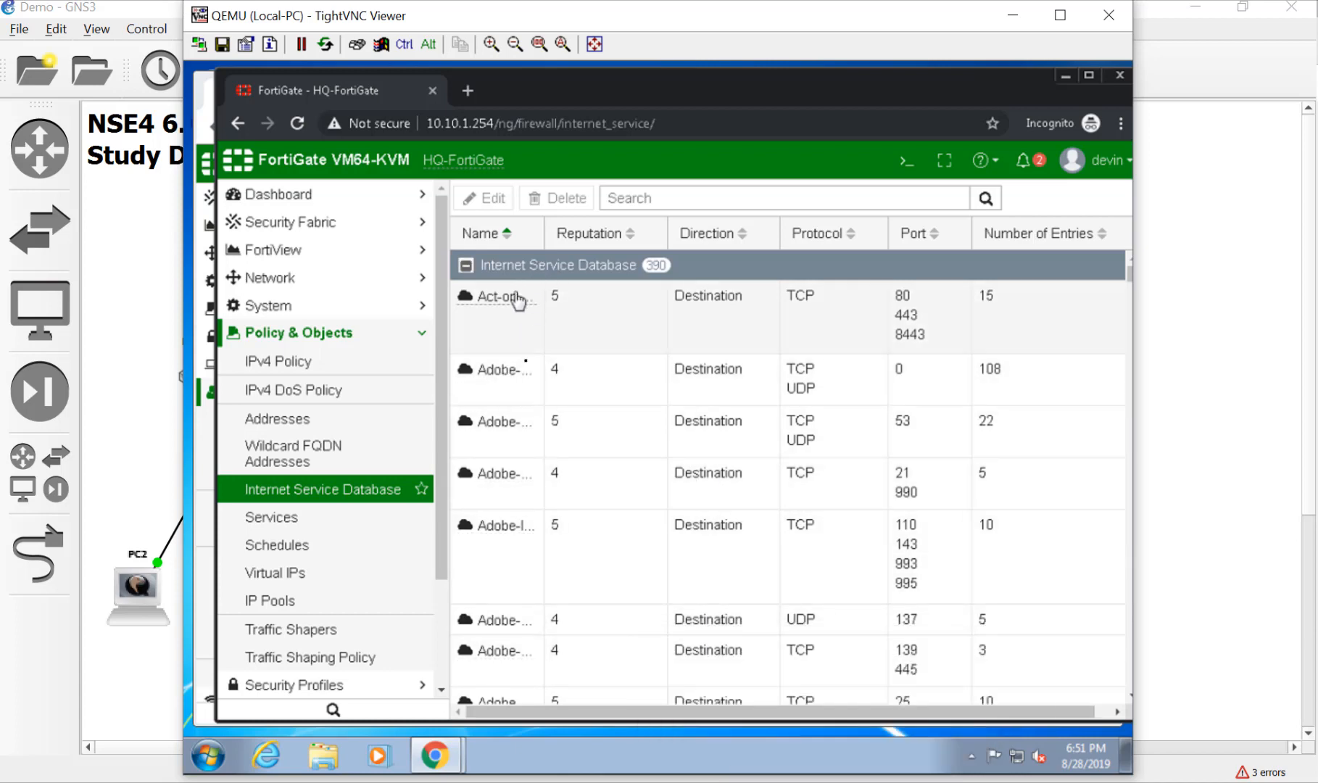
pyautogui.moveTo(803, 301)
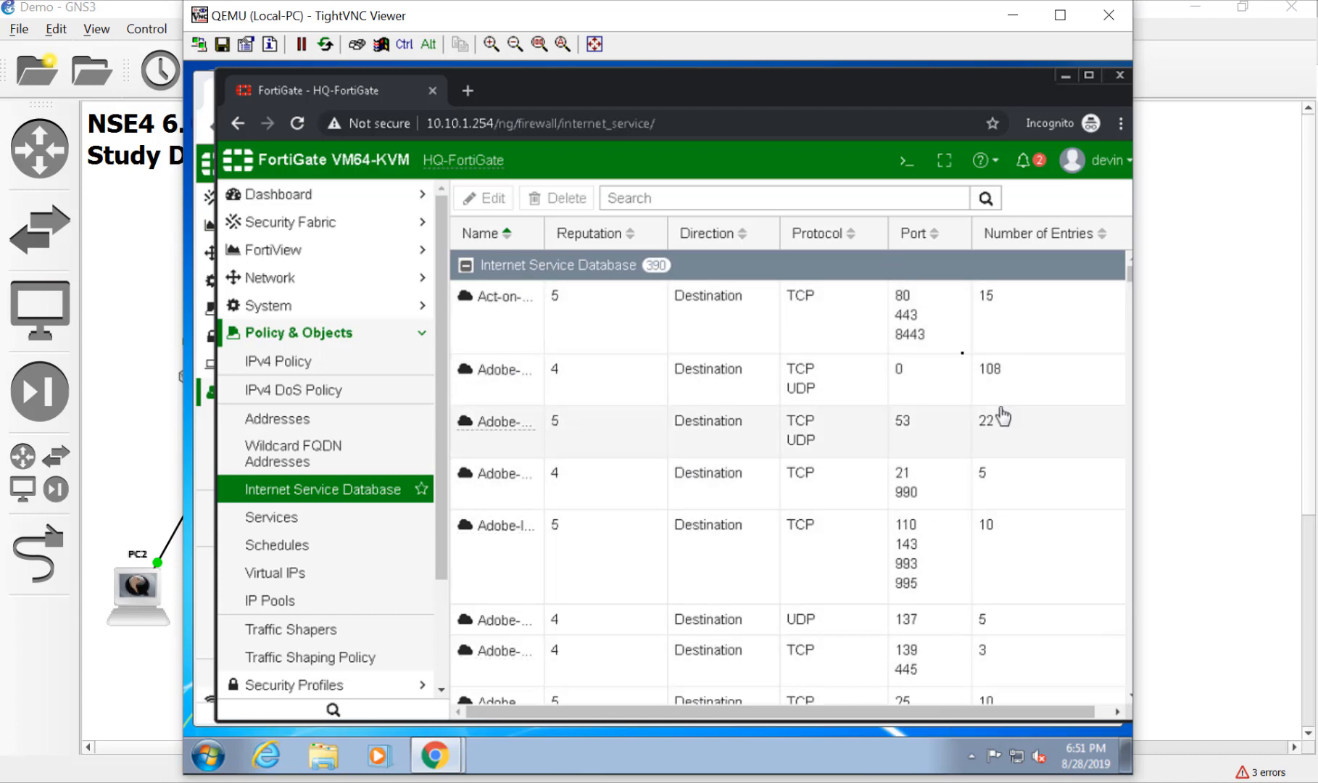
pyautogui.moveTo(975, 629)
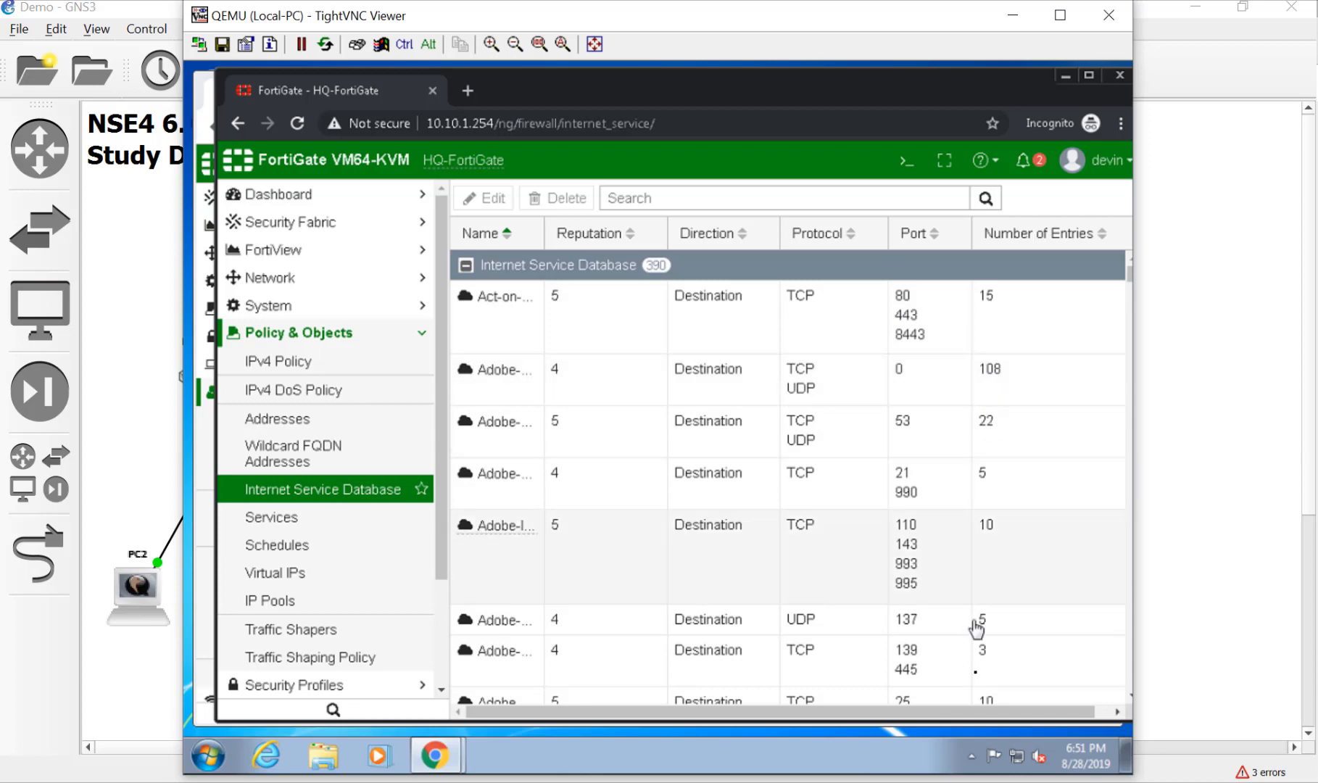
# Step: Browse the 390 listed internet services, then collapse the Internet Service Database group
pyautogui.scroll(-3)
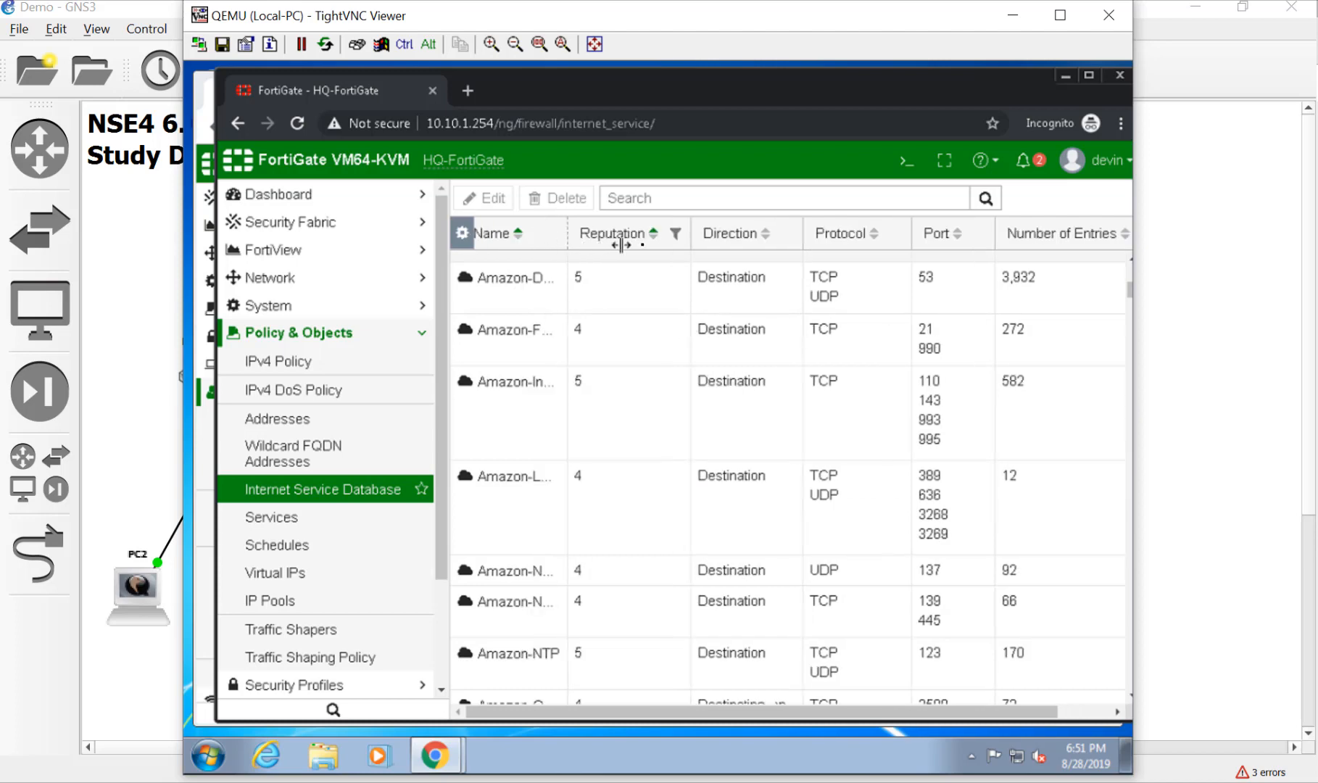
pyautogui.scroll(-3)
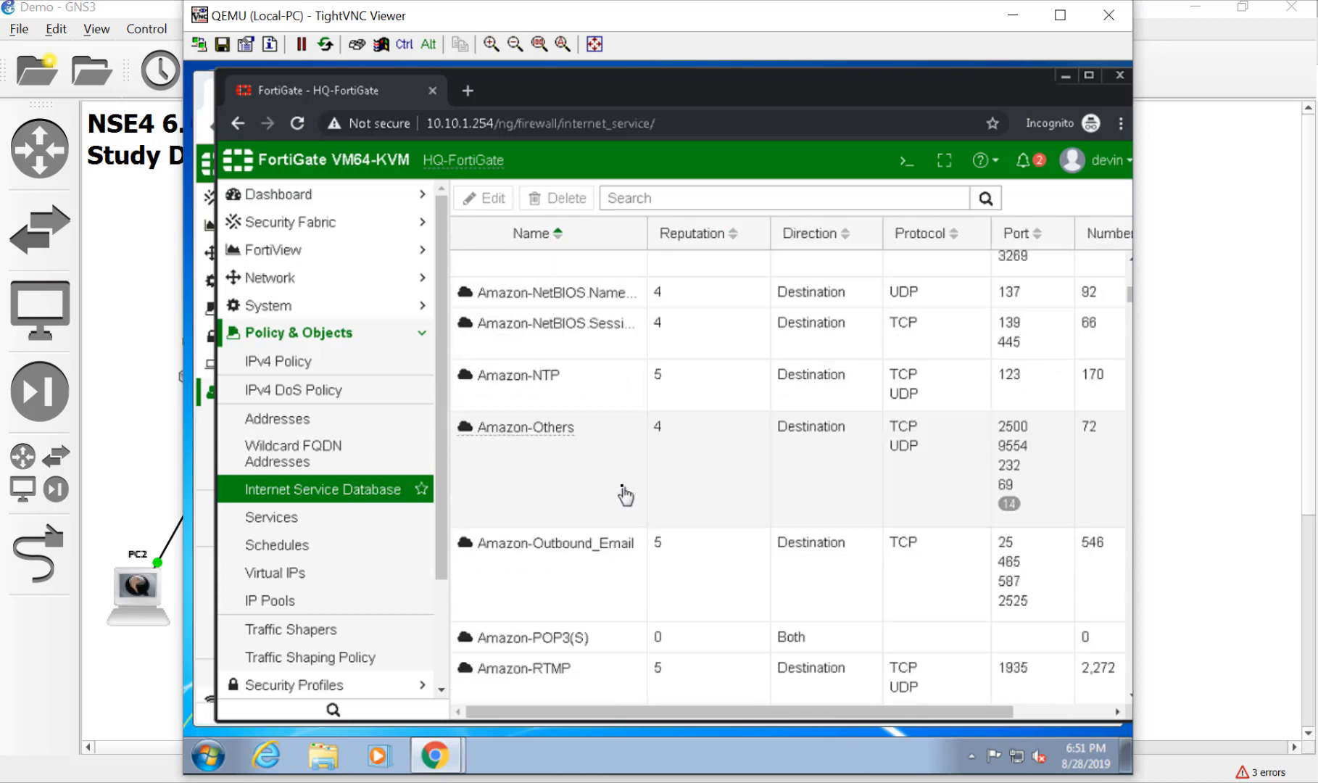
pyautogui.scroll(3)
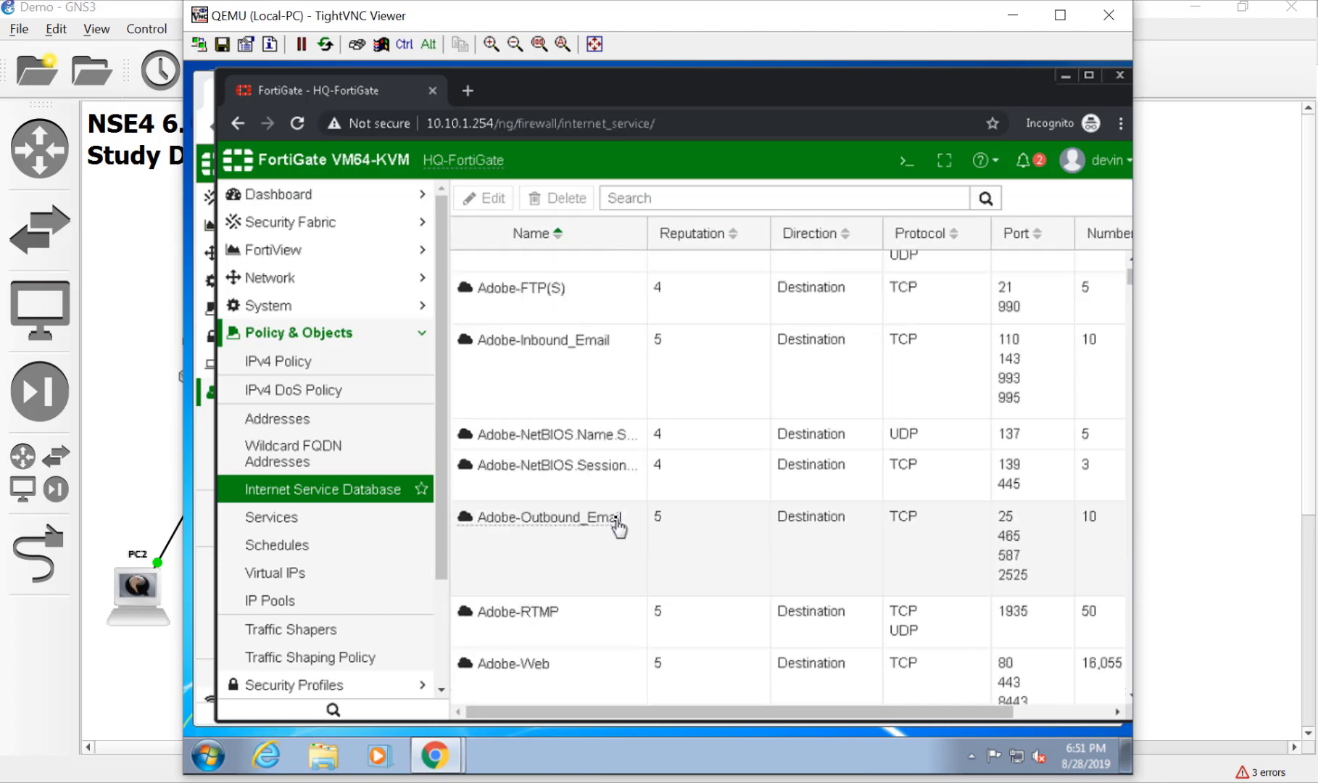
pyautogui.scroll(3)
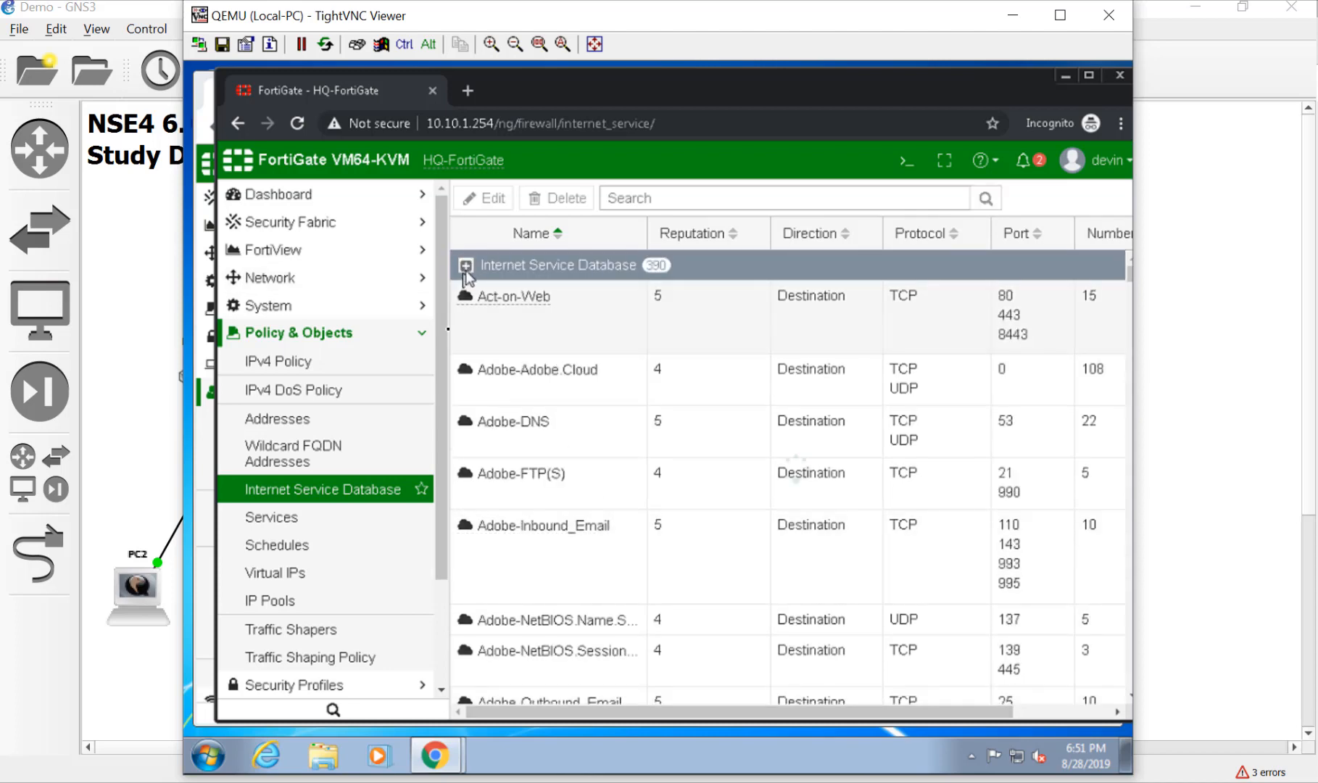
pyautogui.click(465, 265)
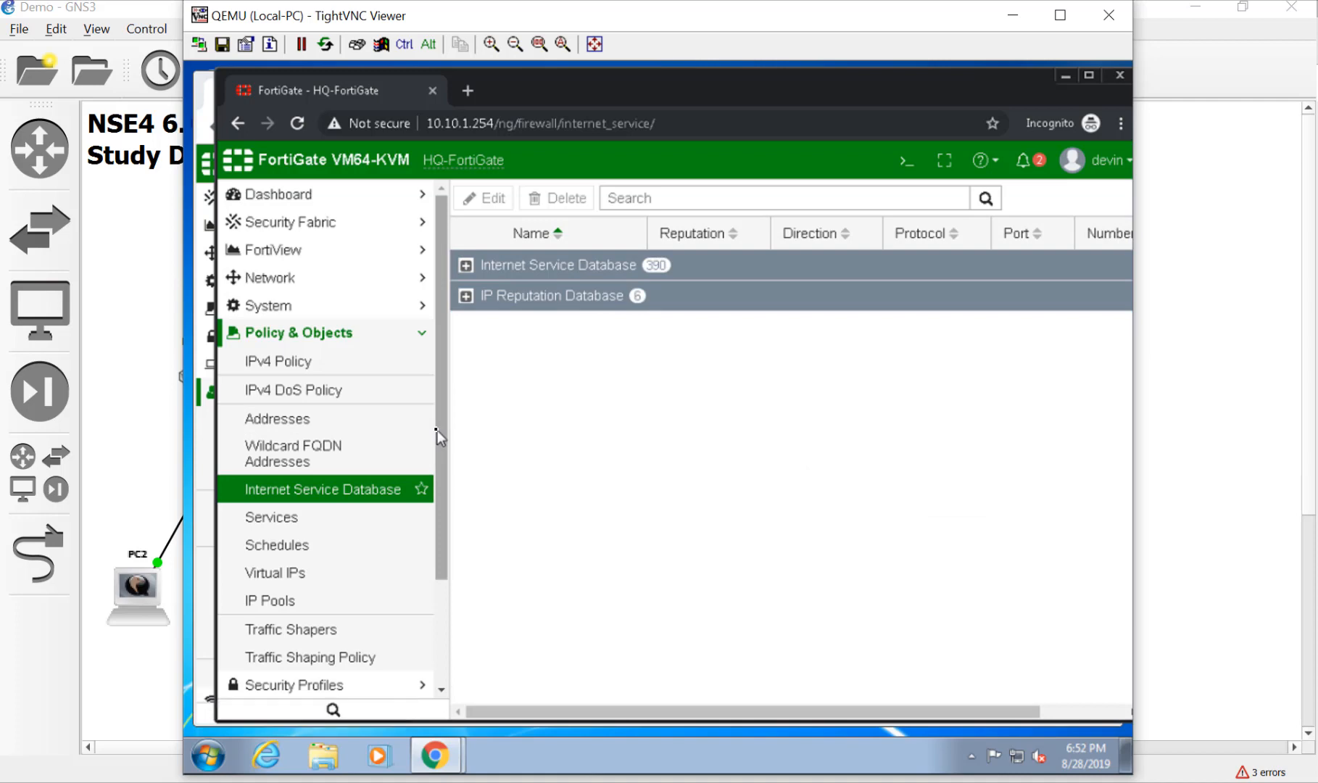
pyautogui.moveTo(347, 211)
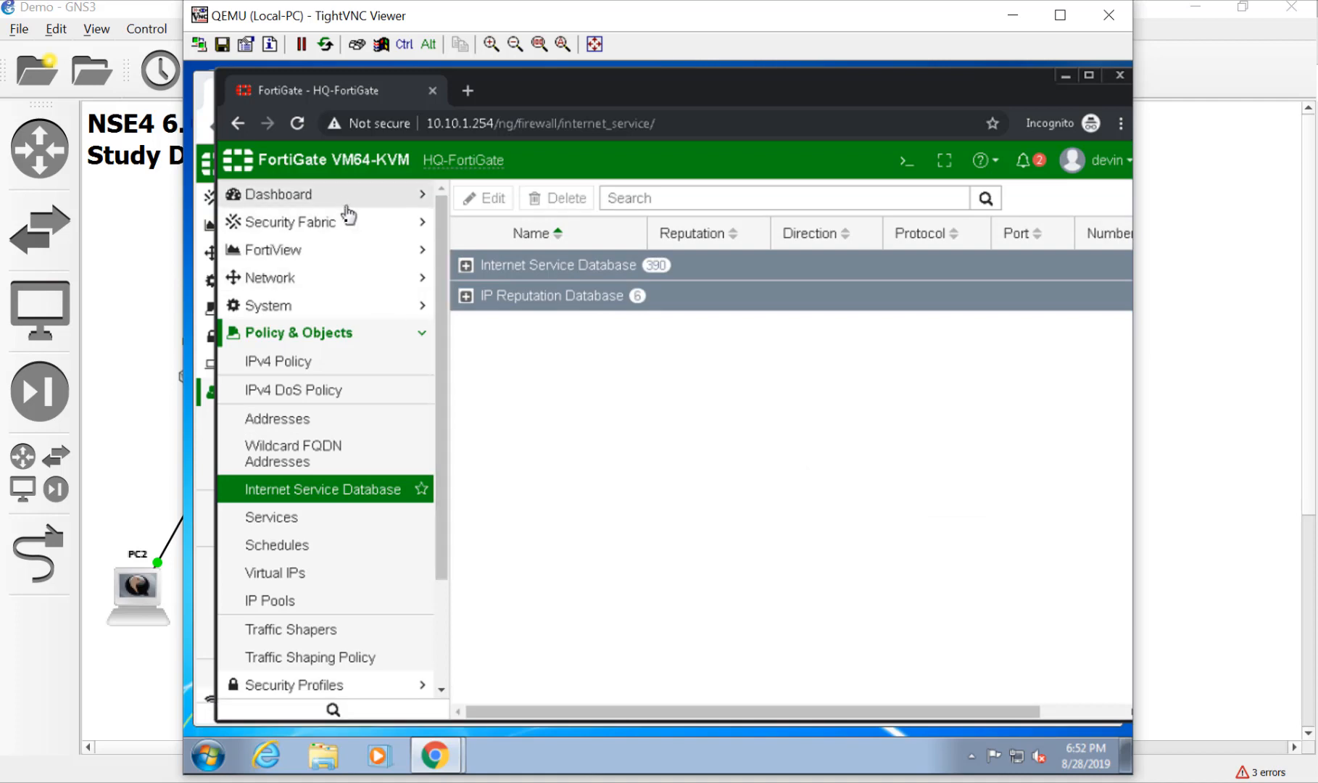
pyautogui.moveTo(413, 465)
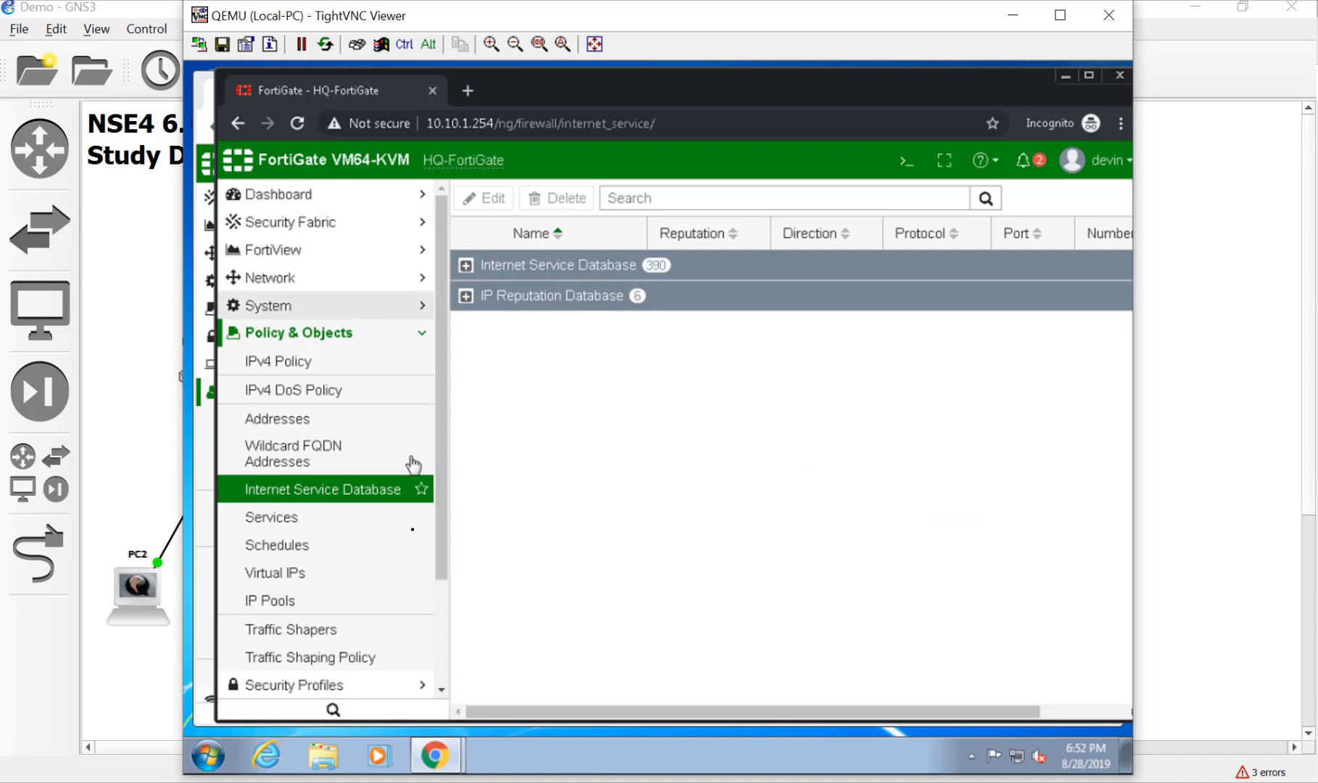
# Step: Go to System > FortiGuard and bring the AntiVirus & IPS Updates section into view
pyautogui.click(271, 305)
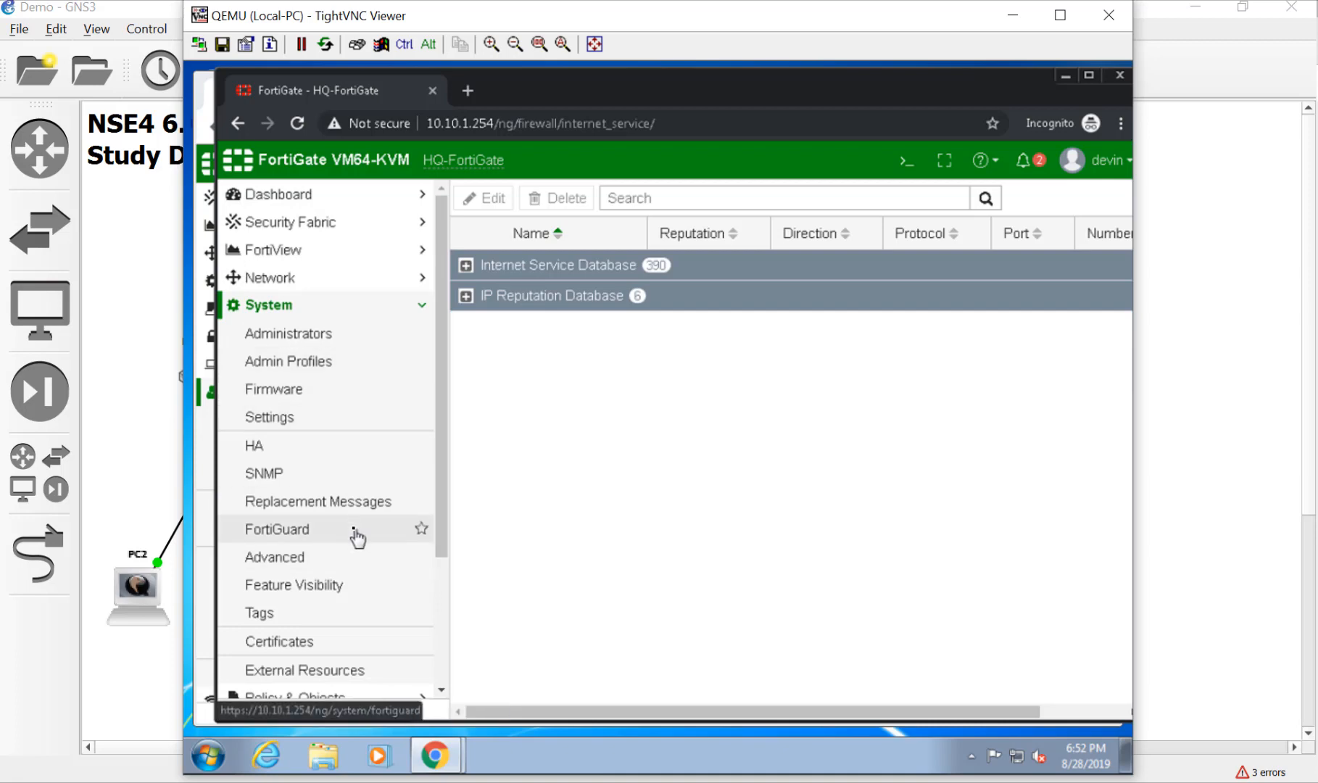
pyautogui.click(275, 530)
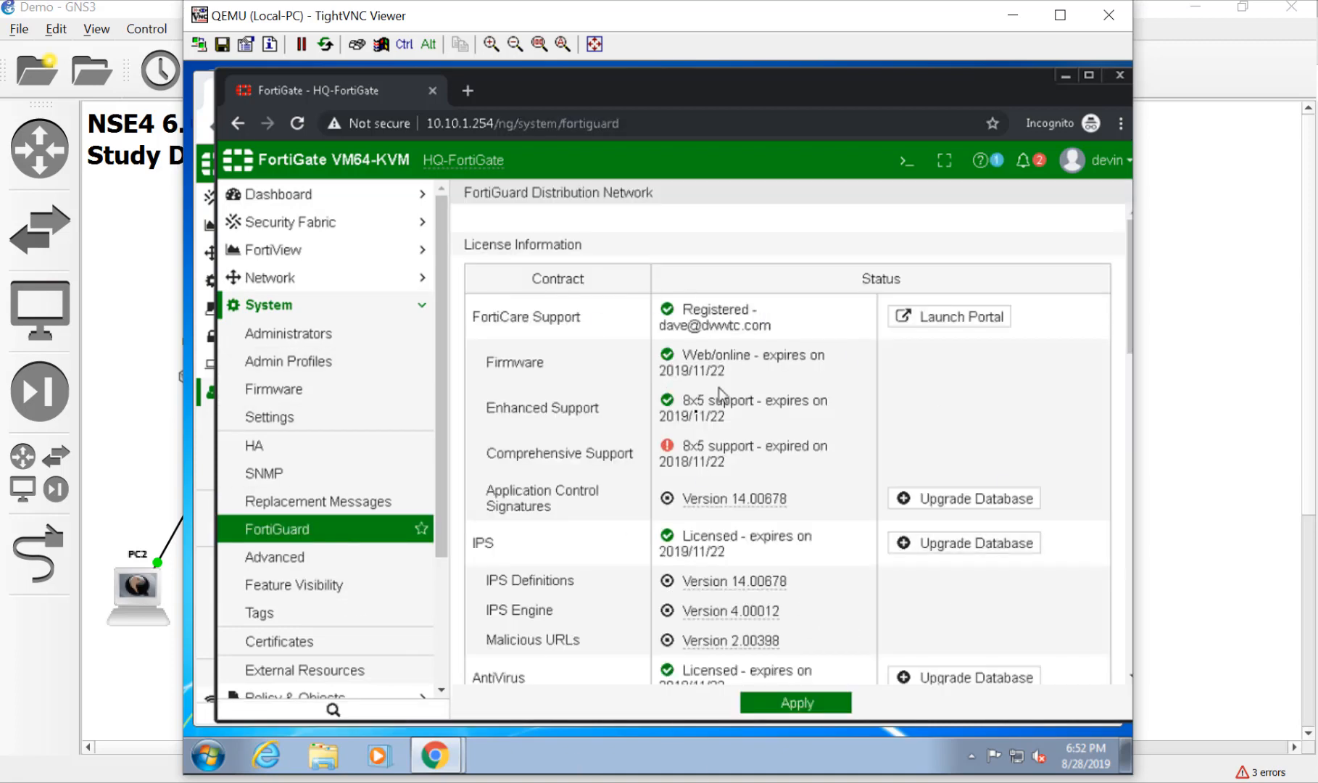
pyautogui.moveTo(705, 572)
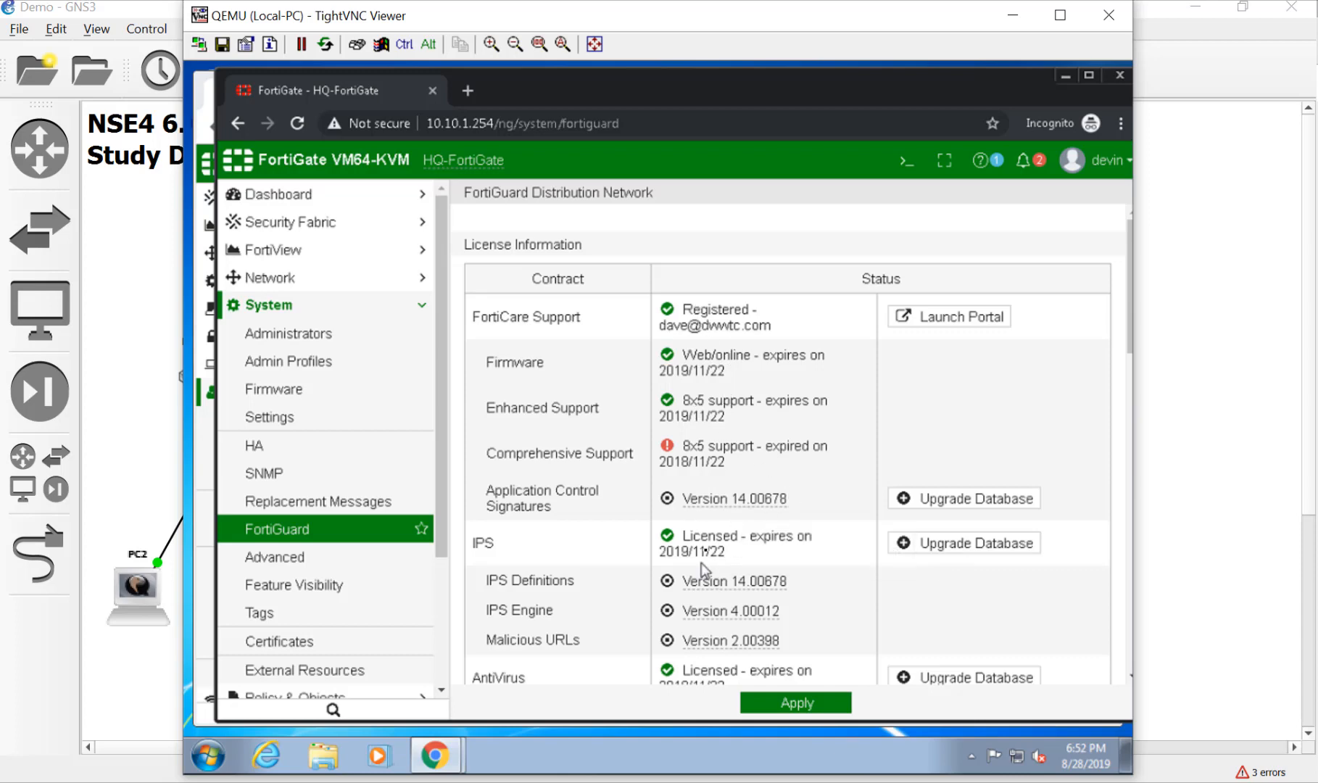
pyautogui.scroll(-3)
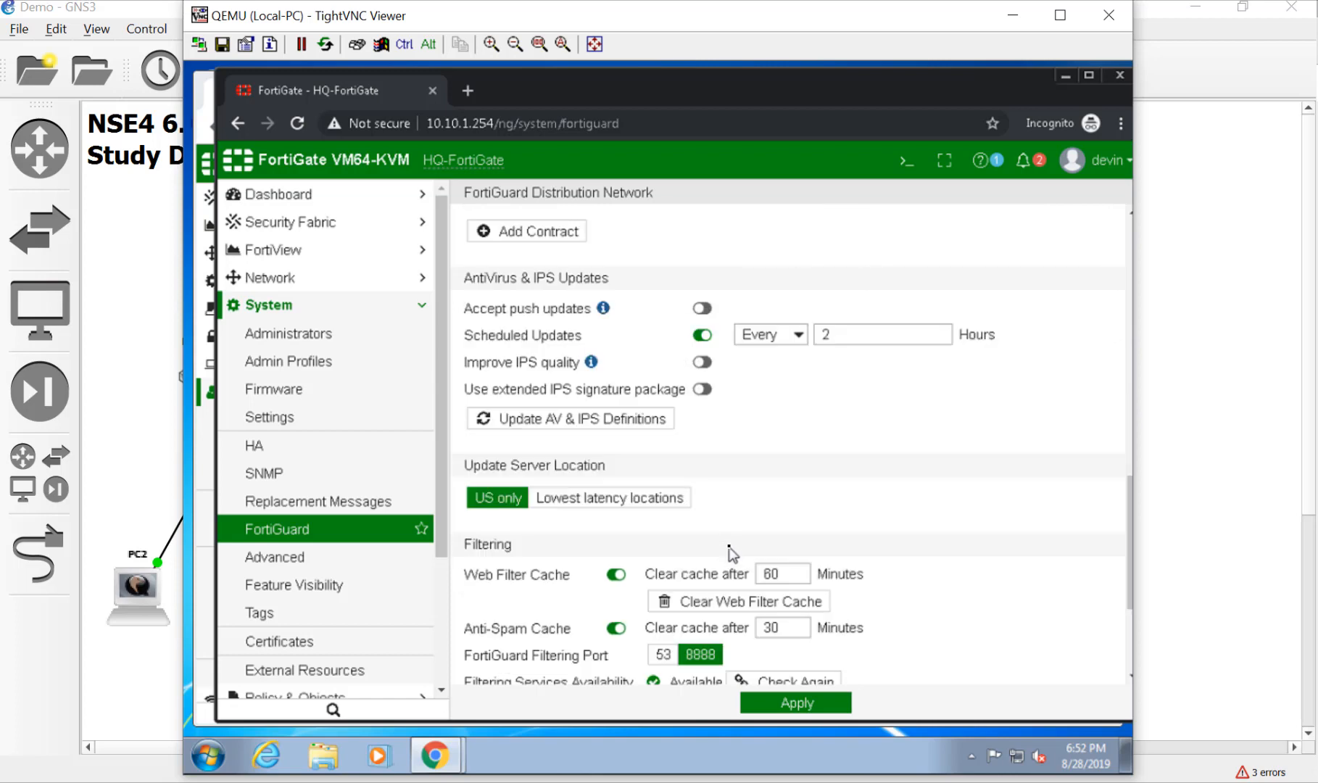
# Step: Request and confirm an update of the AV & IPS definitions
pyautogui.click(570, 418)
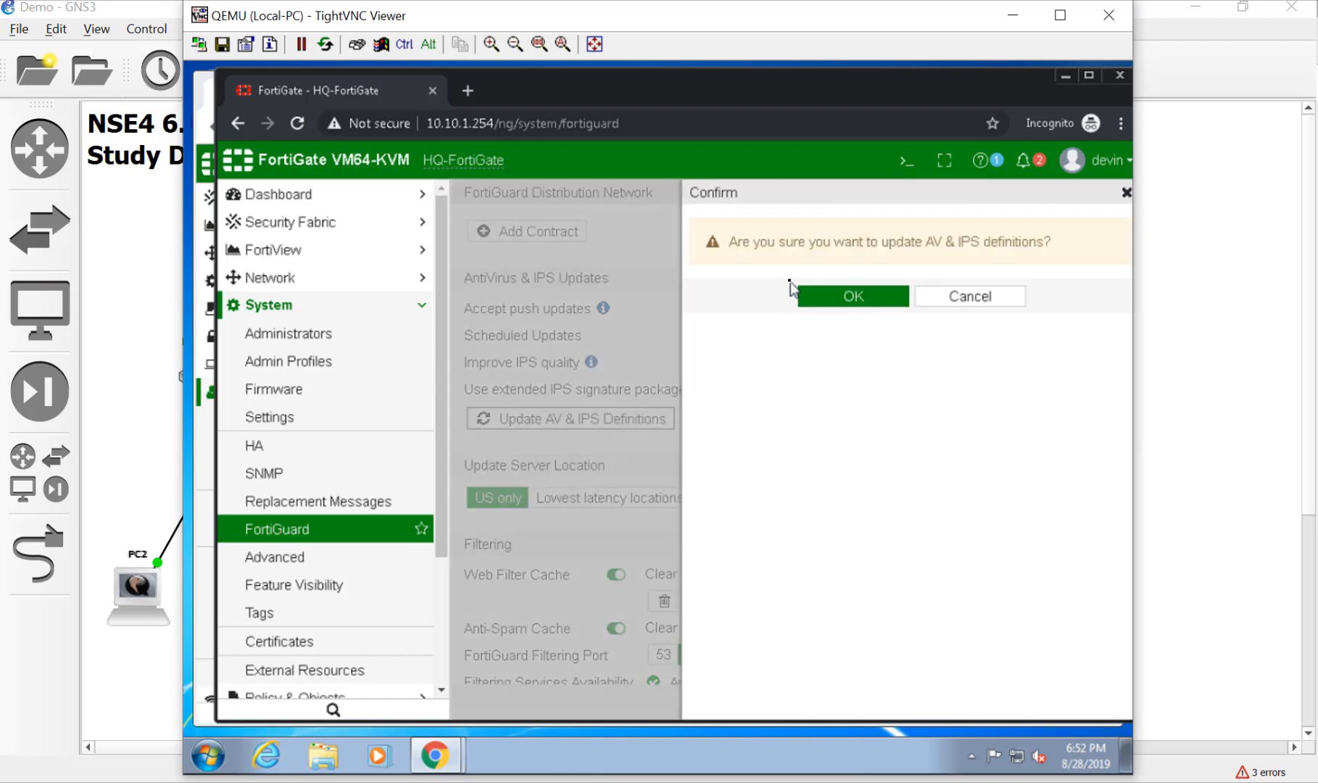
pyautogui.click(852, 295)
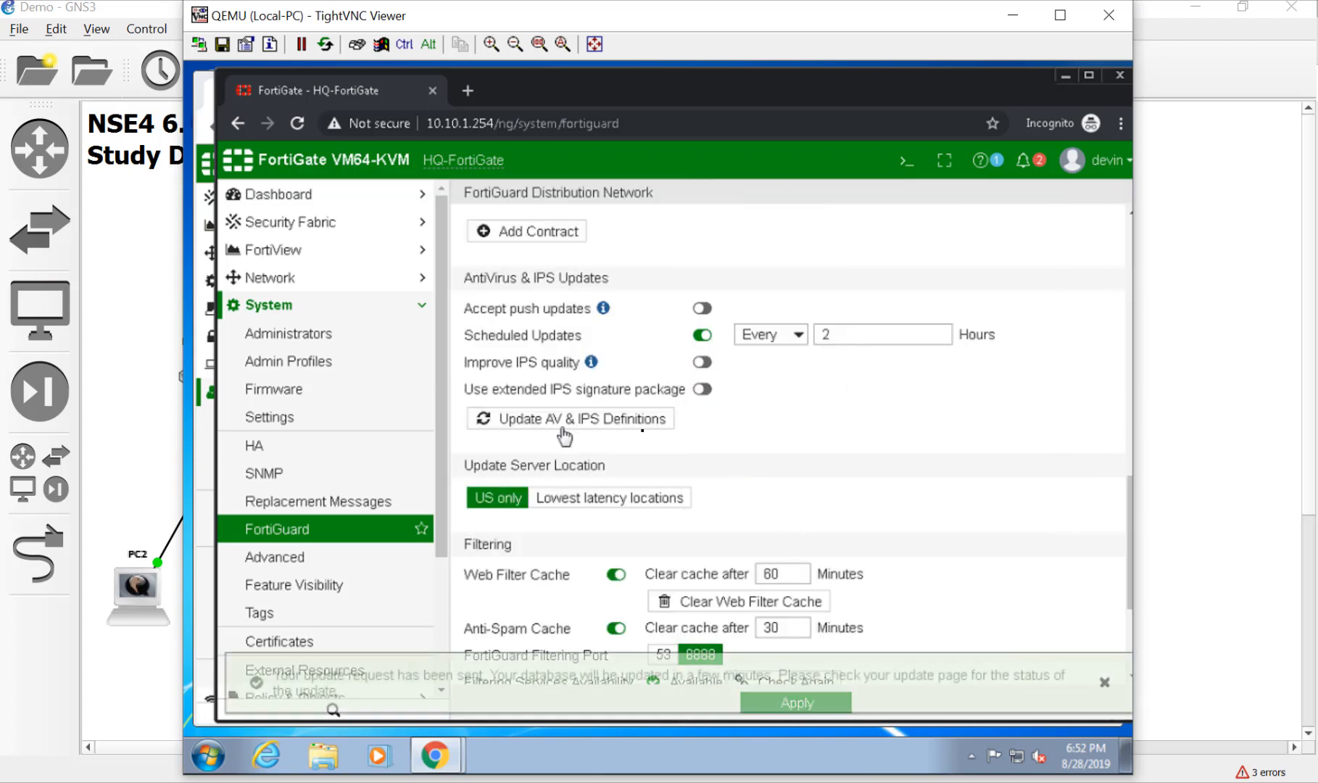
pyautogui.scroll(-3)
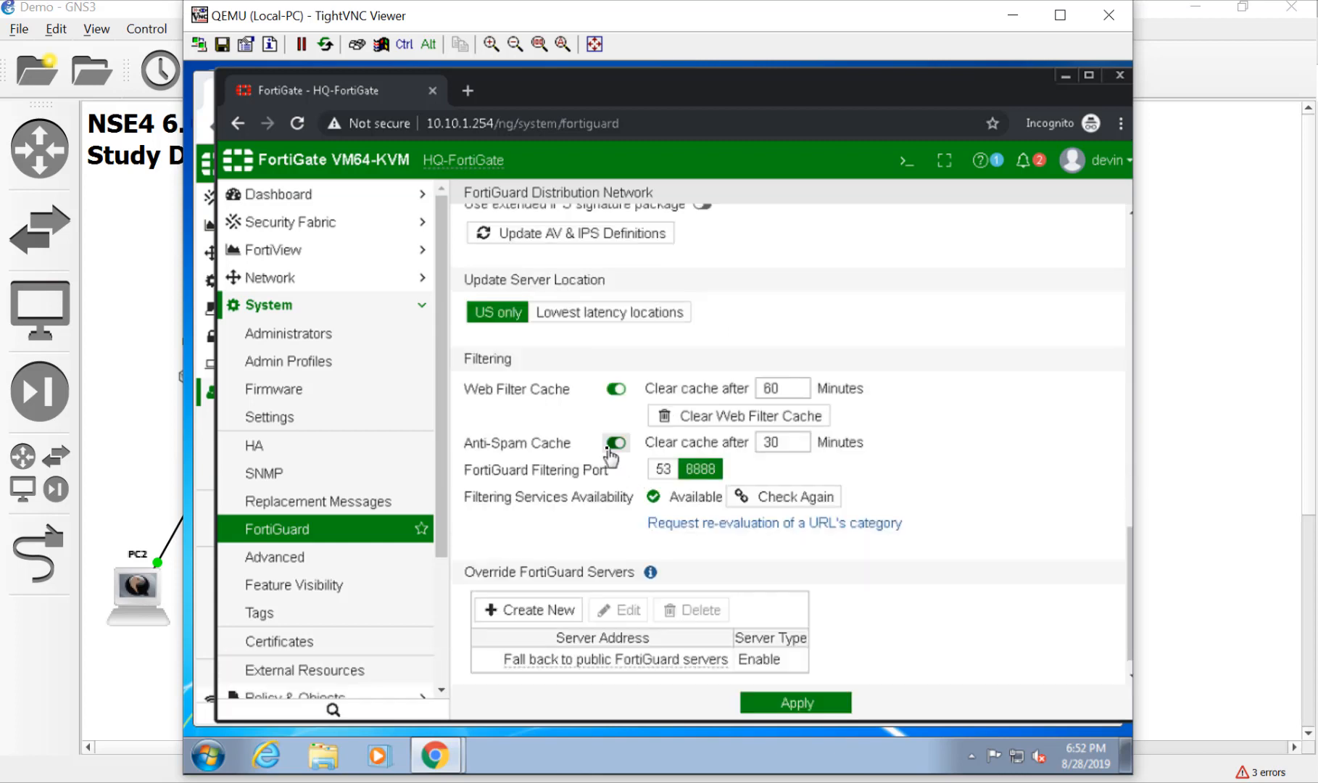
pyautogui.scroll(3)
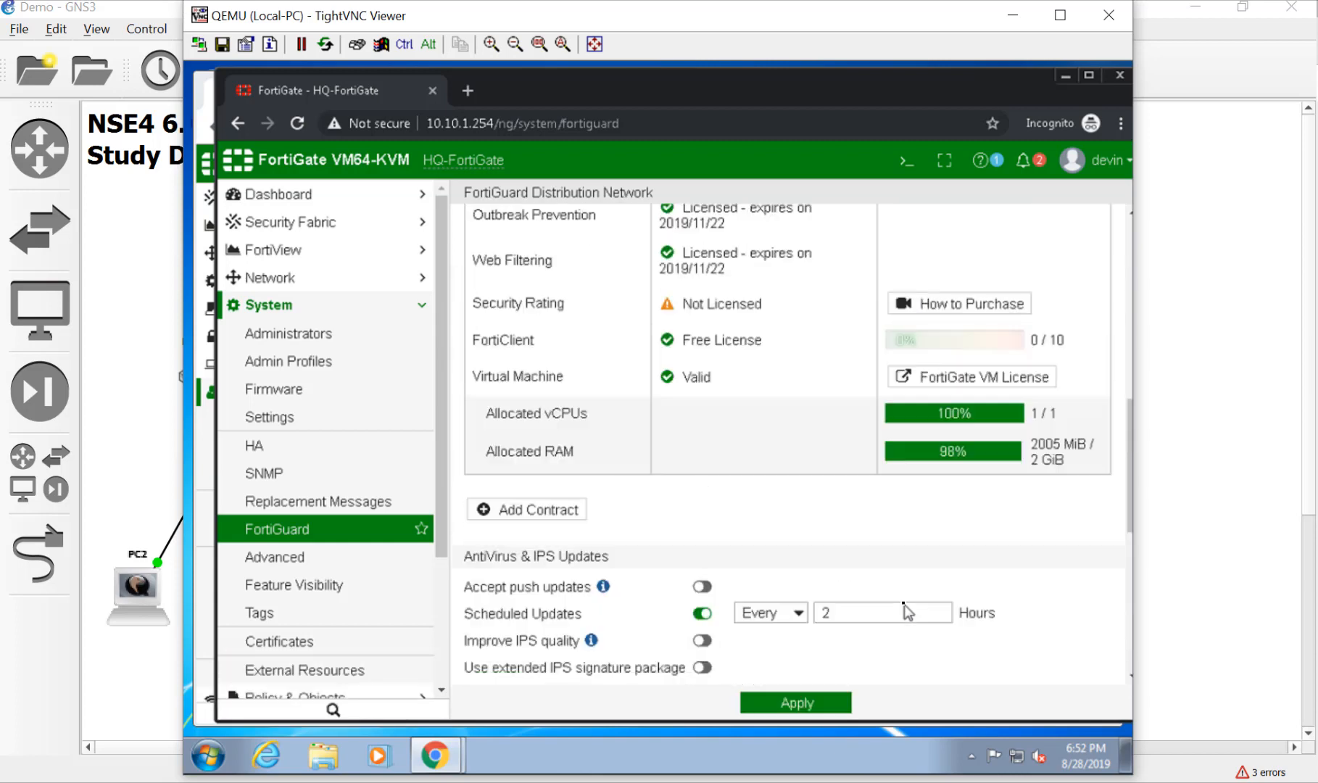
pyautogui.scroll(3)
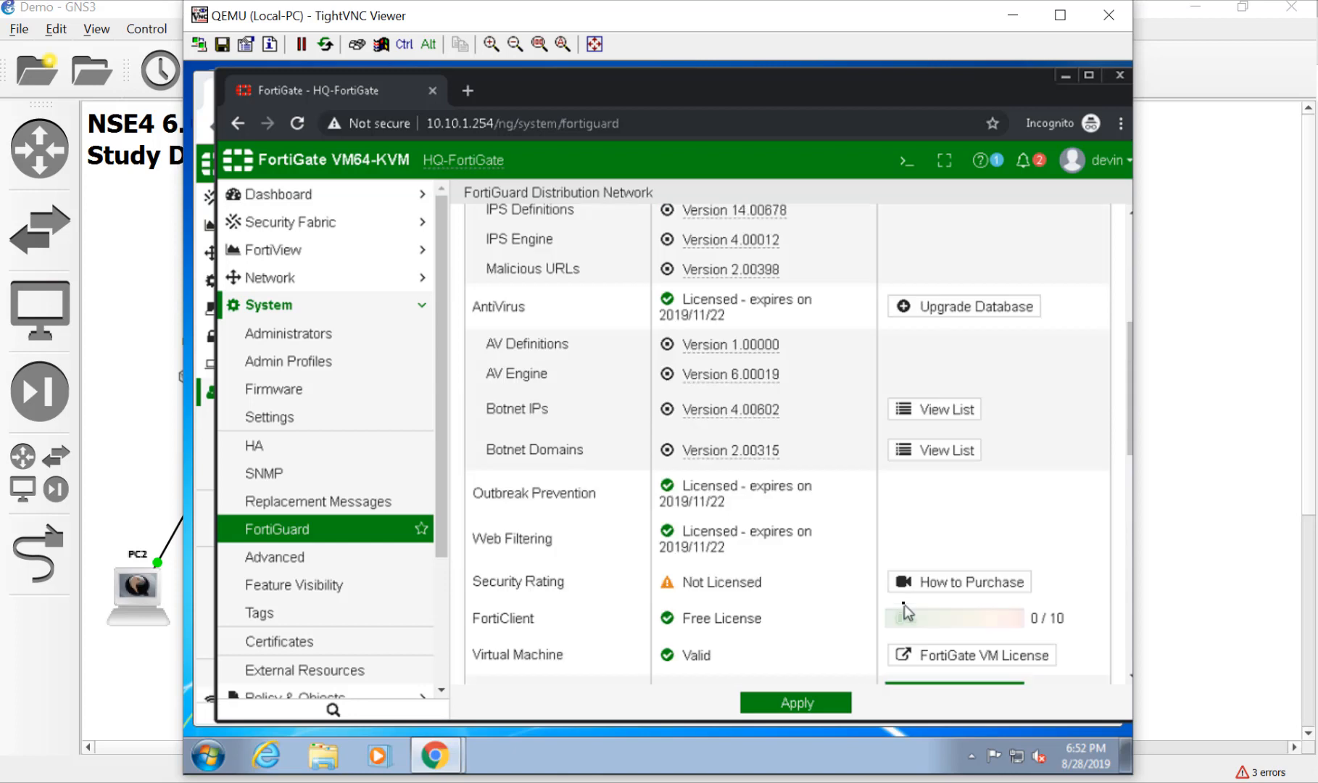
pyautogui.moveTo(732, 364)
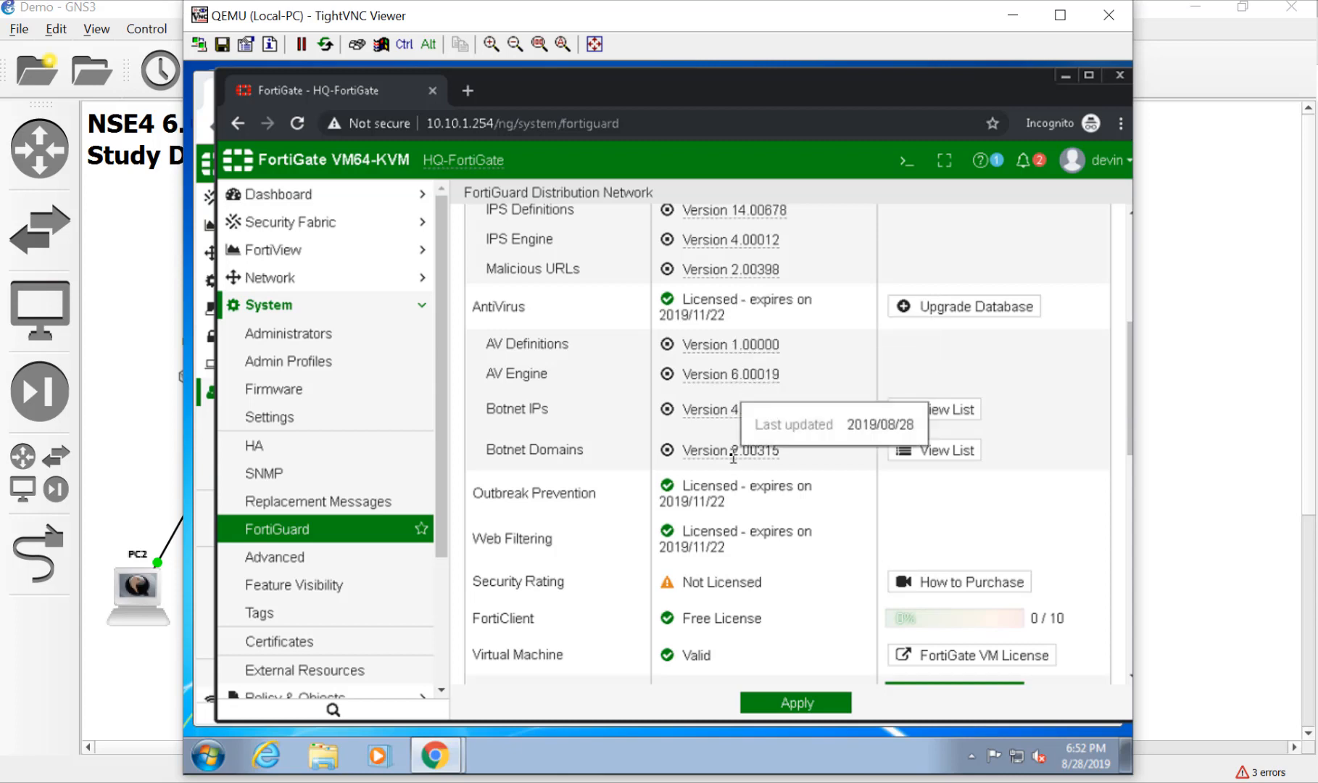
# Step: Review the license table and apply the FortiGuard settings with 2-hourly scheduled updates
pyautogui.scroll(3)
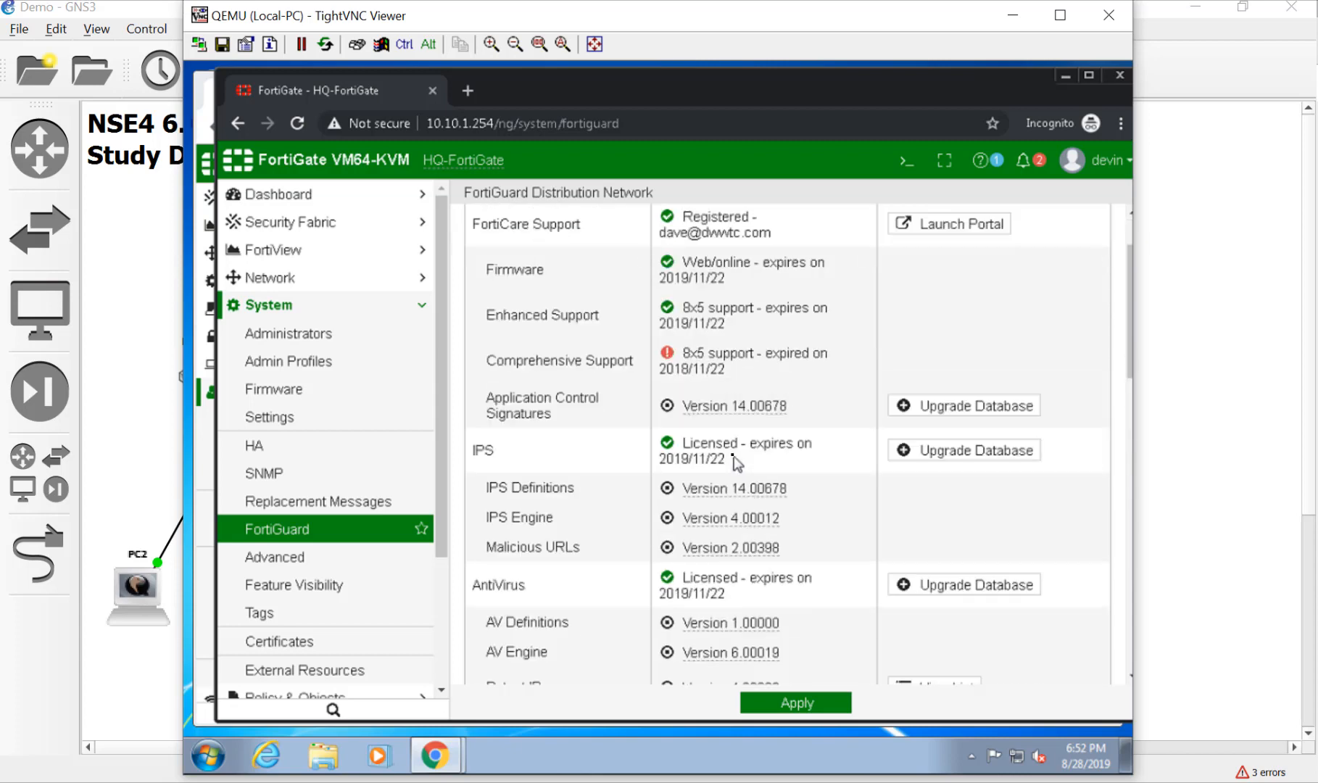
pyautogui.scroll(-3)
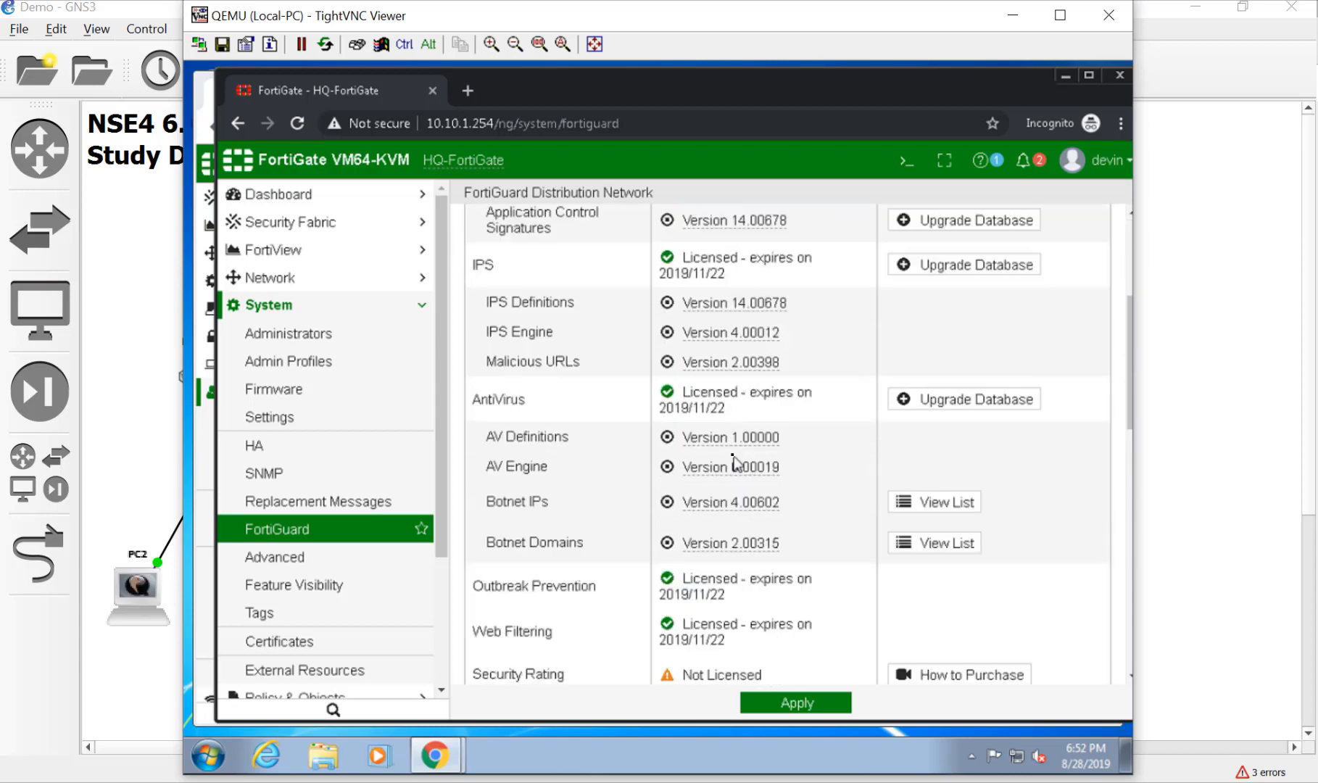
pyautogui.scroll(-3)
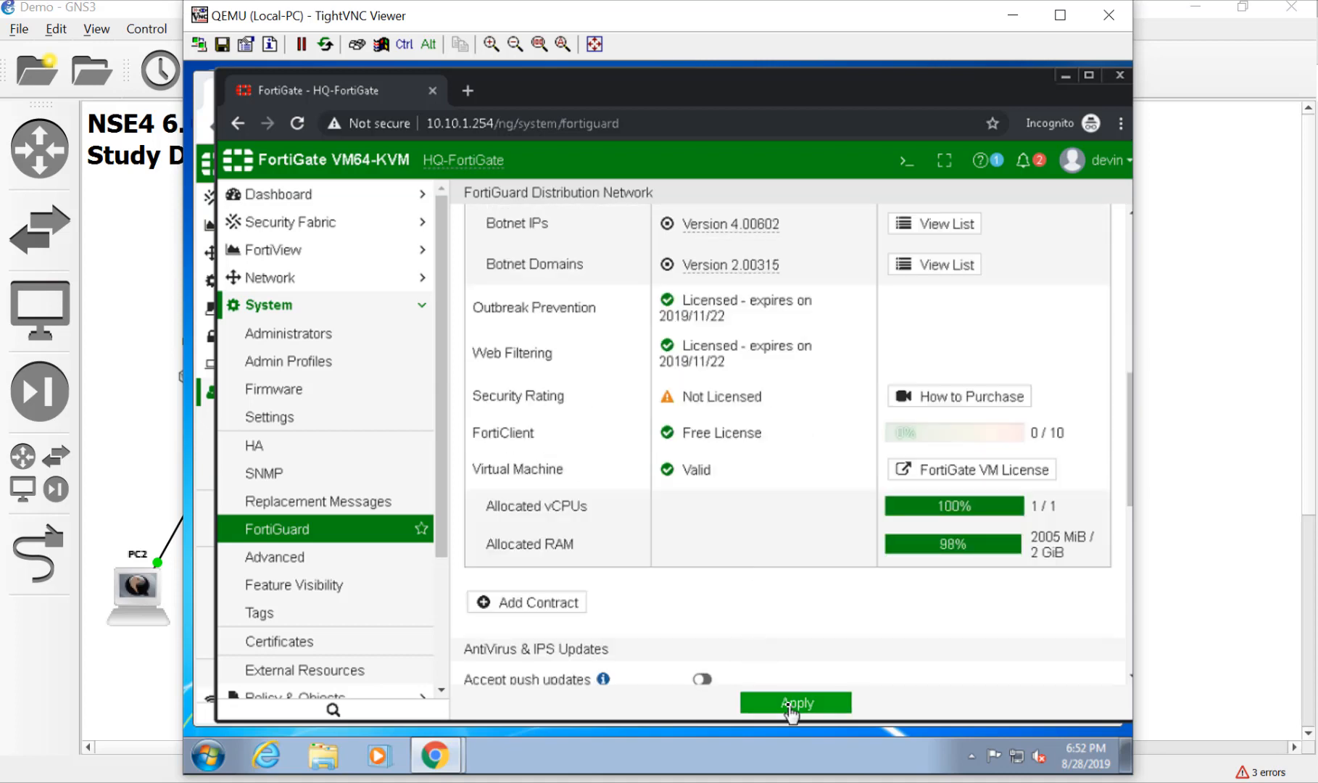
pyautogui.click(795, 704)
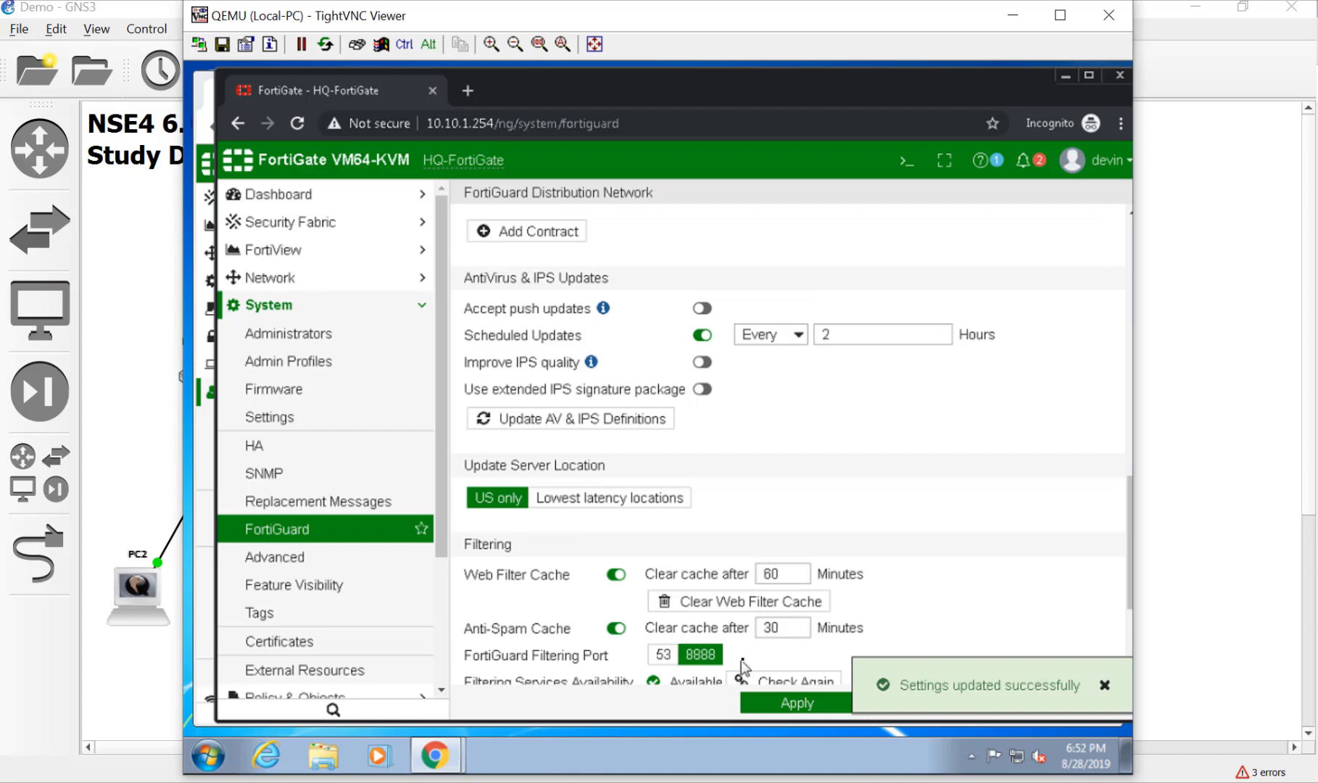
# Step: Open Log & Report > Forward Traffic and browse its 246 entries of PC2 HTTPS sessions
pyautogui.scroll(-3)
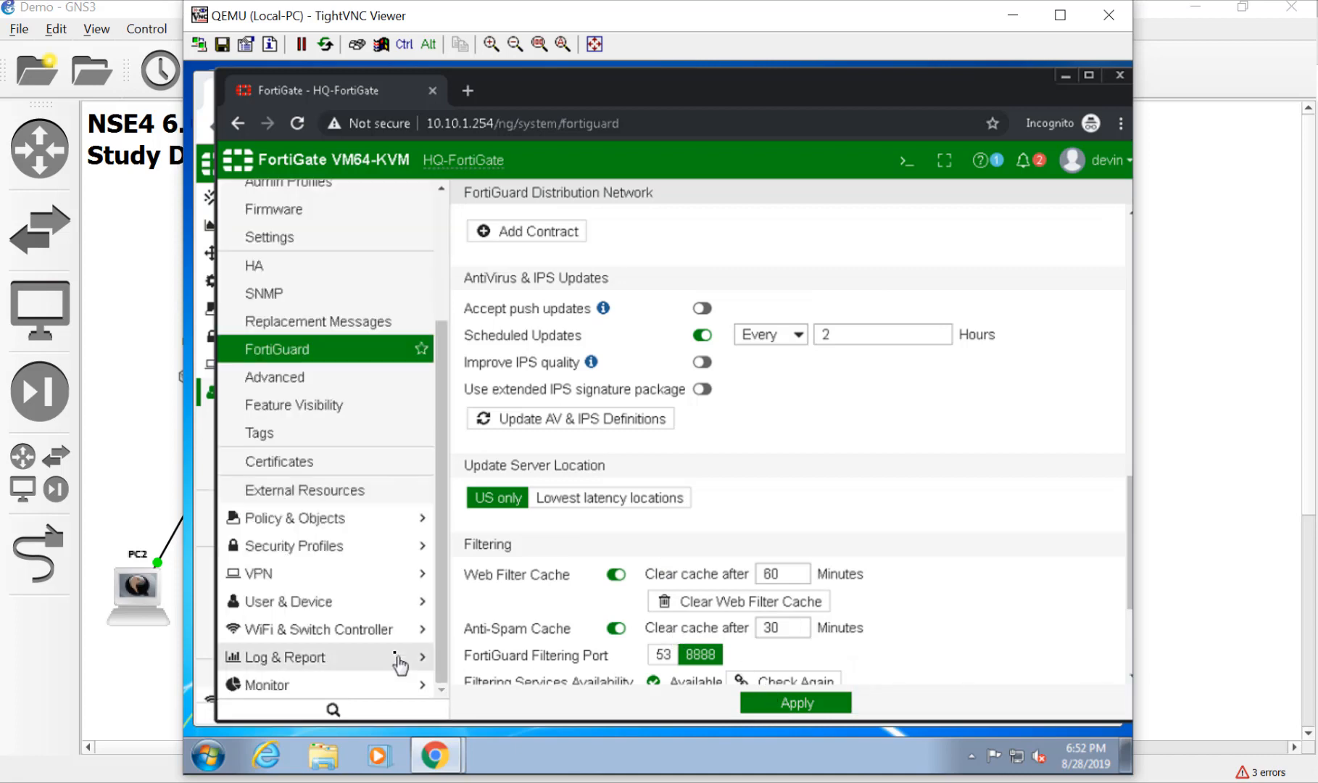
pyautogui.moveTo(373, 483)
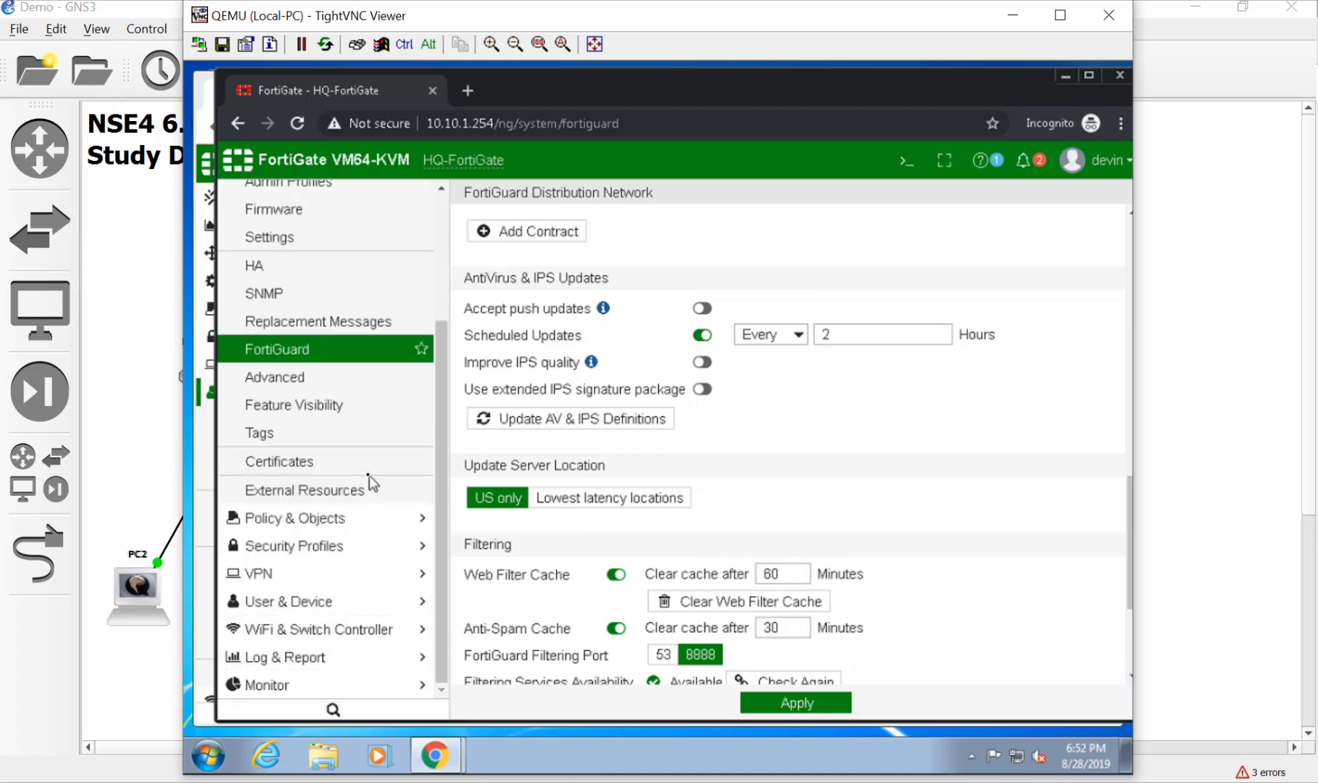
pyautogui.moveTo(365, 534)
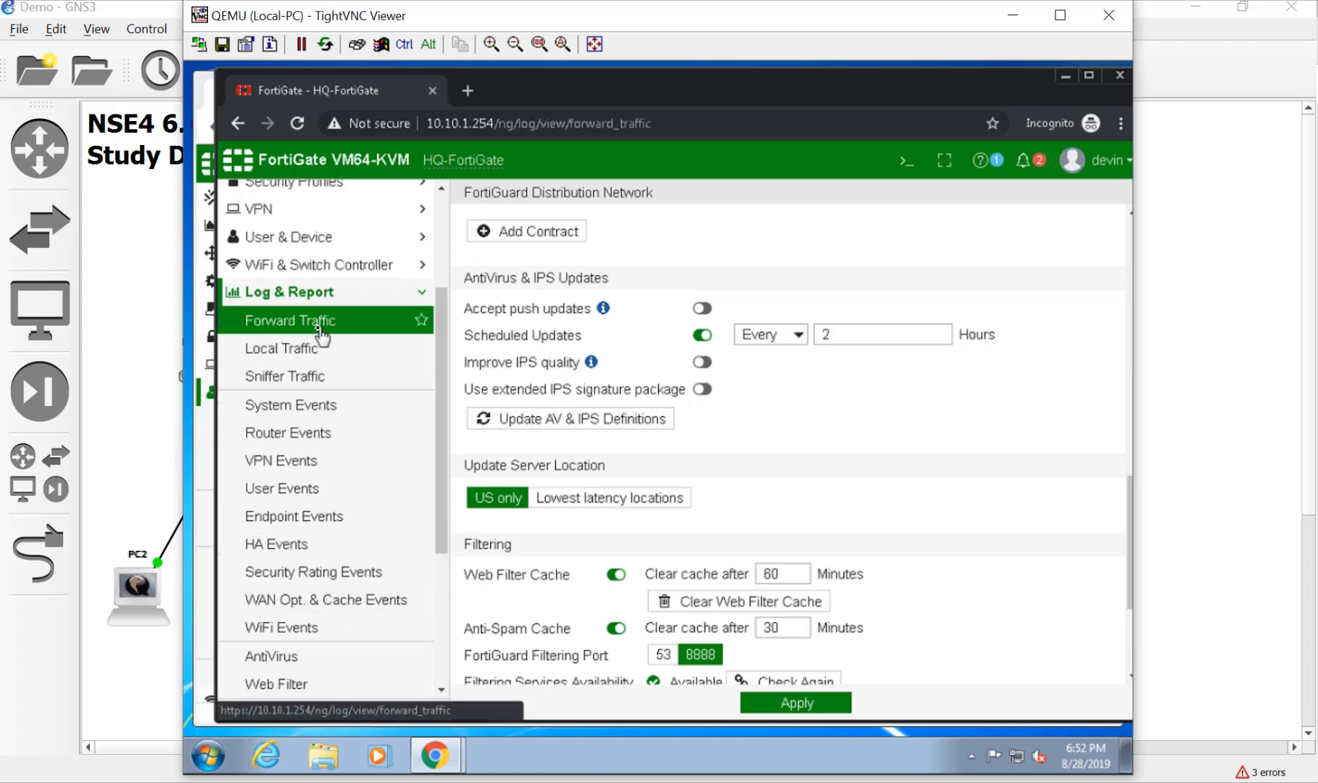
pyautogui.click(289, 320)
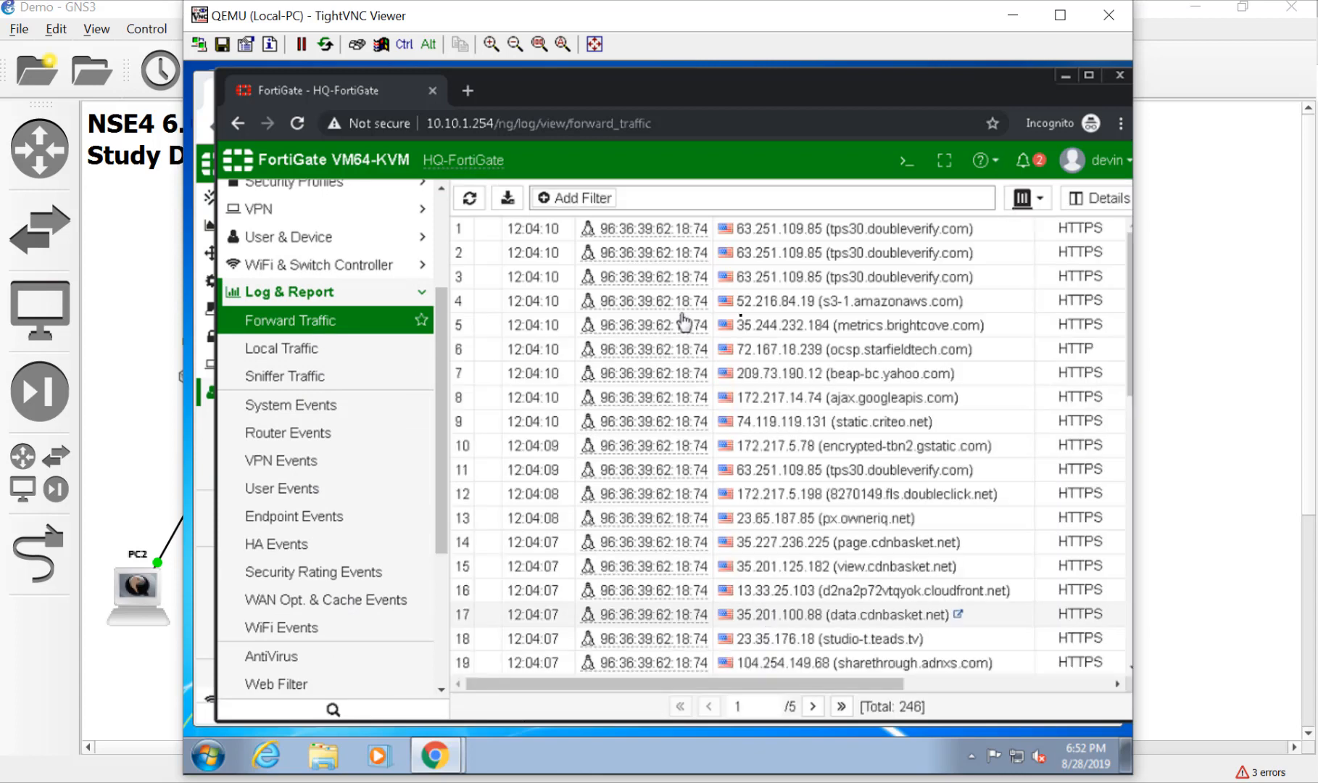
pyautogui.scroll(-3)
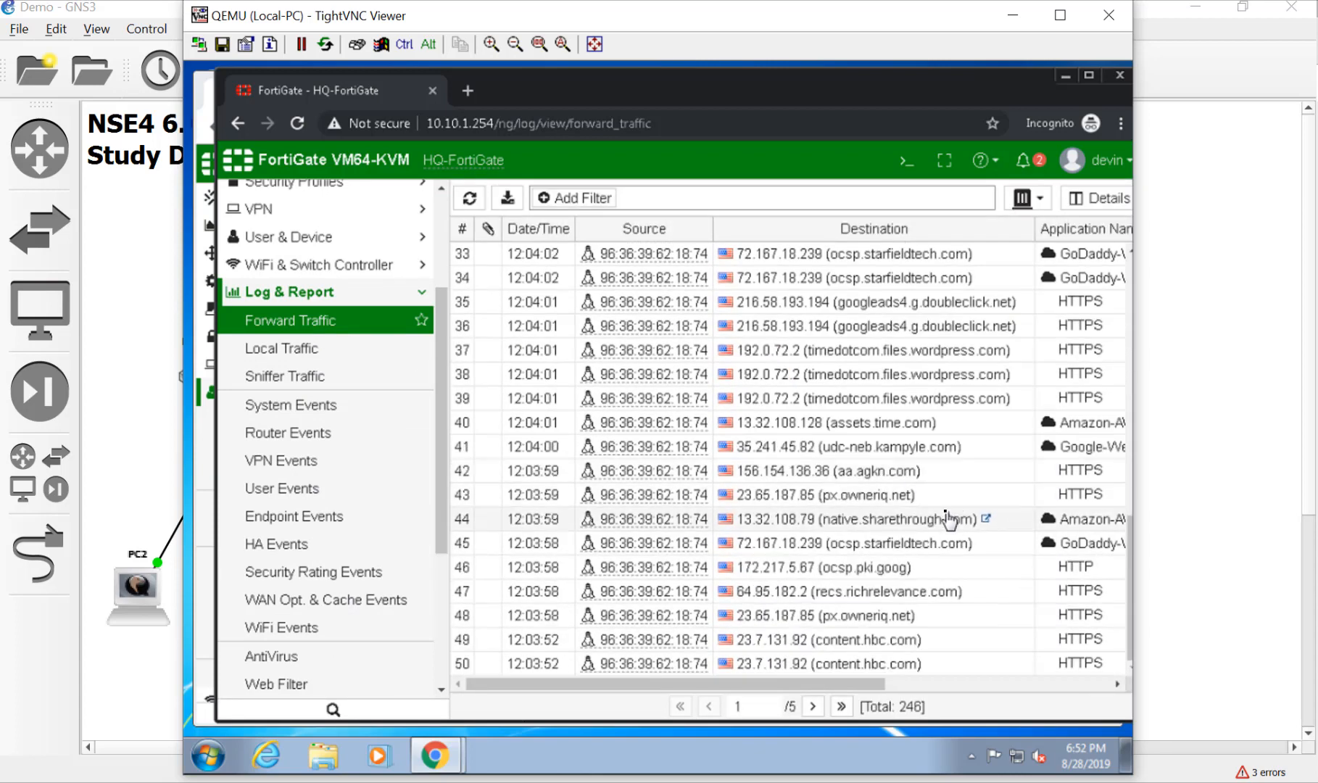
pyautogui.click(469, 198)
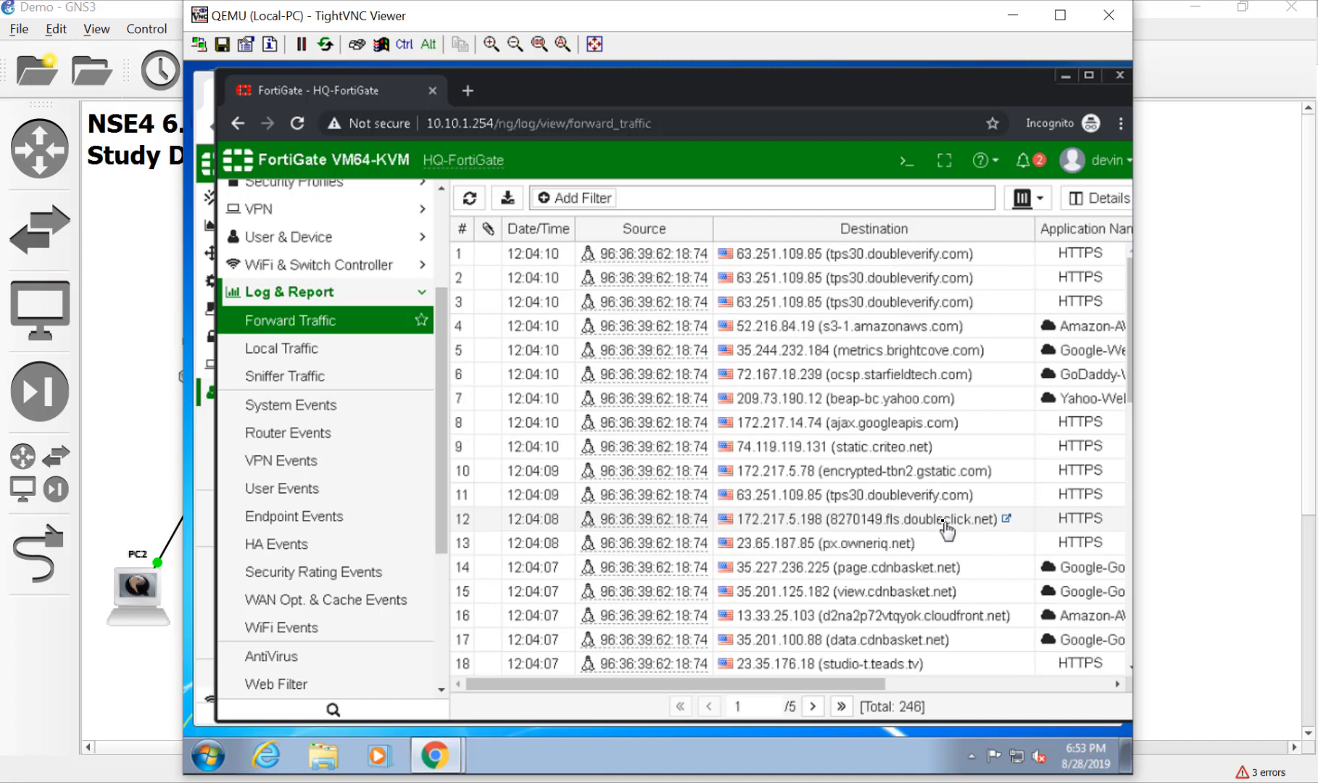
pyautogui.moveTo(866, 314)
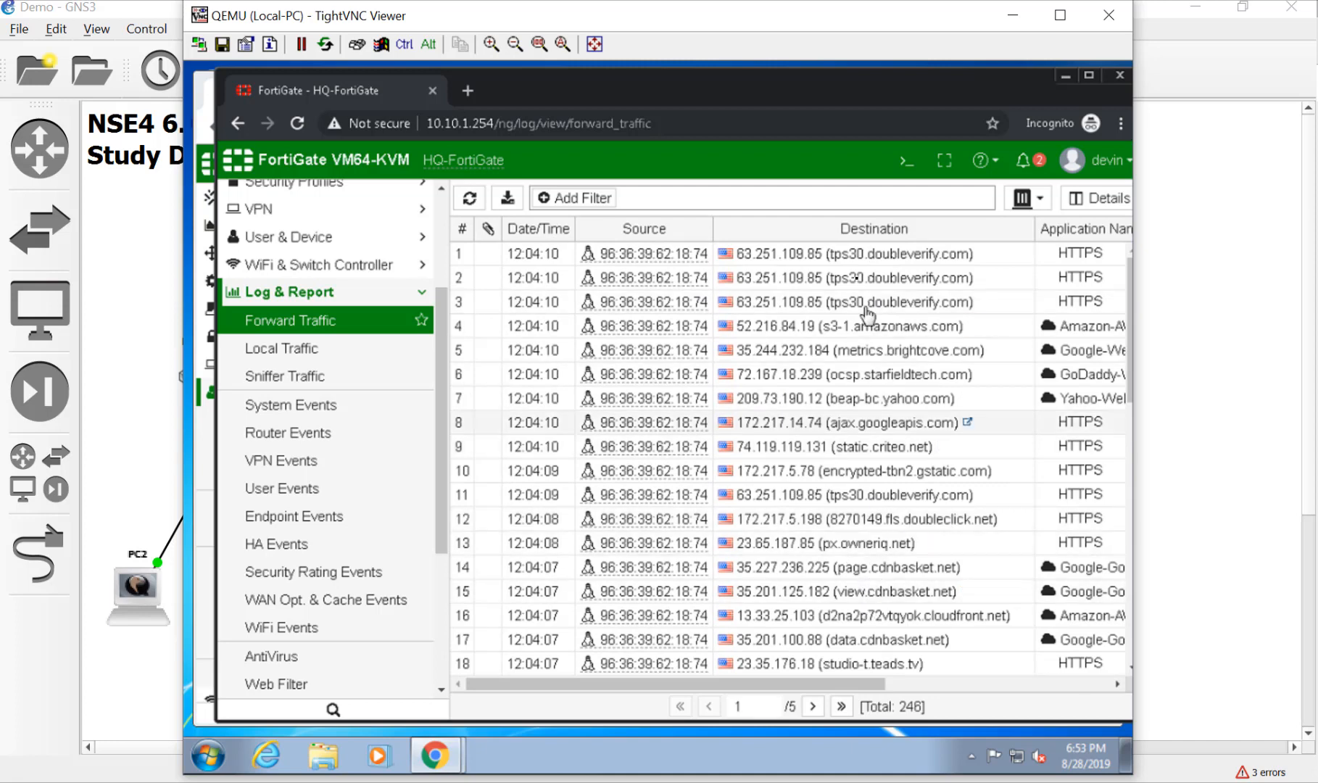
pyautogui.moveTo(854, 439)
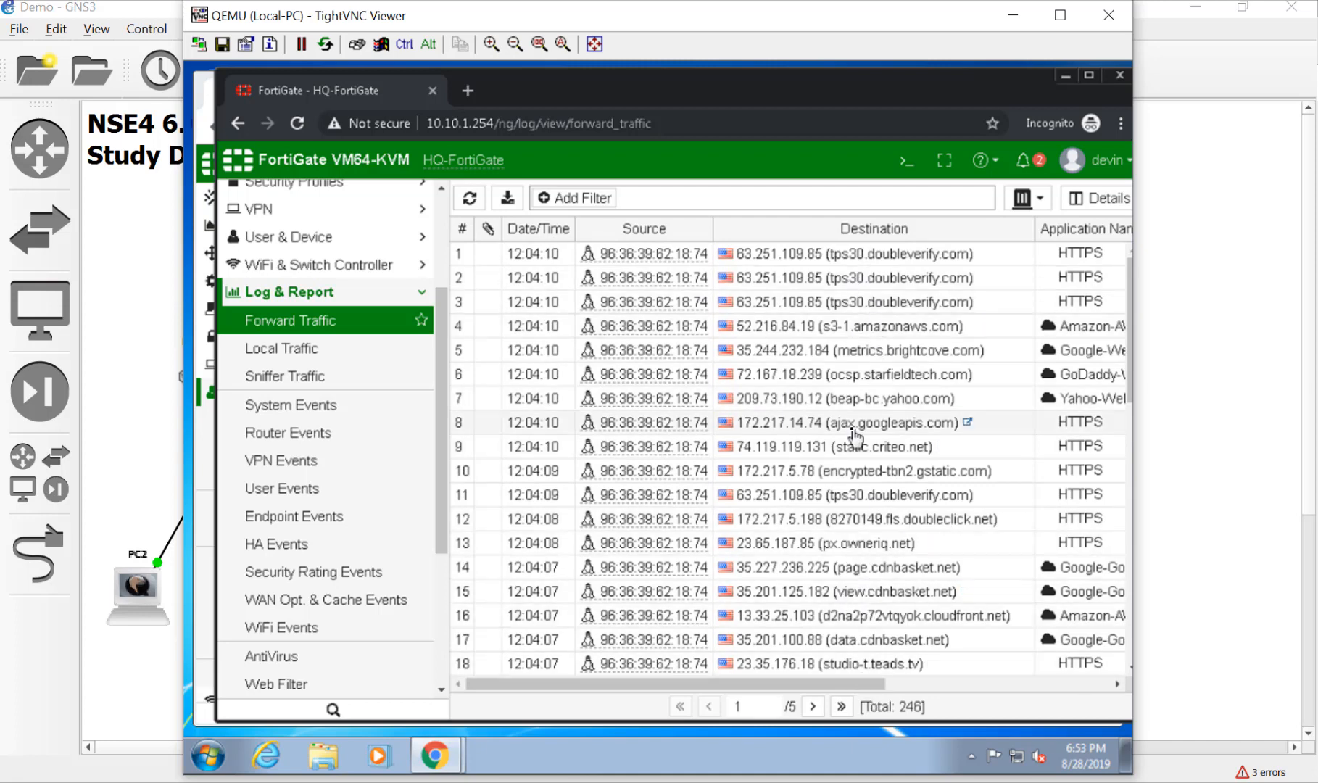
pyautogui.moveTo(443, 598)
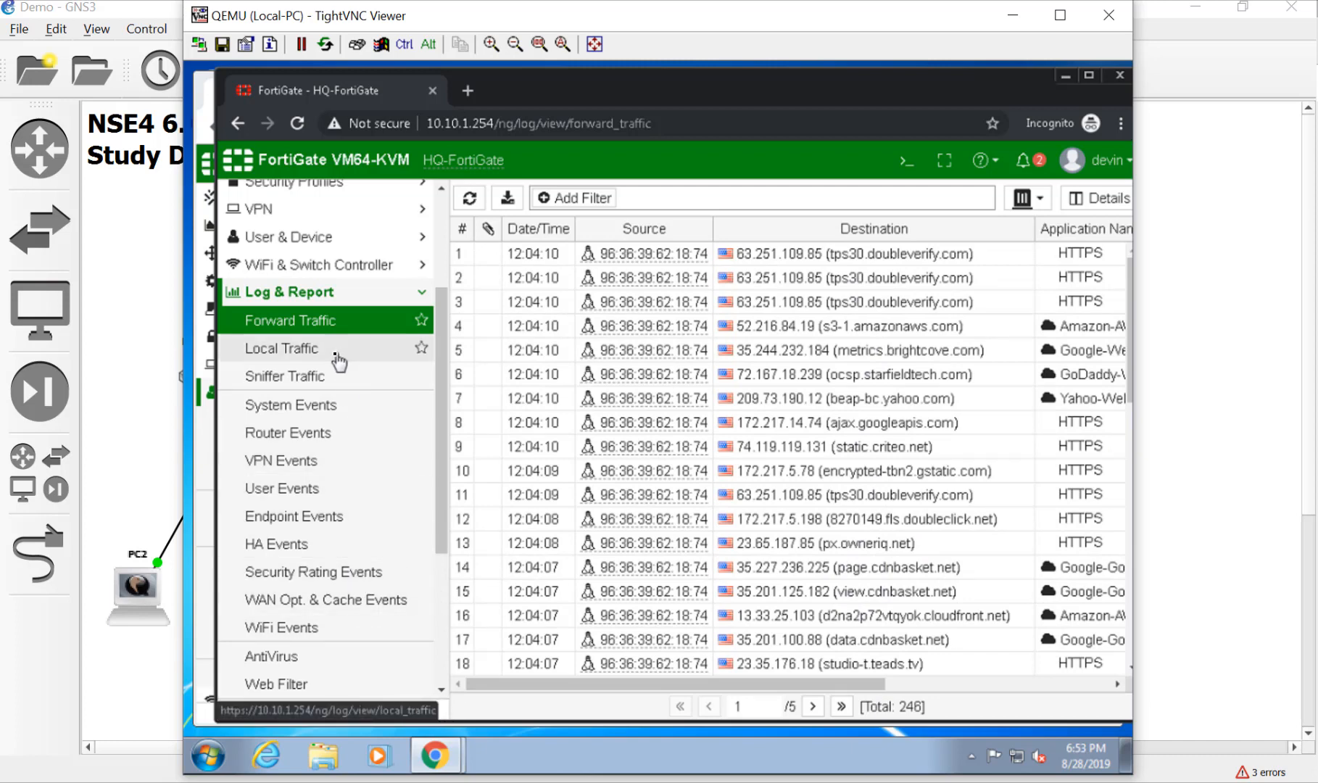
pyautogui.moveTo(318, 438)
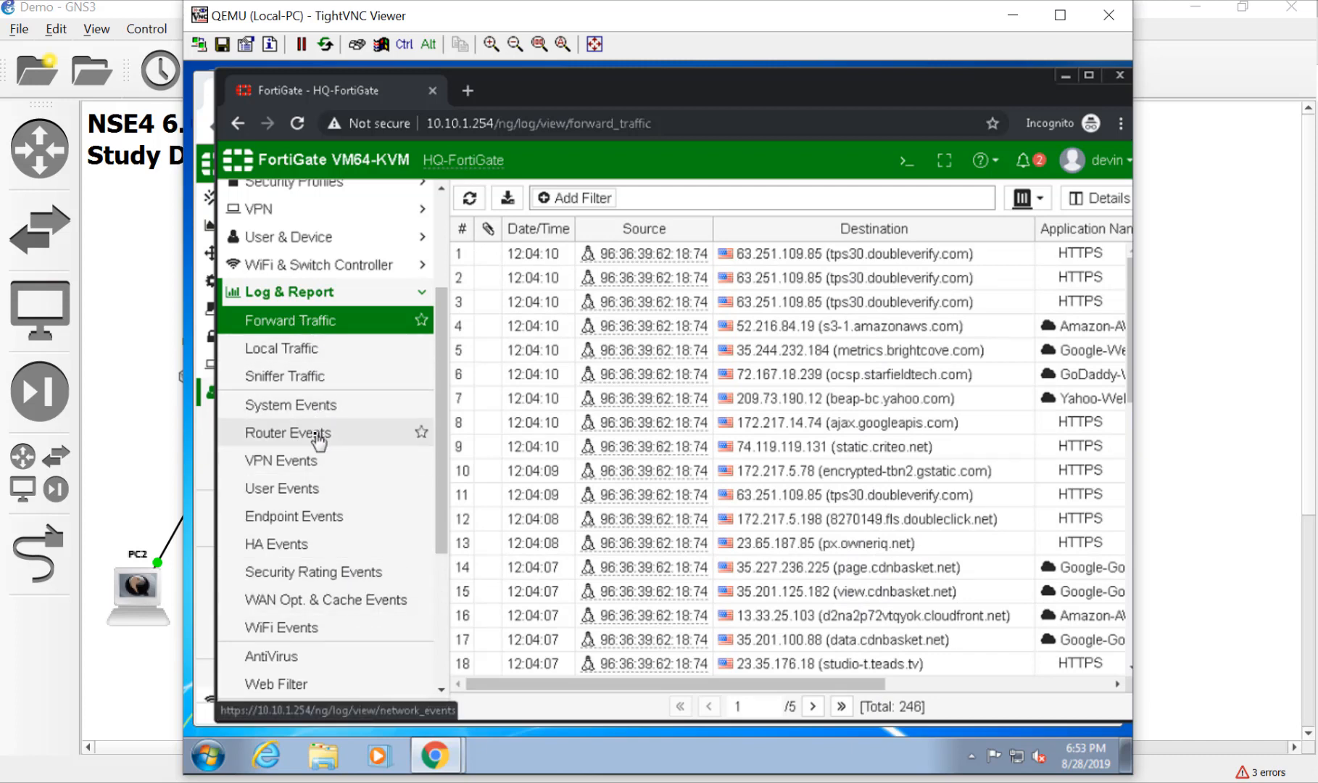
# Step: Open the Web Filter log and view details of the Advertising entry from 10.10.1.101
pyautogui.click(276, 684)
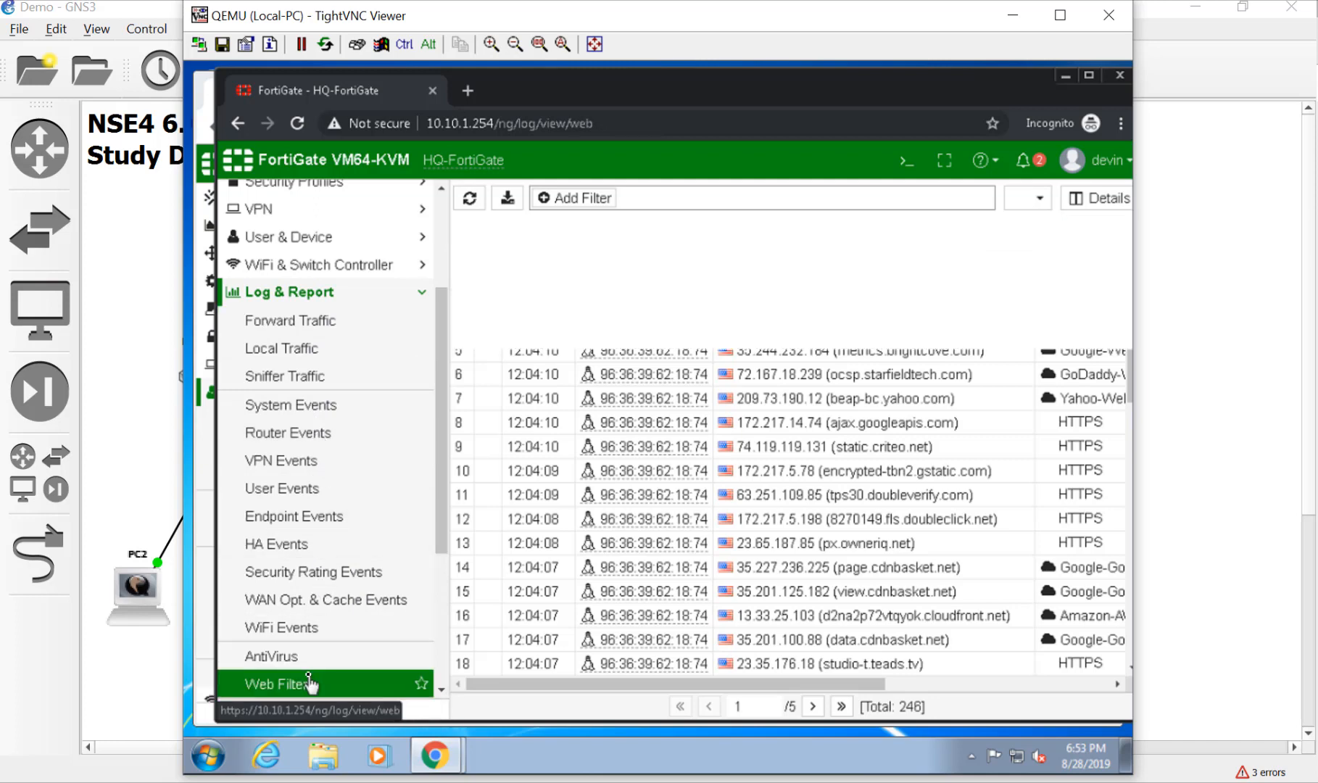
pyautogui.click(274, 684)
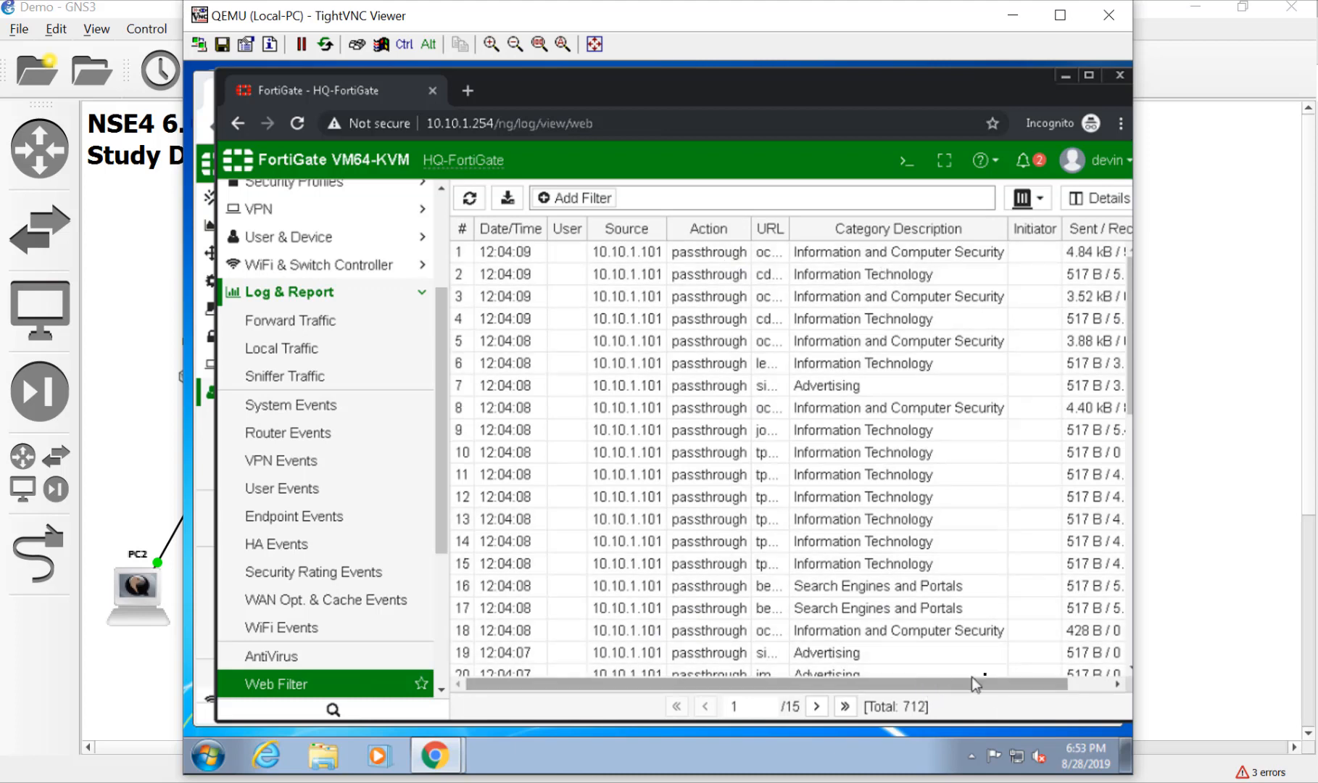
pyautogui.scroll(-3)
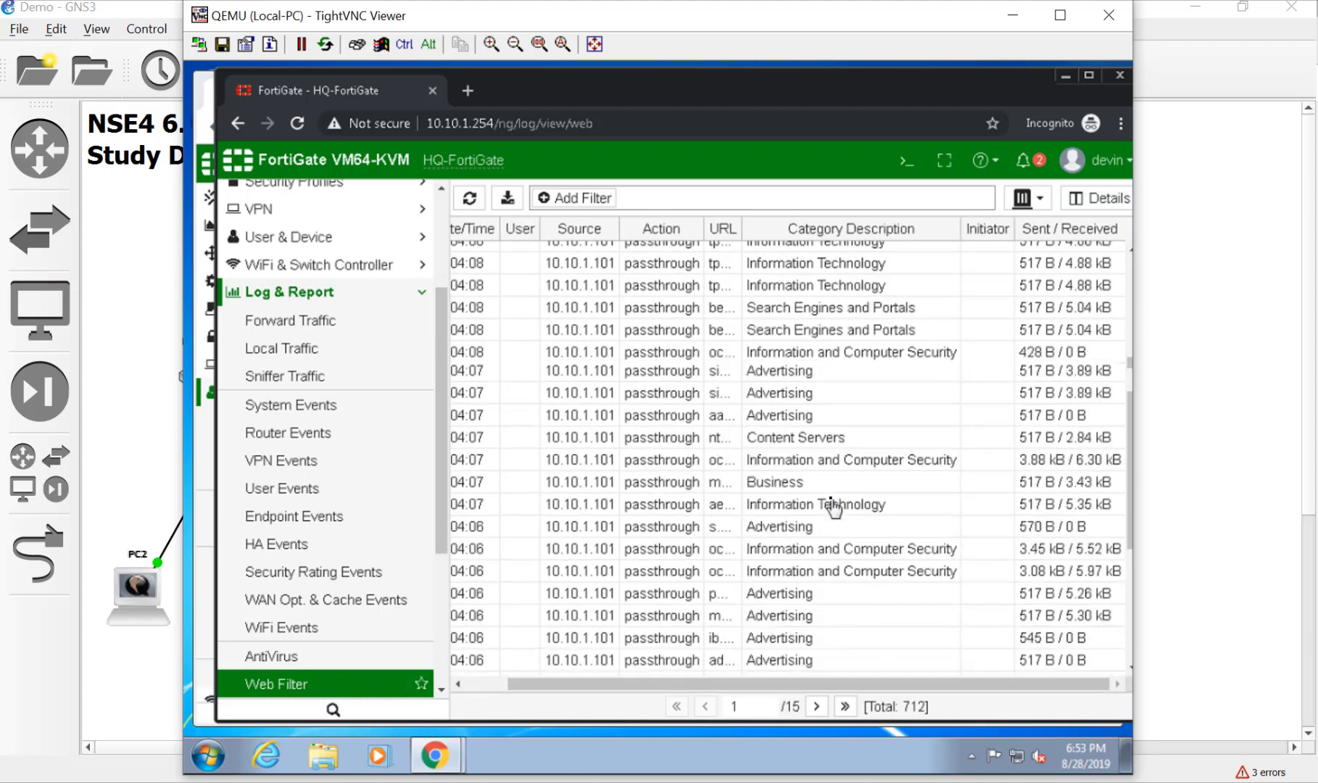
pyautogui.scroll(-3)
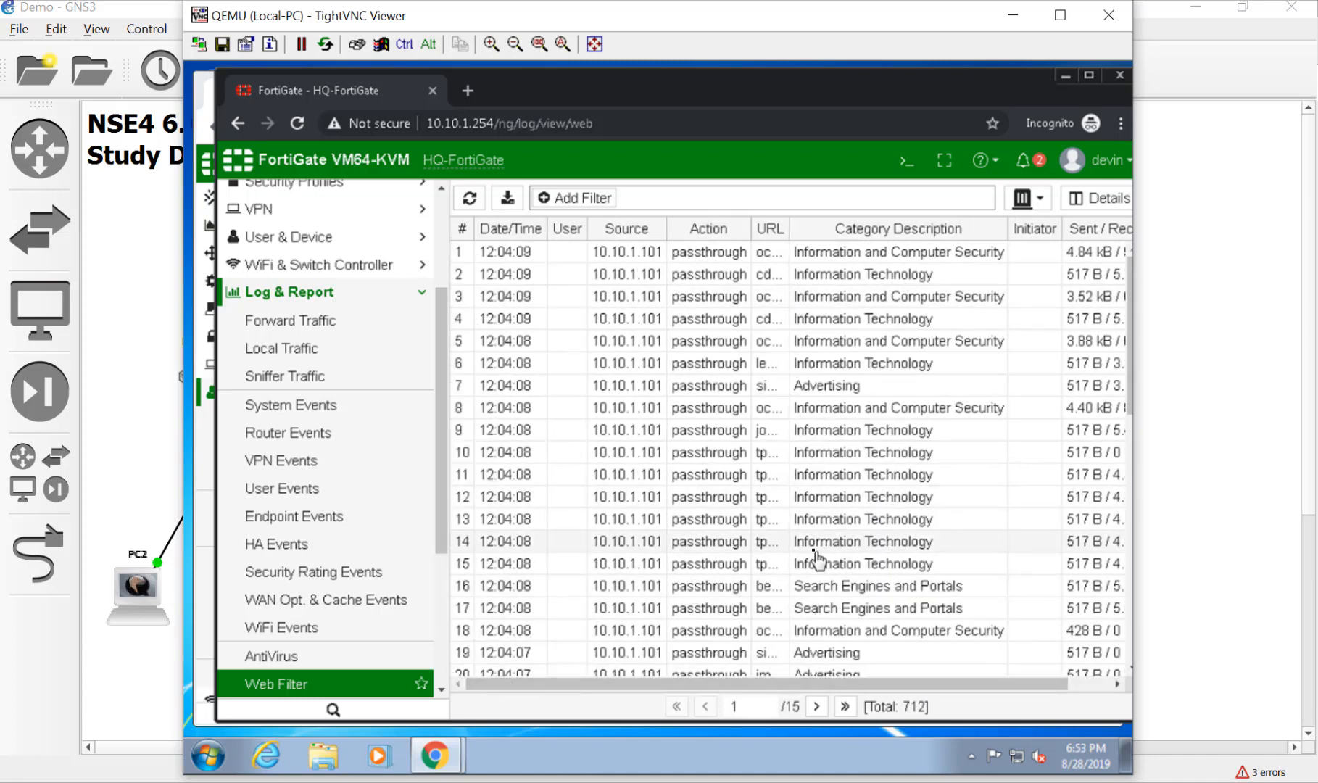
pyautogui.moveTo(508, 233)
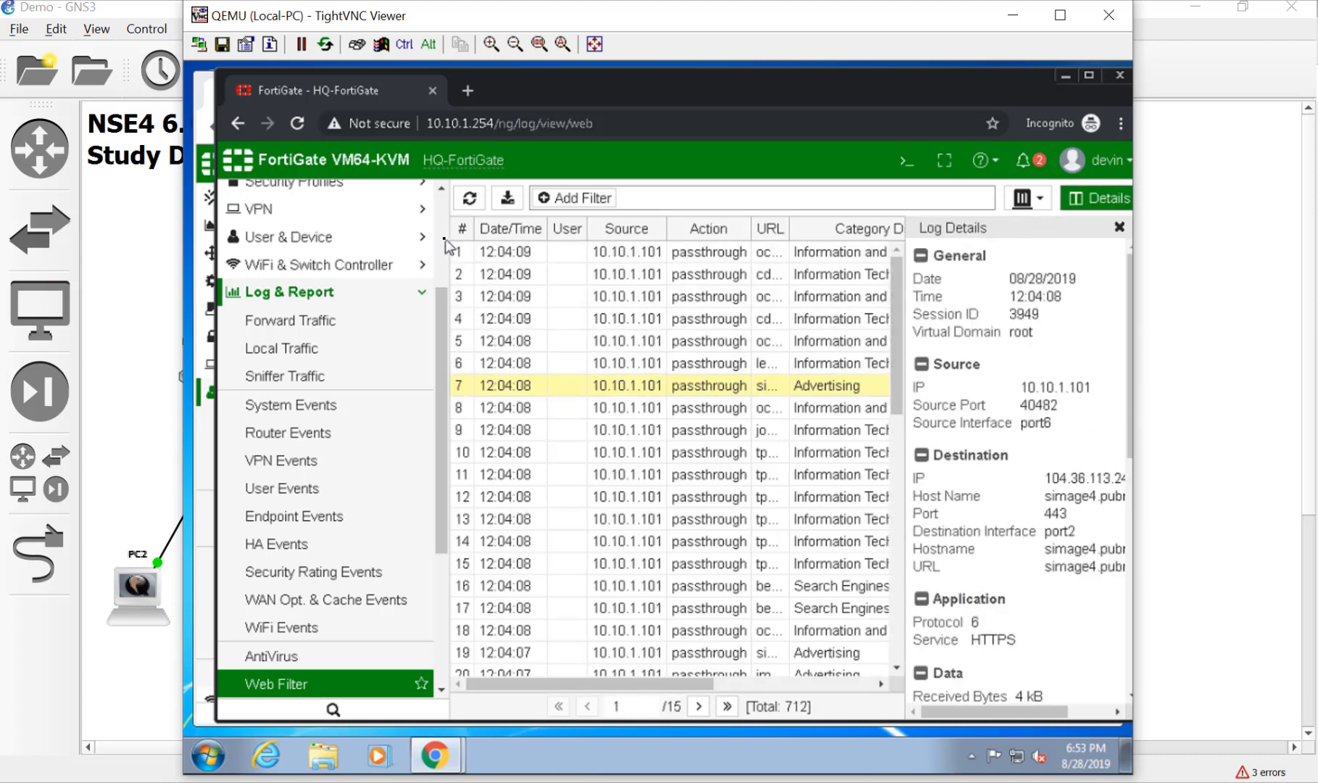
pyautogui.scroll(3)
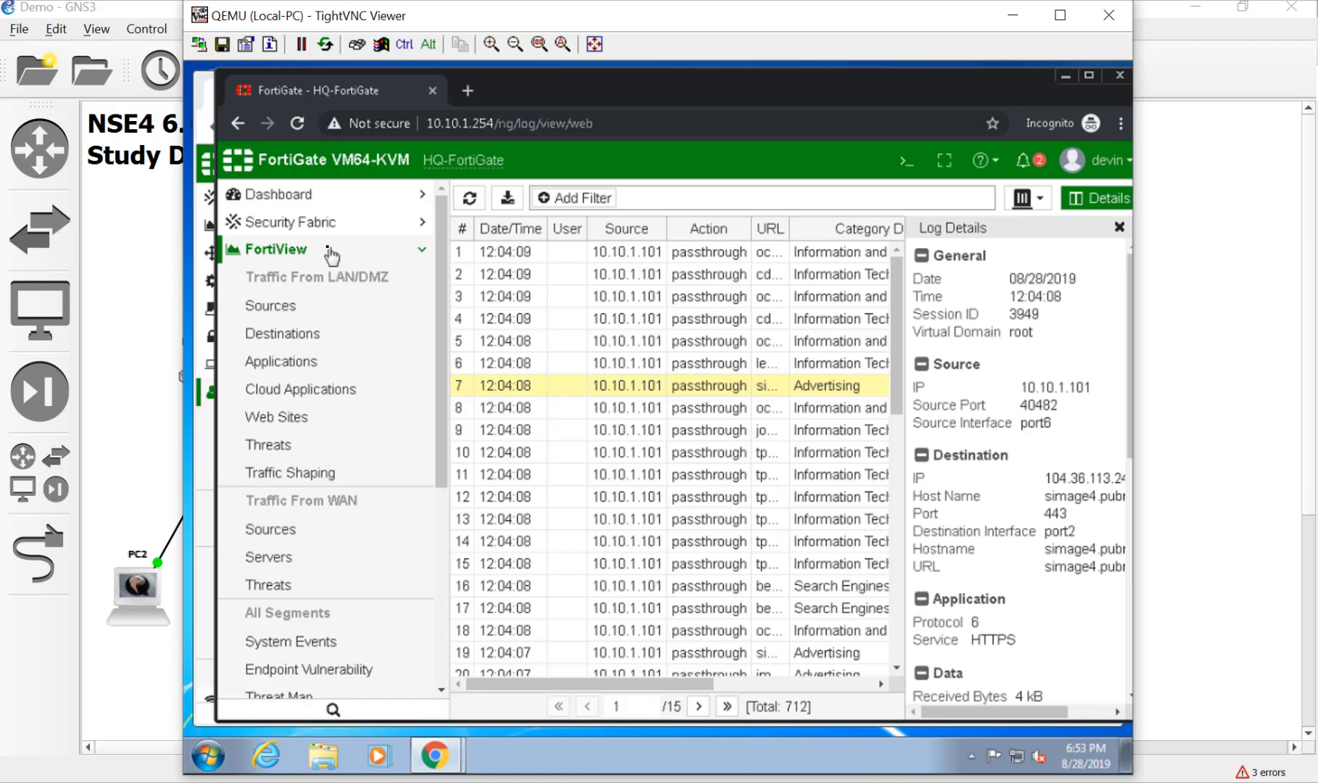
pyautogui.moveTo(289, 641)
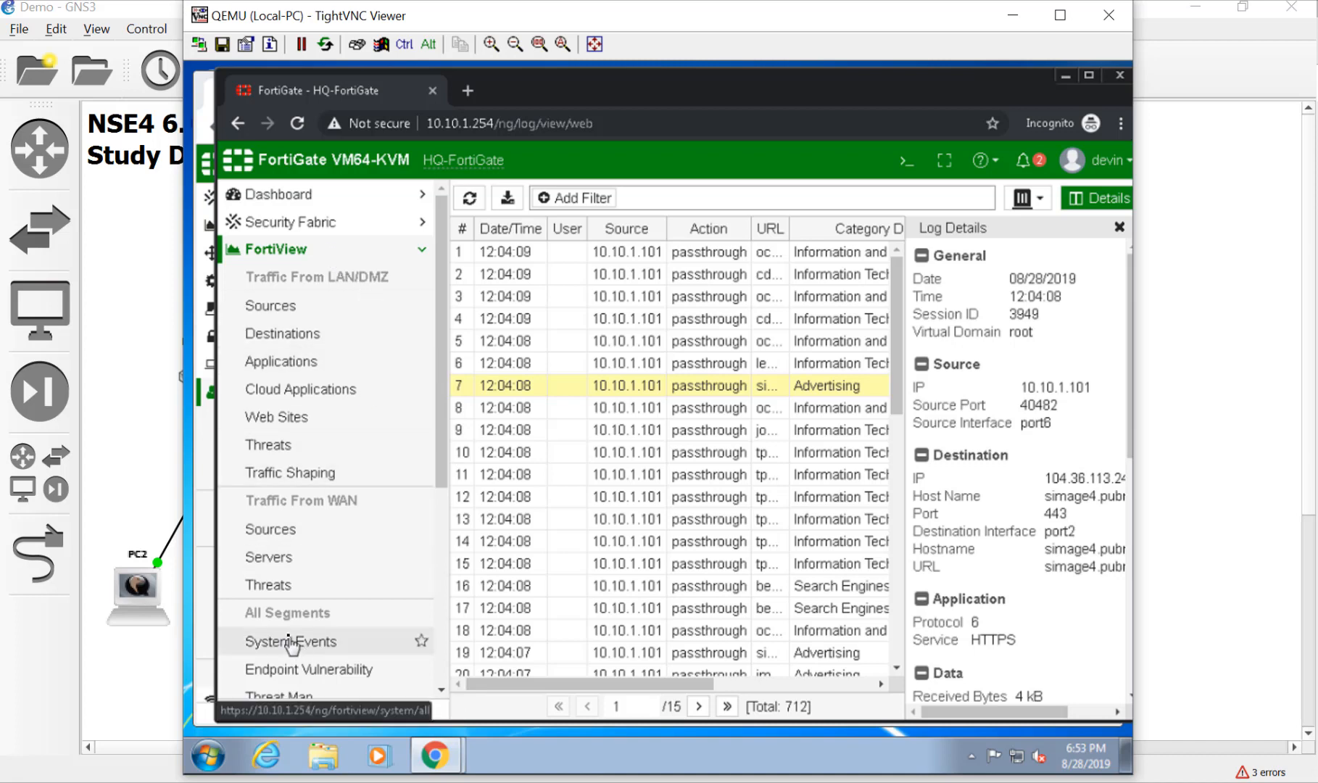
# Step: Open FortiView > Web Sites, check Search Phrases, and settle on the Categories tab
pyautogui.click(275, 416)
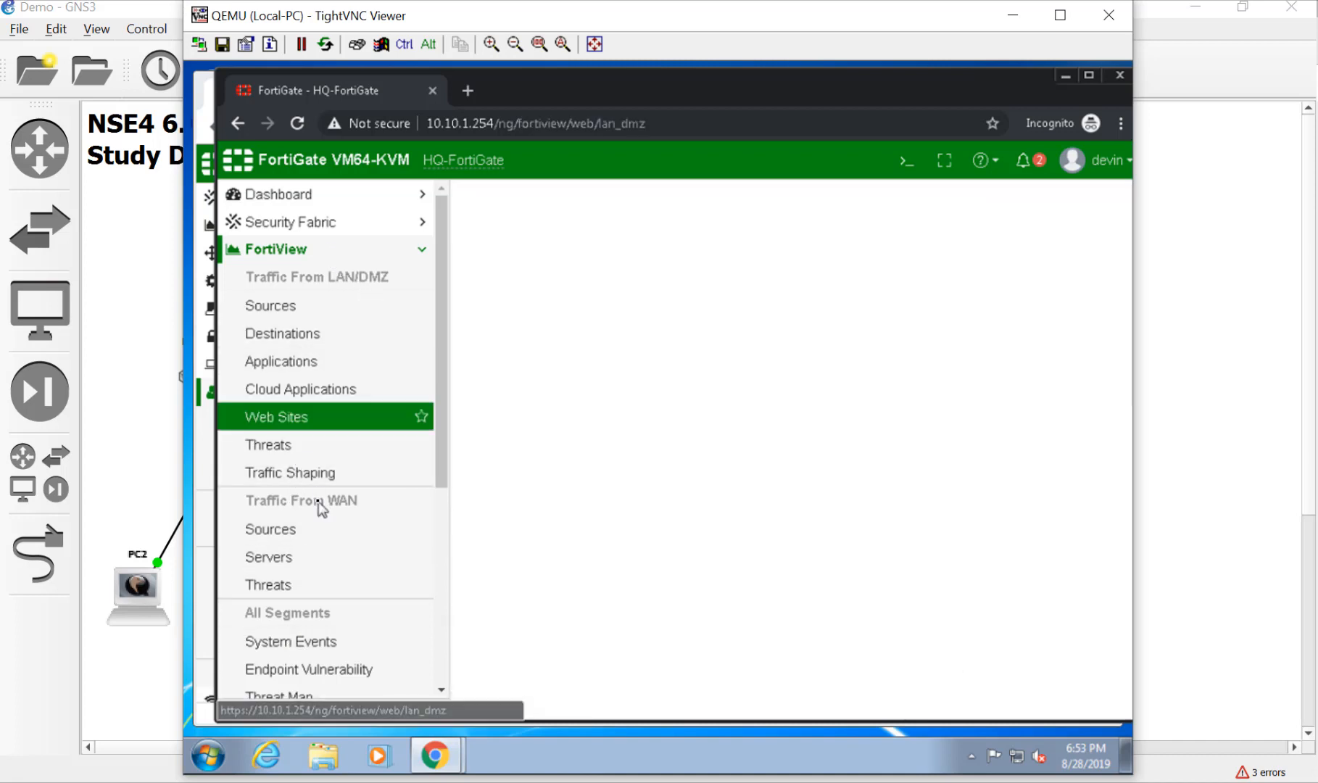
pyautogui.click(276, 416)
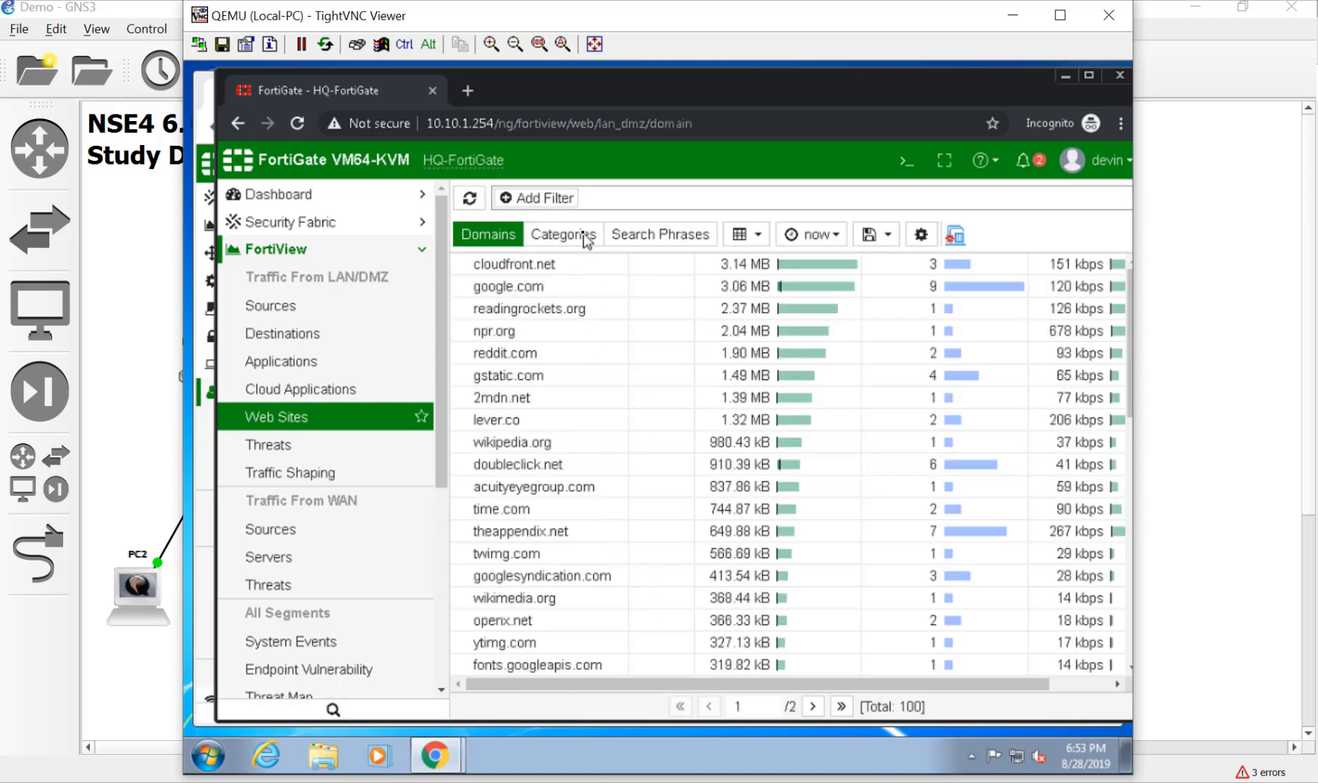
pyautogui.click(562, 235)
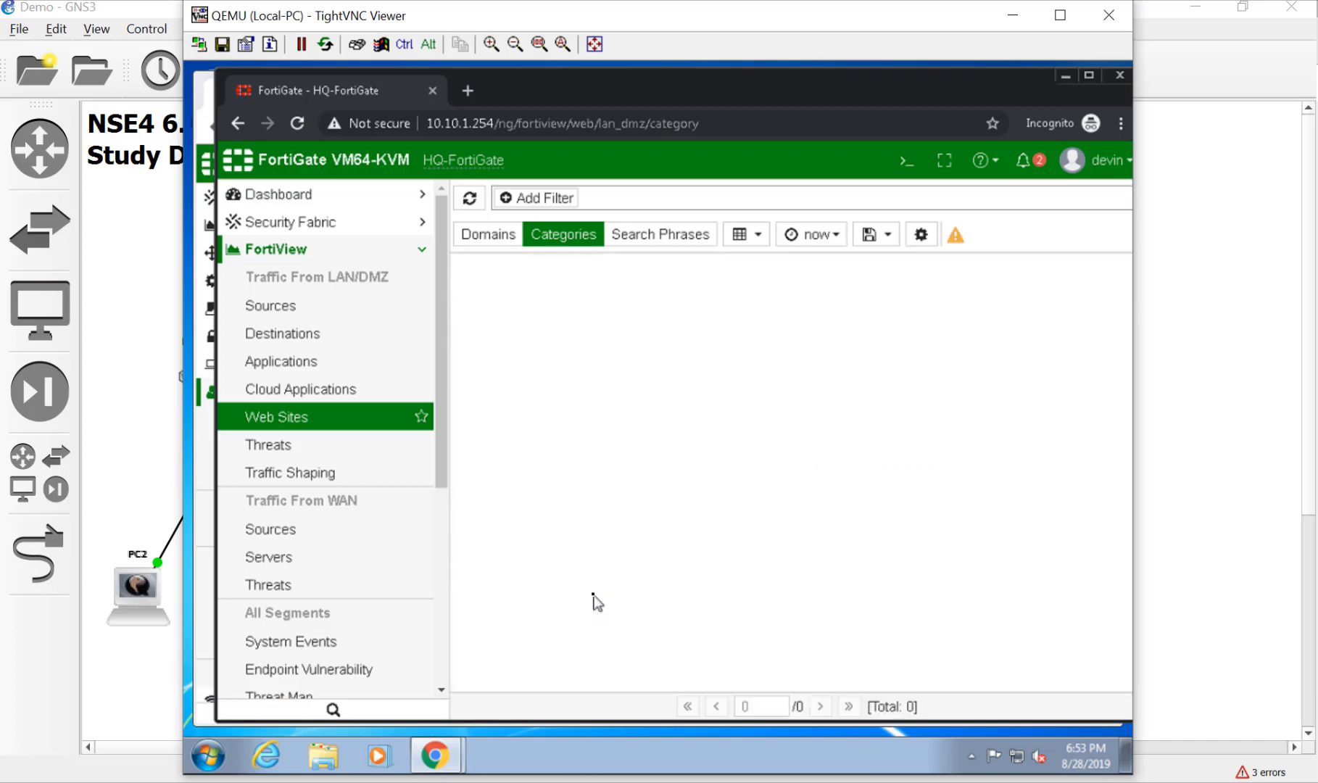
pyautogui.click(562, 234)
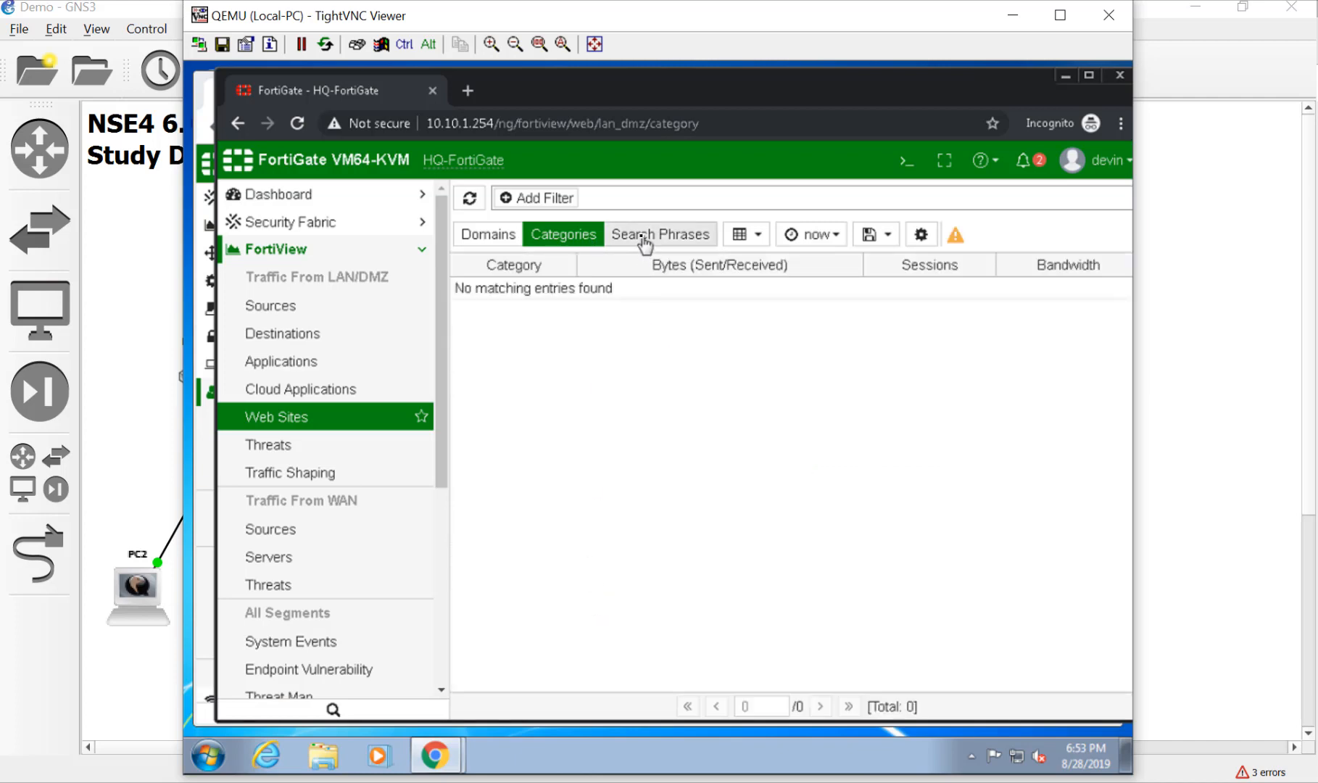
pyautogui.click(661, 233)
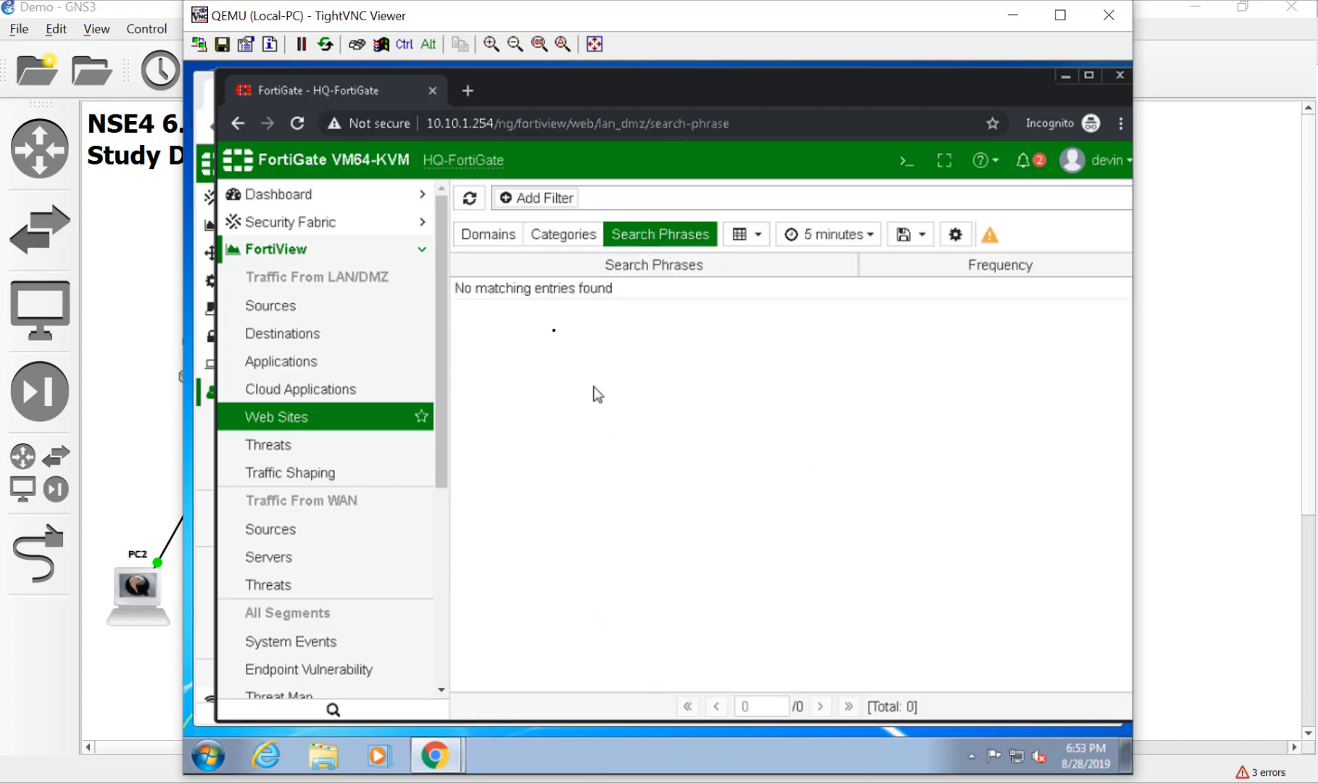
pyautogui.click(563, 235)
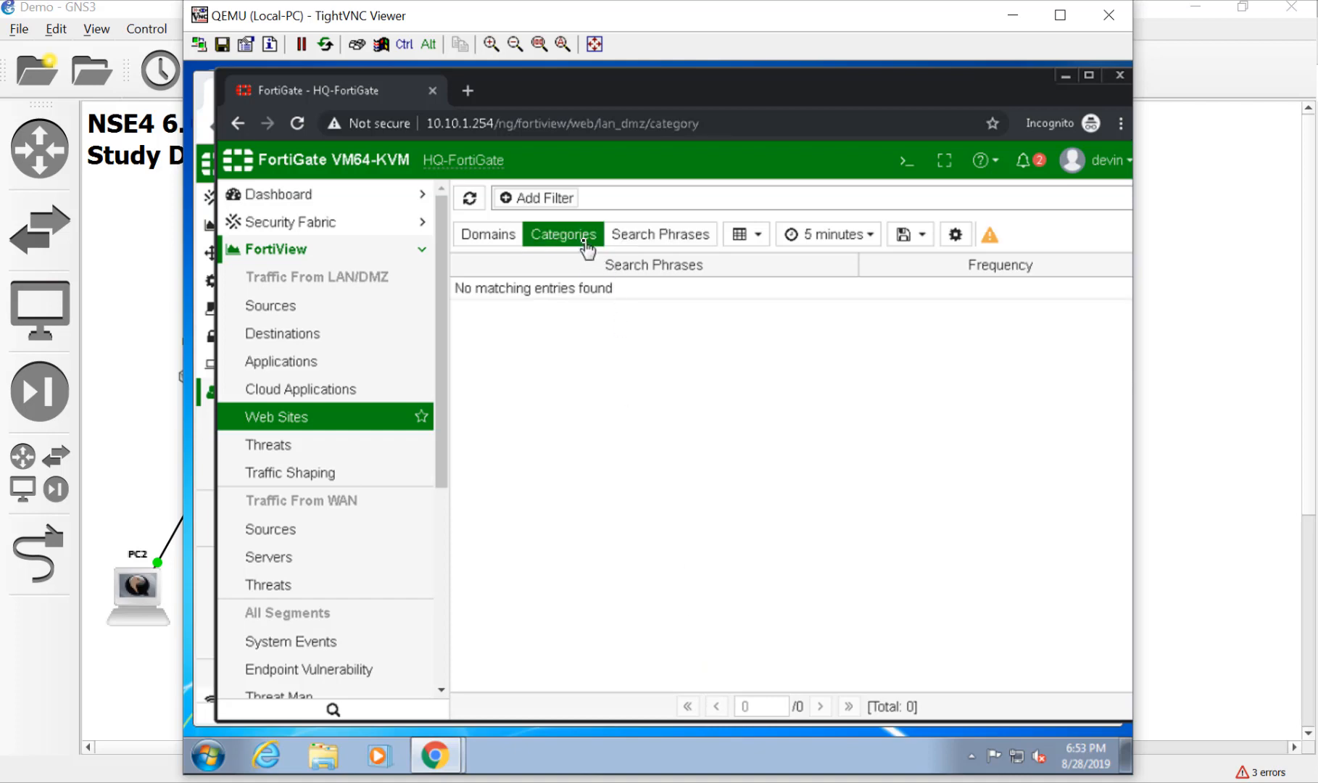
pyautogui.click(562, 233)
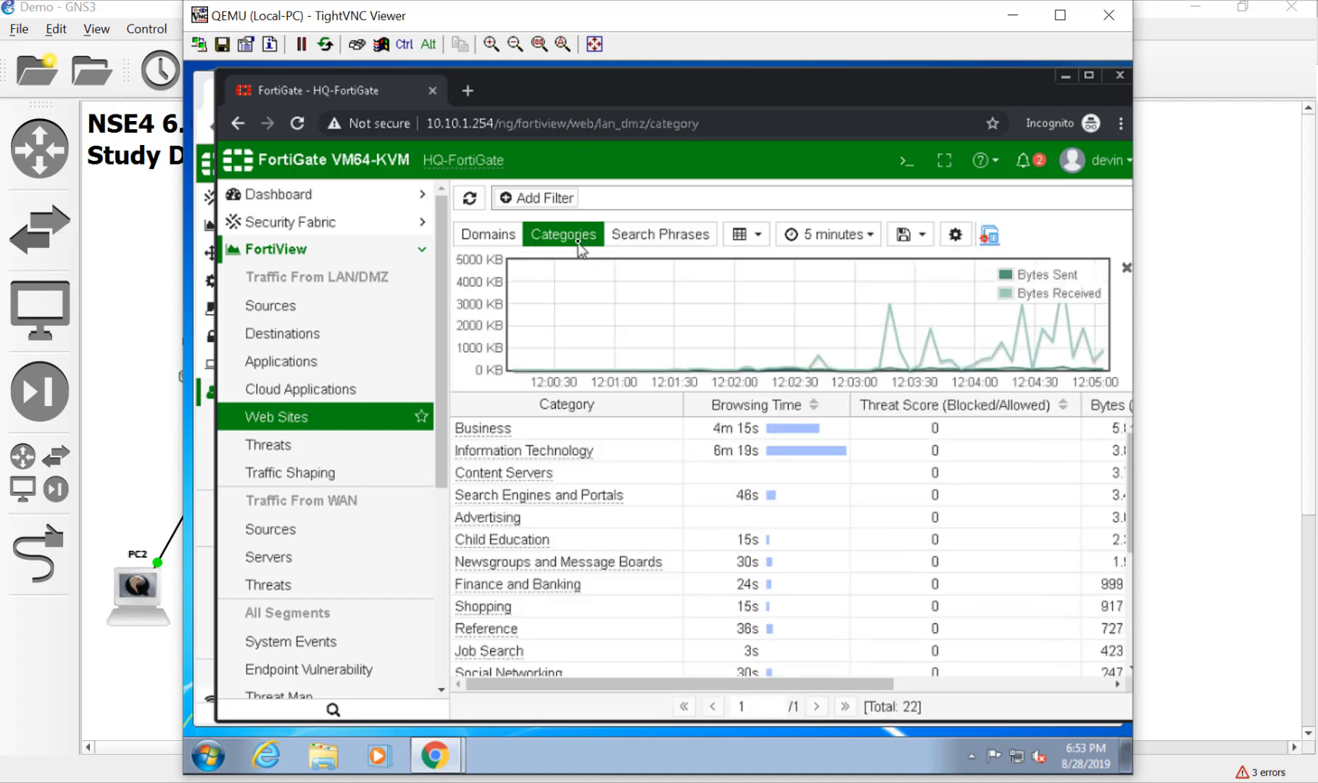
pyautogui.moveTo(610, 370)
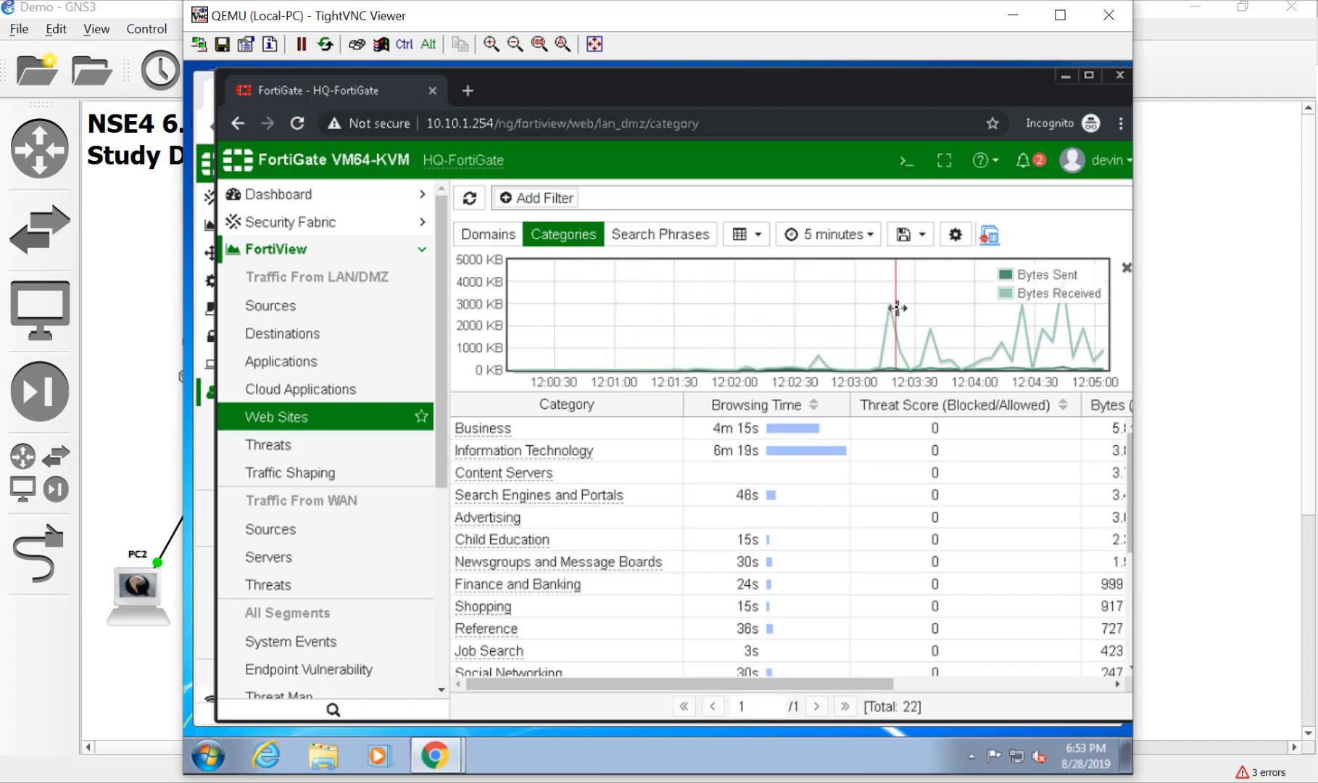
pyautogui.moveTo(1105, 346)
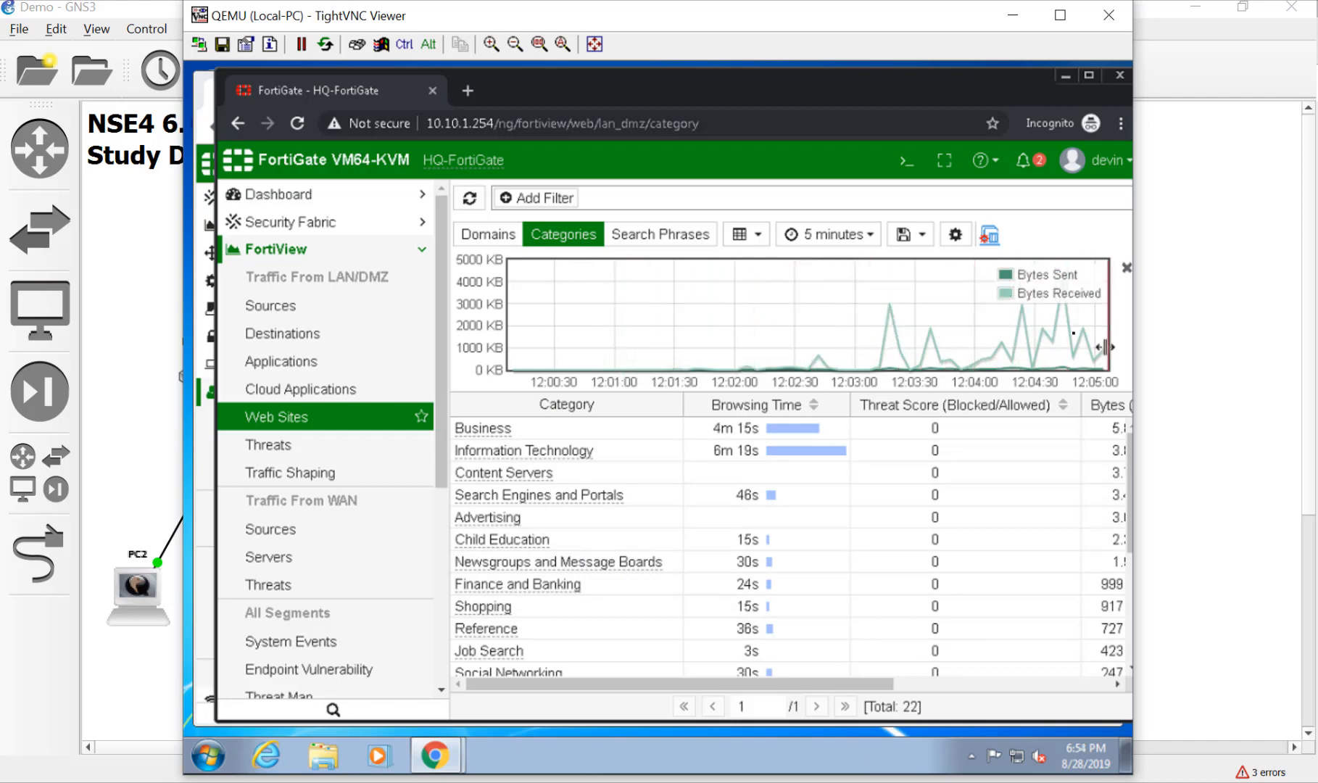
# Step: Keep the 5-minute time range and switch the categories view to a bubble chart
pyautogui.click(827, 233)
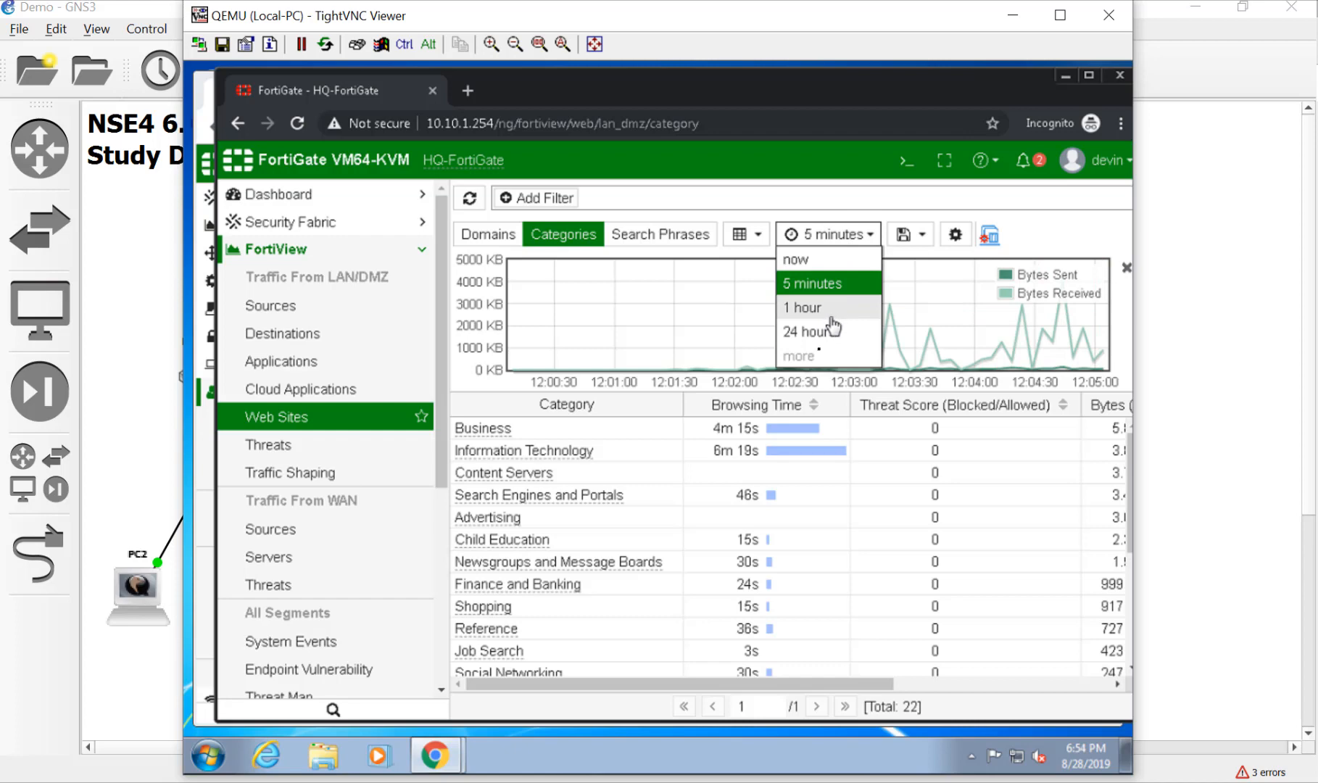
pyautogui.click(800, 307)
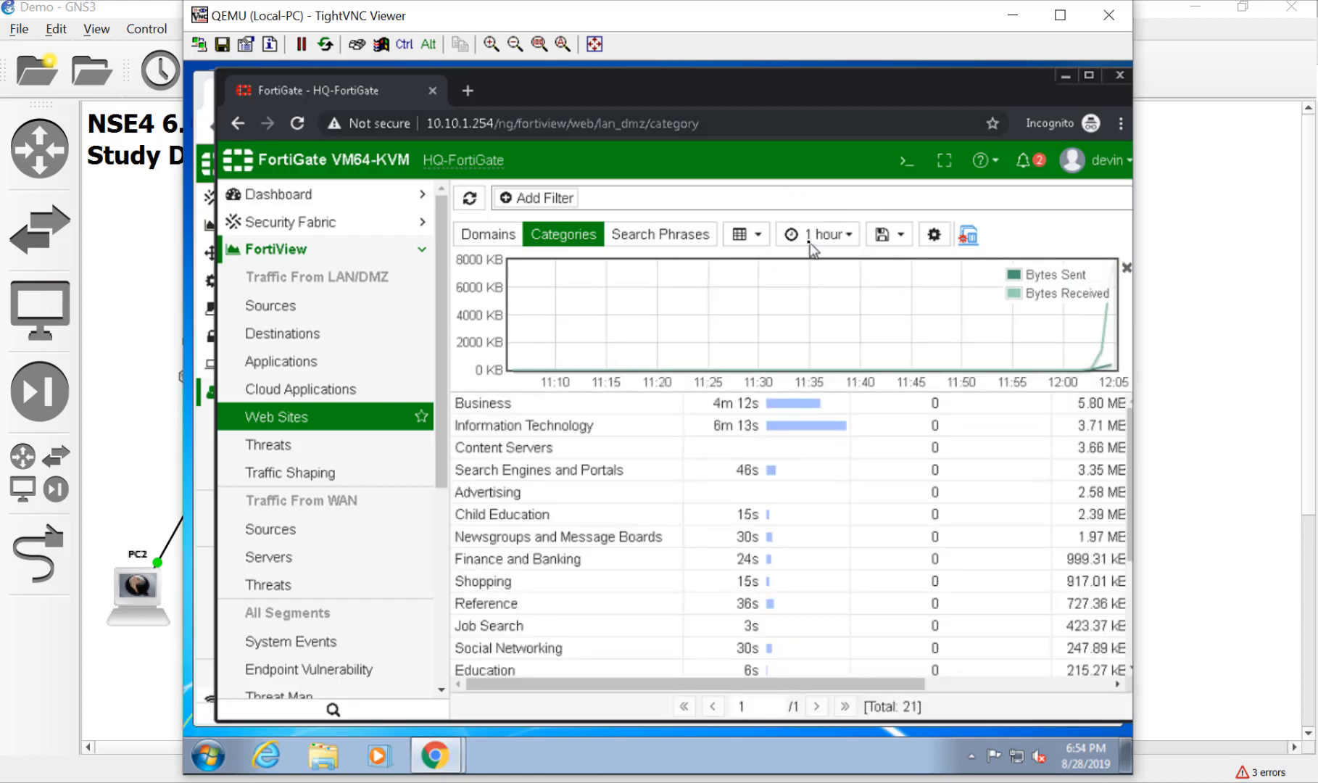
pyautogui.click(827, 235)
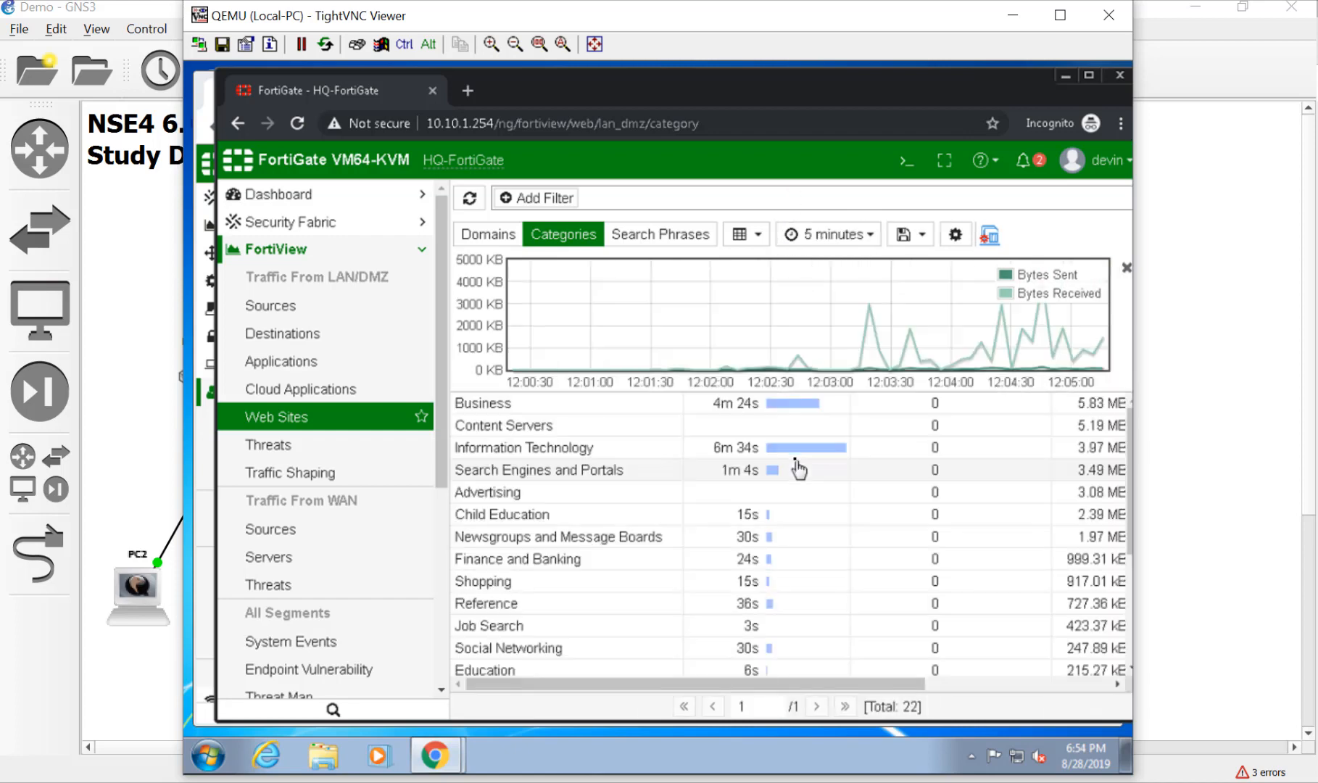
pyautogui.click(740, 233)
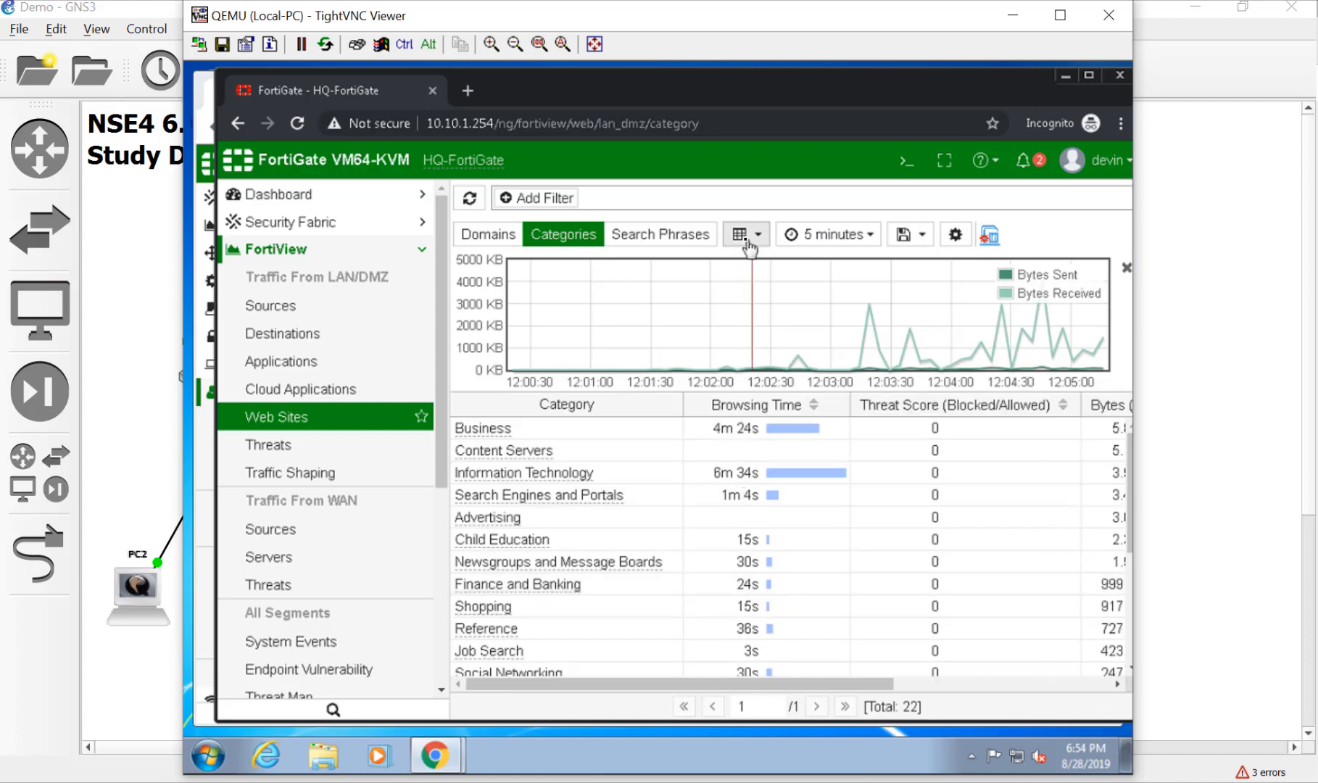
pyautogui.click(743, 234)
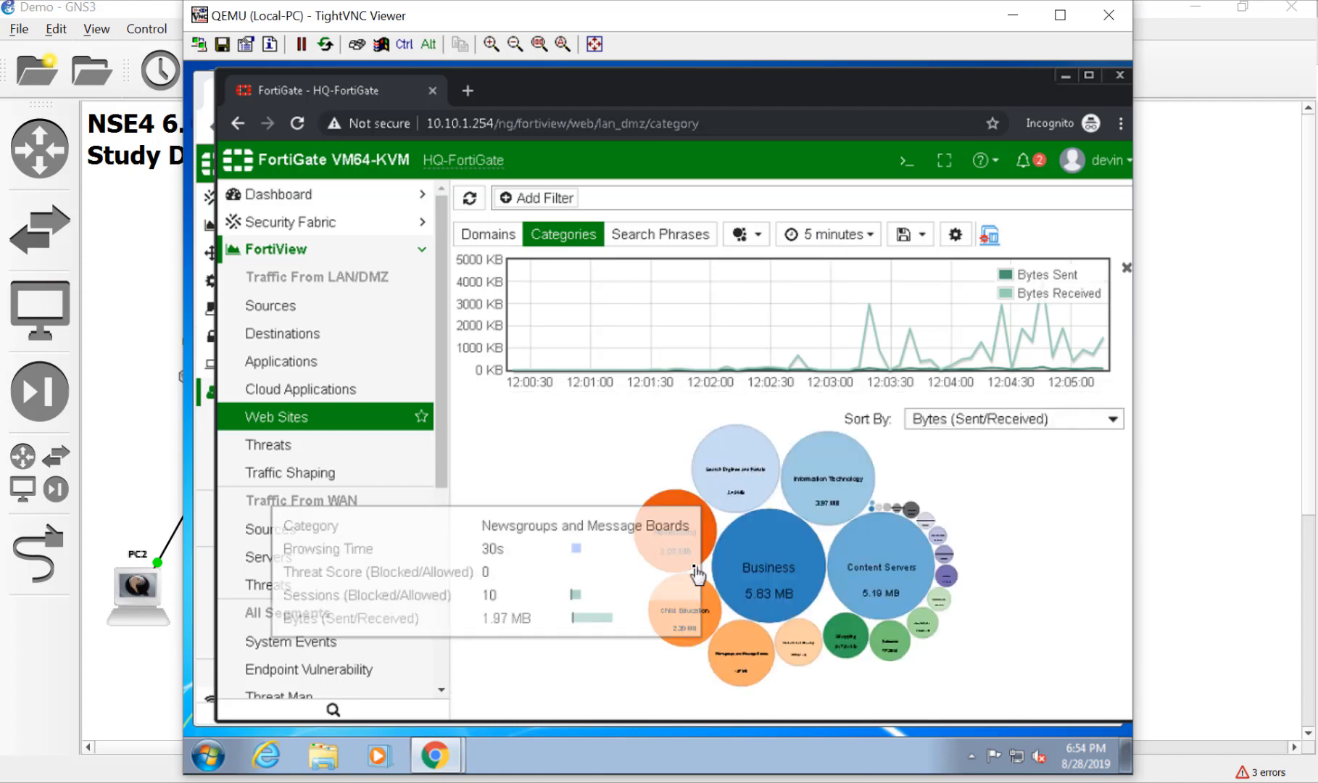
pyautogui.moveTo(841, 631)
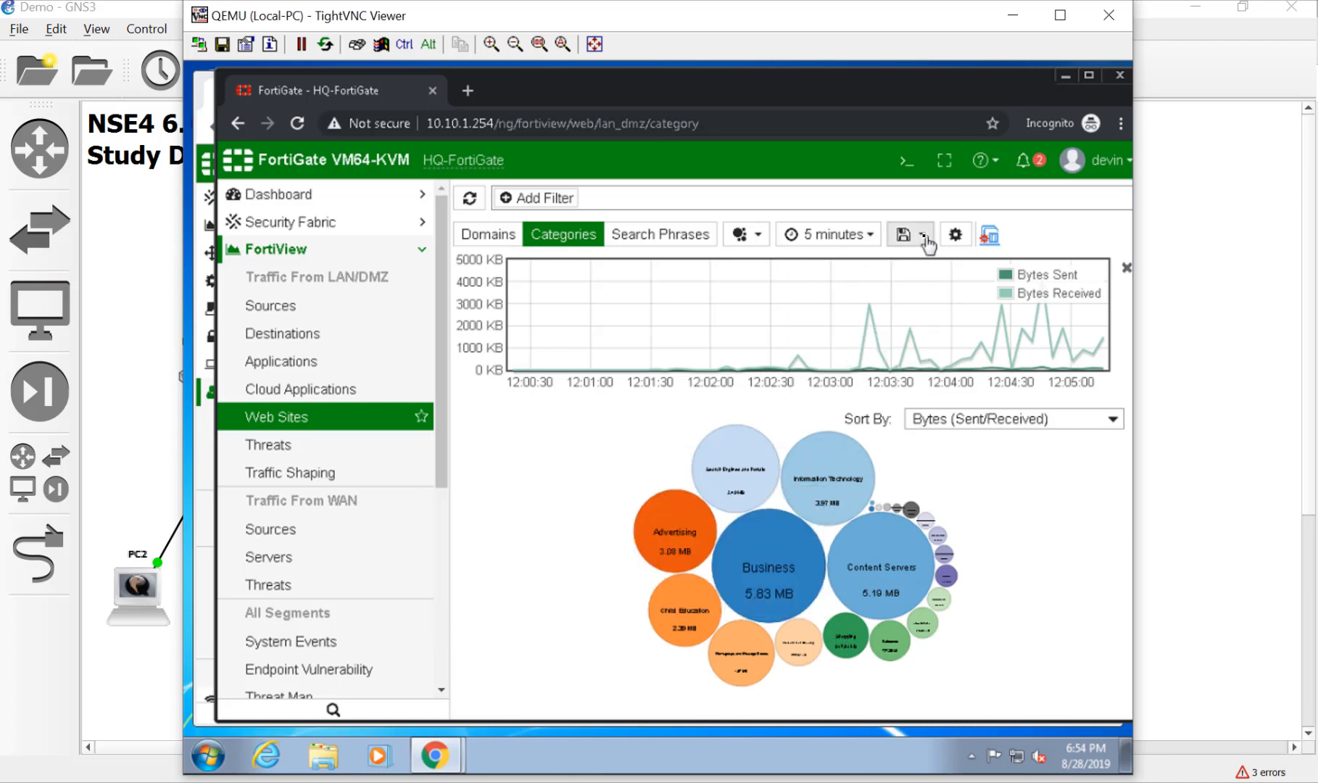
pyautogui.click(924, 238)
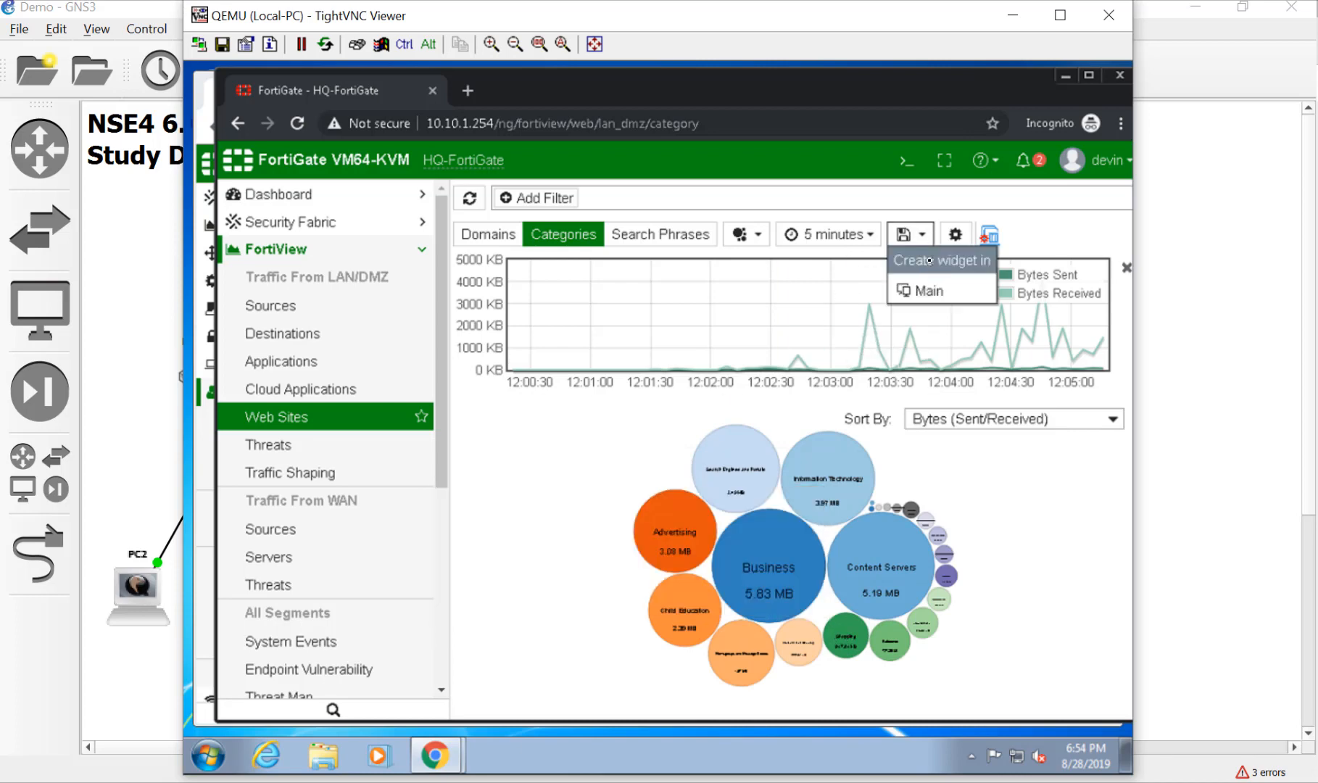
pyautogui.click(954, 235)
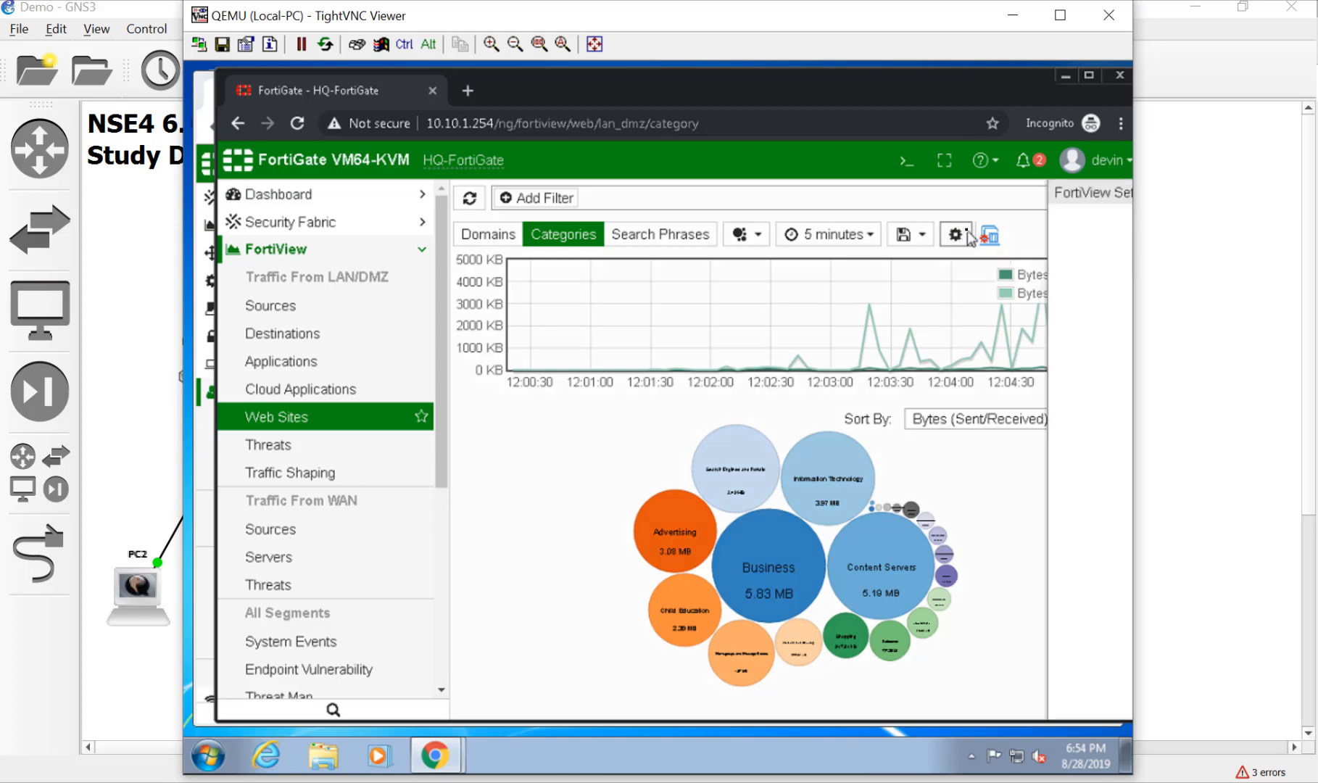
pyautogui.click(955, 235)
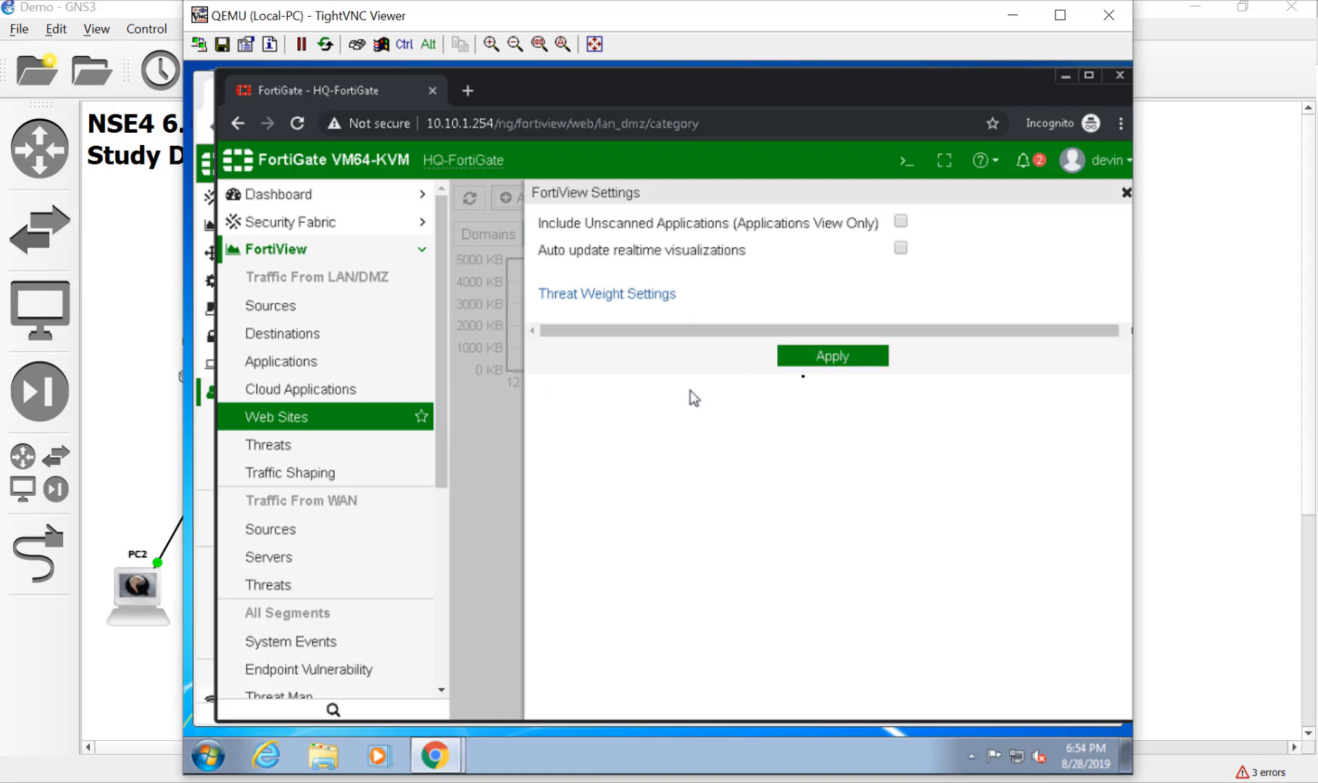
pyautogui.click(830, 356)
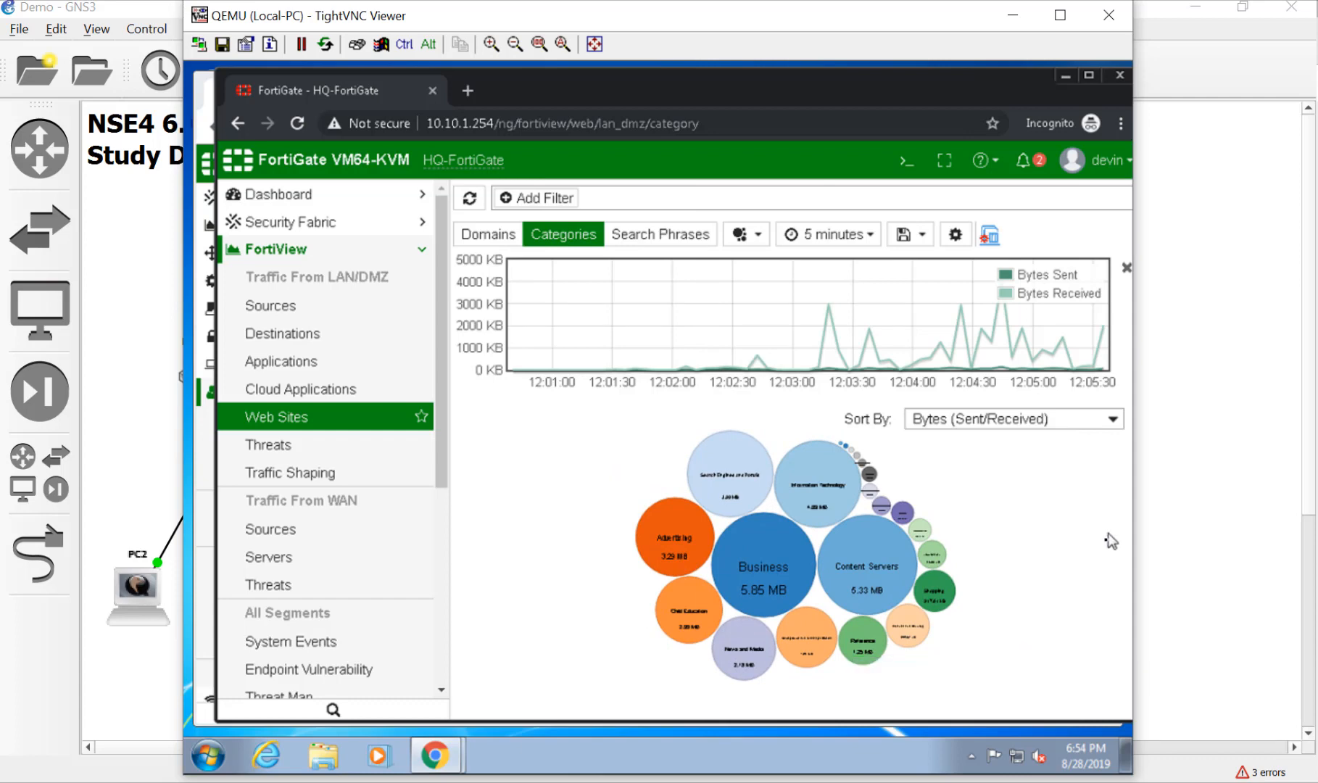
pyautogui.moveTo(878, 32)
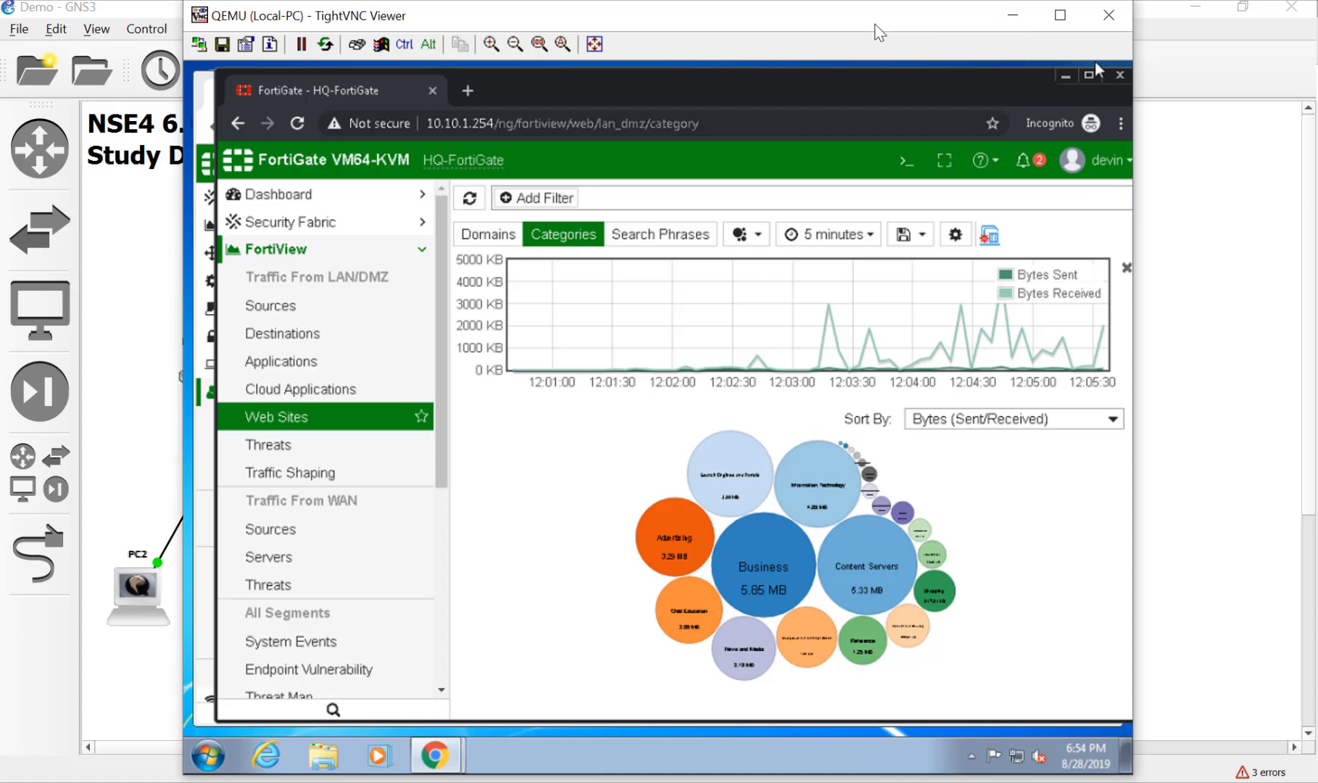
pyautogui.moveTo(1002, 223)
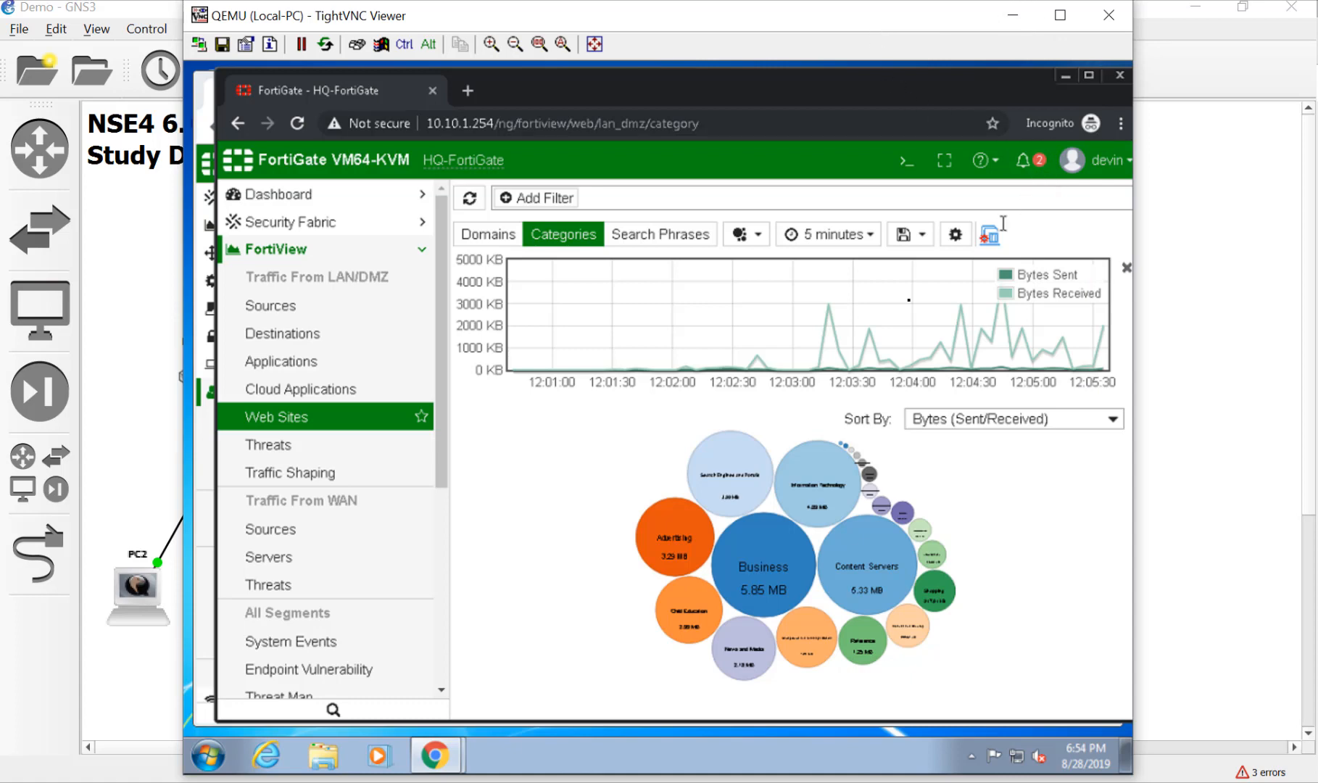
pyautogui.scroll(-3)
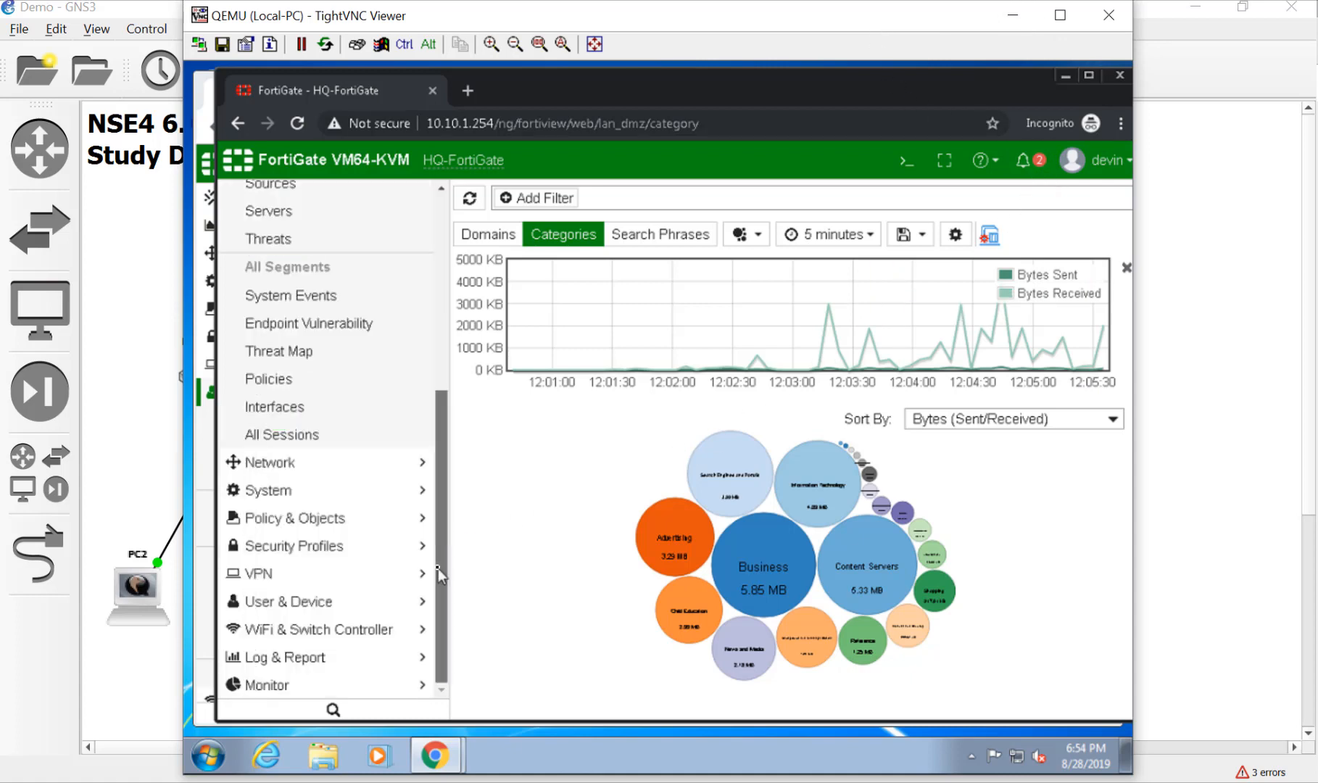
pyautogui.scroll(3)
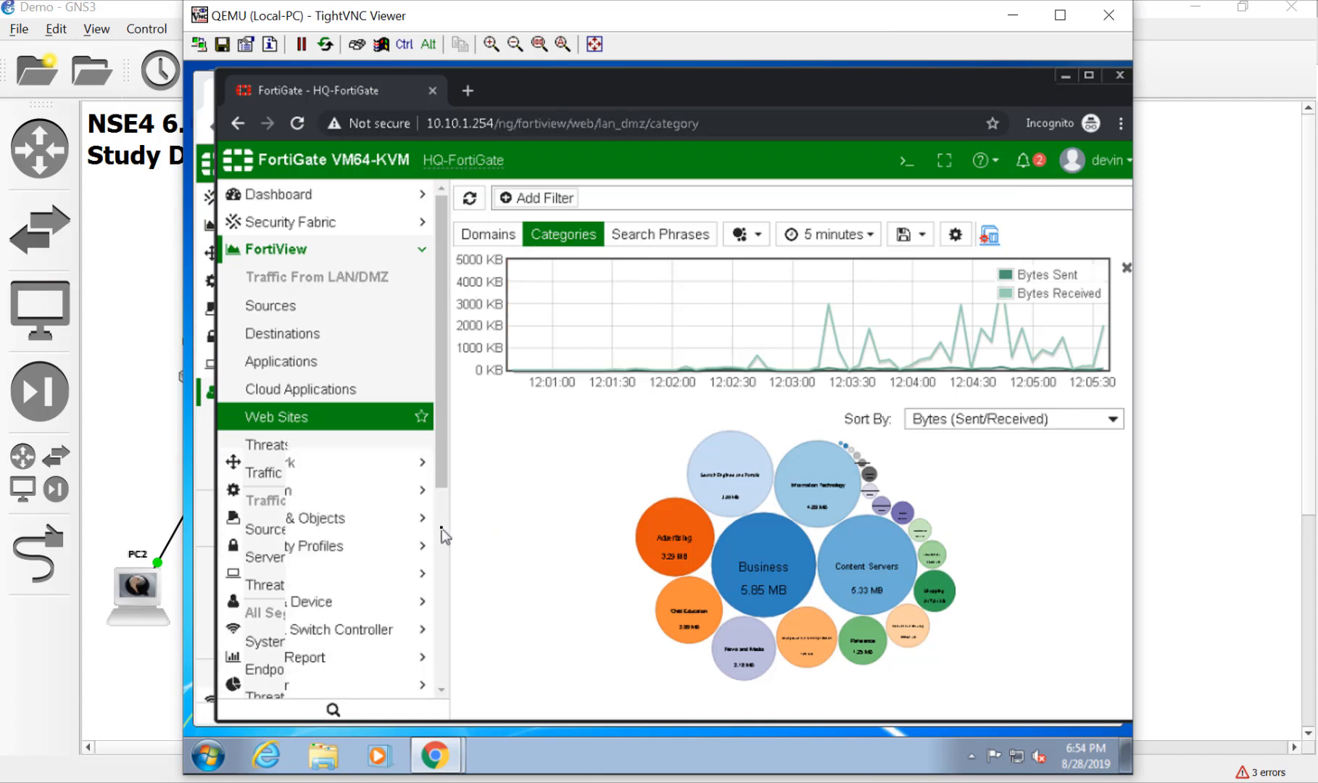
pyautogui.scroll(-3)
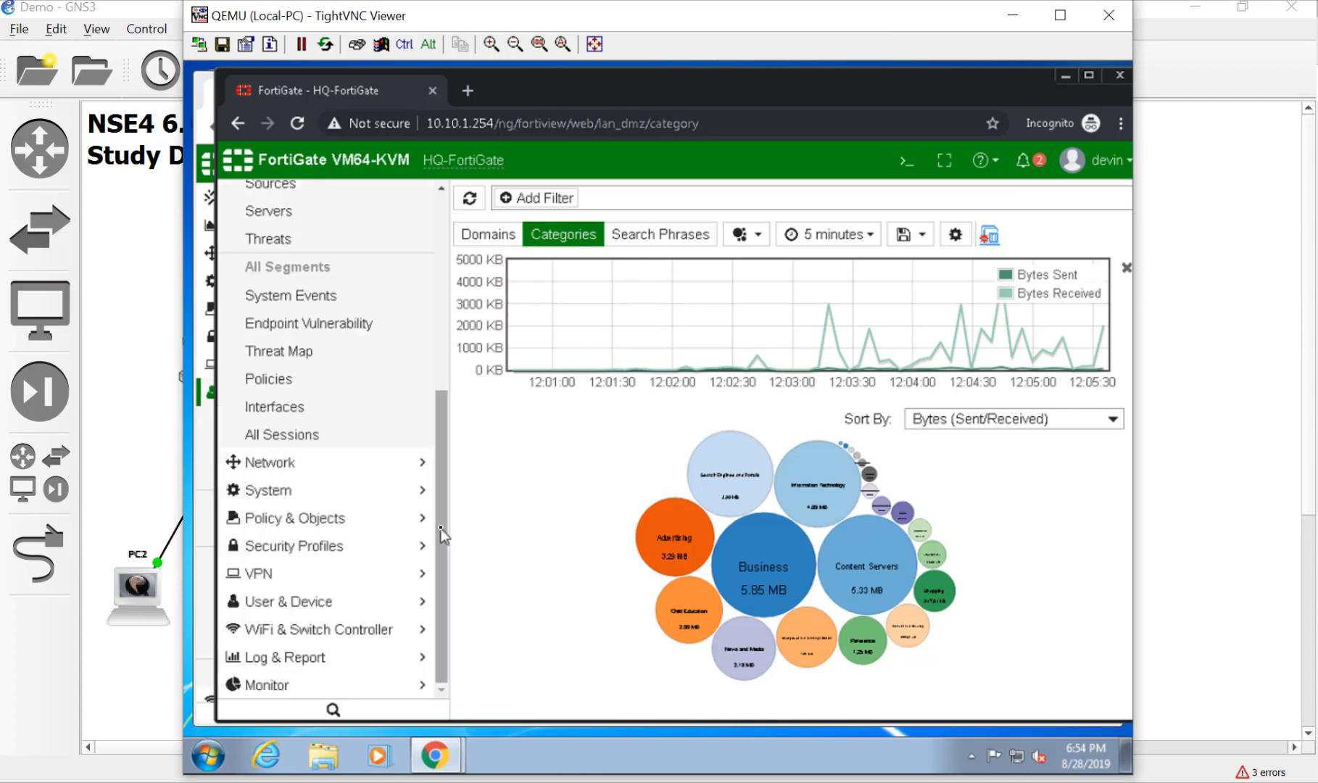
pyautogui.scroll(3)
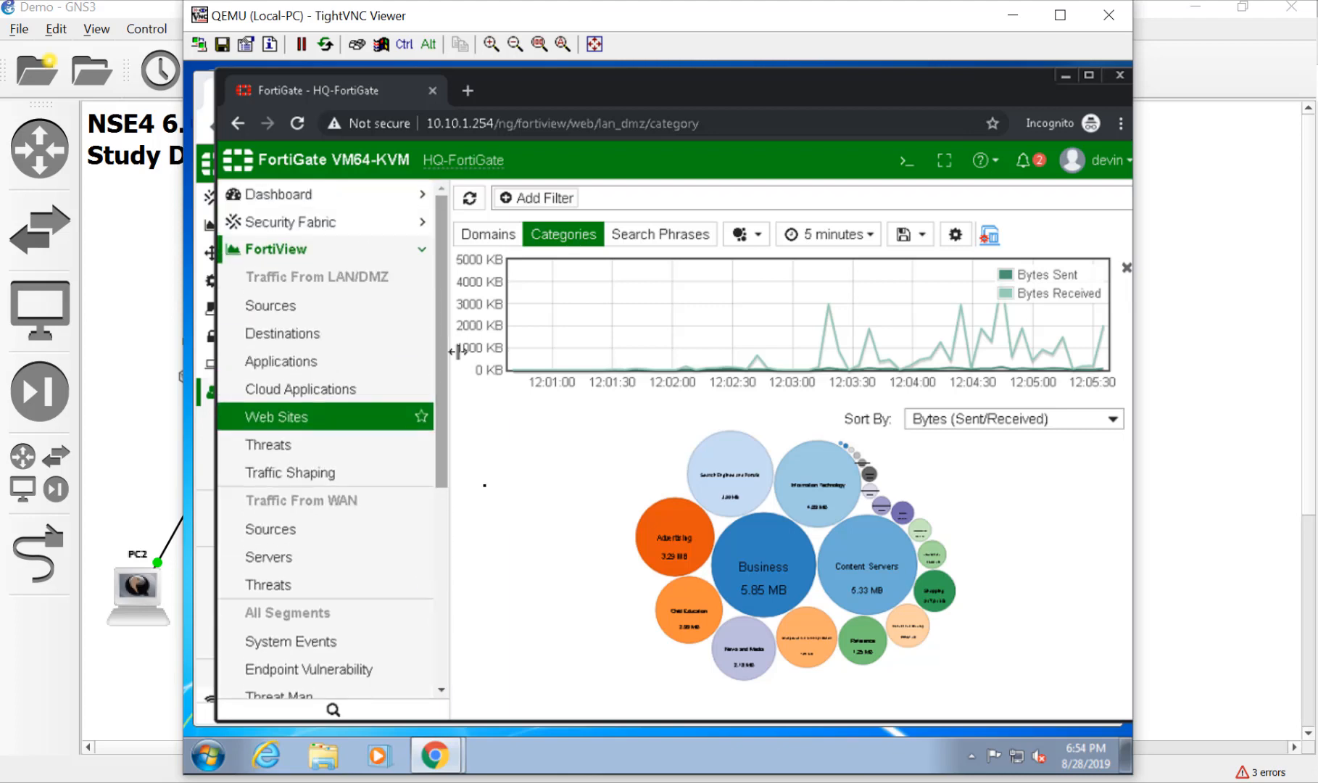
pyautogui.moveTo(487, 519)
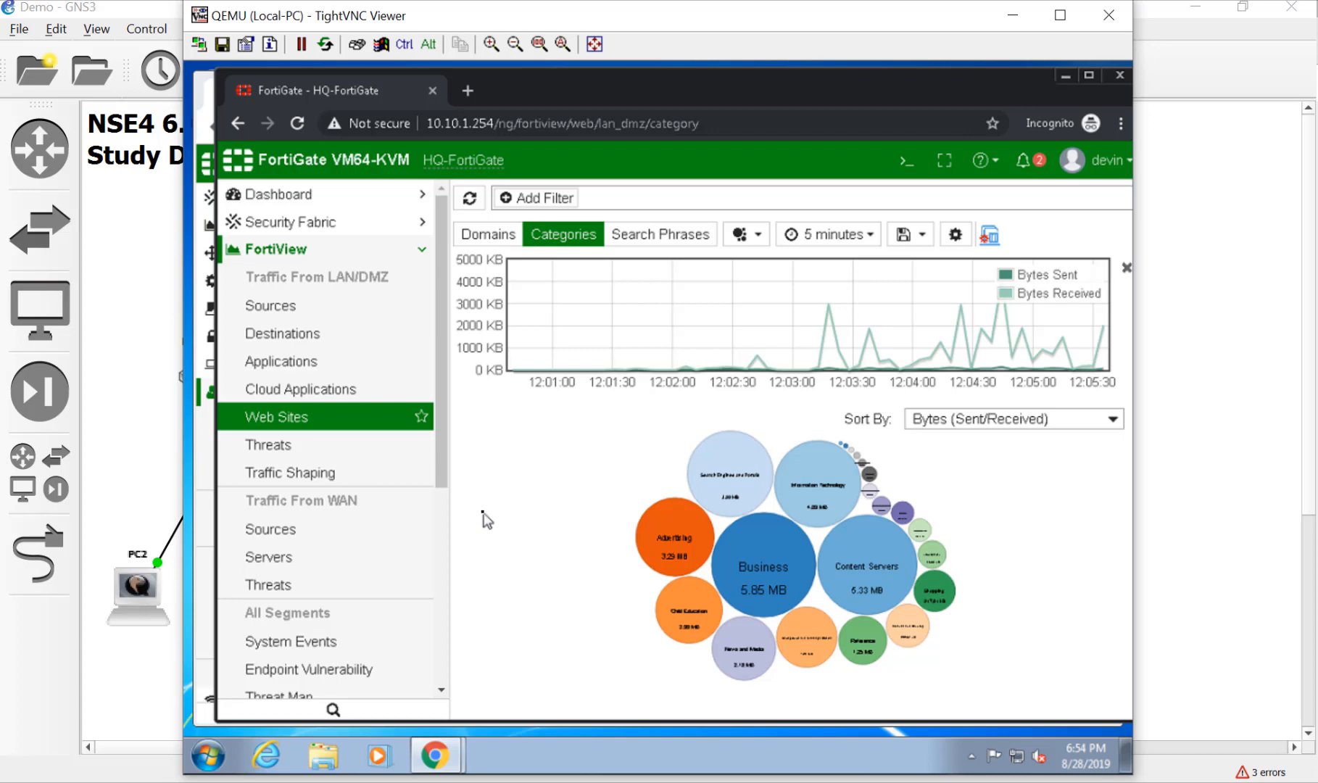
pyautogui.moveTo(673, 542)
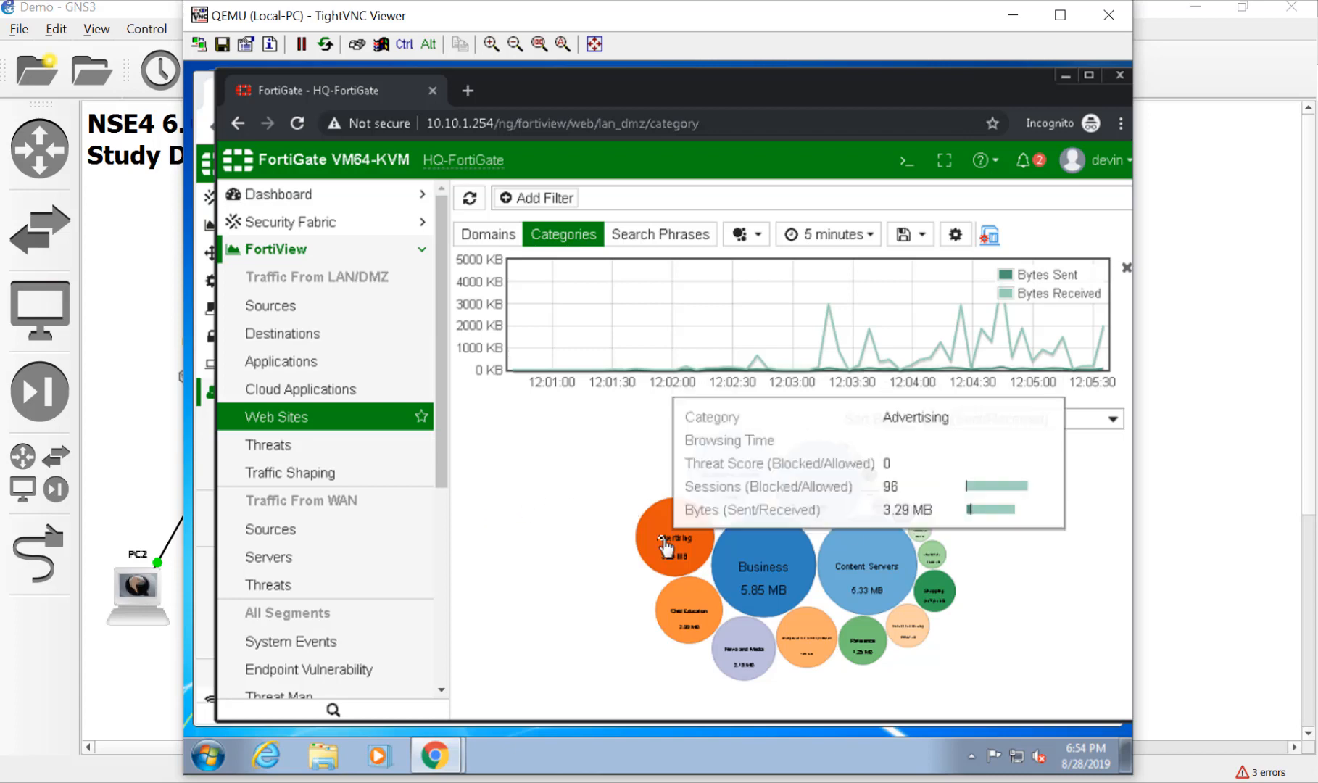
pyautogui.moveTo(1076, 483)
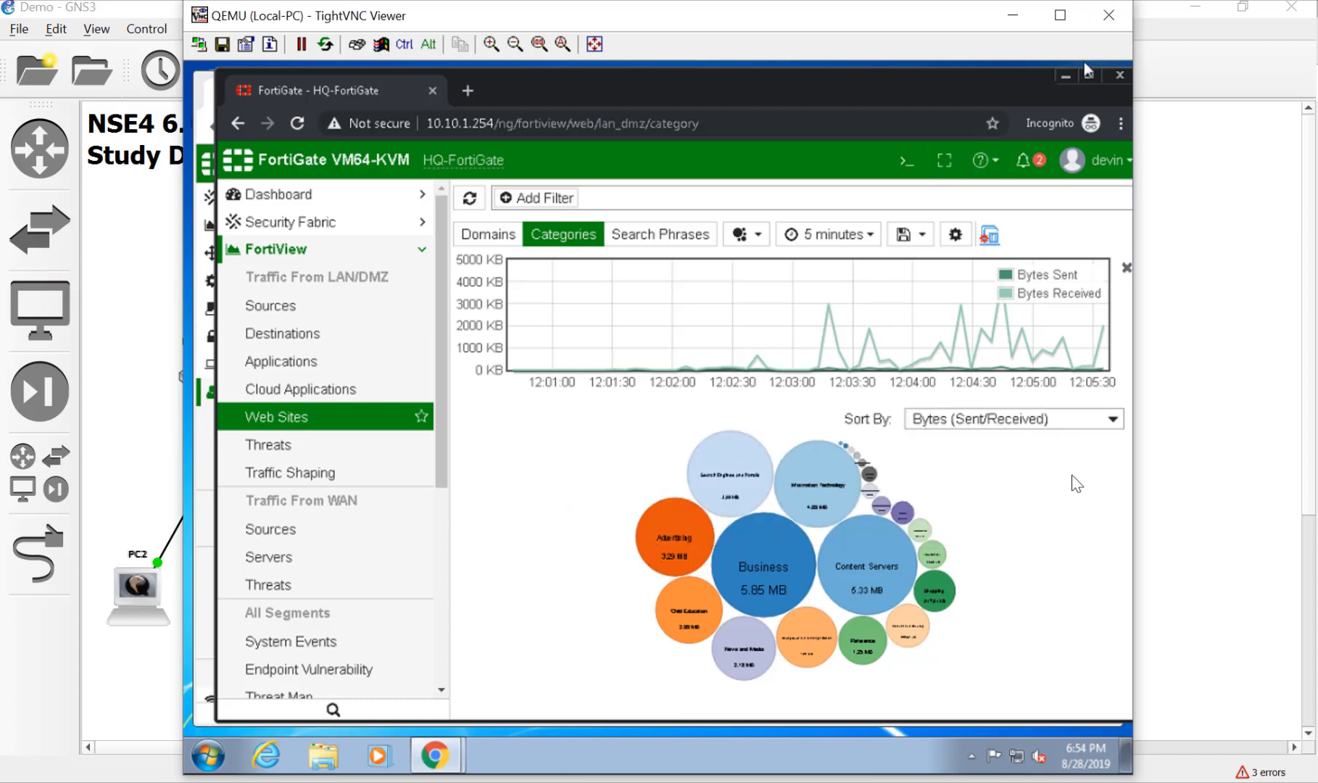